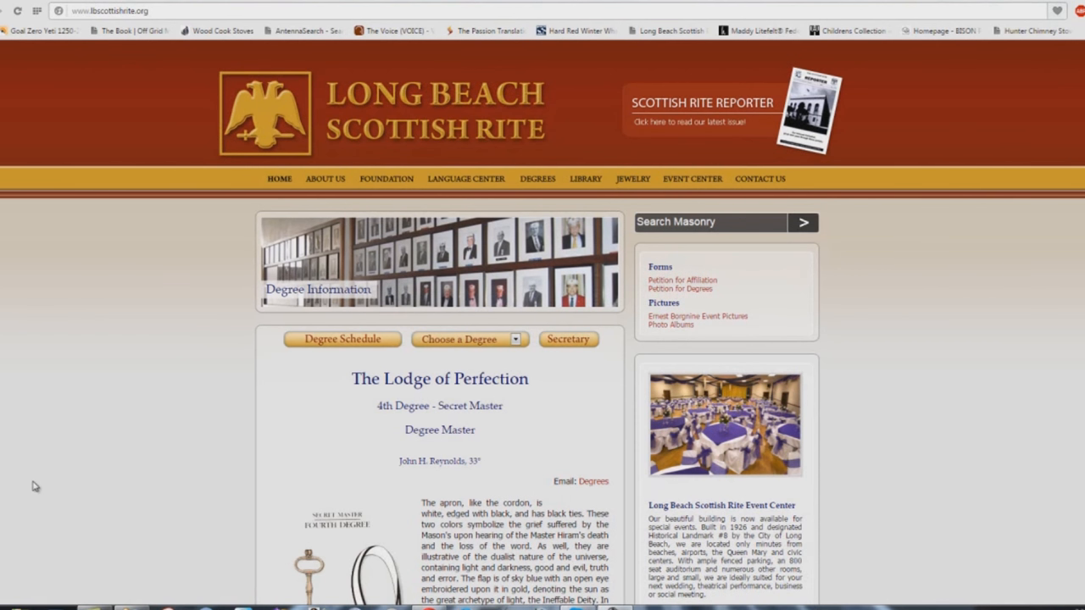
mouse_move(157, 429)
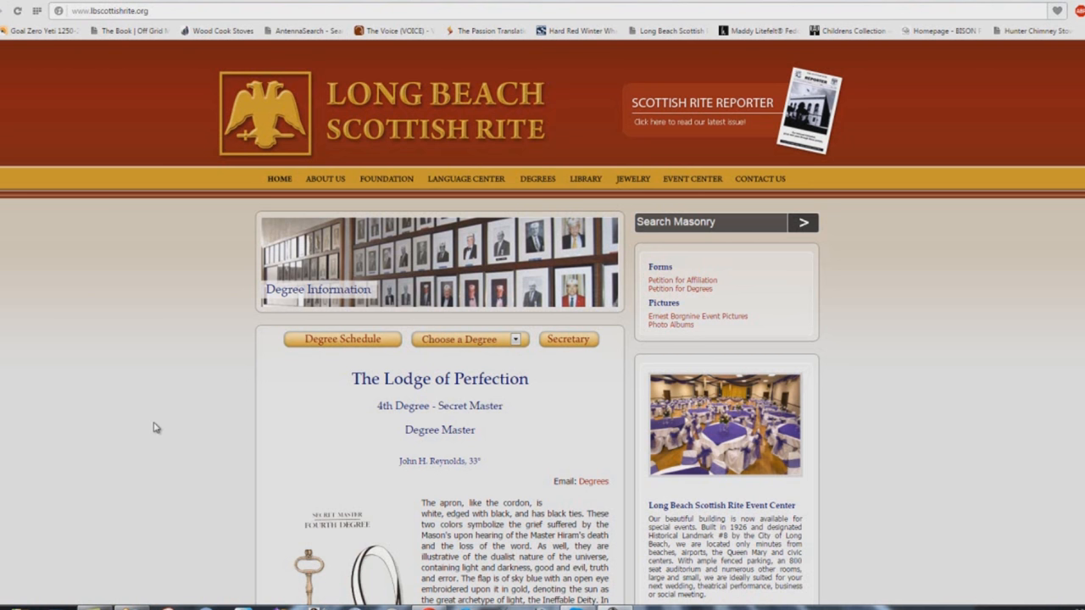
mouse_move(151, 426)
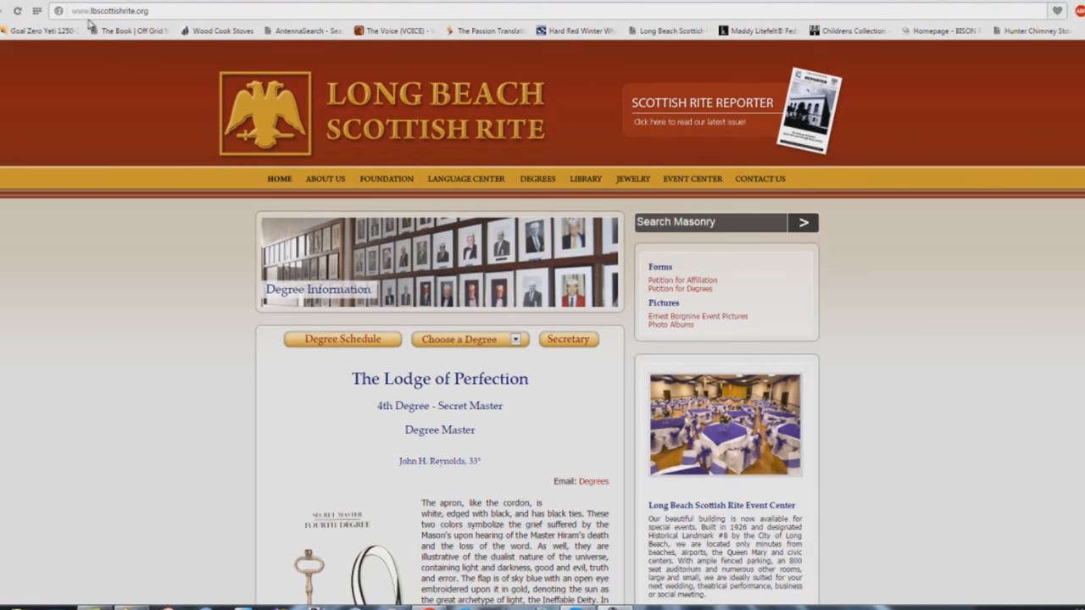
mouse_move(132, 31)
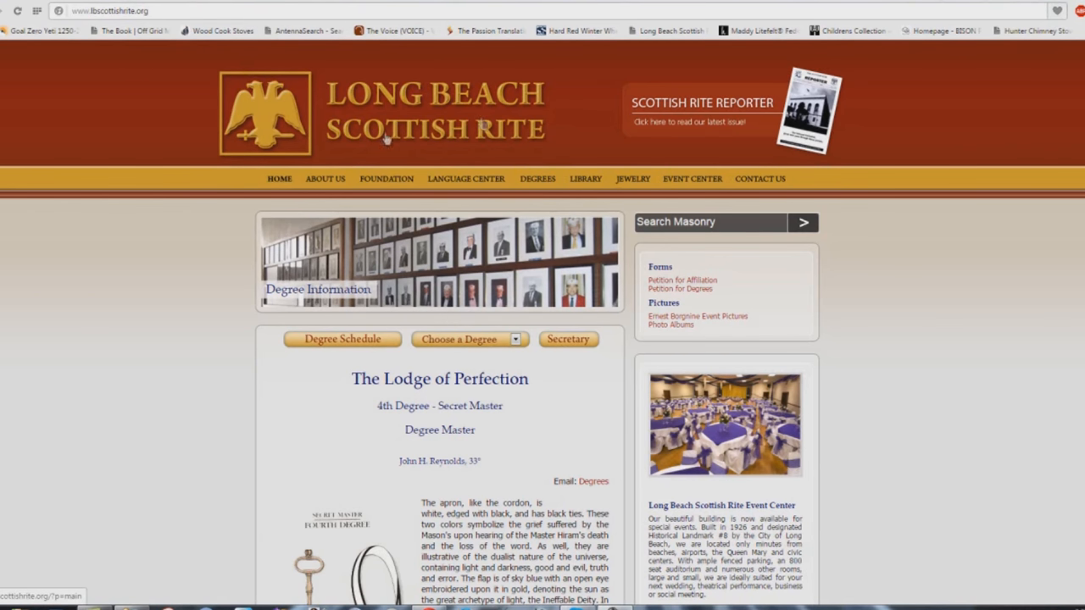
mouse_move(192, 414)
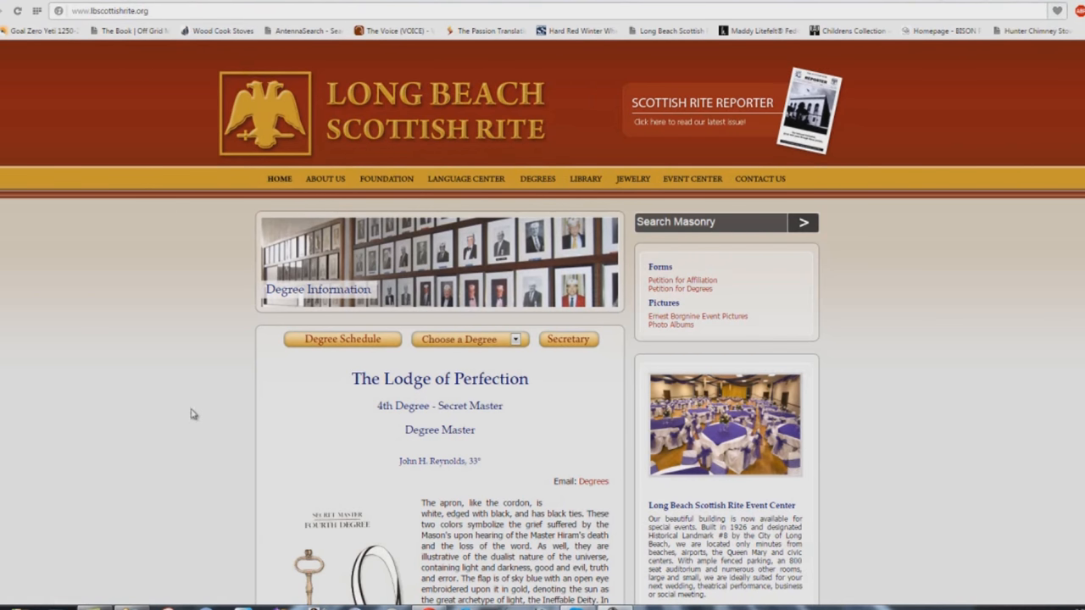
mouse_move(195, 406)
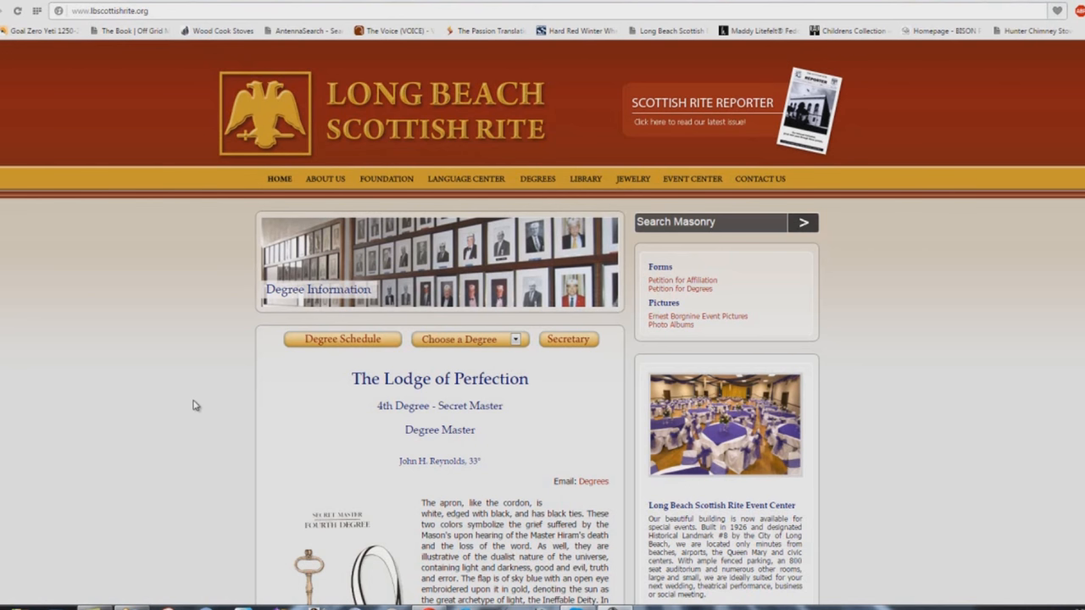
mouse_move(210, 290)
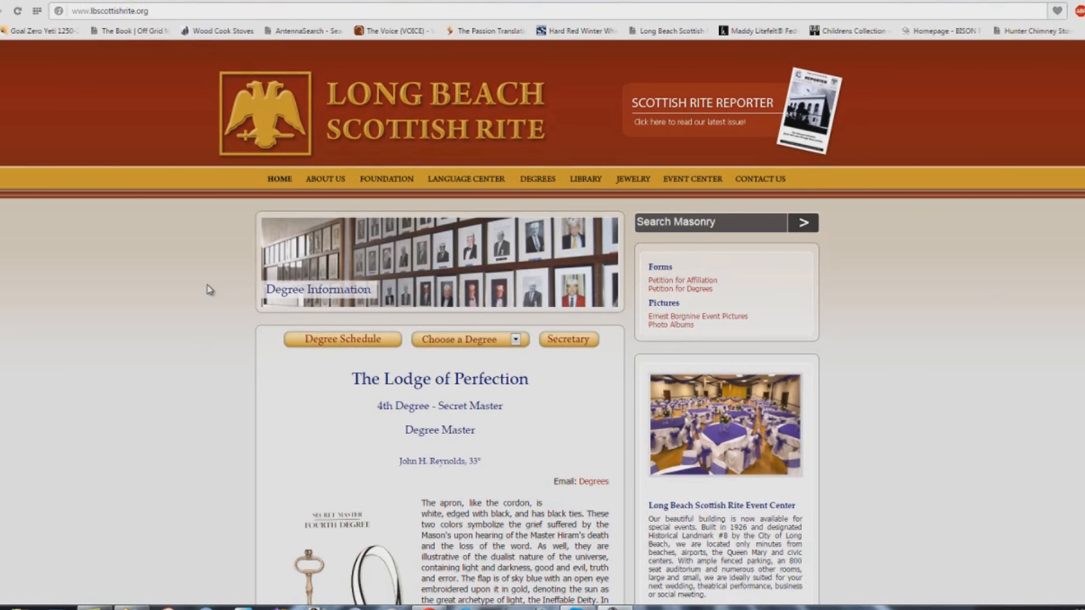
Scroll the 4th Degree Secret Master page down to Duties, Lessons, For Reflection and Important Symbols.
scroll(down, 3)
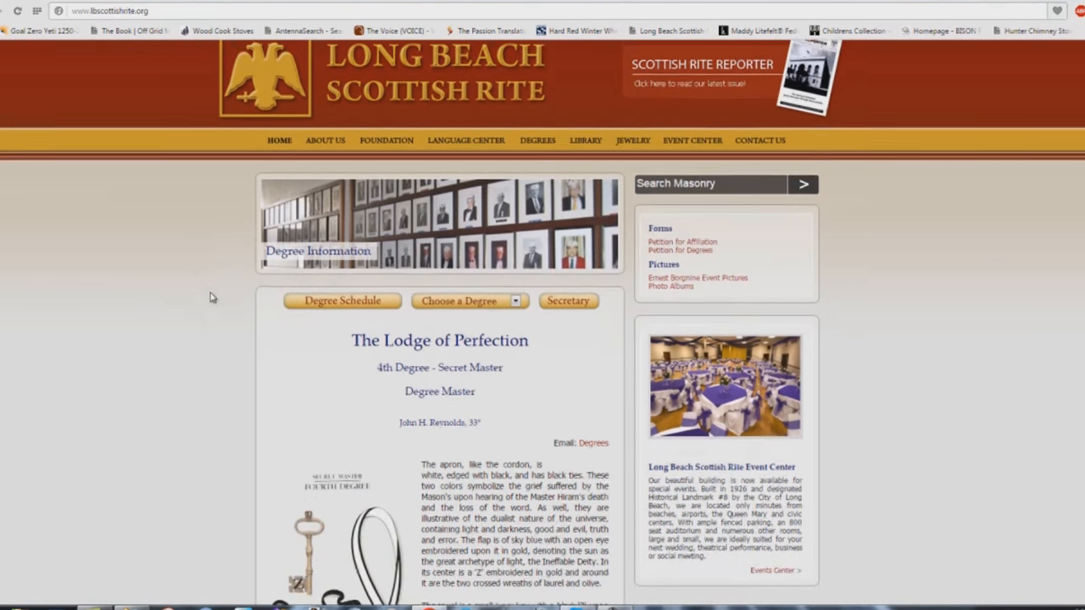
scroll(down, 3)
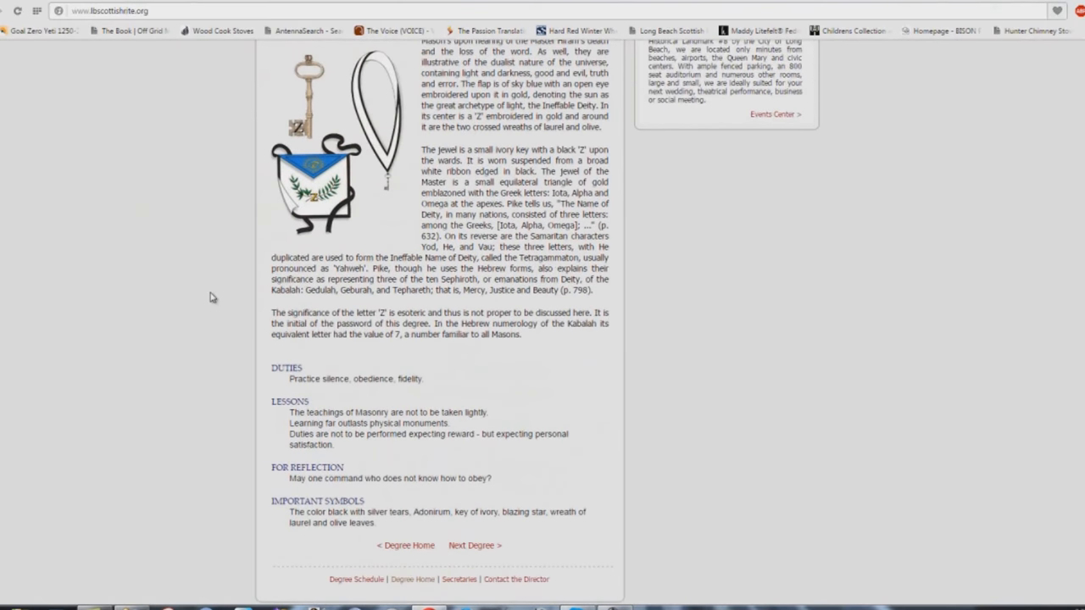
scroll(up, 3)
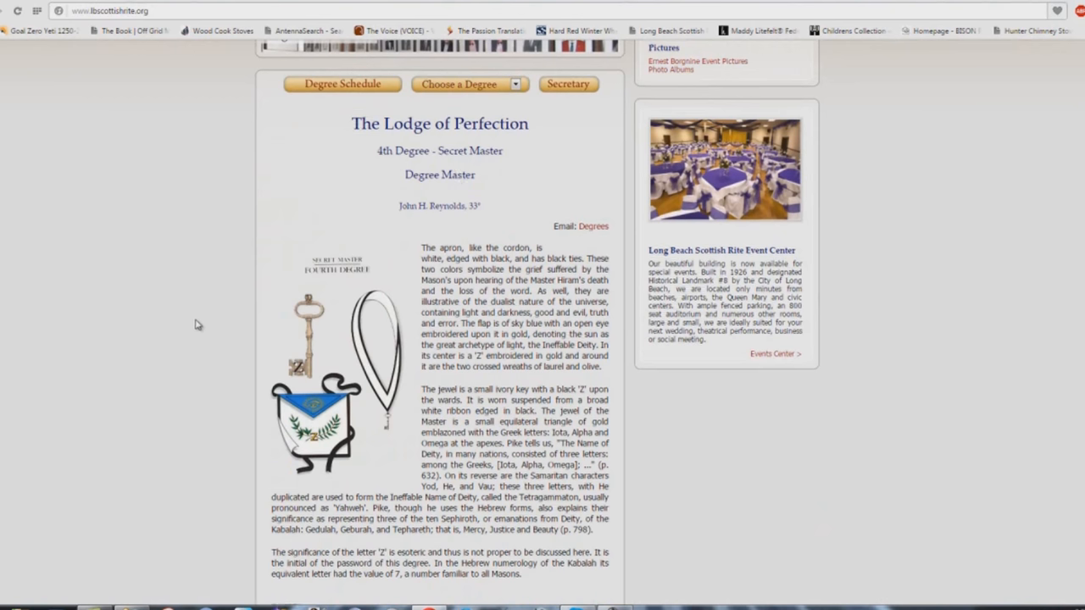
scroll(down, 3)
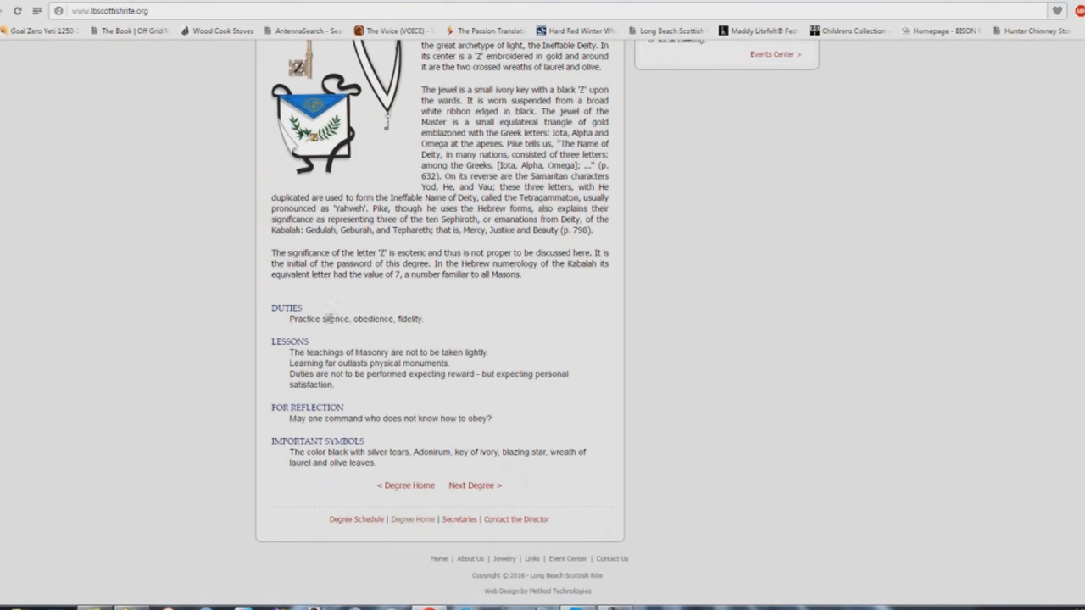
mouse_move(421, 332)
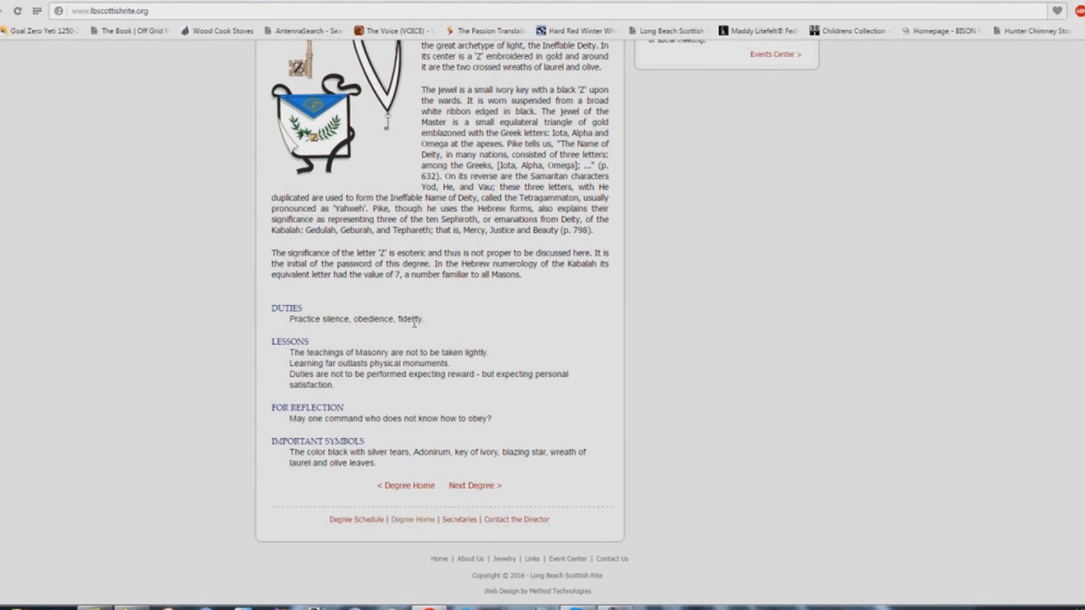
mouse_move(338, 322)
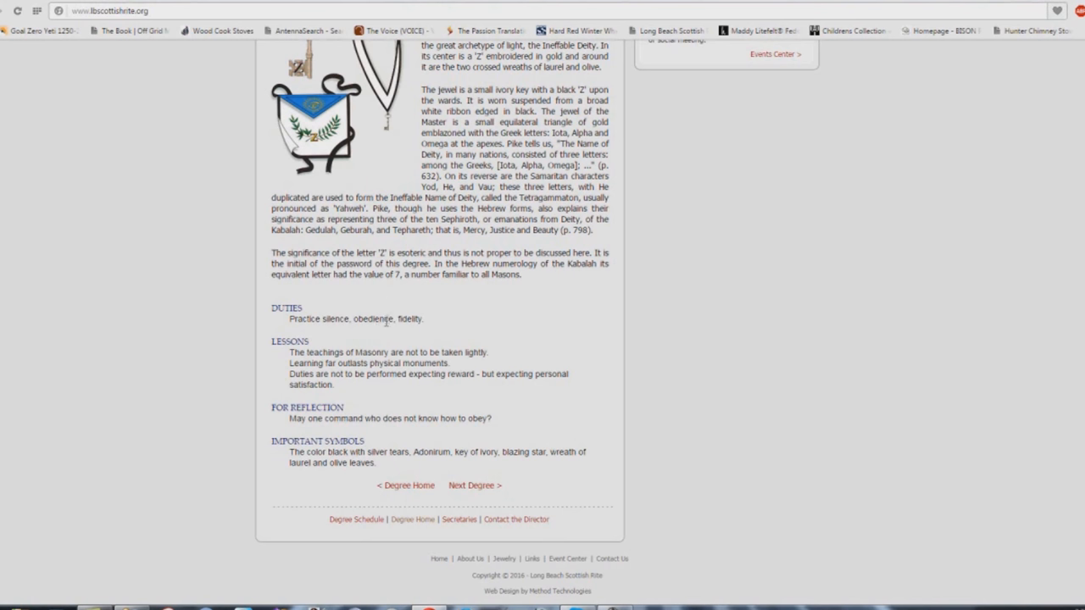
mouse_move(404, 339)
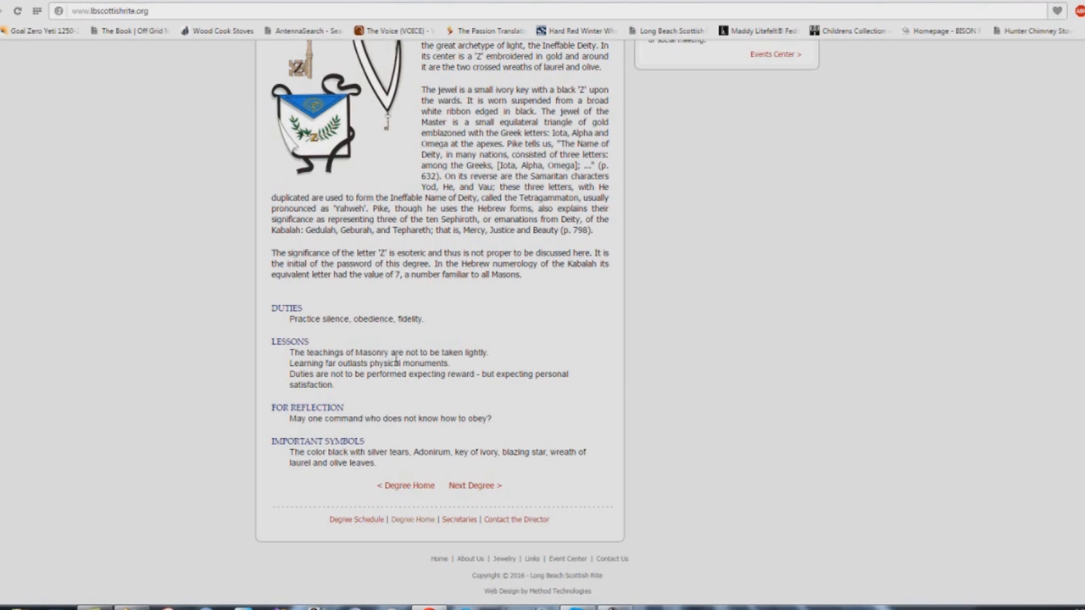
mouse_move(494, 361)
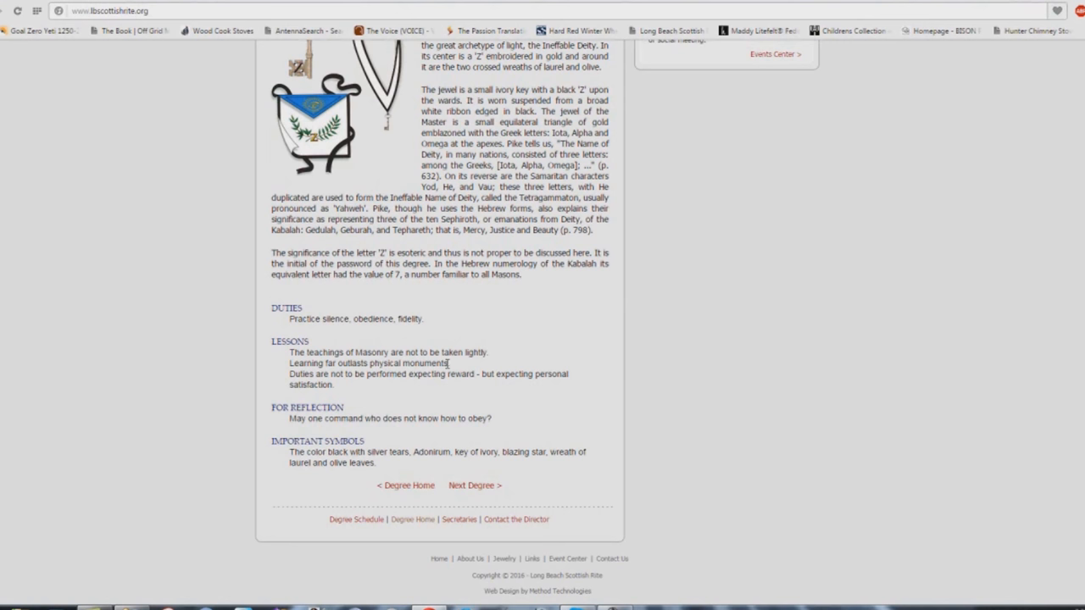
mouse_move(337, 384)
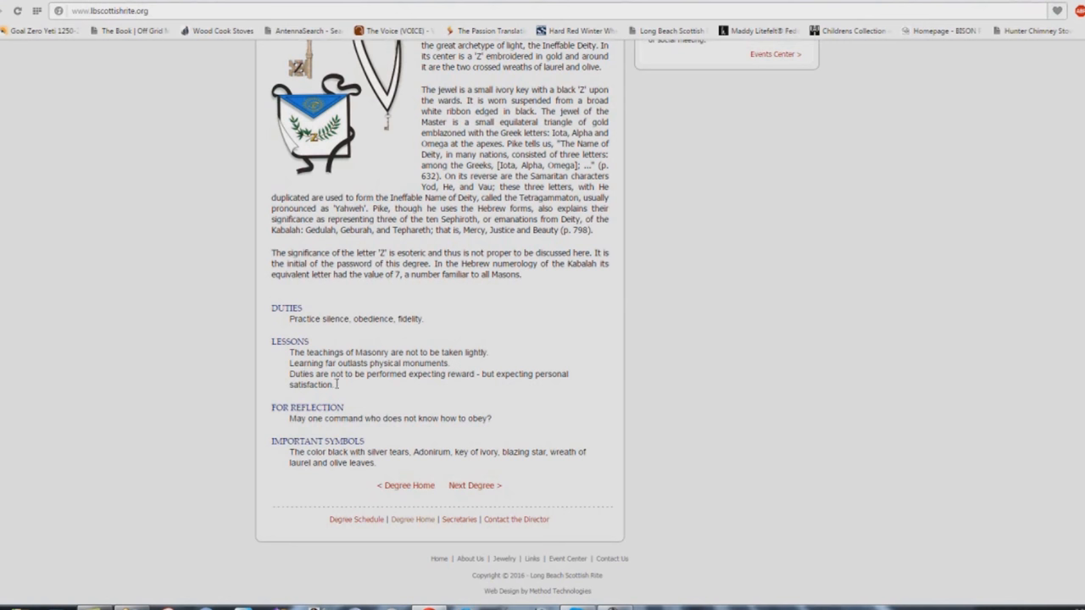
mouse_move(428, 379)
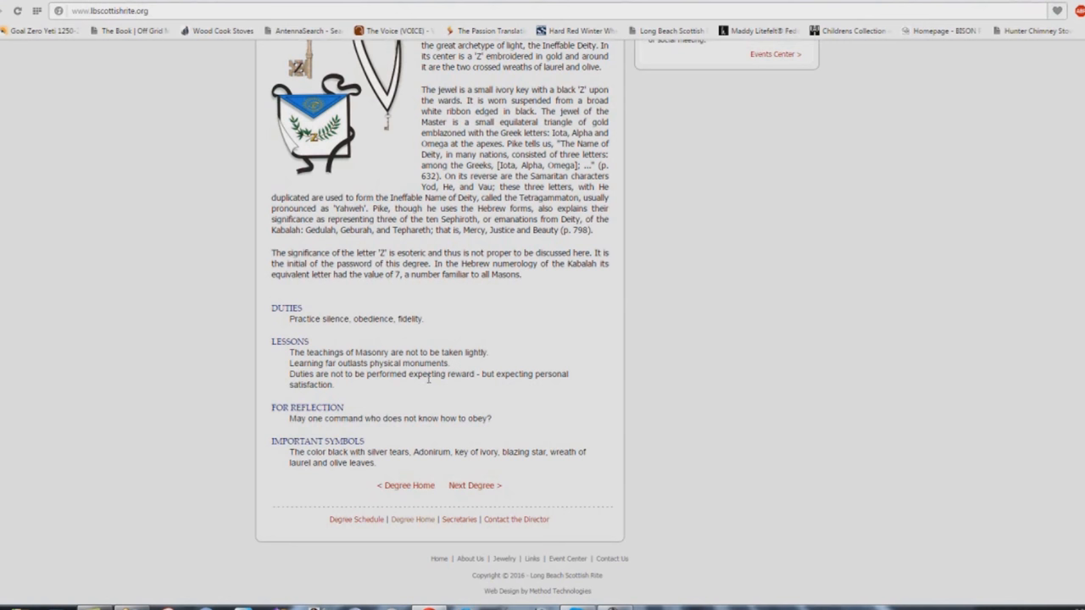
mouse_move(379, 405)
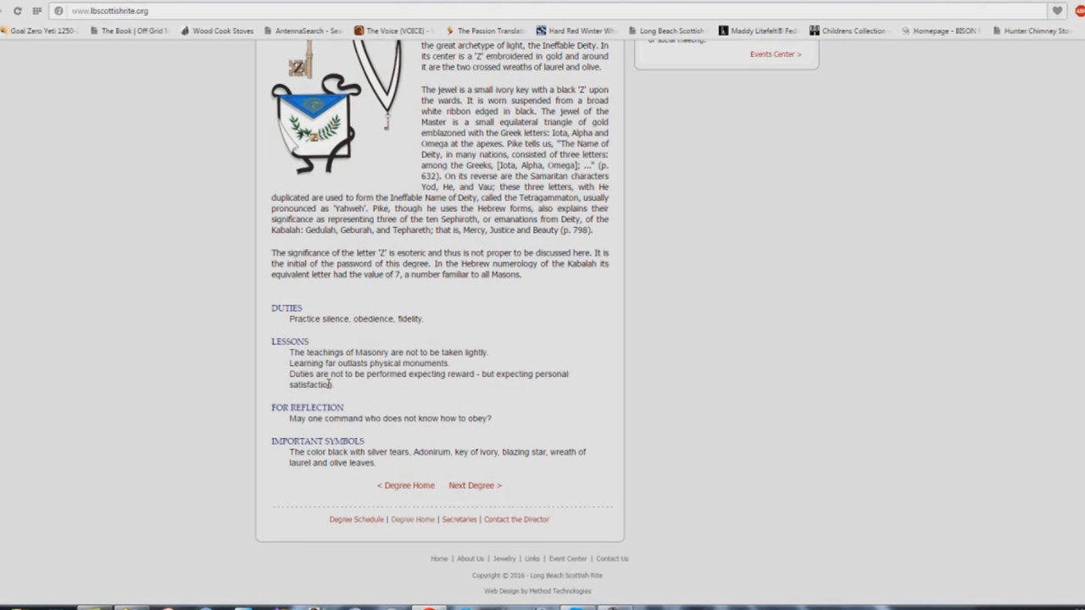
mouse_move(346, 398)
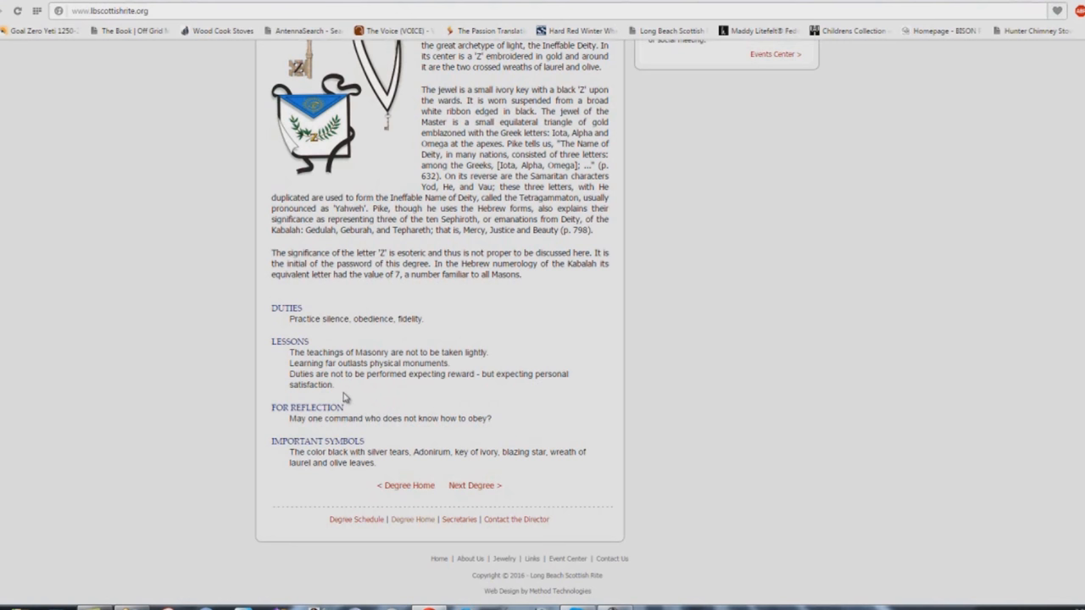
mouse_move(432, 426)
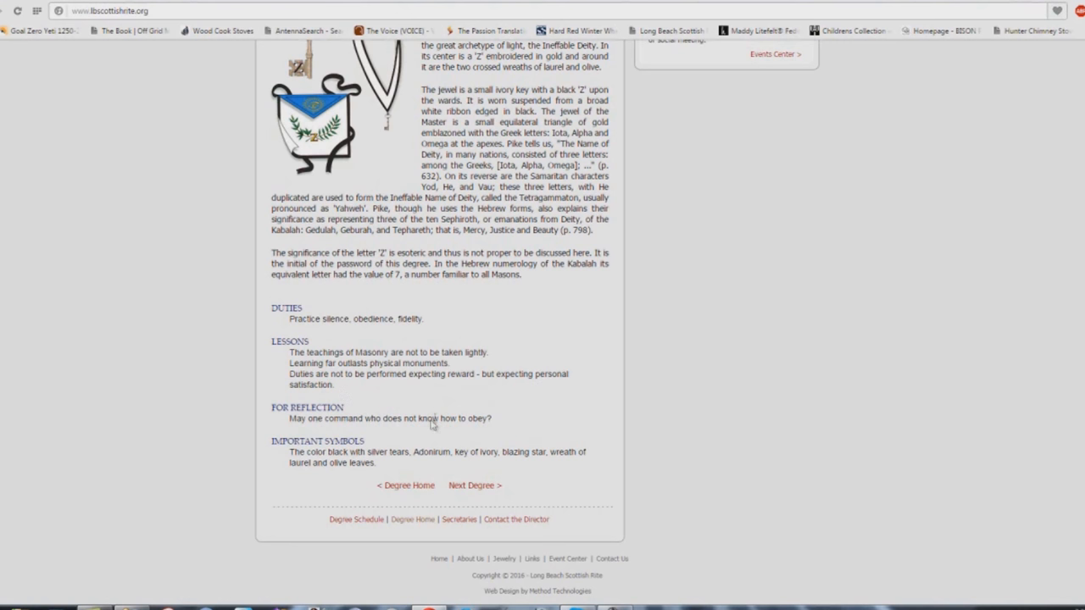
mouse_move(295, 430)
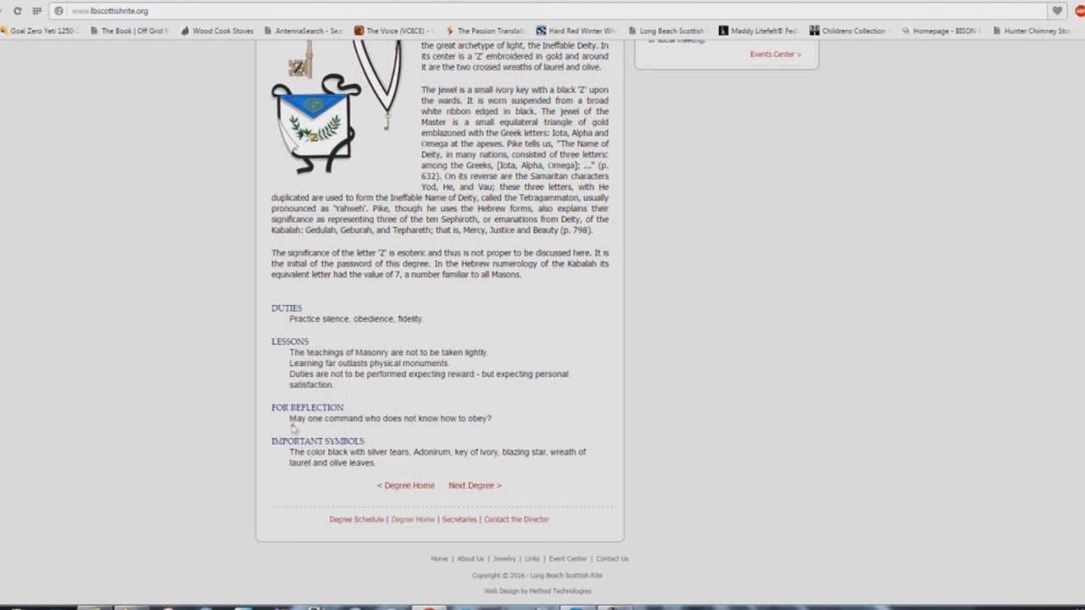
mouse_move(417, 418)
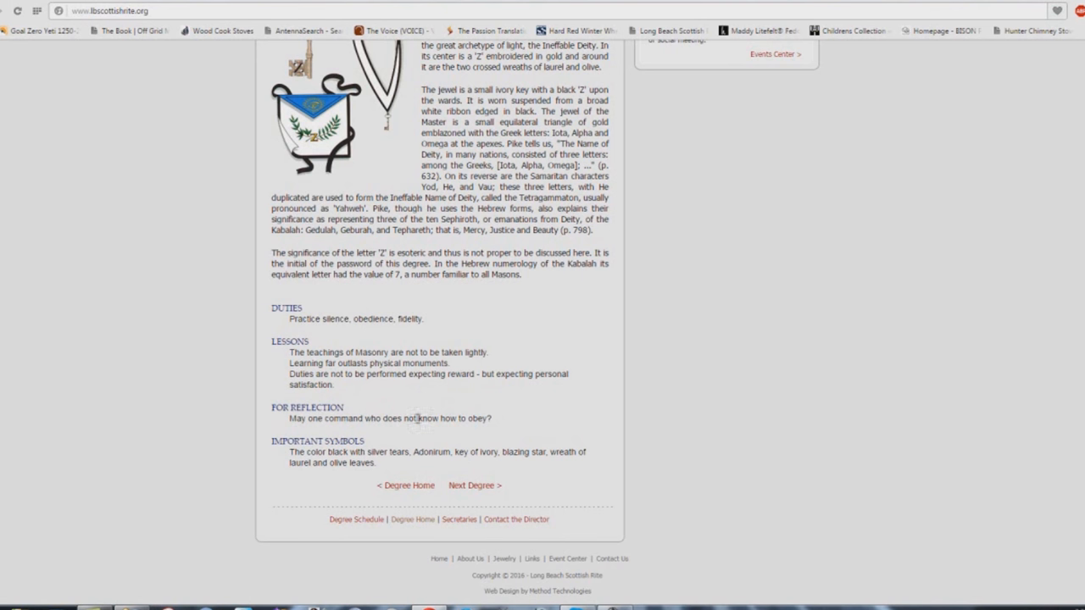
mouse_move(511, 432)
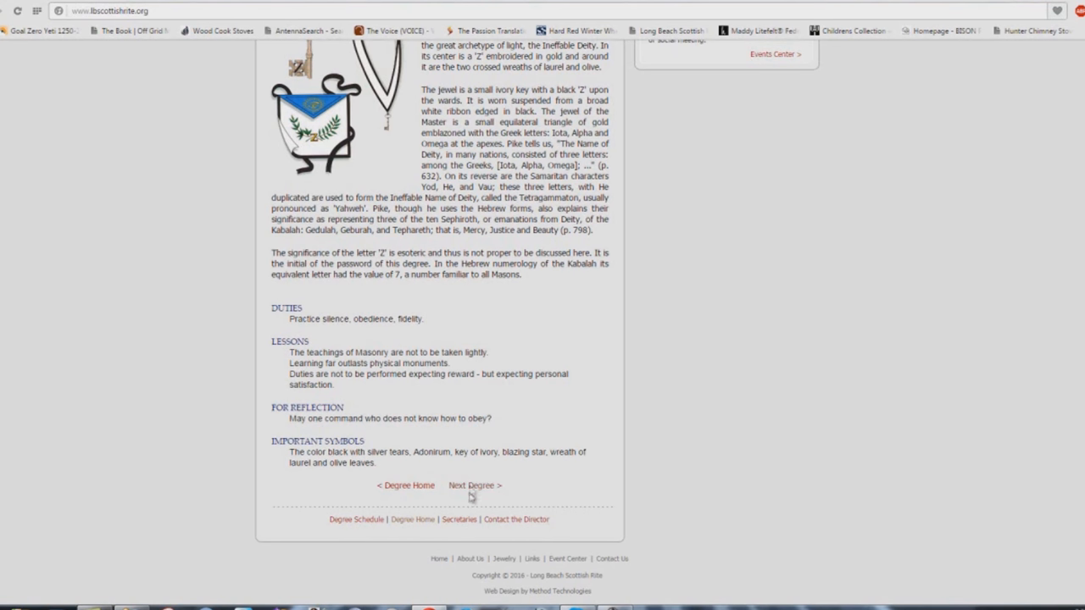
Go to the 5th Degree Perfect Master page and scroll to its Duties and Lessons.
click(471, 485)
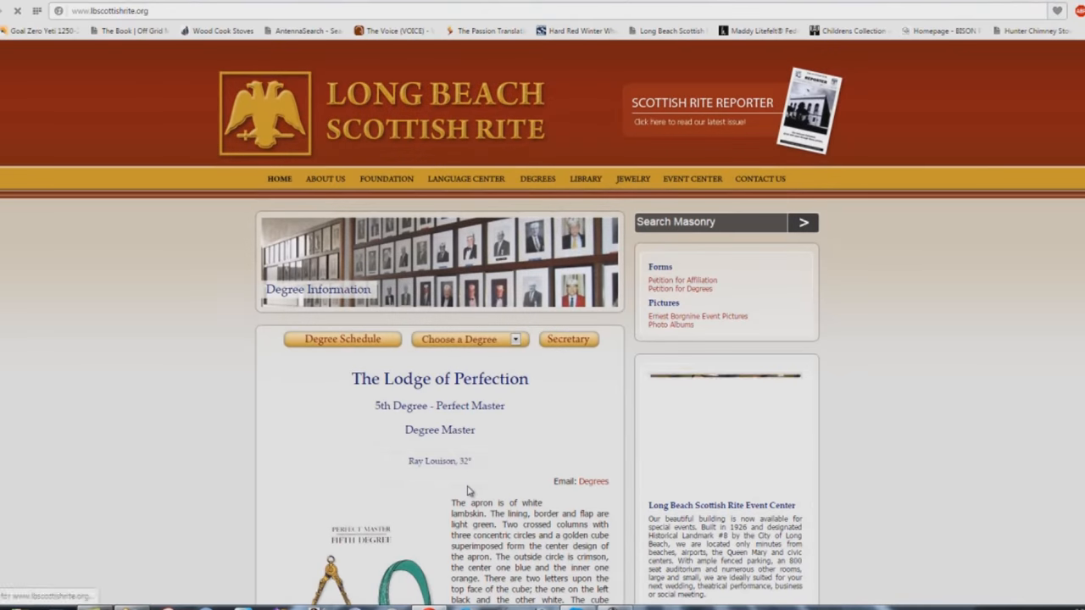
scroll(down, 3)
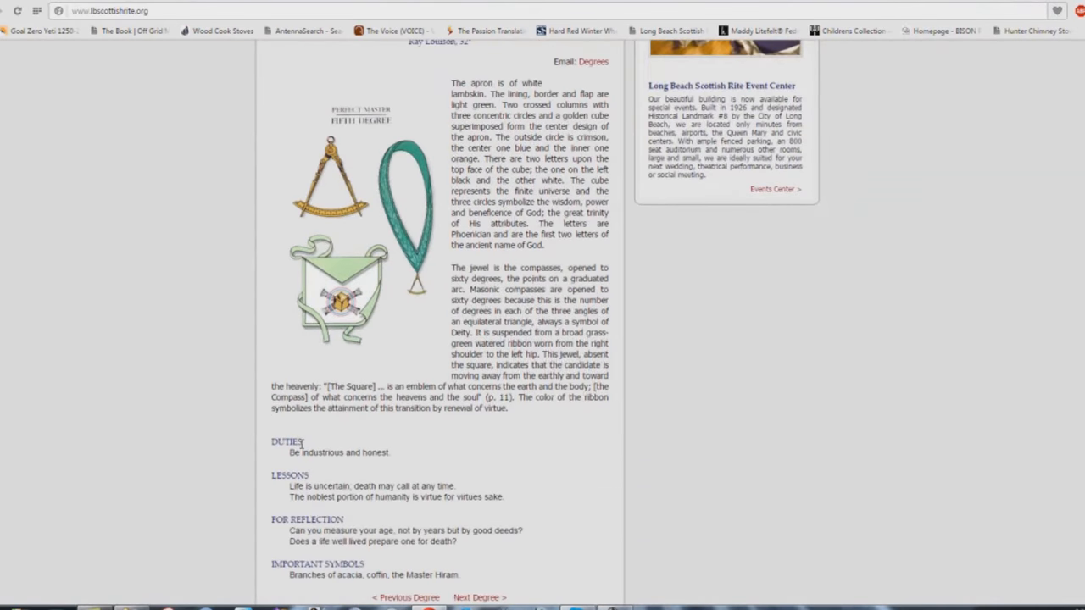
scroll(down, 3)
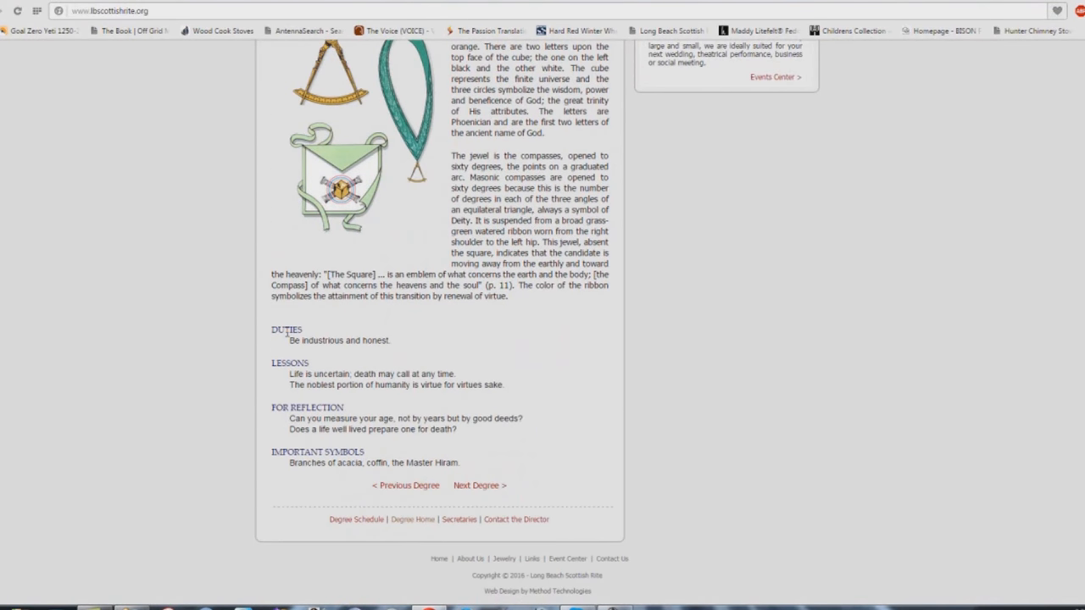
mouse_move(387, 352)
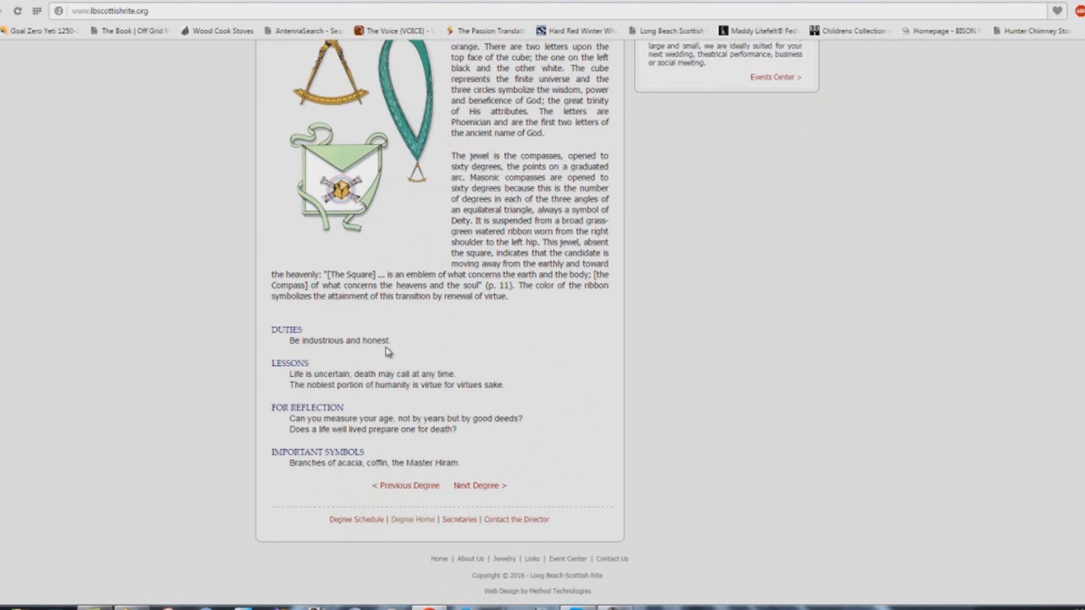
mouse_move(327, 365)
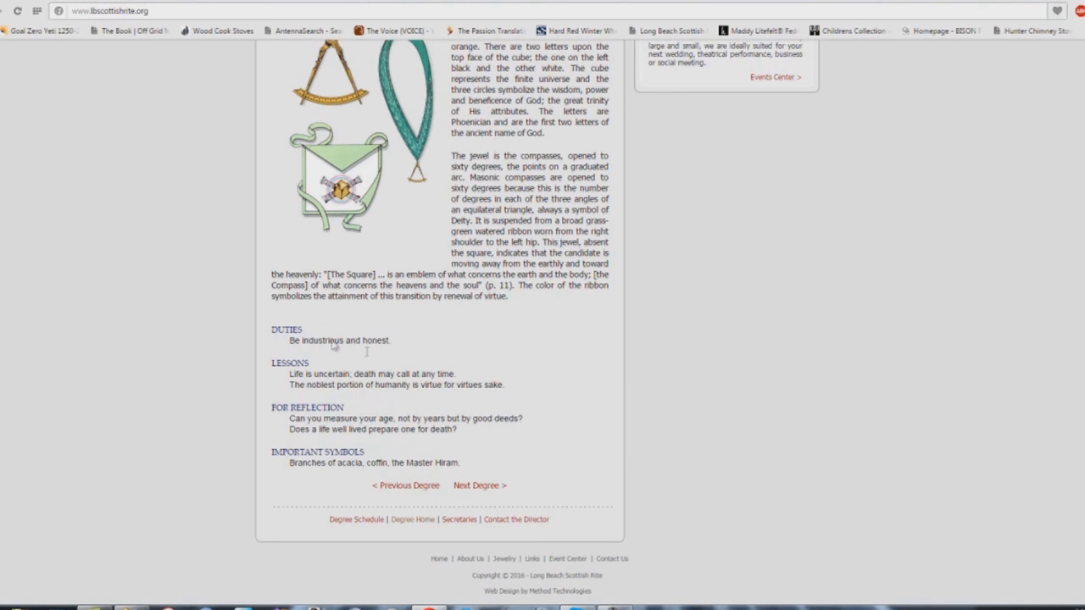
mouse_move(302, 399)
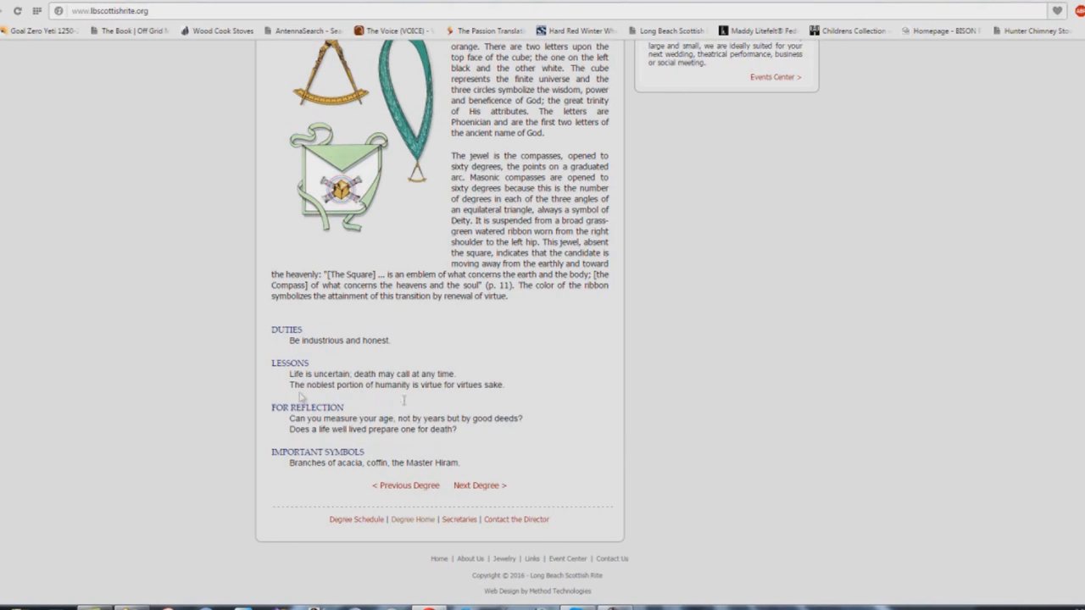
mouse_move(392, 354)
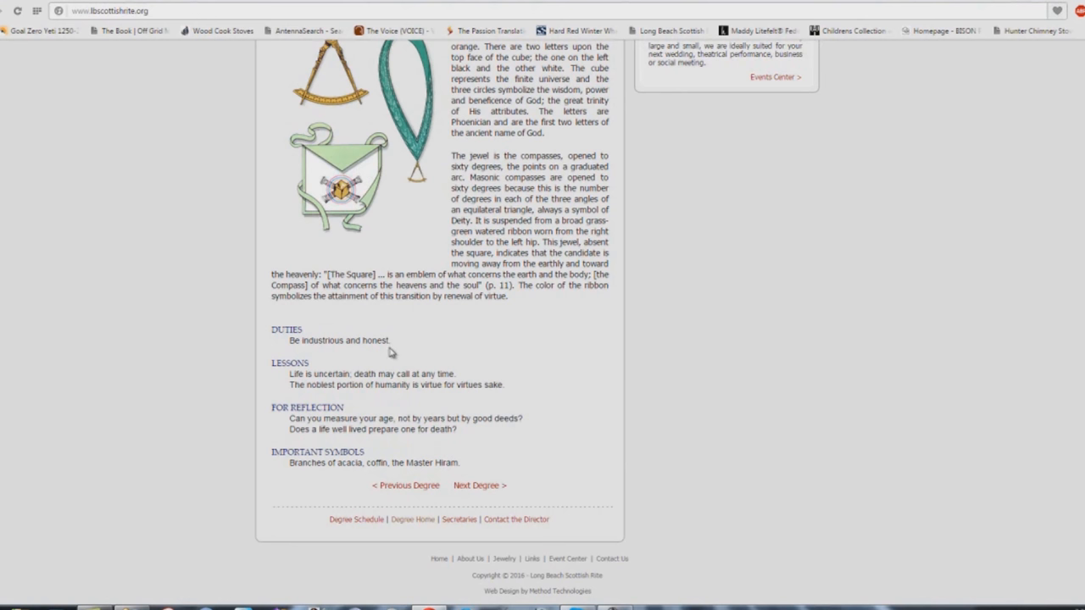
mouse_move(387, 352)
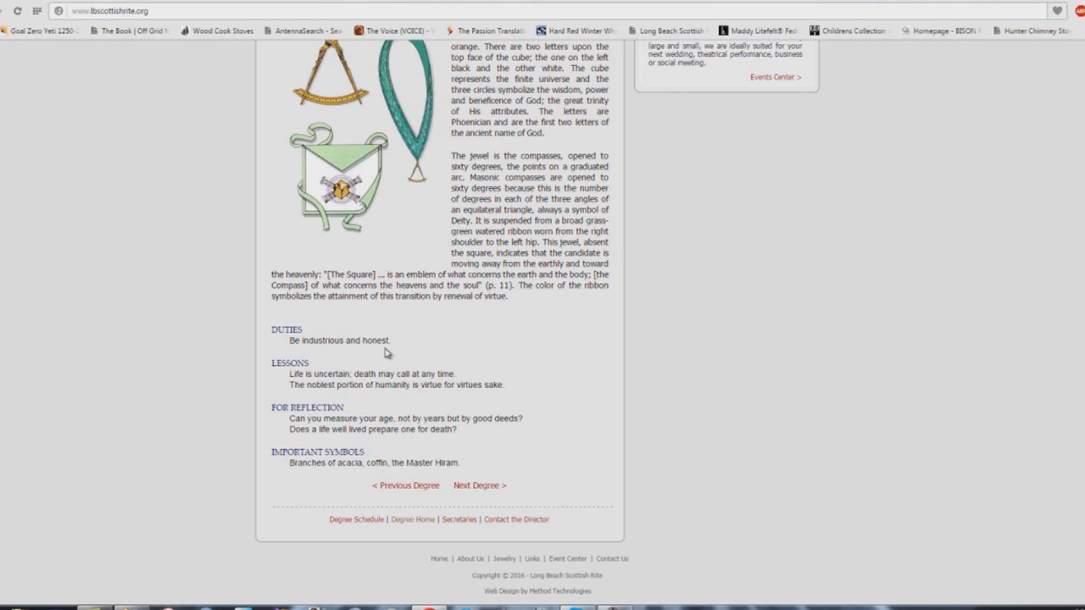
mouse_move(383, 349)
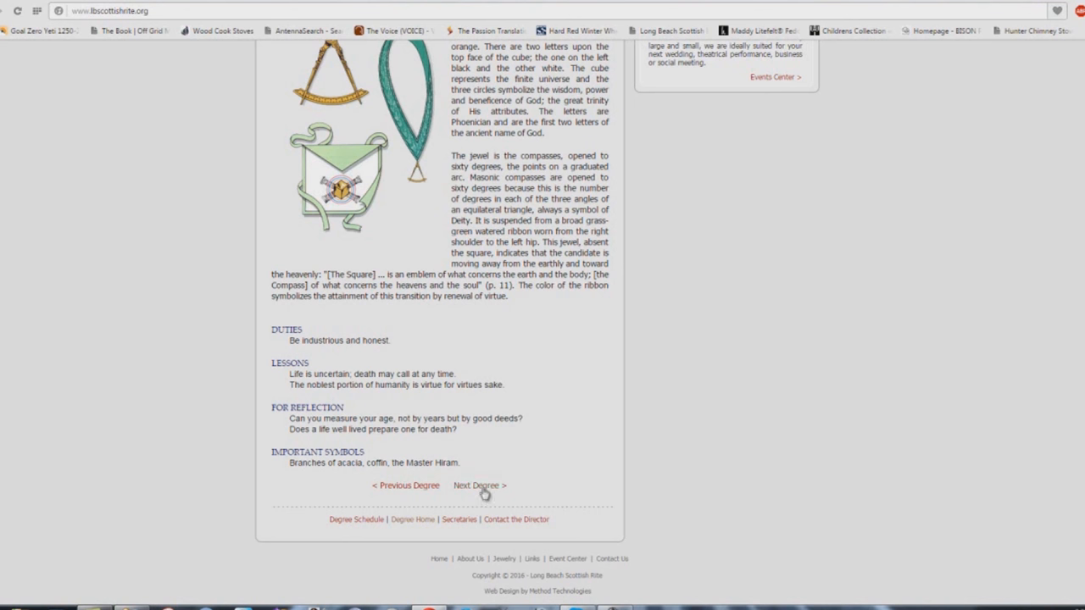
click(479, 485)
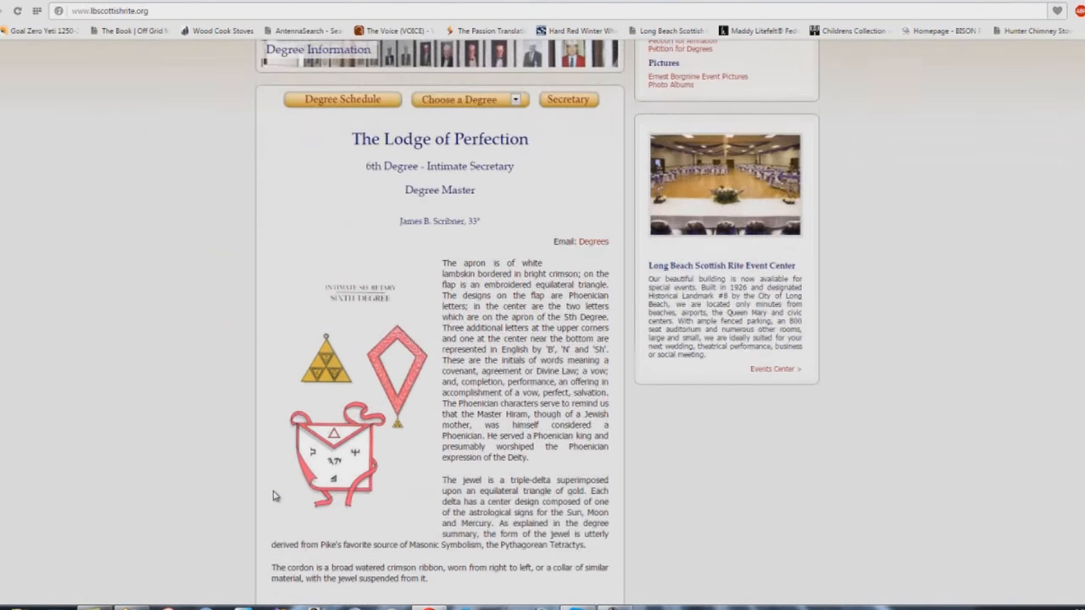
scroll(down, 3)
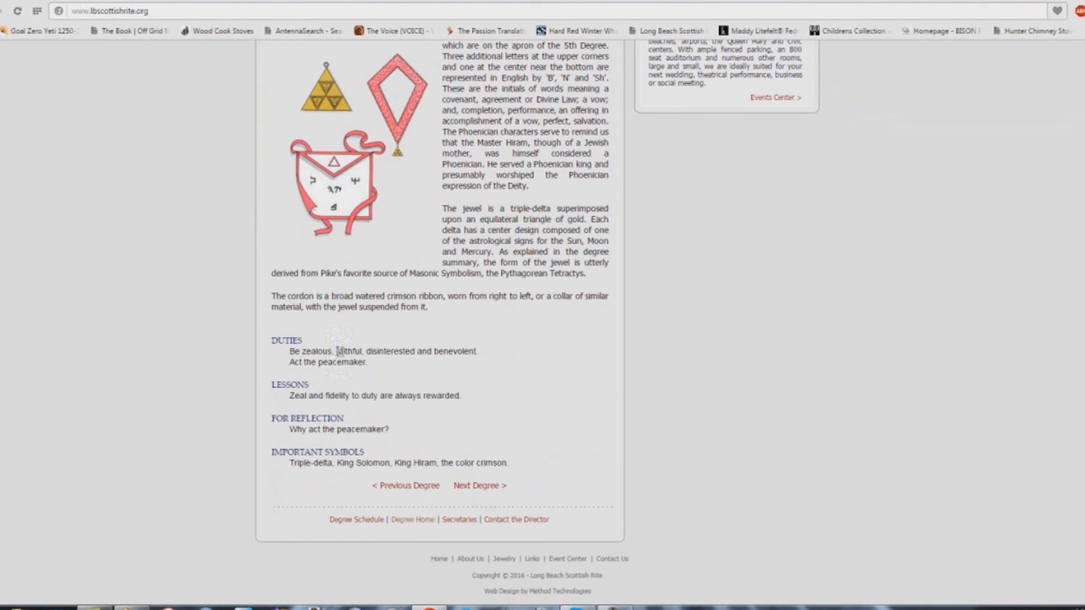
double_click(347, 351)
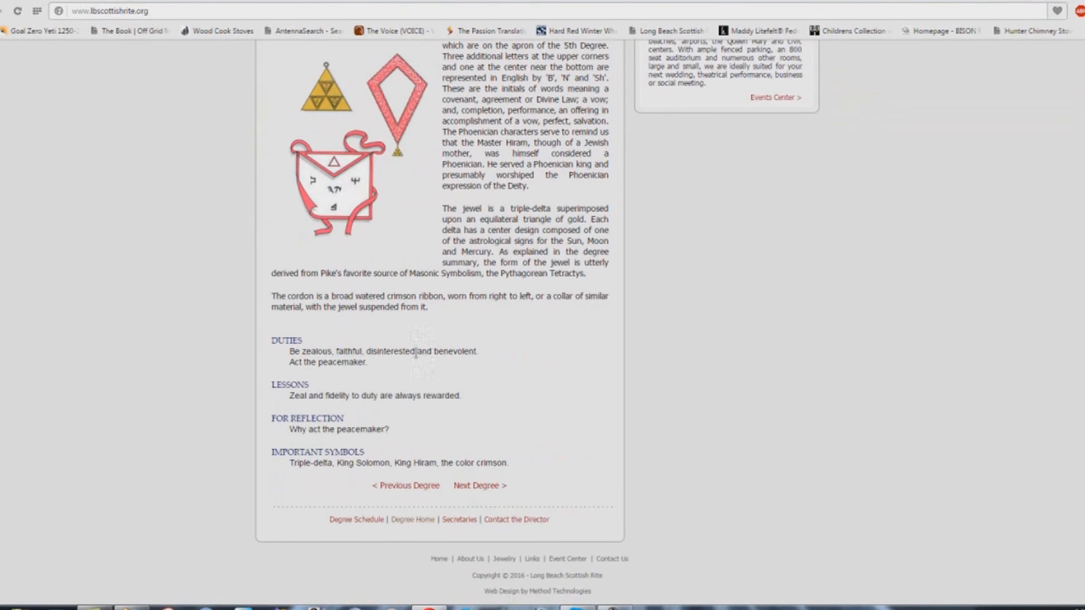
mouse_move(322, 375)
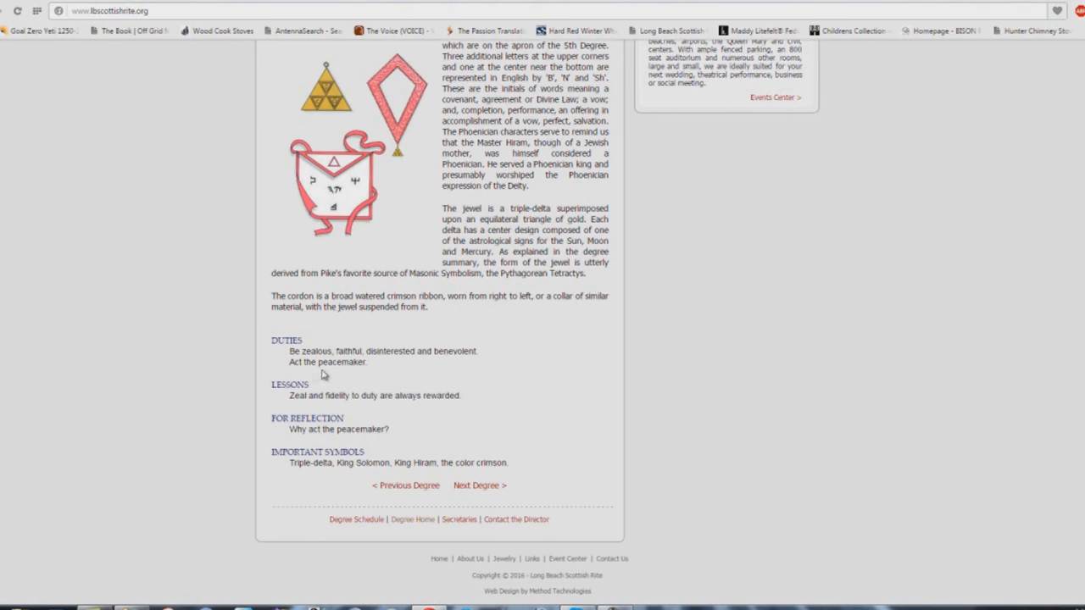
mouse_move(372, 370)
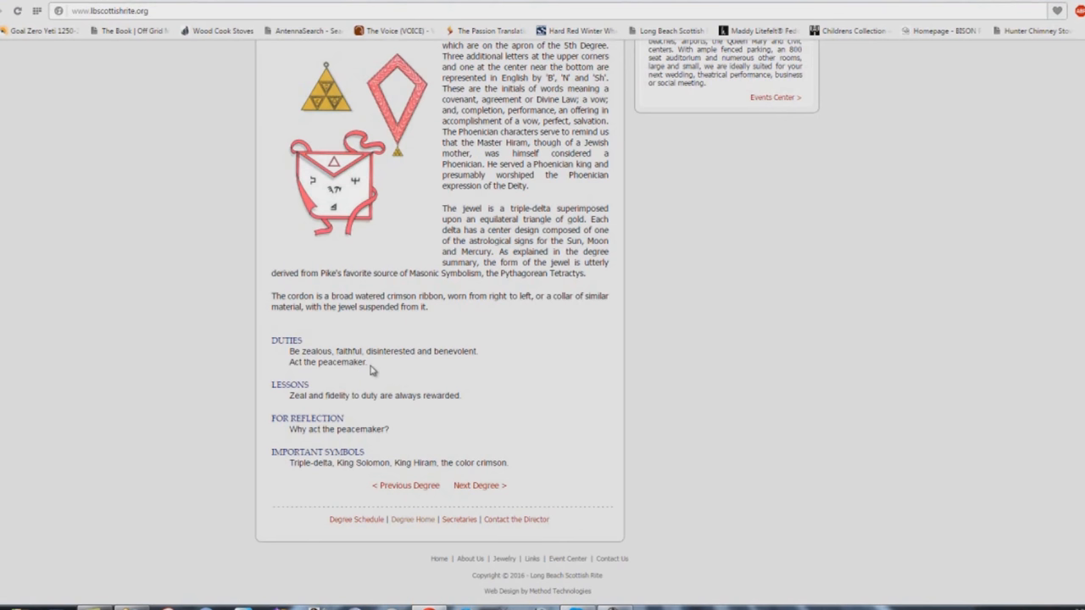
mouse_move(377, 403)
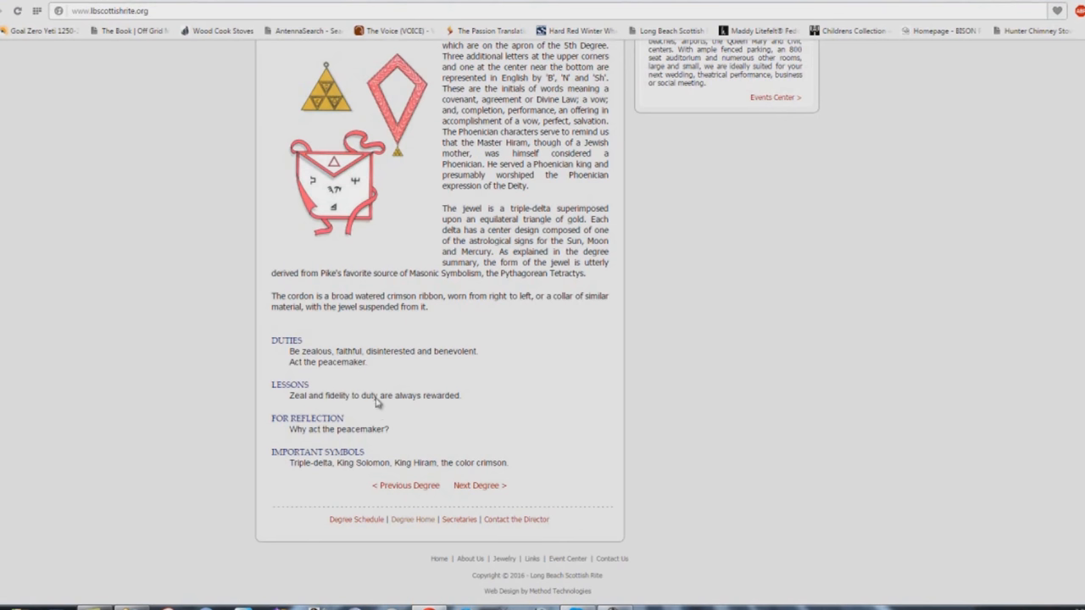
mouse_move(453, 407)
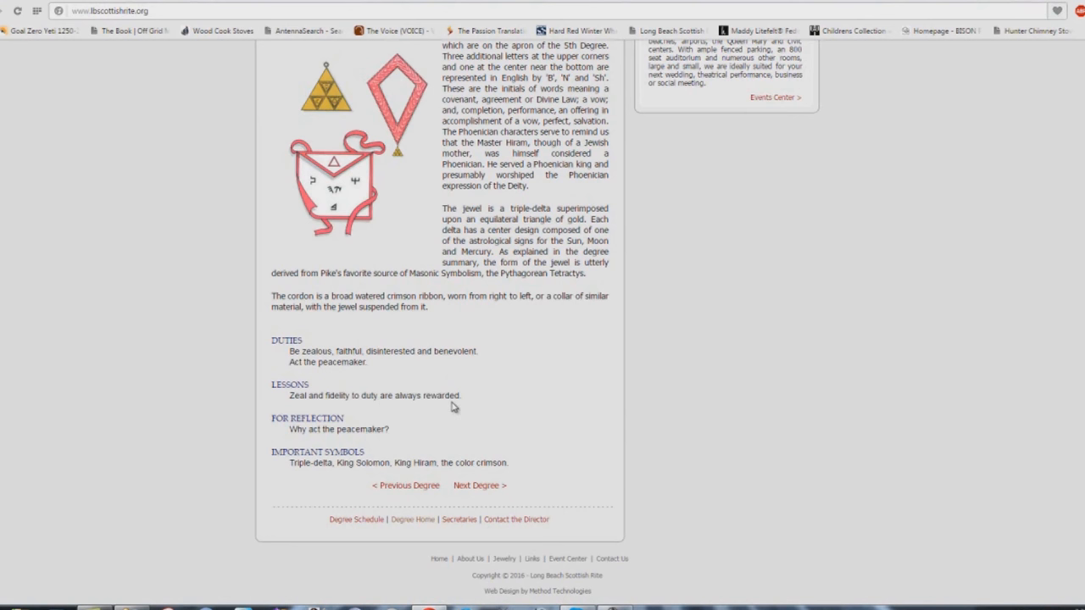
mouse_move(369, 441)
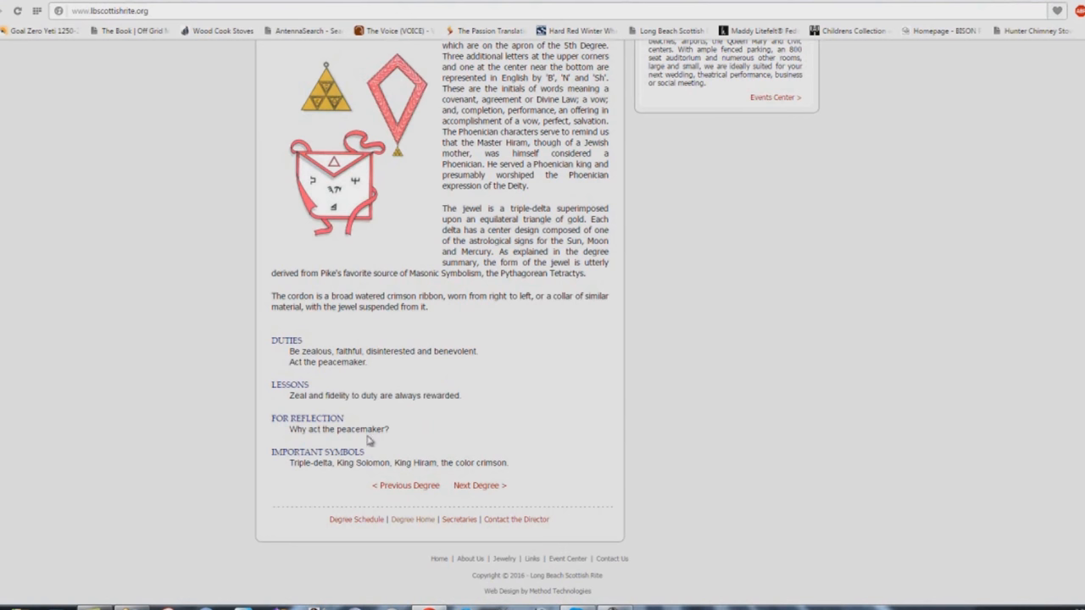
mouse_move(582, 504)
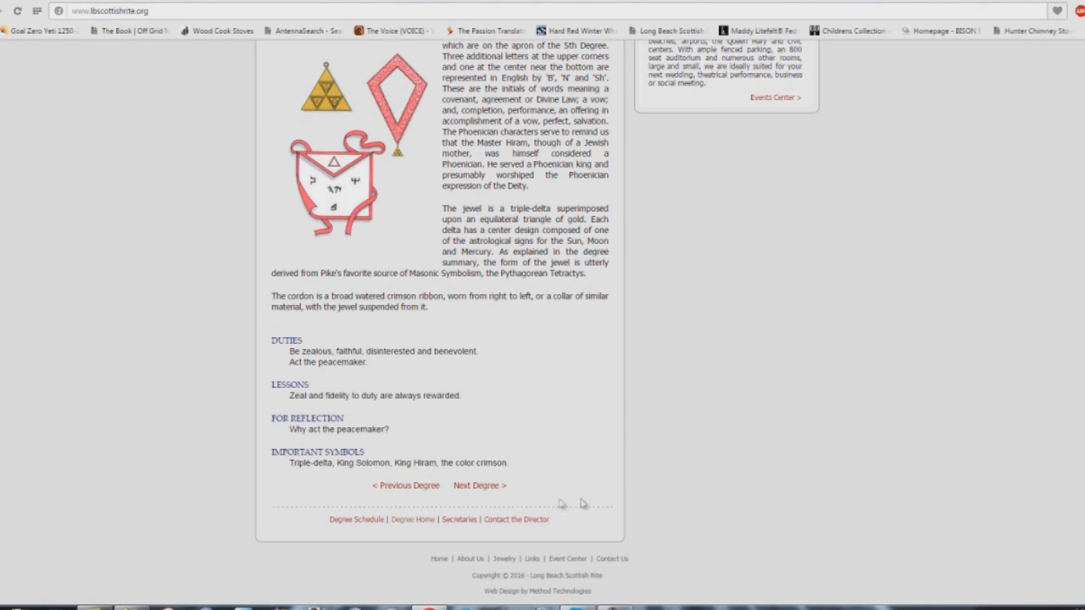
mouse_move(480, 485)
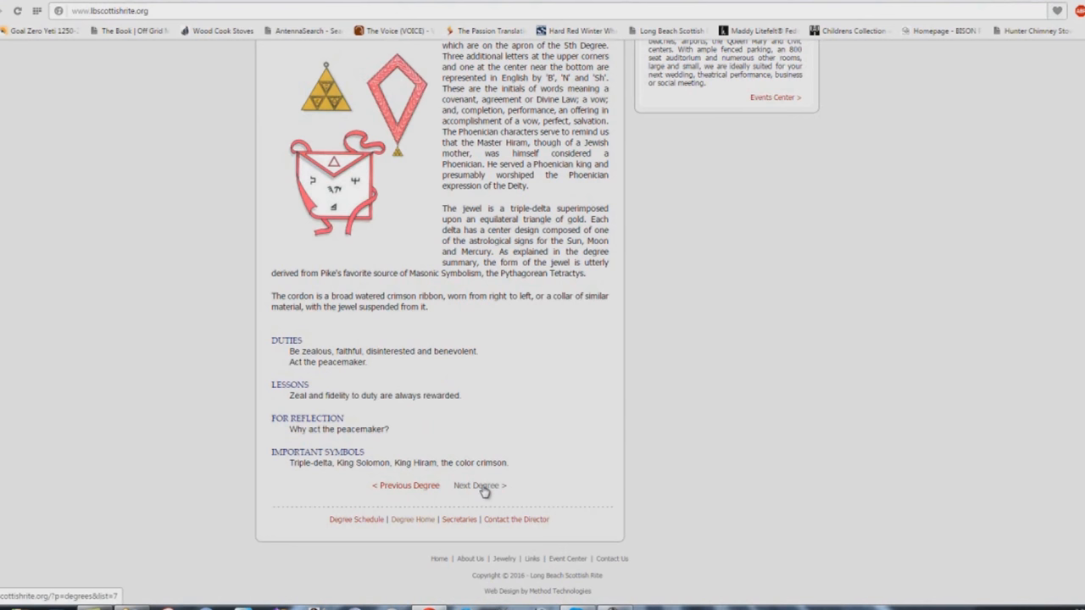
Open the 7th Degree Provost and Judge page and scroll to its duties and symbols.
click(480, 485)
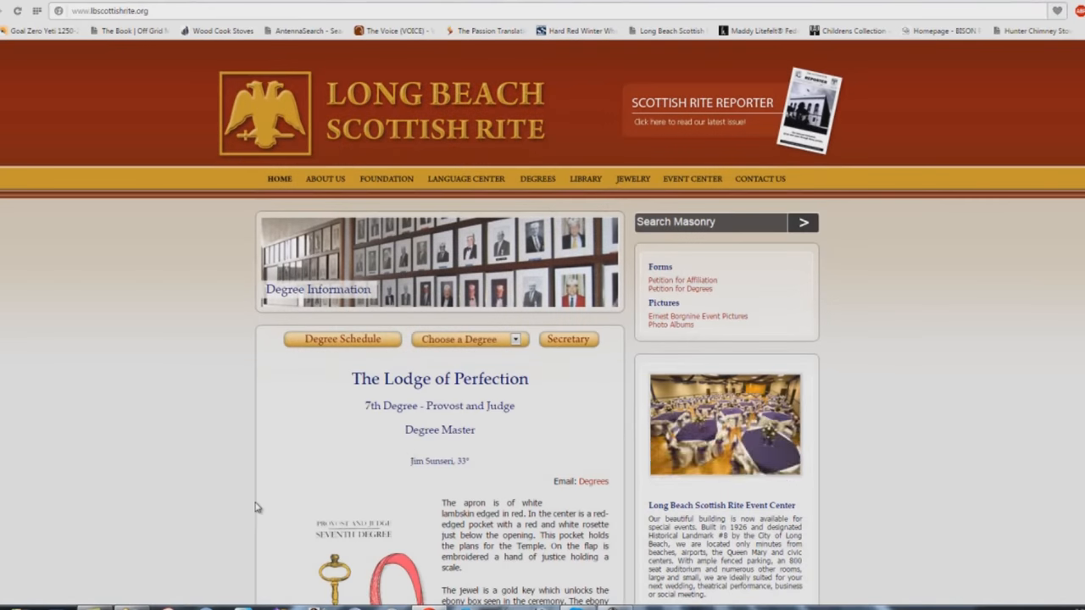
scroll(down, 3)
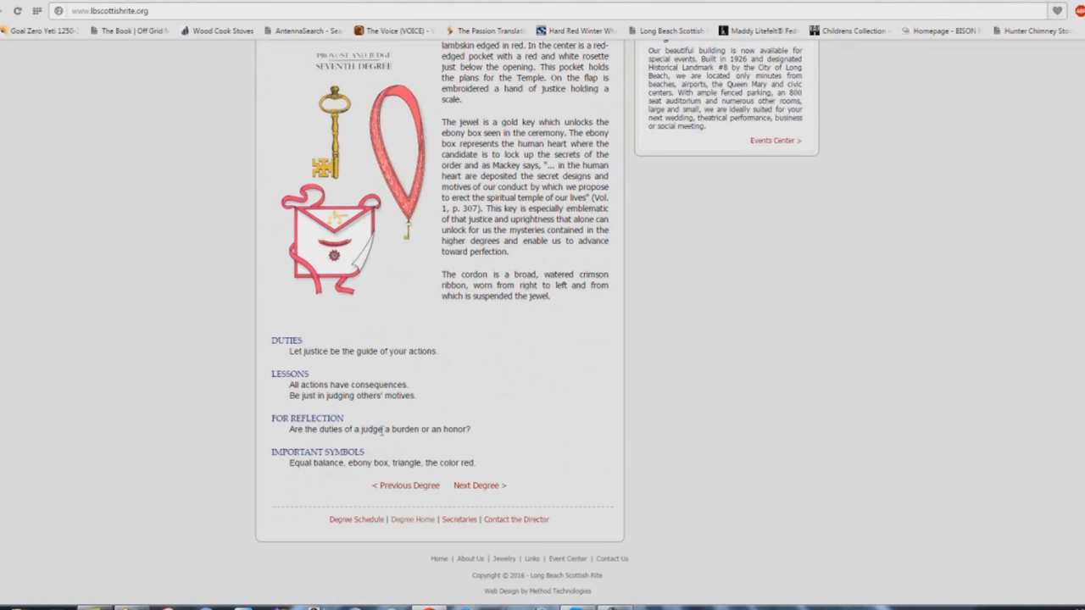
mouse_move(475, 438)
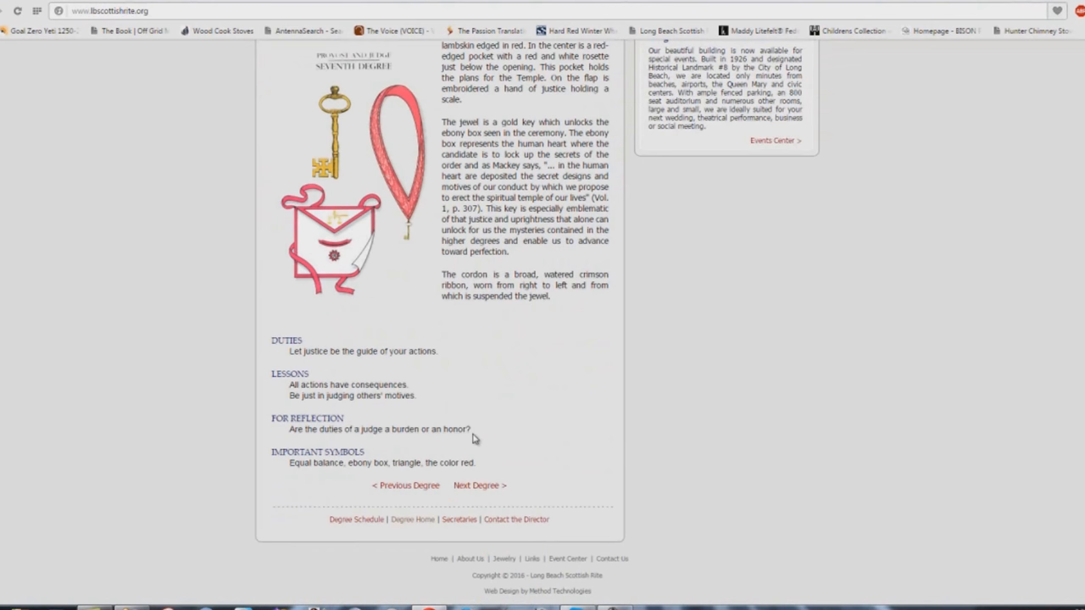
mouse_move(347, 430)
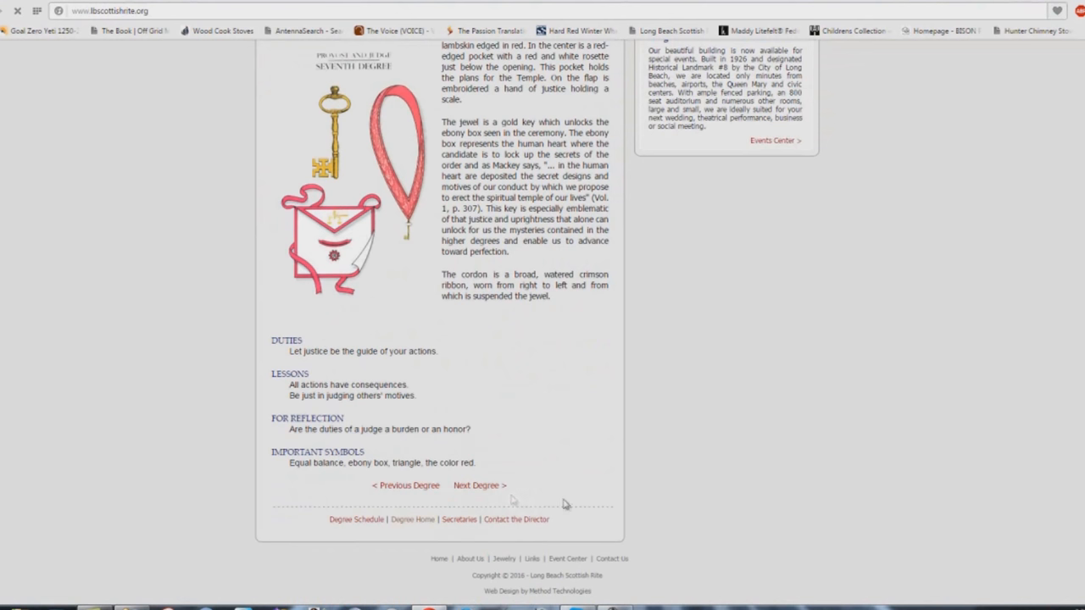
Open the 8th Degree Intendant of the Building page and scroll to its duties.
click(479, 485)
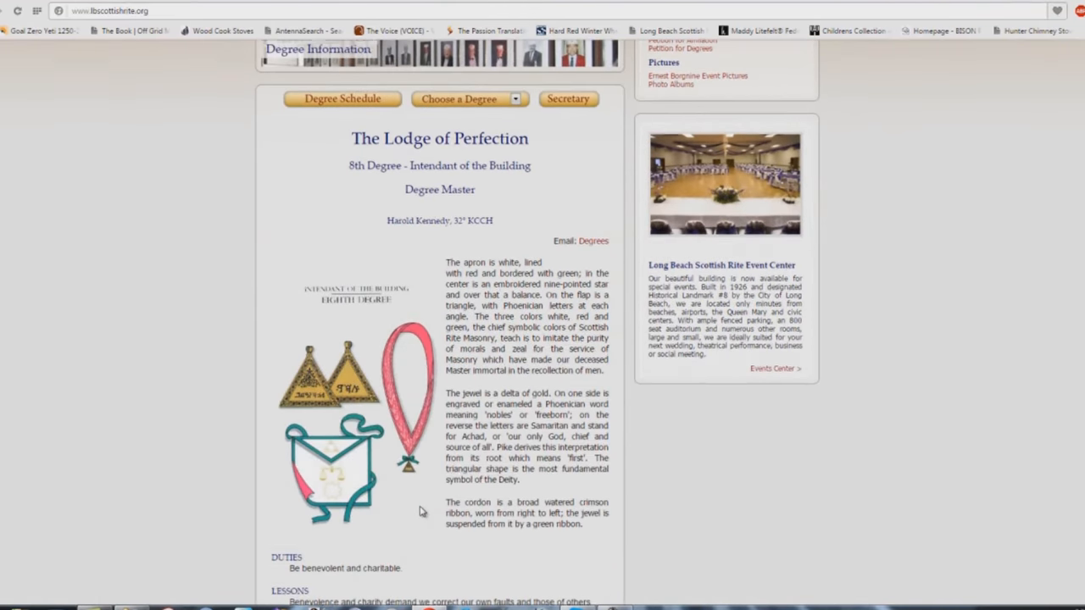
scroll(down, 3)
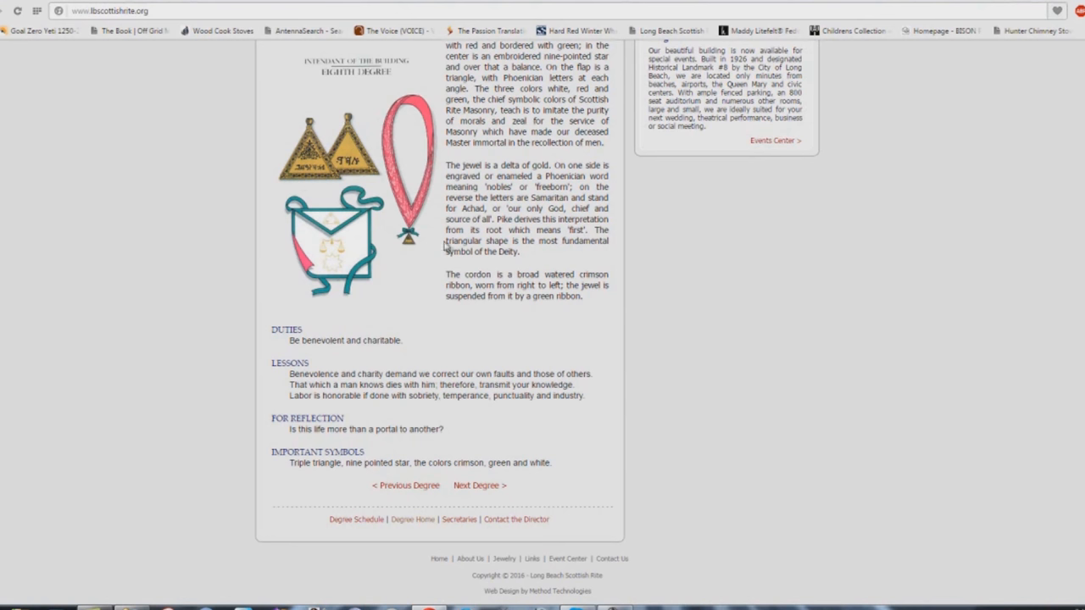
mouse_move(413, 346)
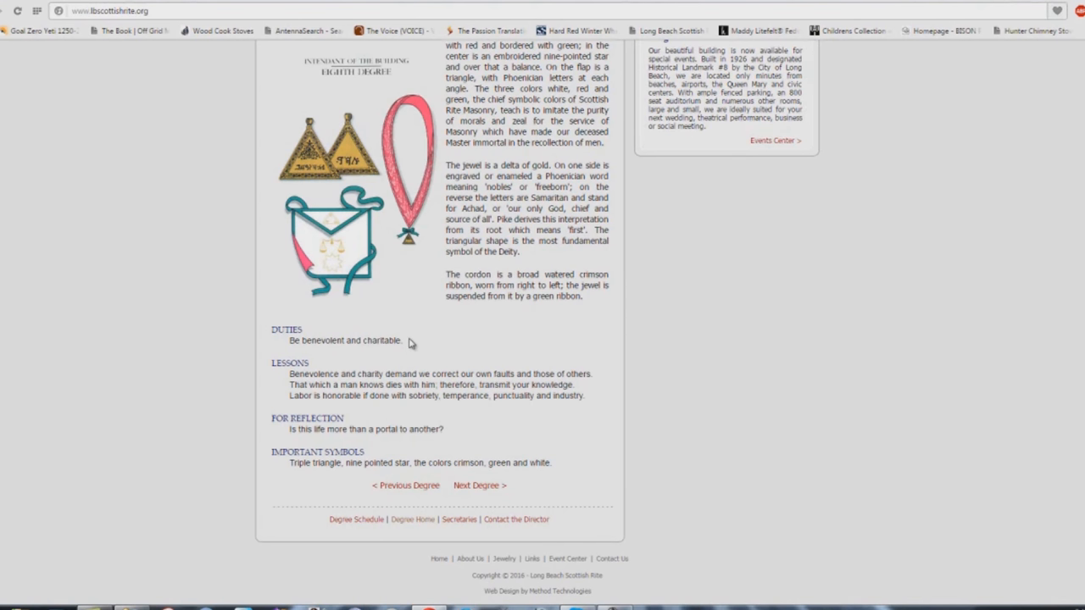
mouse_move(399, 352)
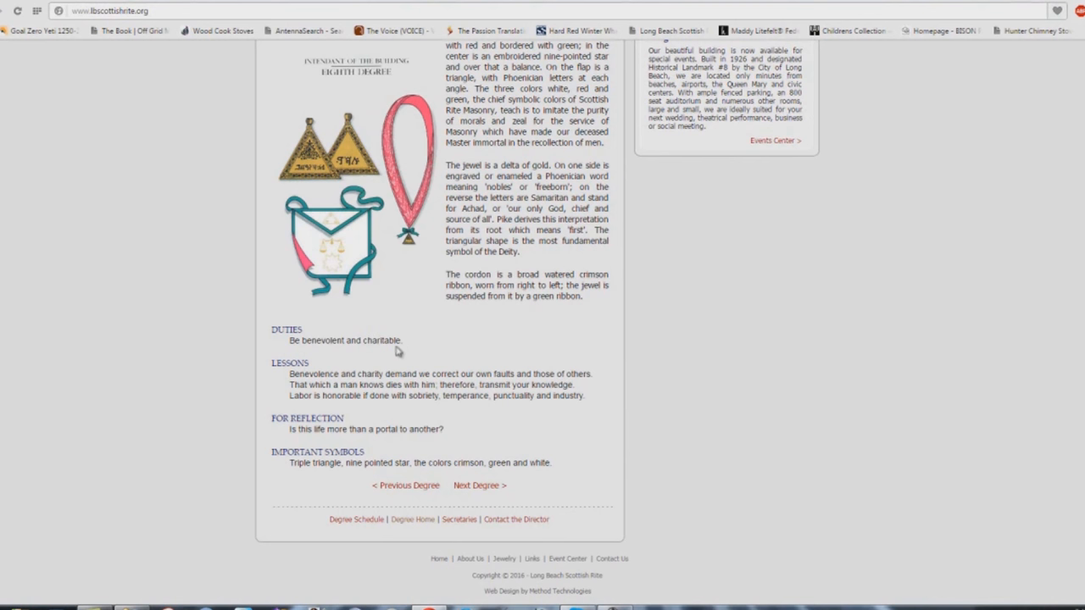
mouse_move(402, 127)
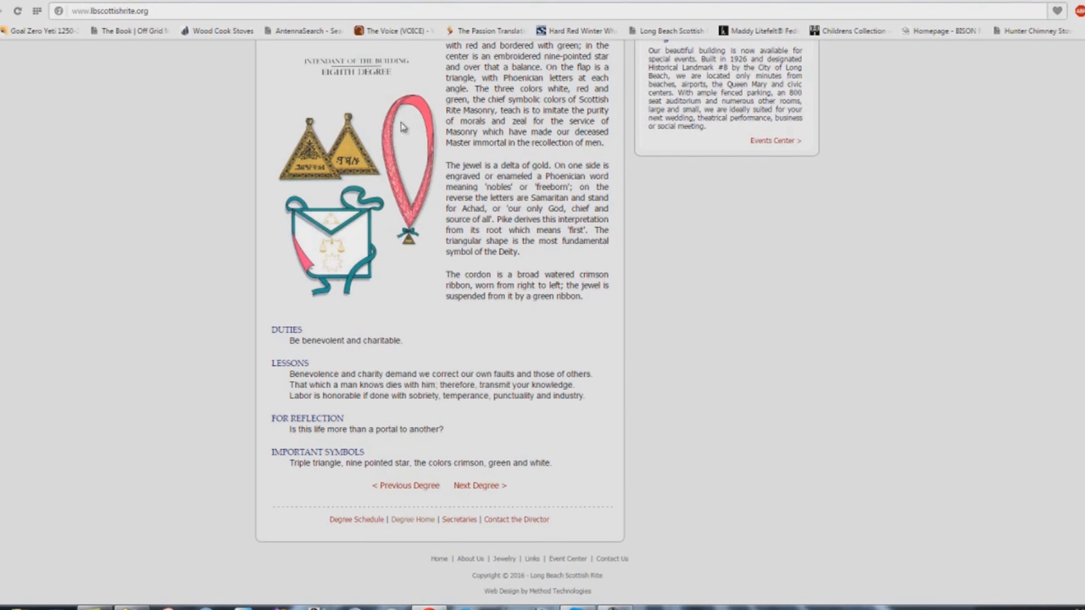
mouse_move(428, 181)
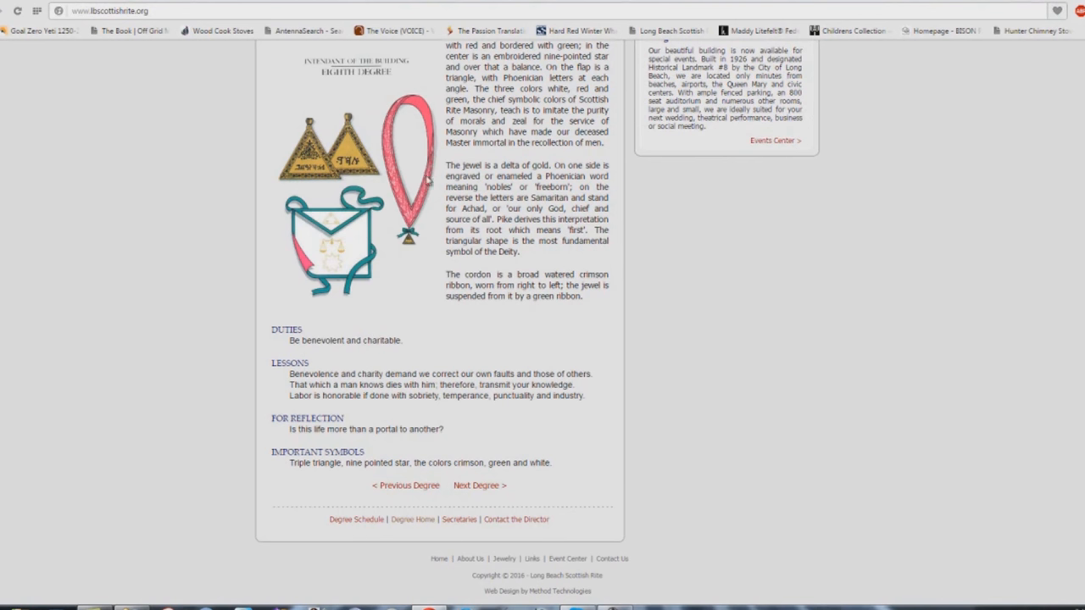
mouse_move(456, 285)
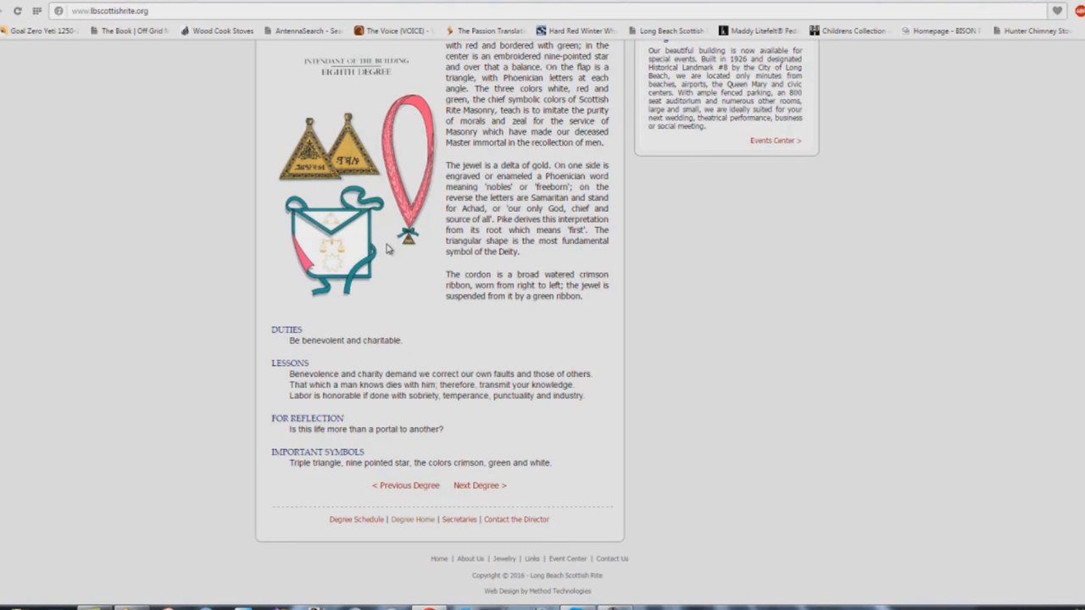
mouse_move(481, 473)
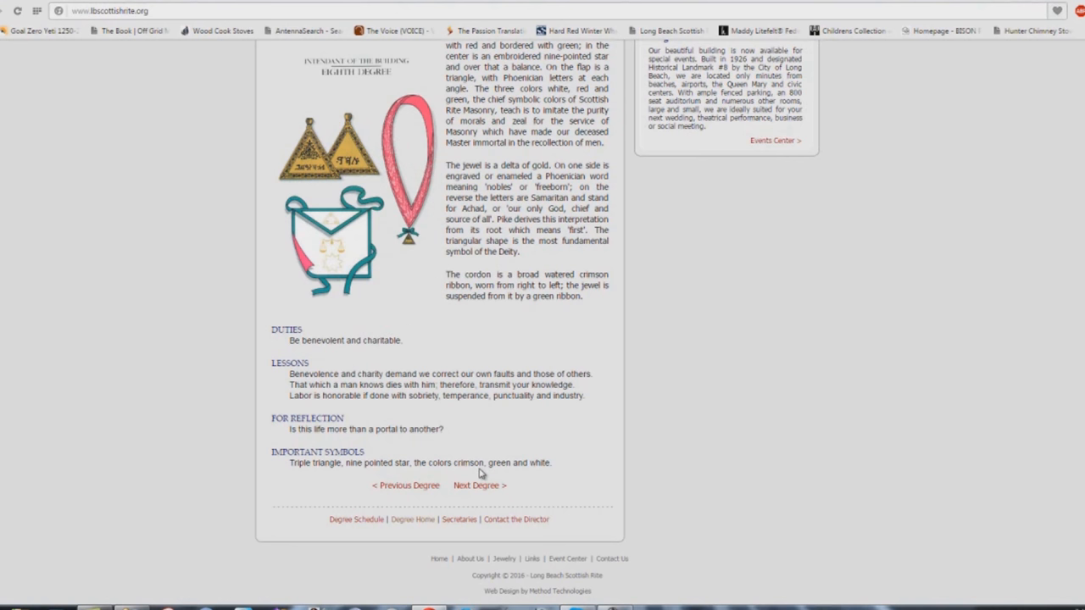
mouse_move(479, 466)
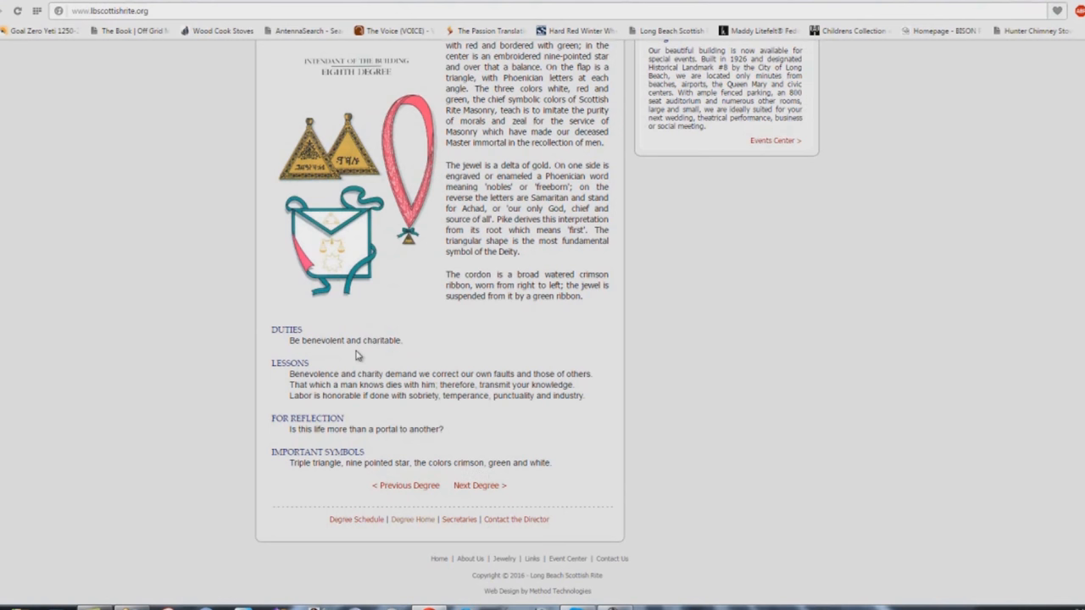
mouse_move(356, 354)
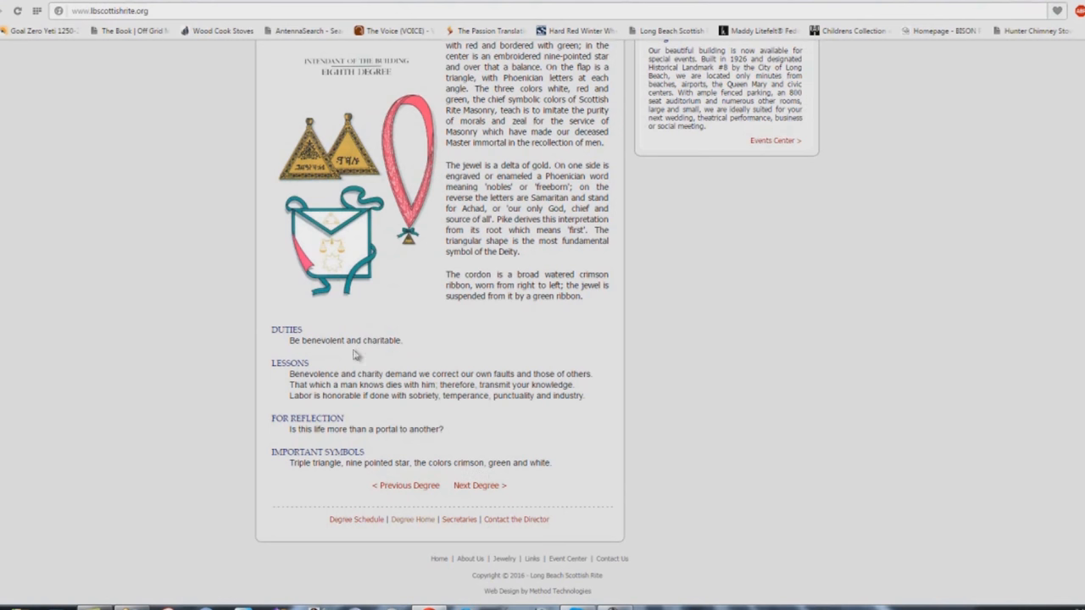
mouse_move(346, 361)
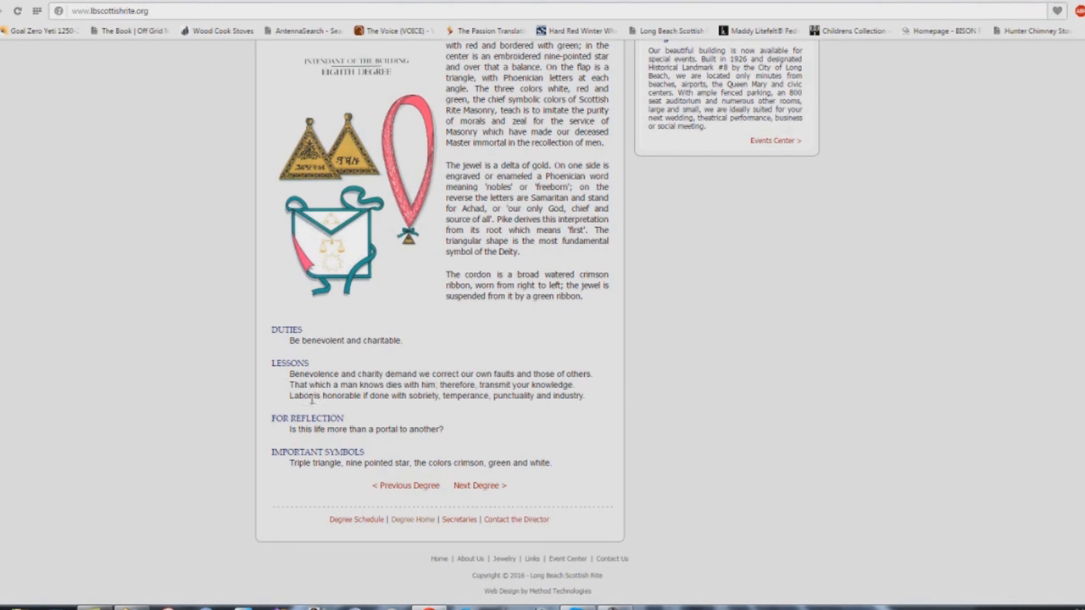
mouse_move(443, 397)
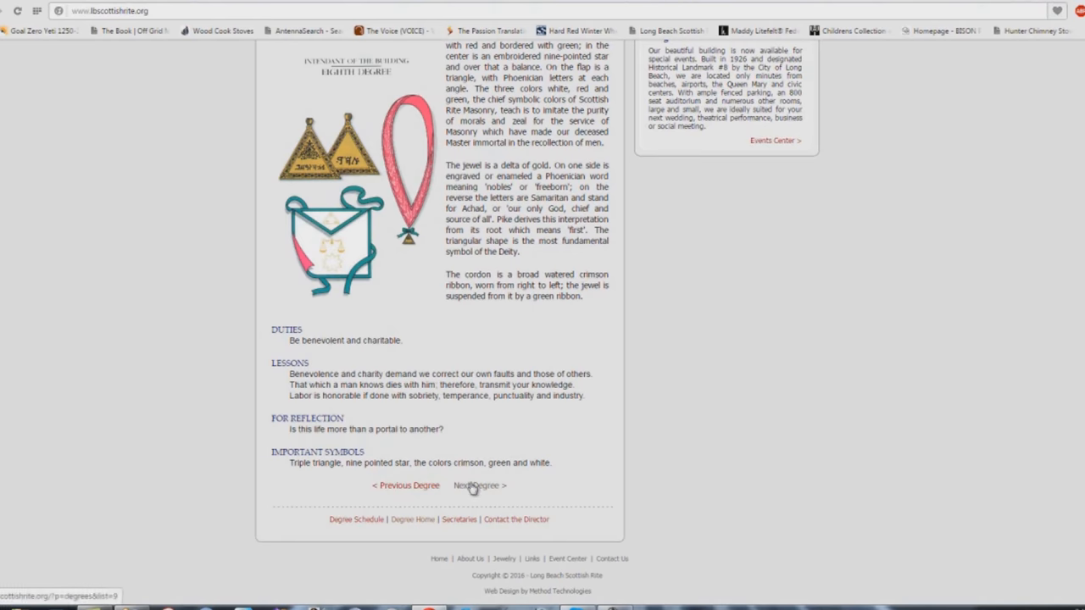
Open the 9th Degree Elu of the Nine page and scroll to Duties through Important Symbols.
click(479, 486)
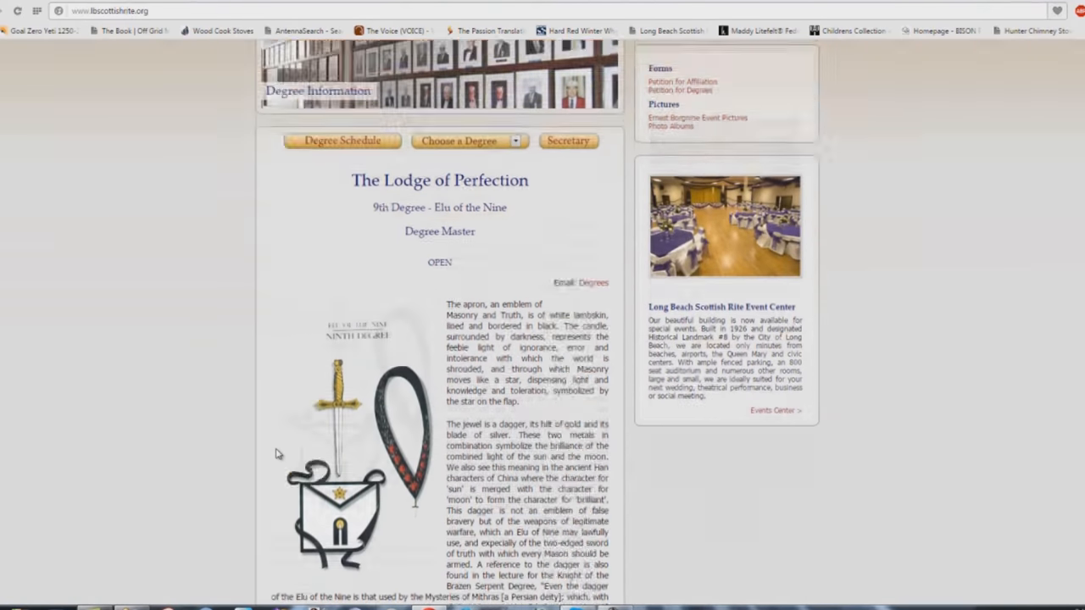
scroll(down, 3)
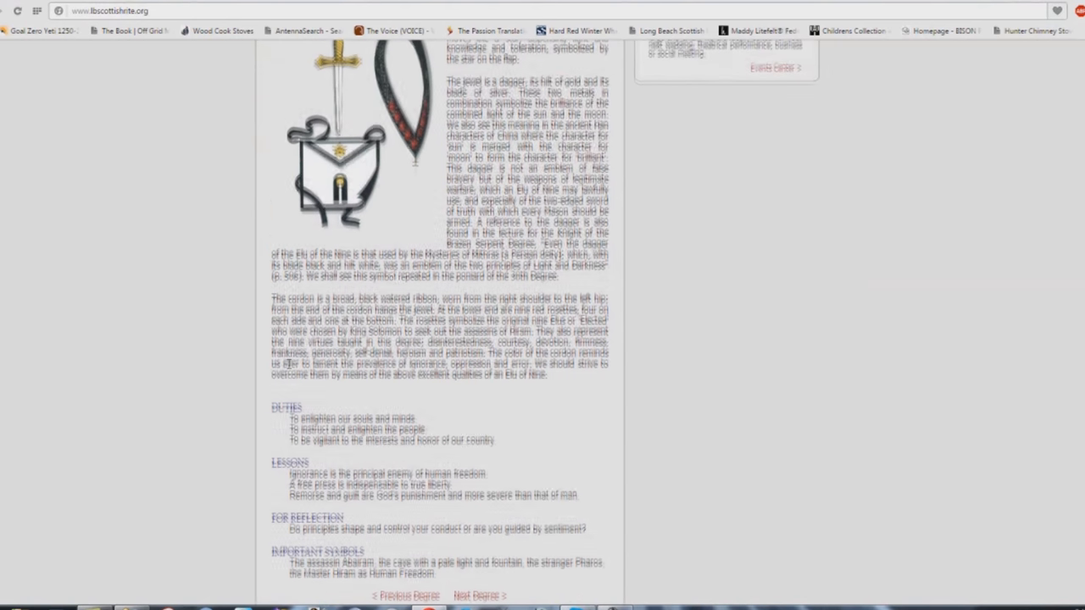
scroll(down, 3)
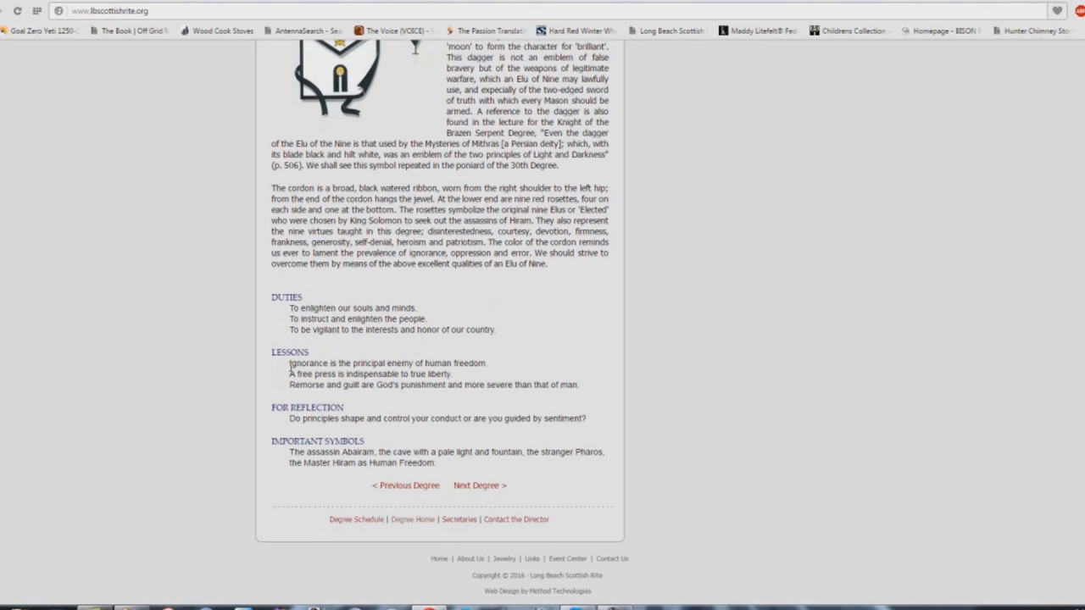
mouse_move(367, 311)
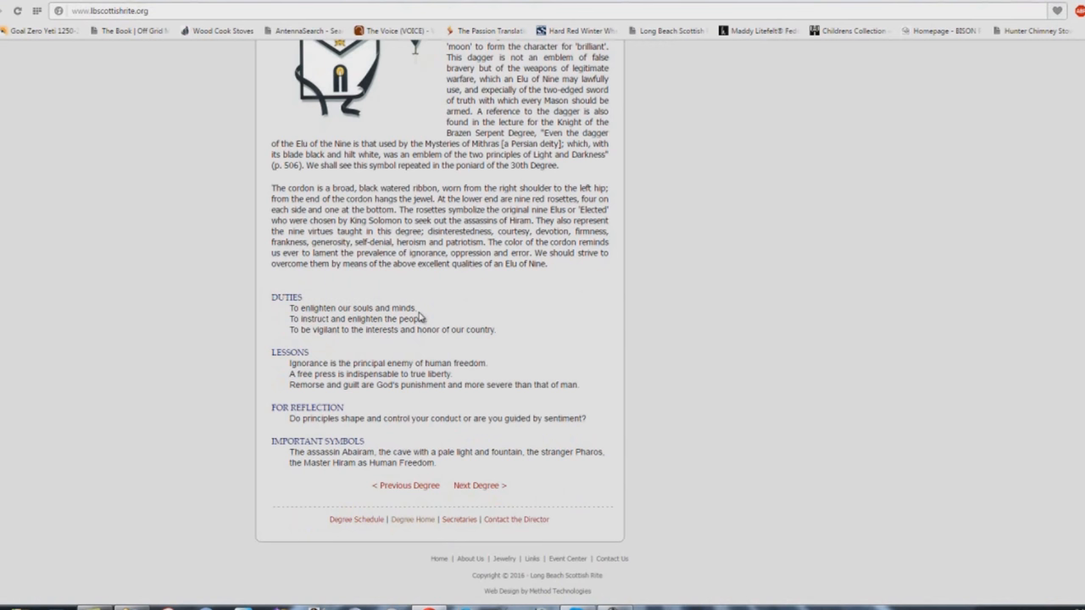
mouse_move(341, 319)
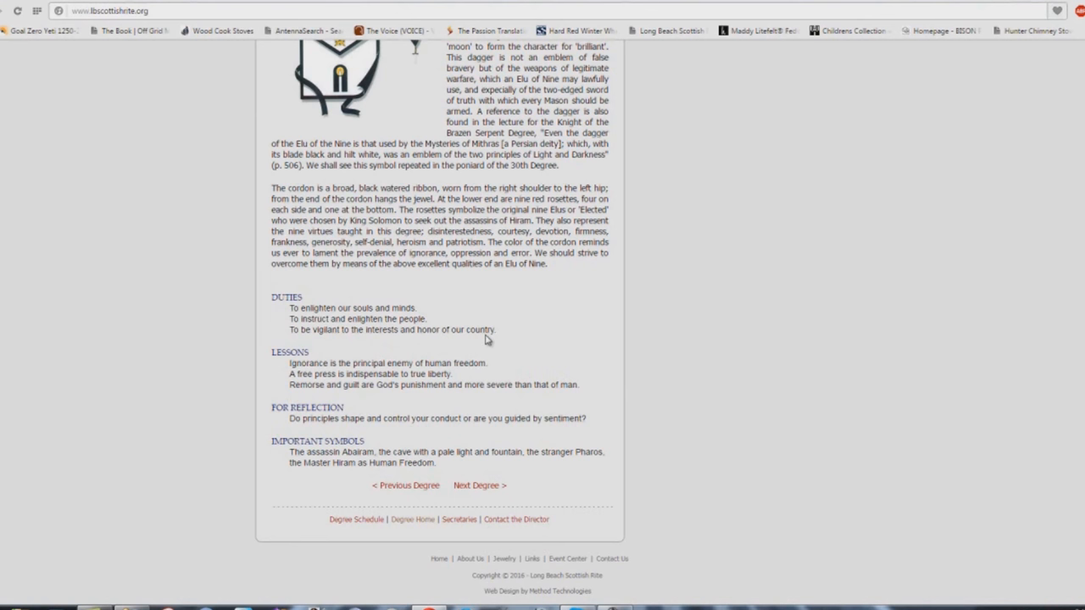
mouse_move(482, 333)
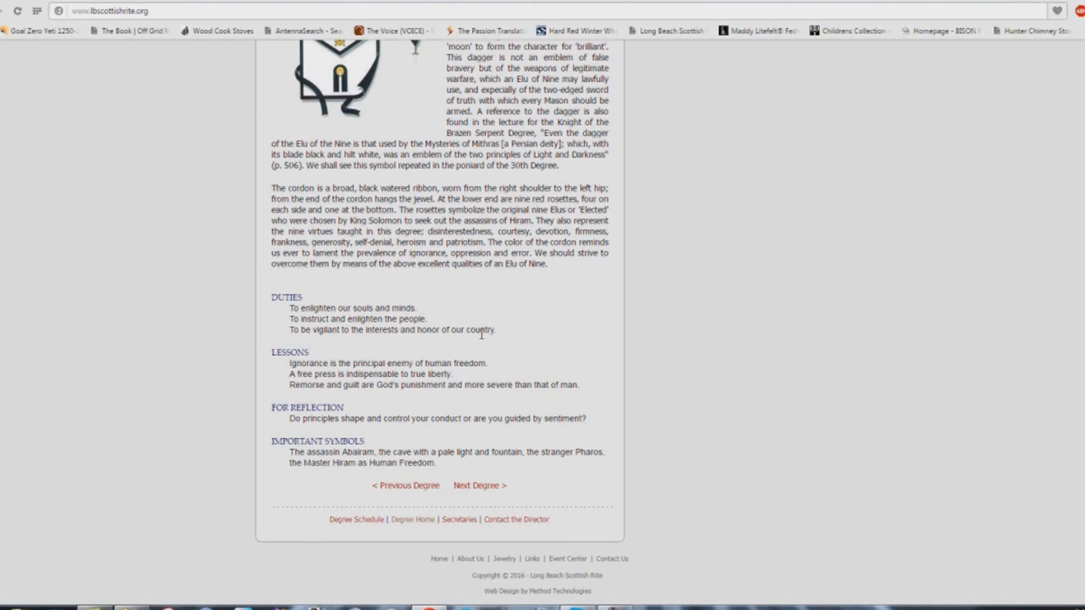
mouse_move(481, 339)
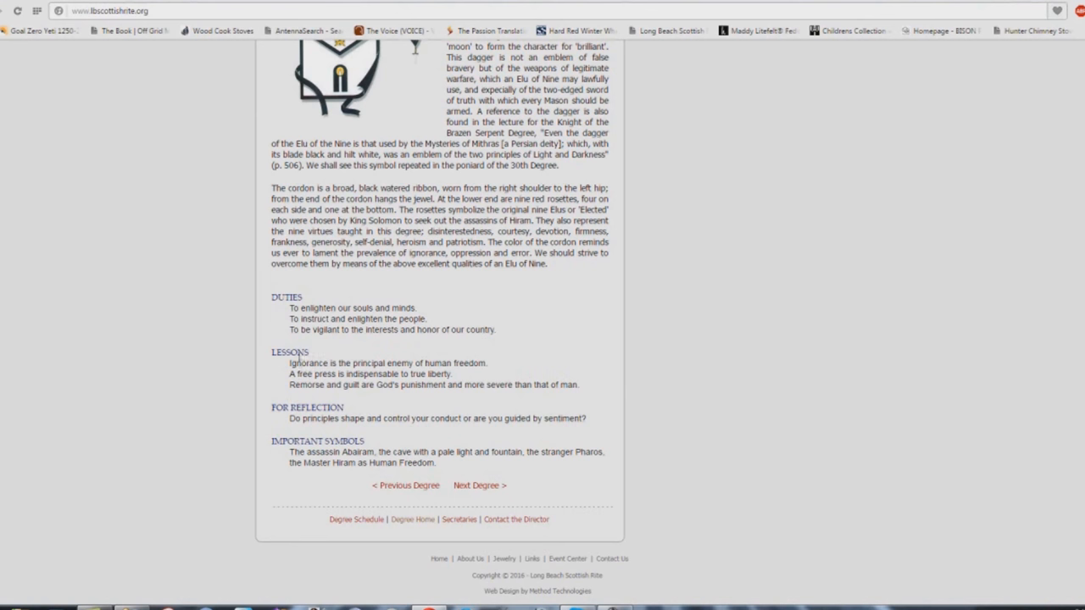
mouse_move(489, 373)
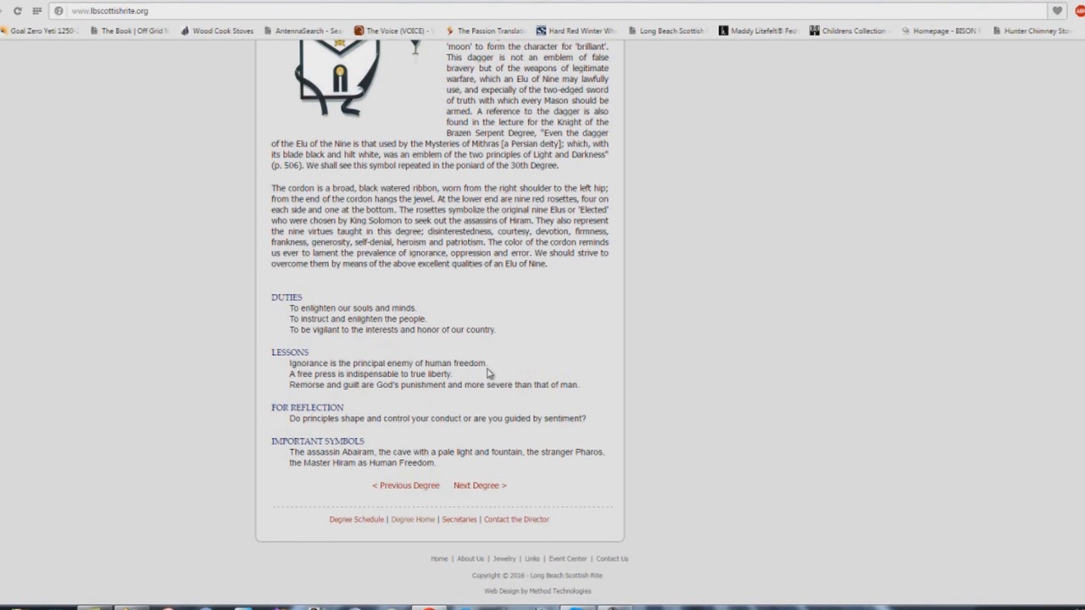
mouse_move(280, 393)
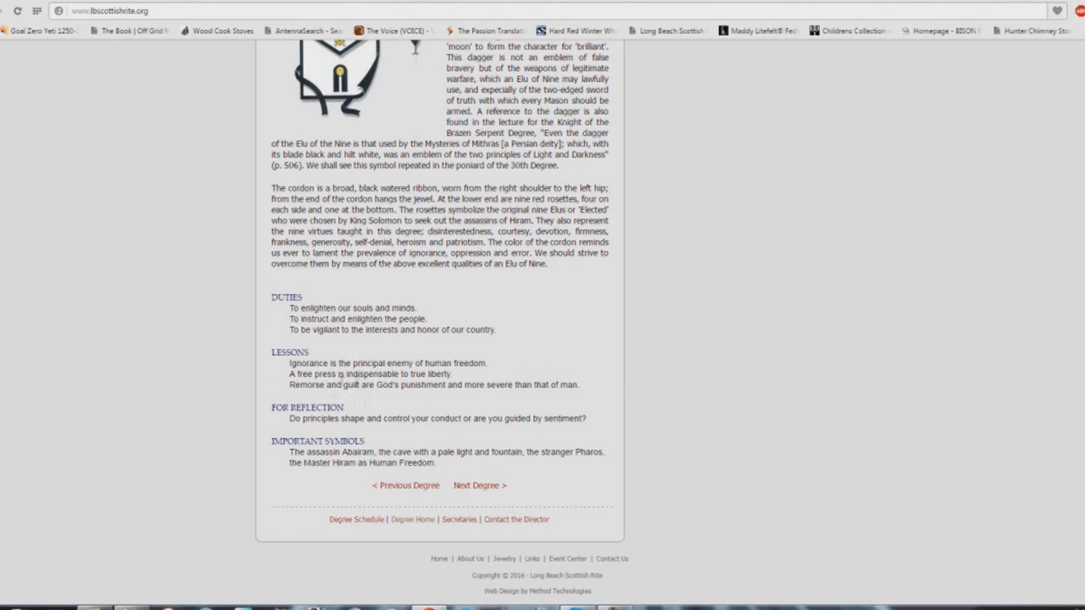
mouse_move(463, 386)
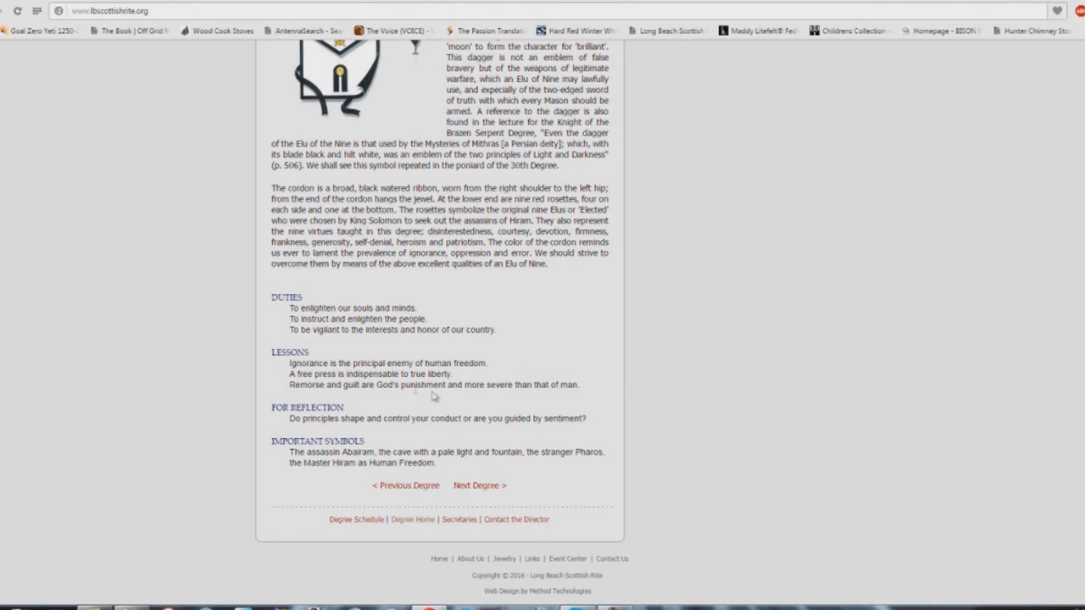
mouse_move(550, 395)
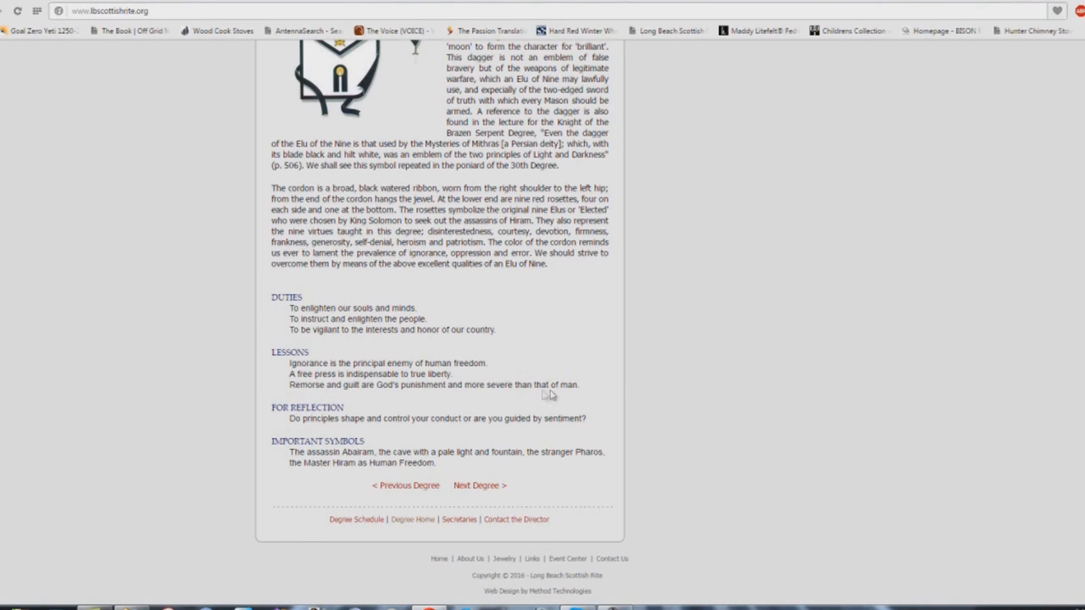
mouse_move(348, 408)
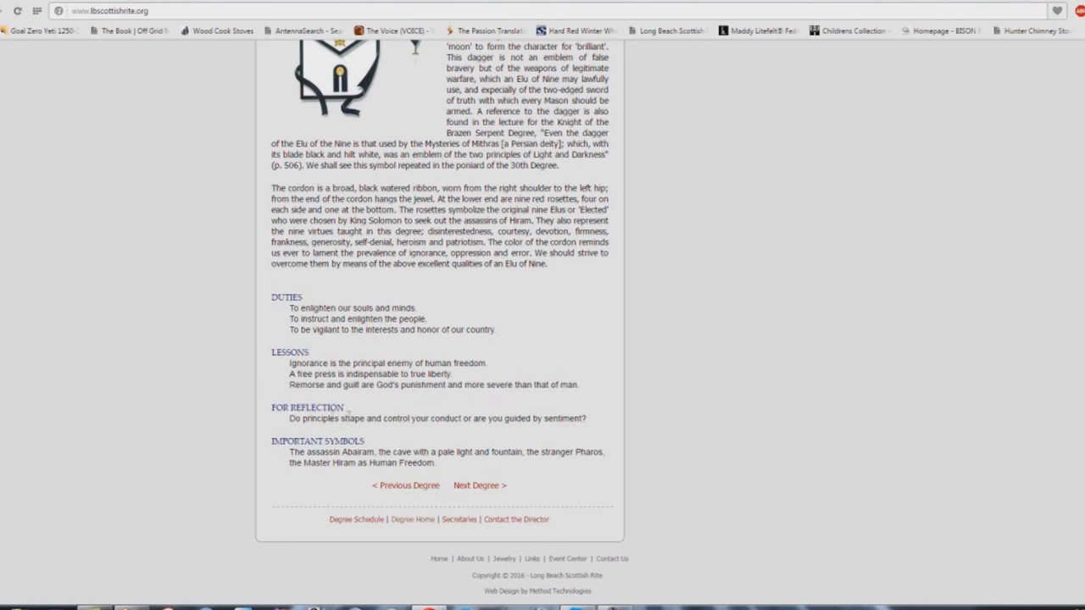
mouse_move(526, 422)
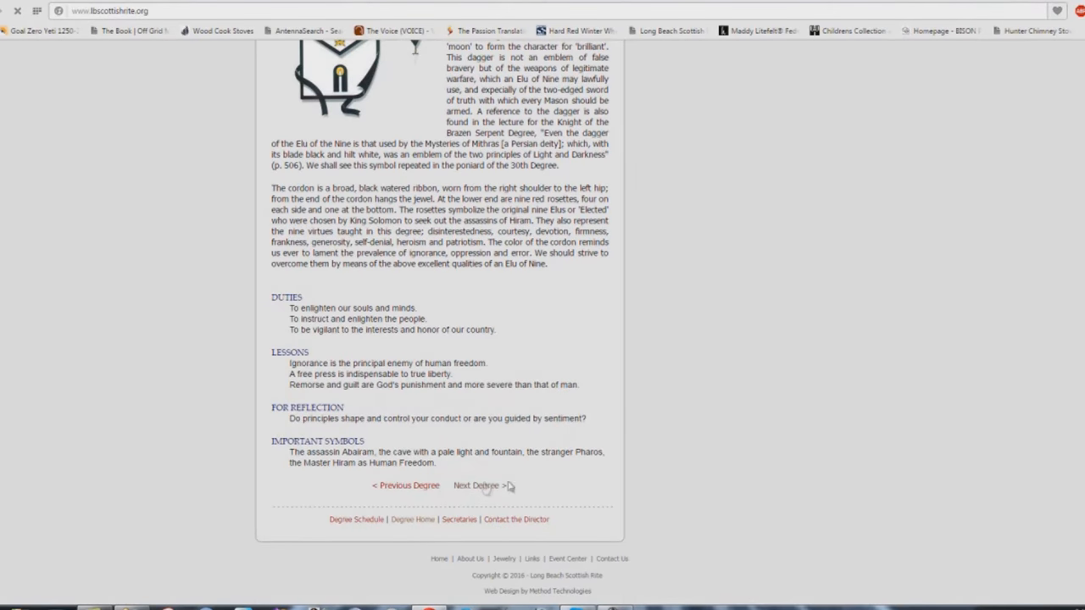
Open the 10th Degree Elu of the Fifteen page and scroll through its lessons.
click(479, 485)
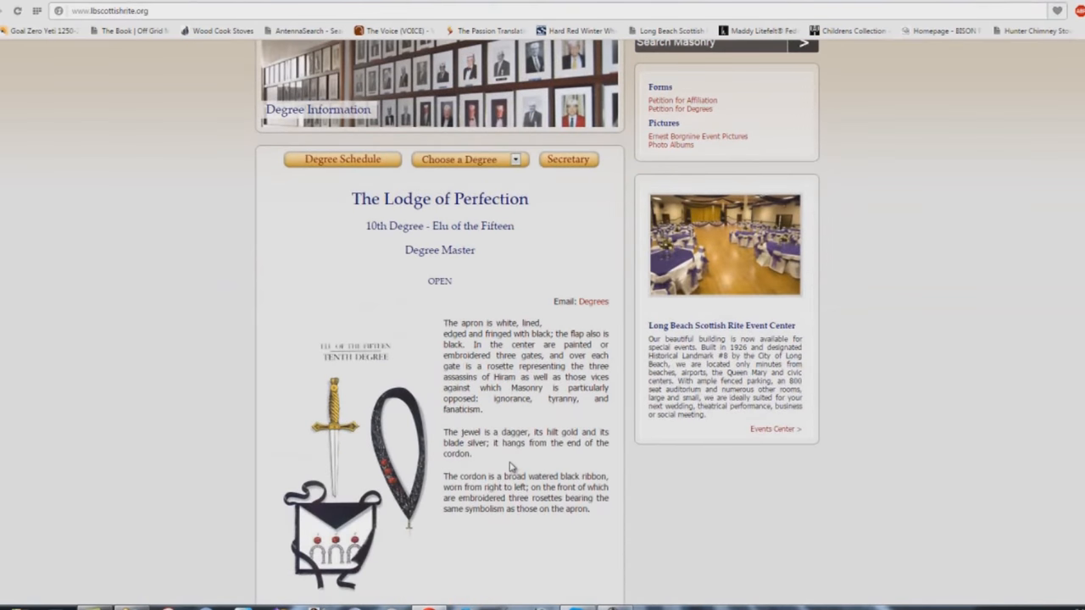
scroll(down, 3)
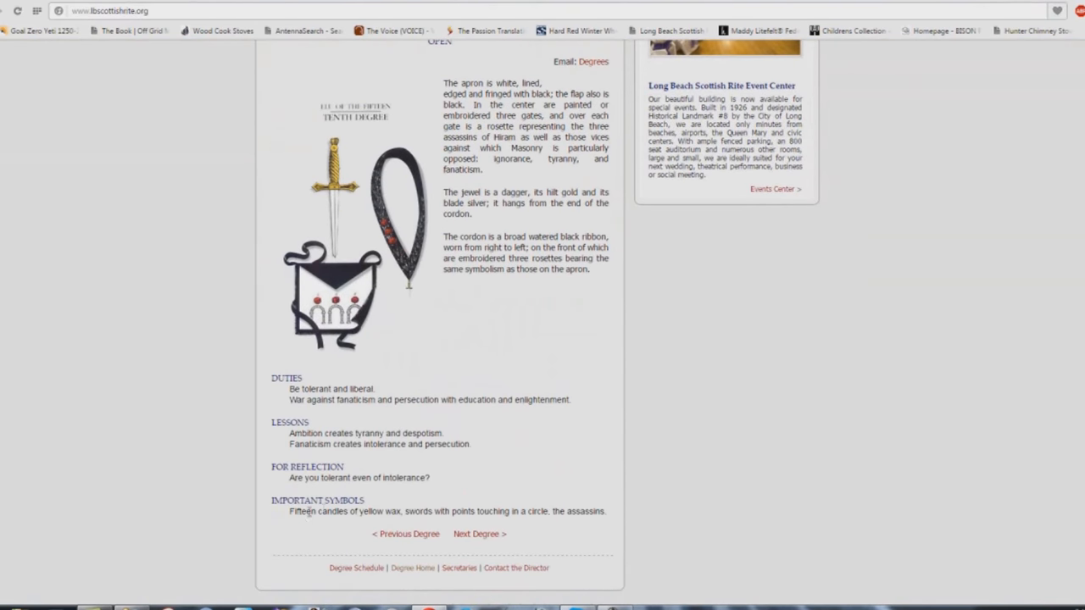
mouse_move(431, 338)
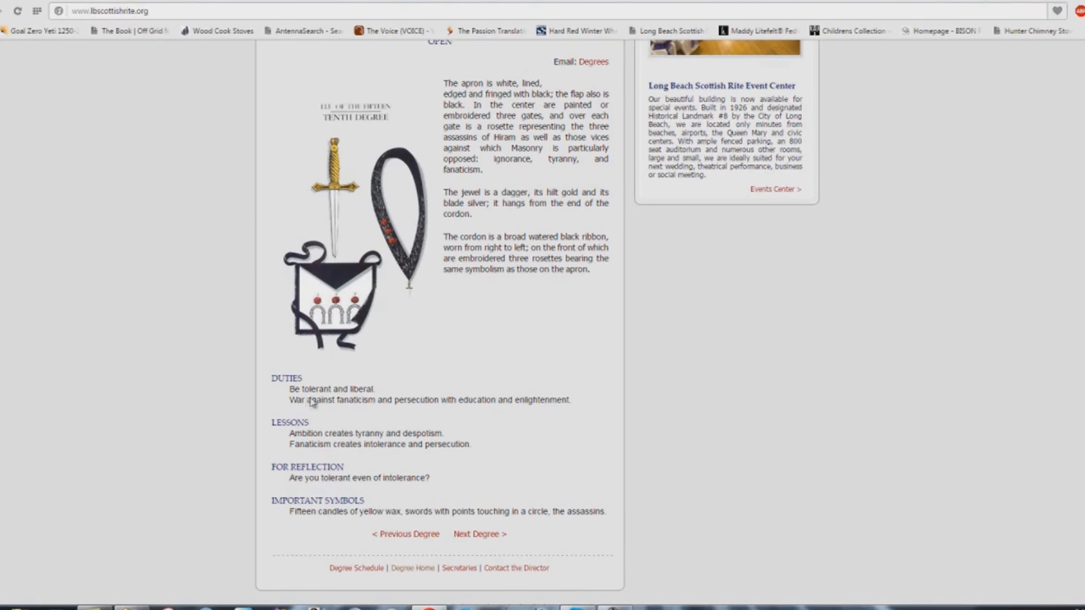
mouse_move(333, 404)
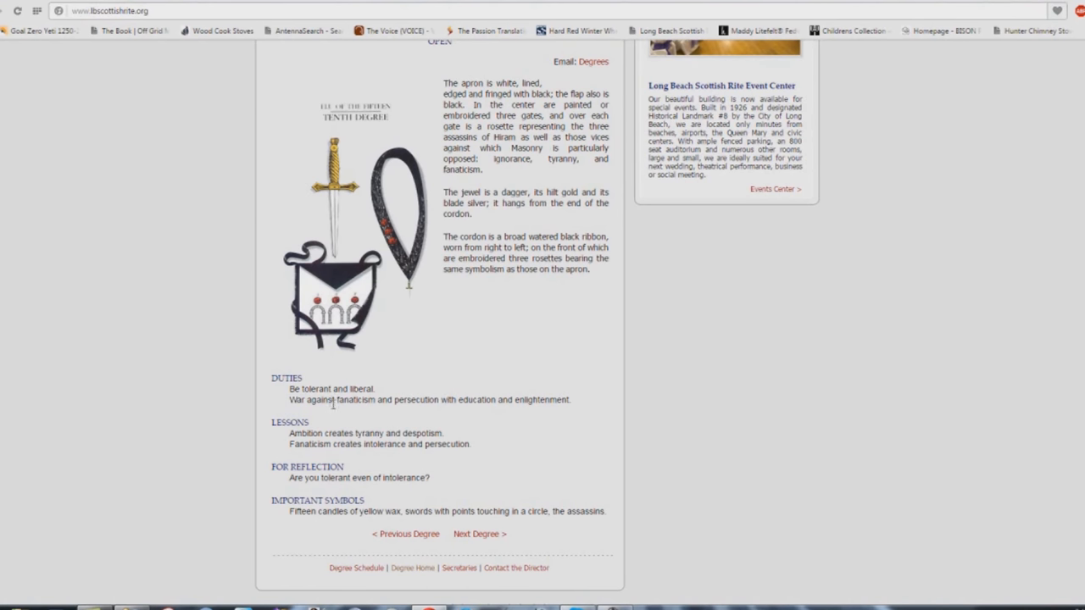
mouse_move(464, 412)
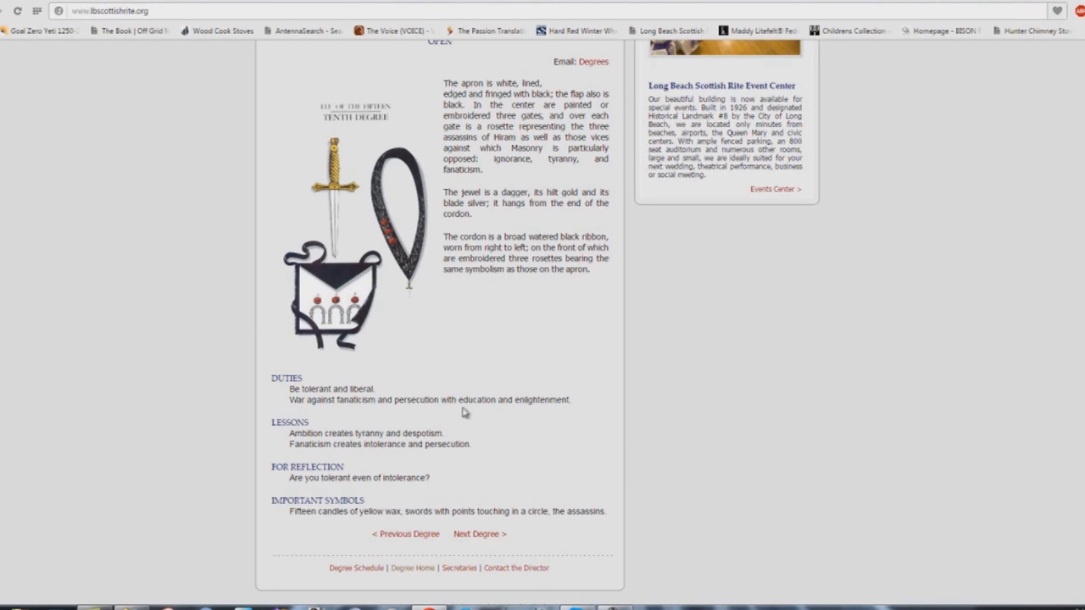
mouse_move(464, 412)
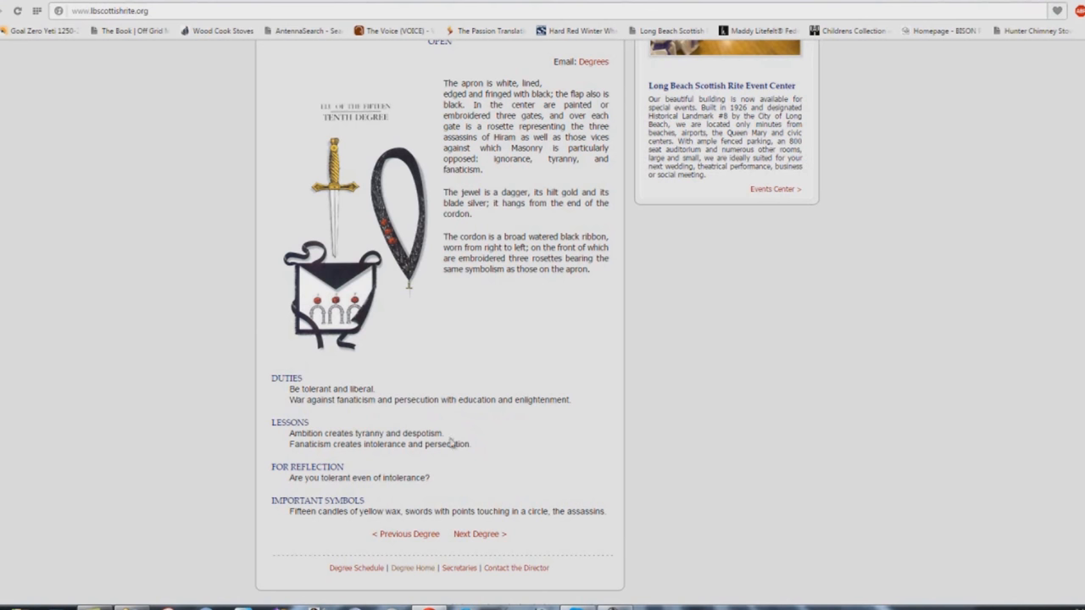
mouse_move(497, 552)
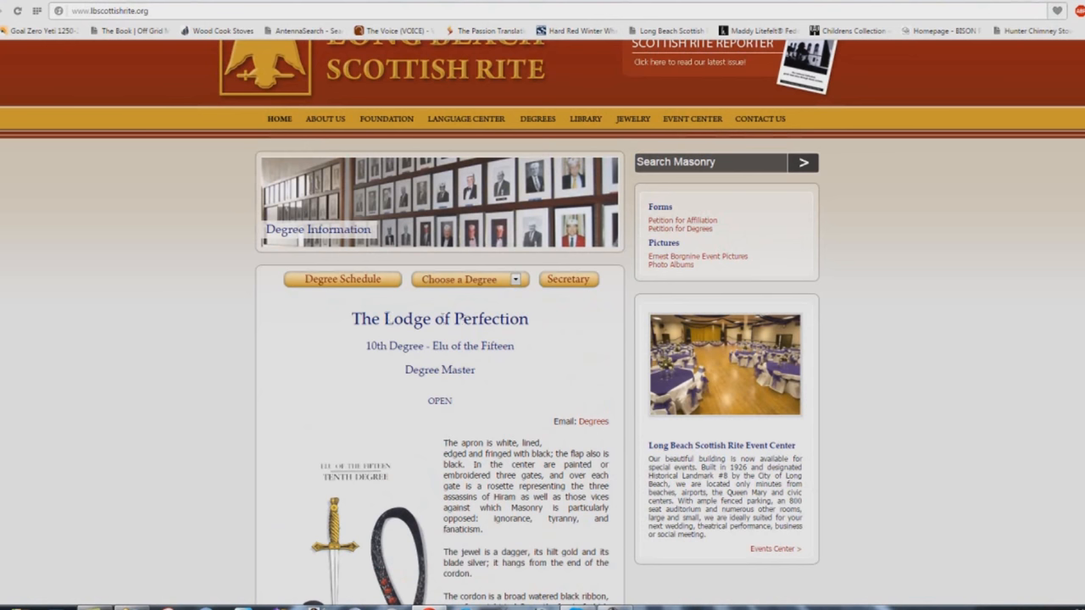
scroll(down, 3)
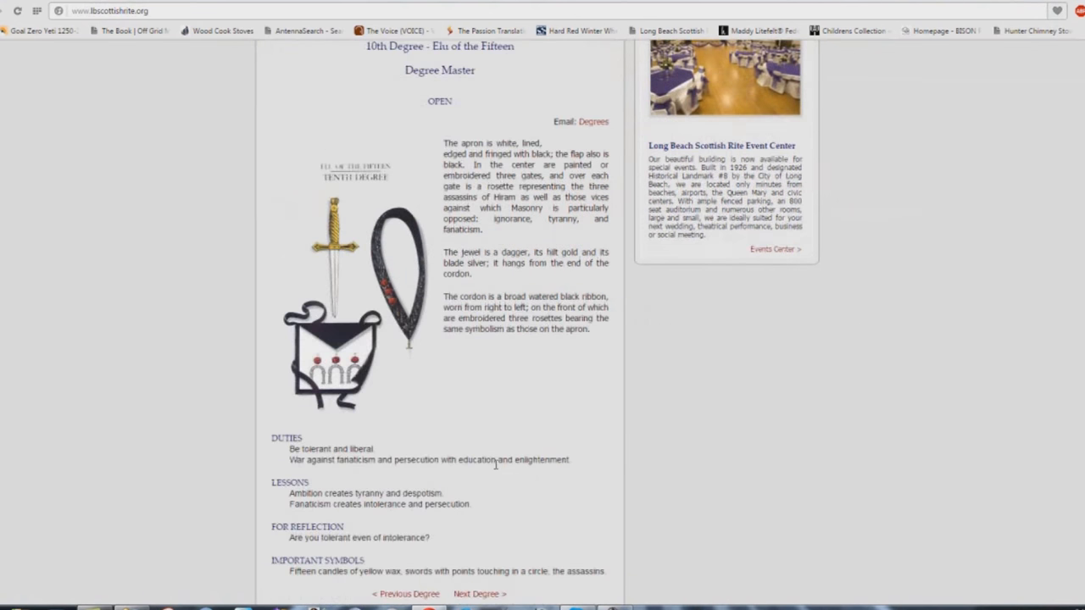
Open the 11th Degree Elu of the Twelve page and scroll to its duties and symbols.
click(478, 593)
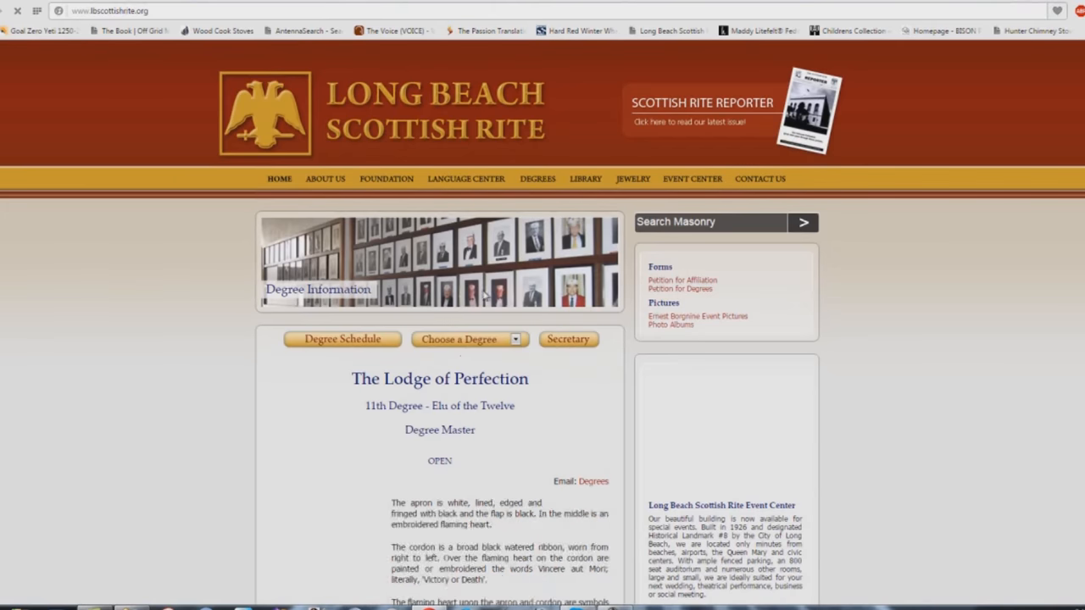
scroll(down, 3)
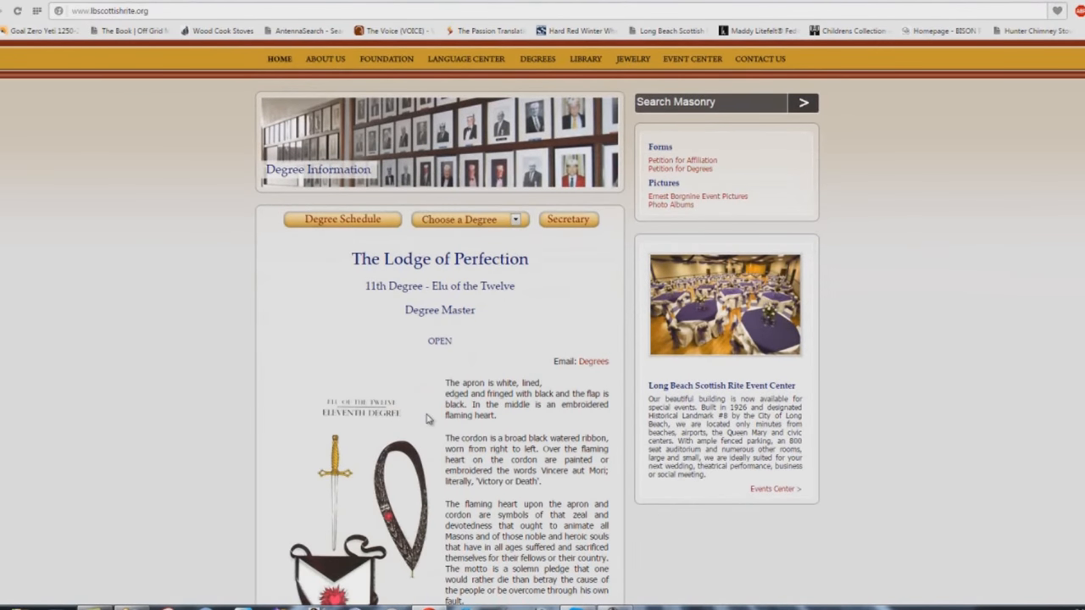
scroll(down, 3)
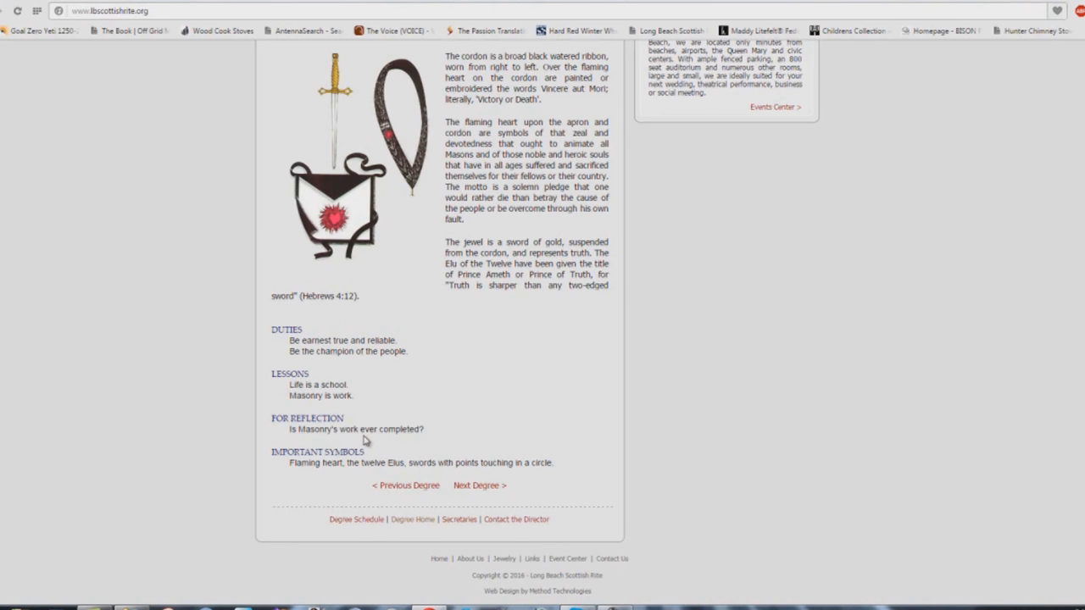
mouse_move(428, 439)
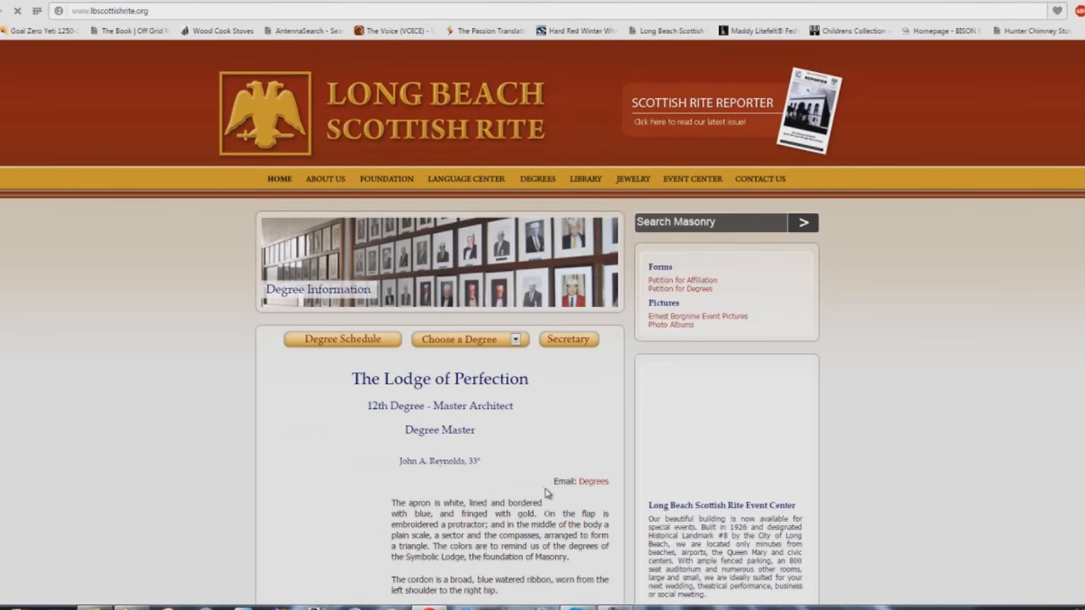
Scroll the 12th Degree Master Architect page down to Duties, Lessons and Important Symbols.
scroll(down, 3)
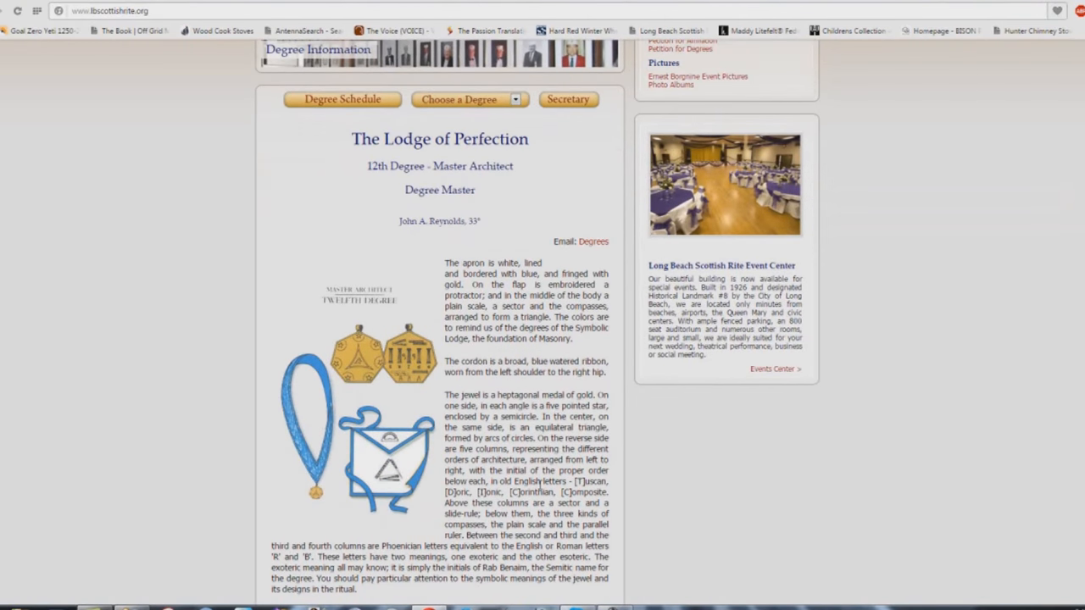
scroll(down, 3)
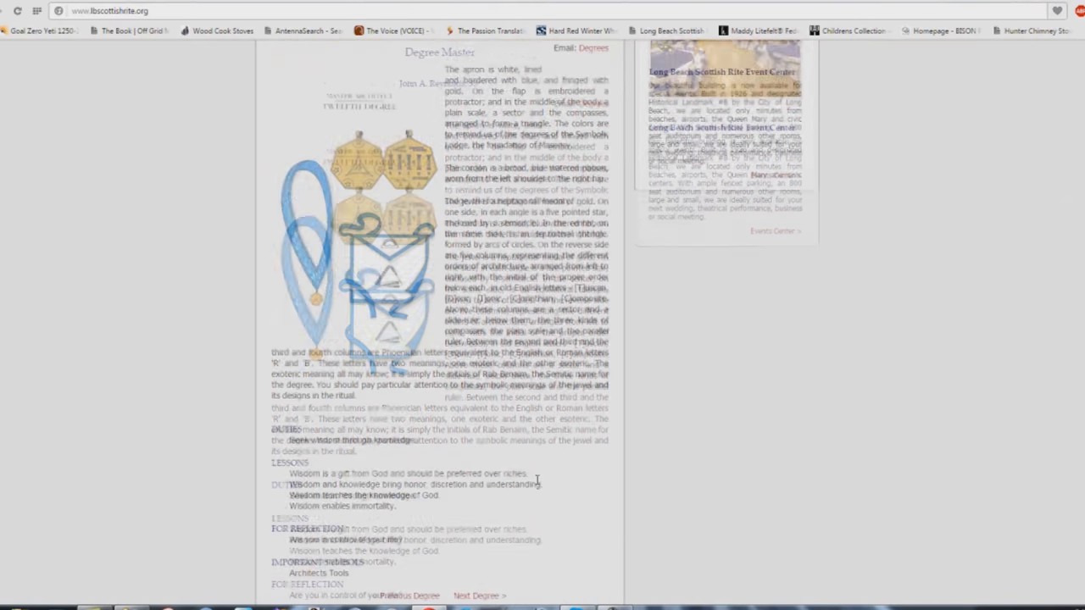
scroll(down, 3)
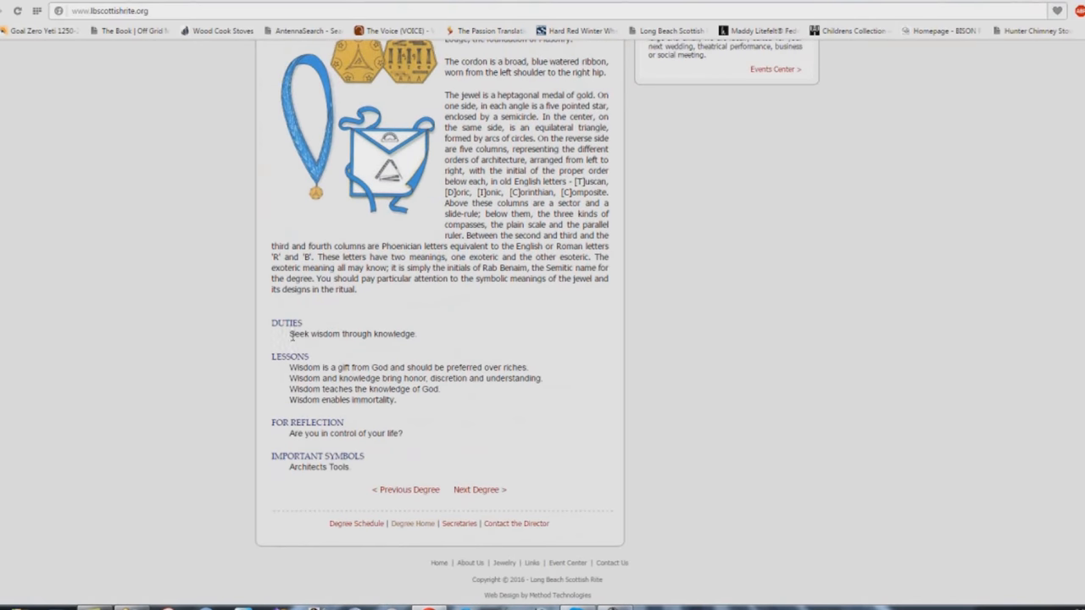
mouse_move(292, 408)
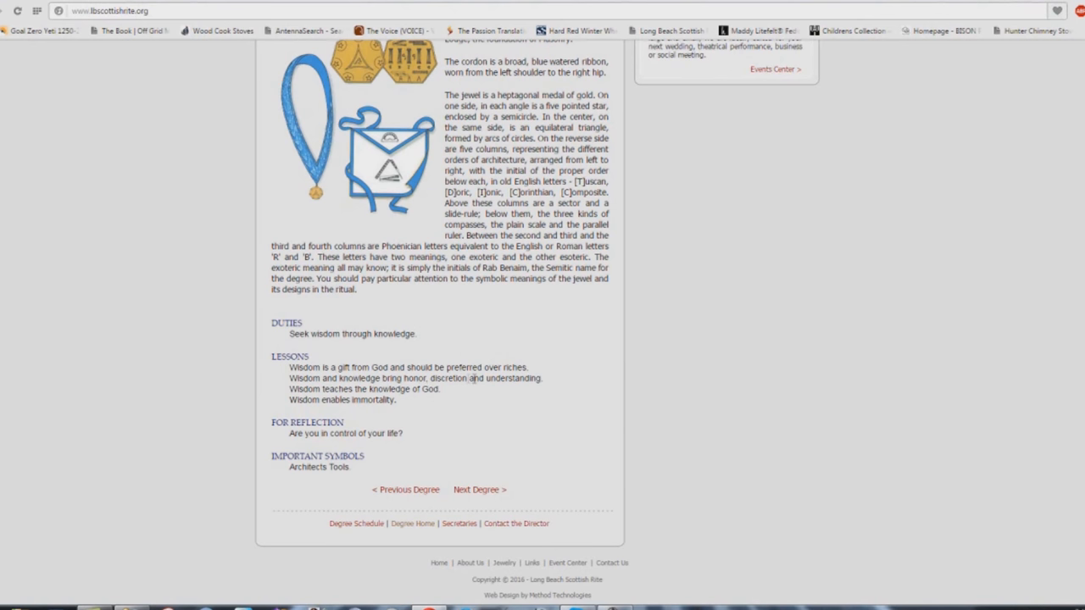
mouse_move(422, 392)
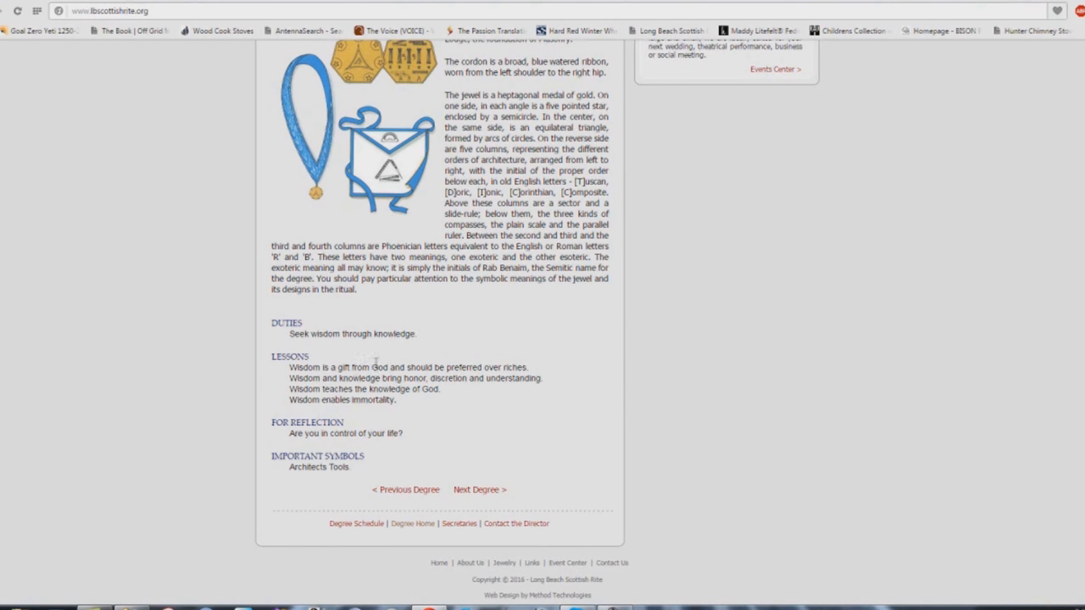
mouse_move(386, 357)
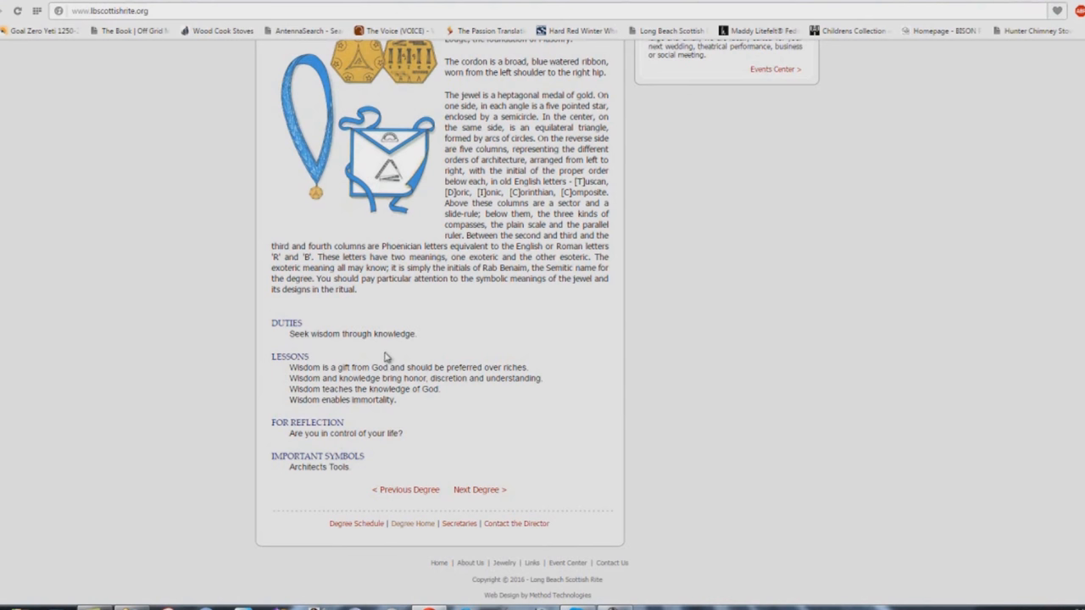
mouse_move(405, 328)
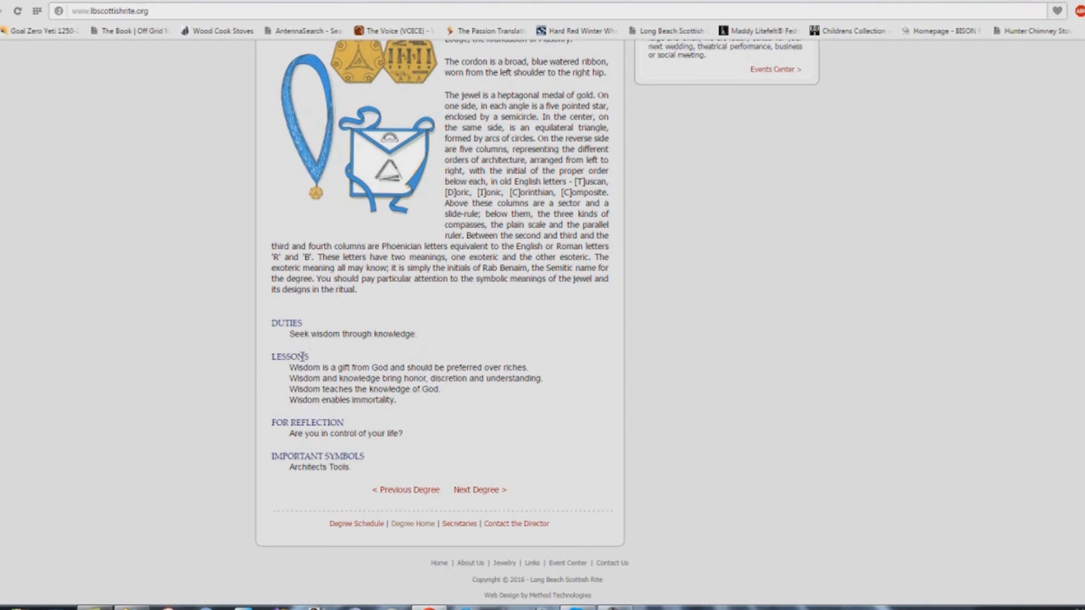
mouse_move(297, 355)
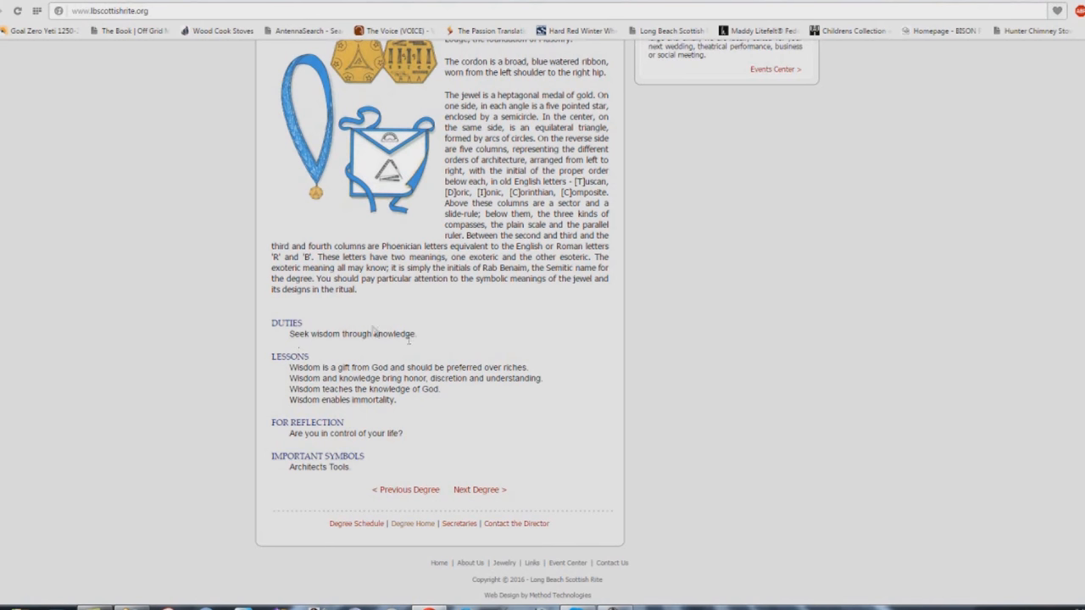
mouse_move(400, 432)
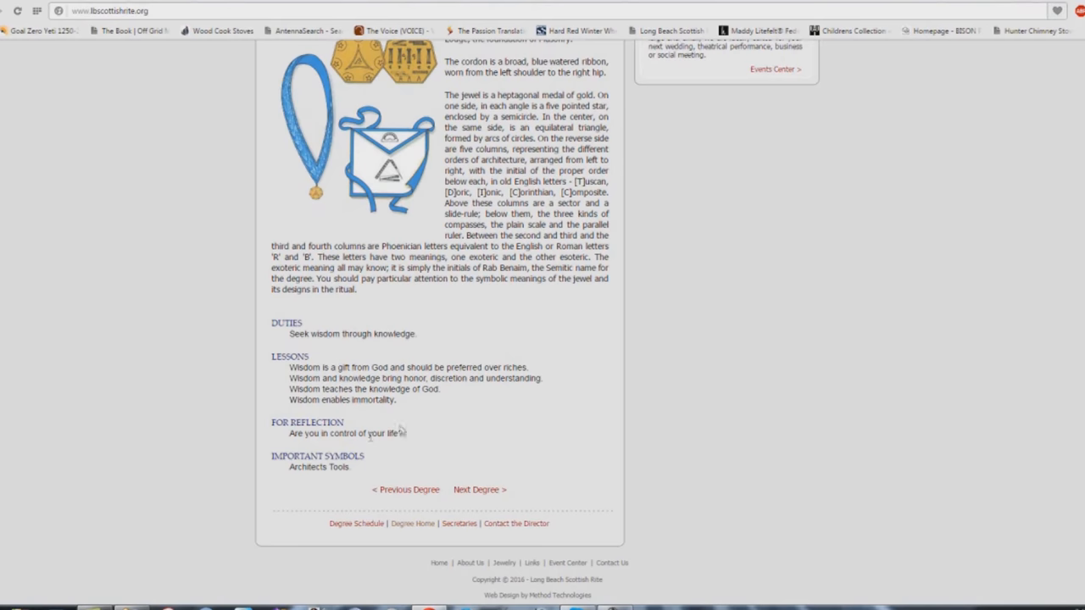
scroll(up, 3)
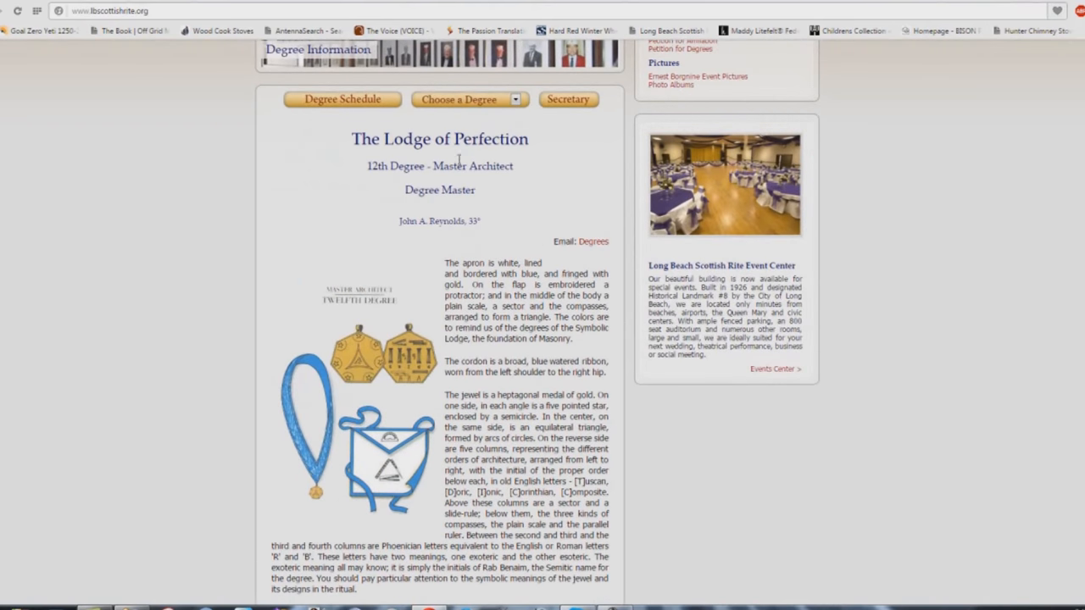
scroll(down, 3)
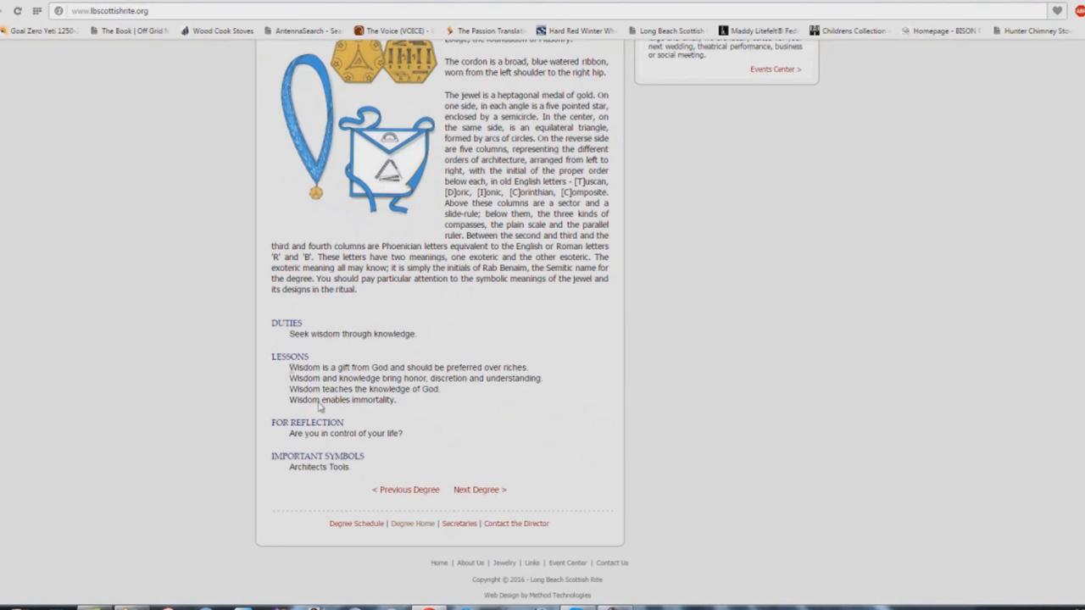
mouse_move(478, 461)
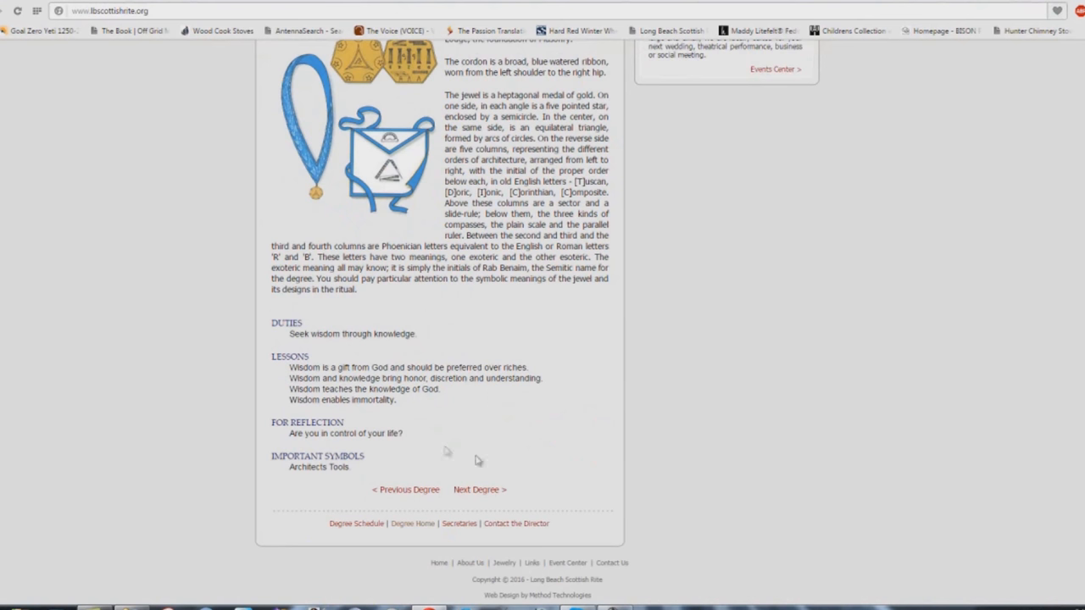
mouse_move(480, 490)
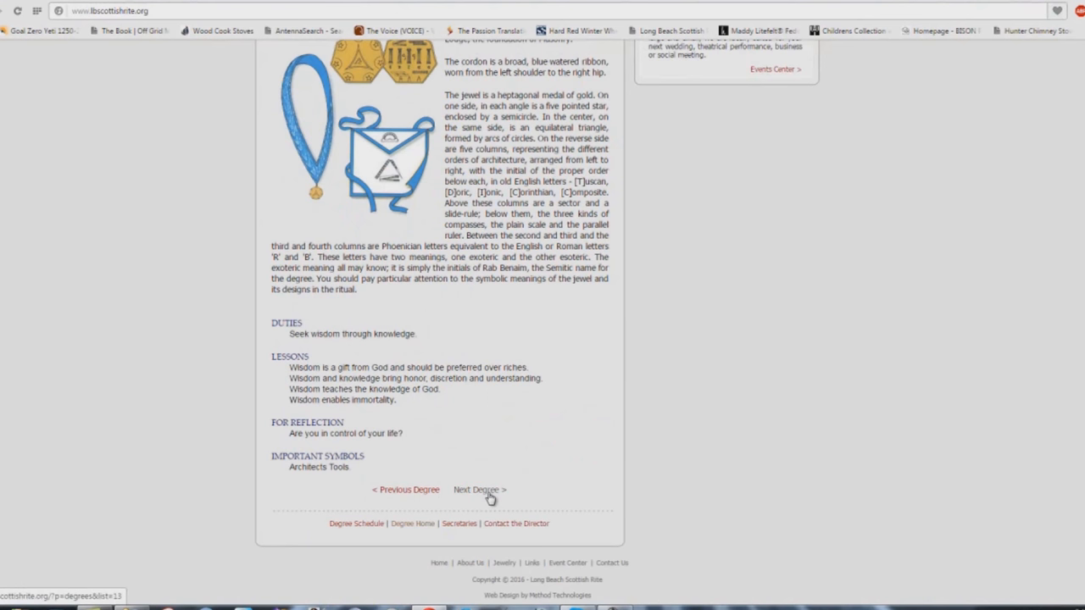
Open the 13th Degree Royal Arch of Solomon page and scroll to its duties and symbols.
click(479, 489)
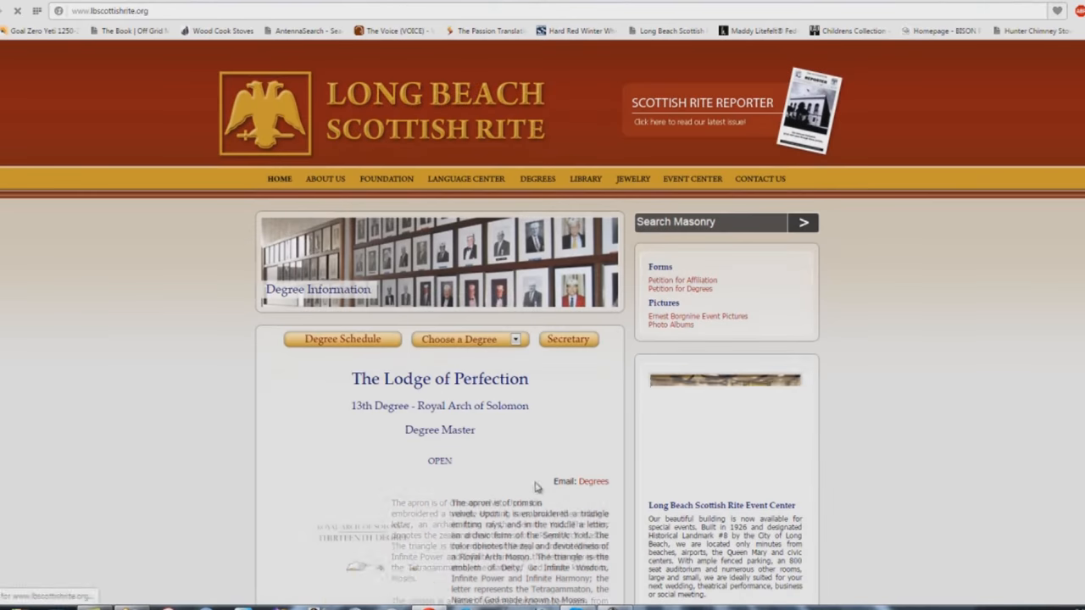
scroll(down, 3)
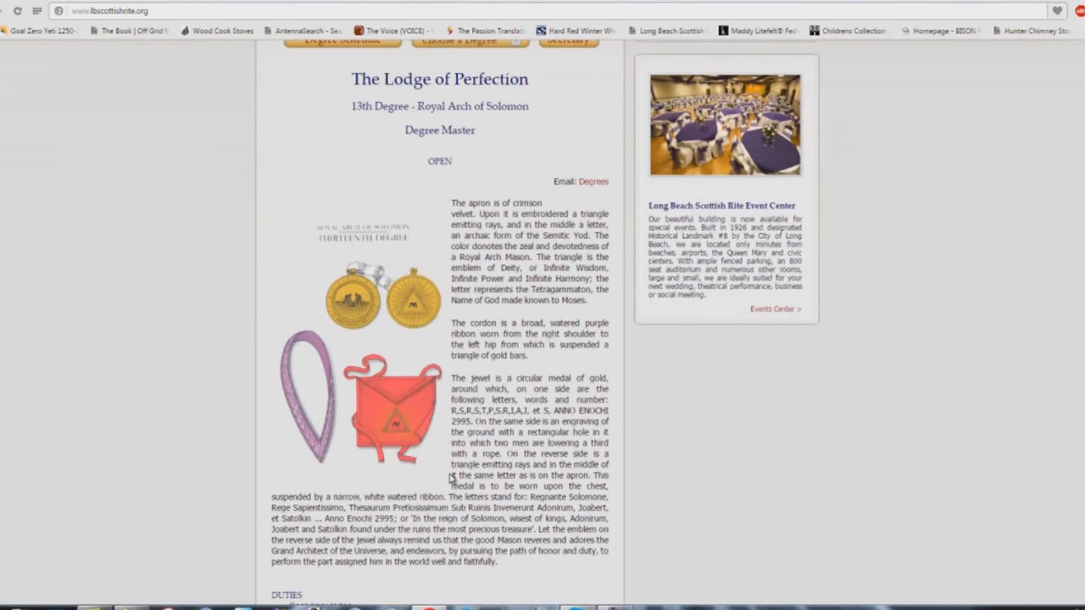
scroll(down, 3)
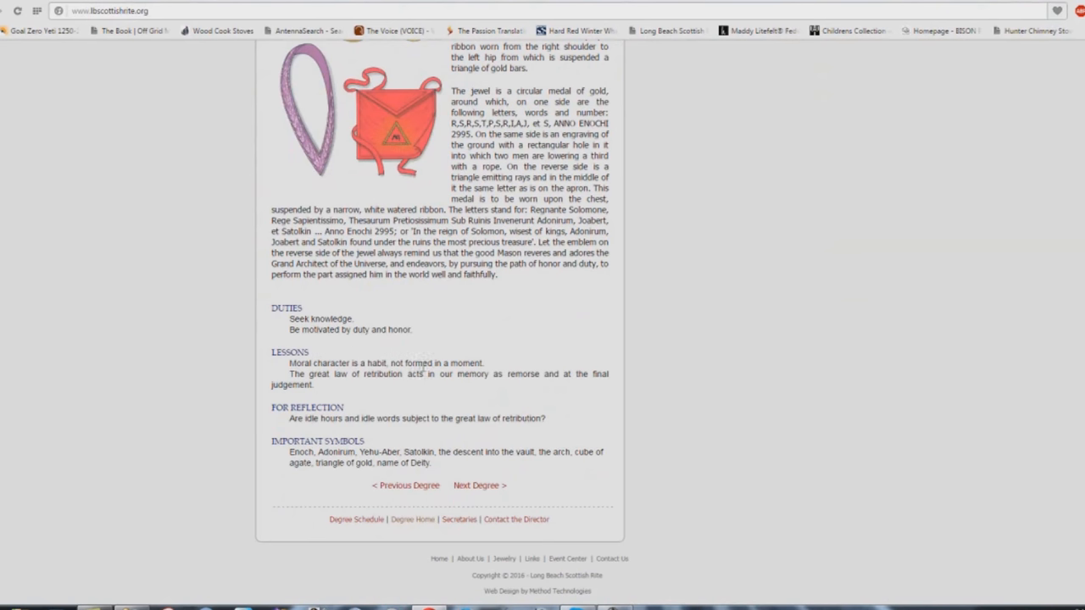
mouse_move(369, 386)
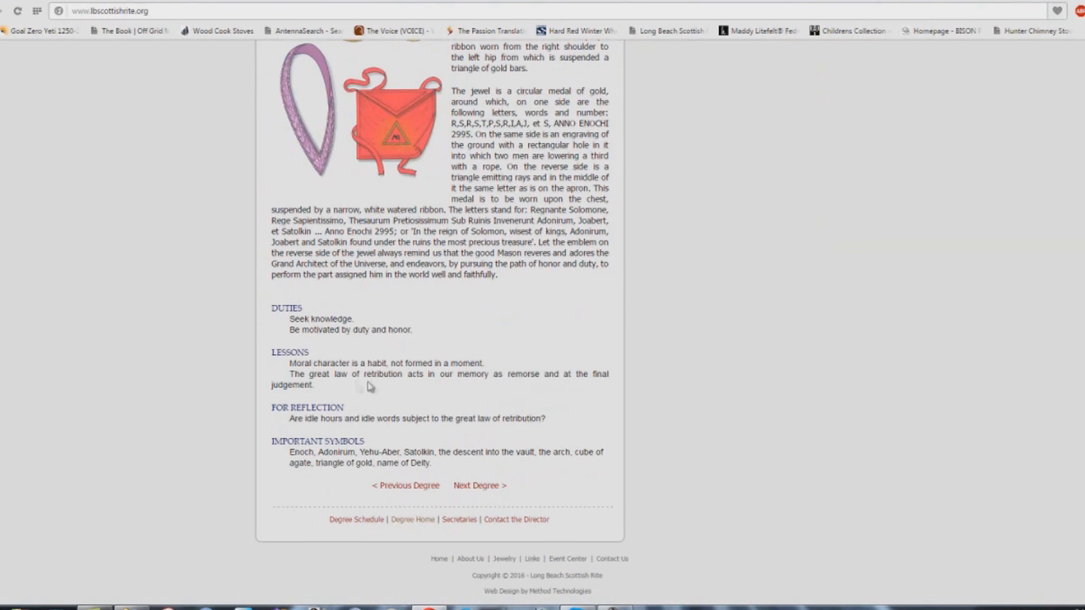
mouse_move(502, 390)
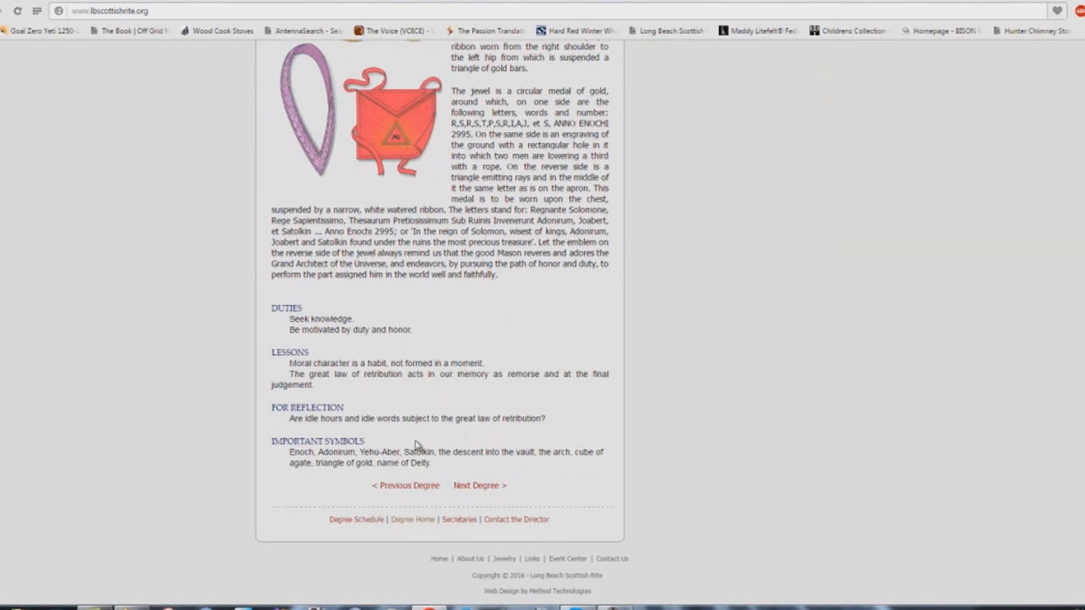
mouse_move(484, 472)
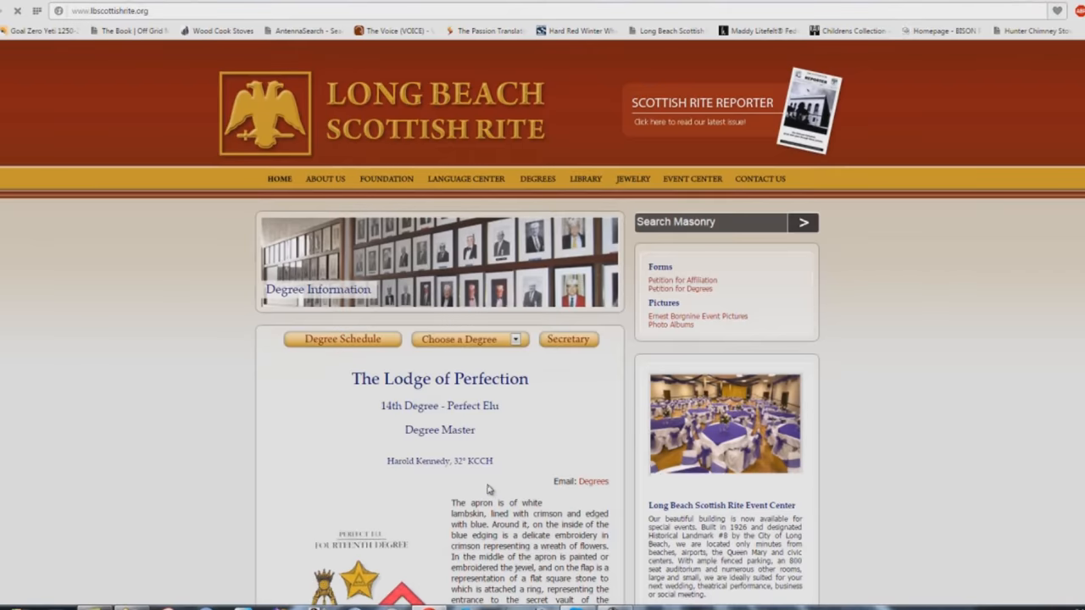
Scroll the 14th Degree Perfect Elu page down to Duties, Lessons, For Reflection and Important Symbols.
scroll(down, 3)
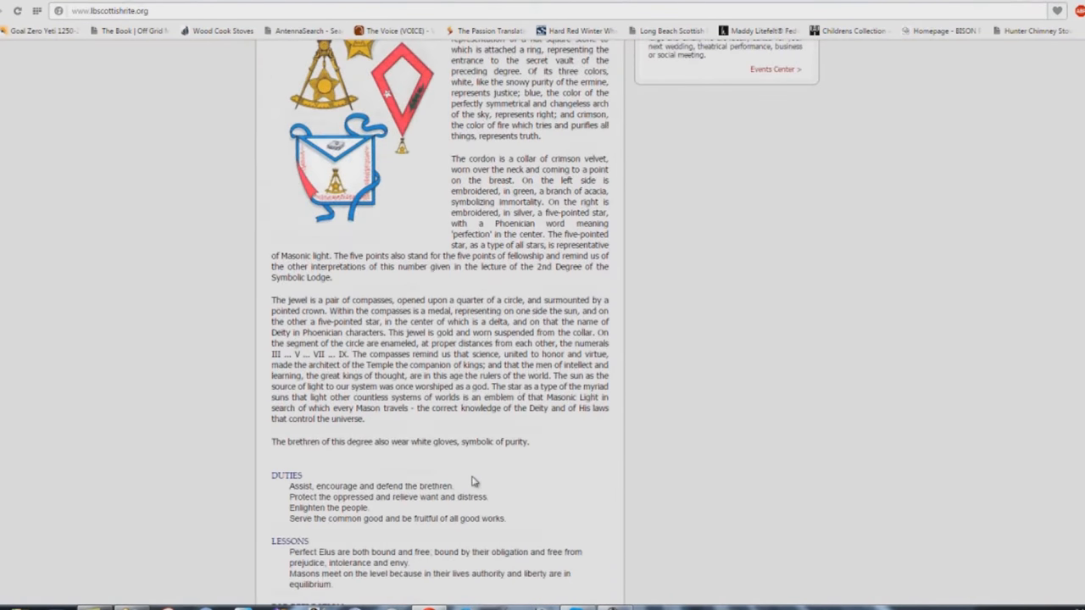
scroll(down, 3)
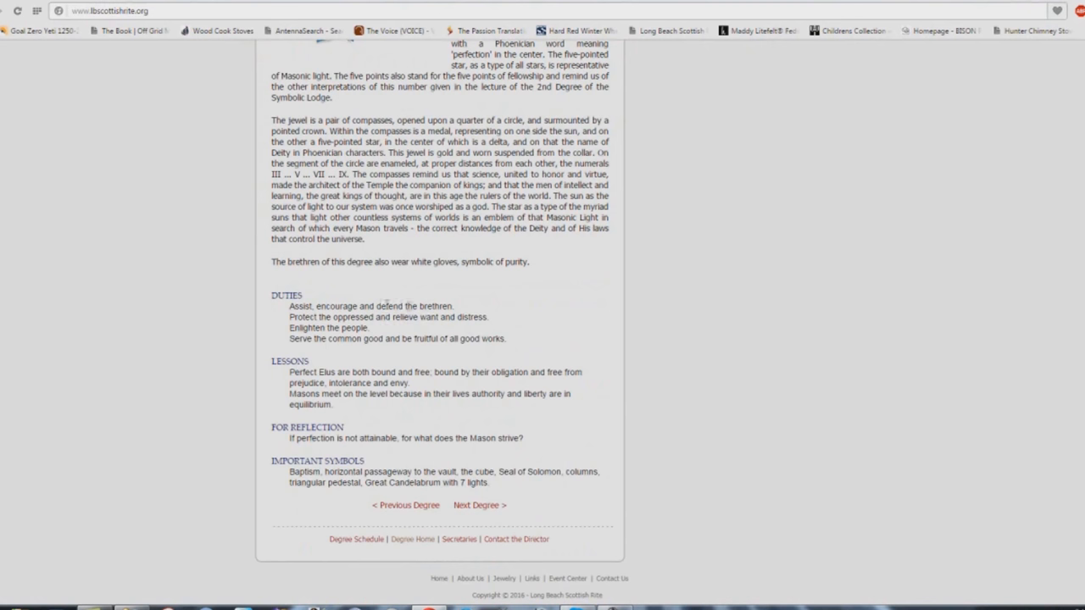
mouse_move(472, 316)
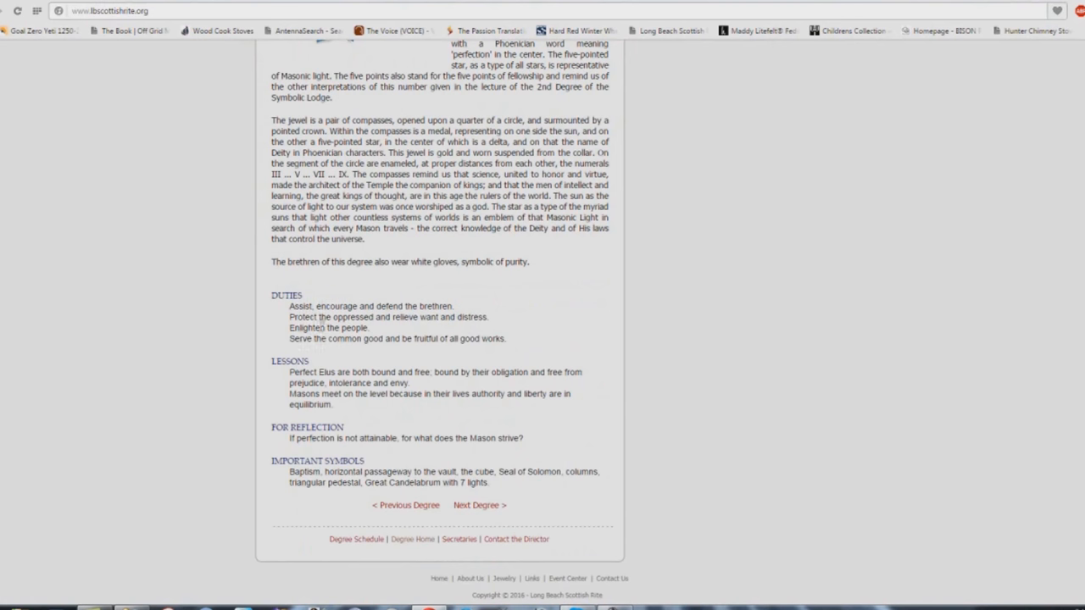
mouse_move(502, 329)
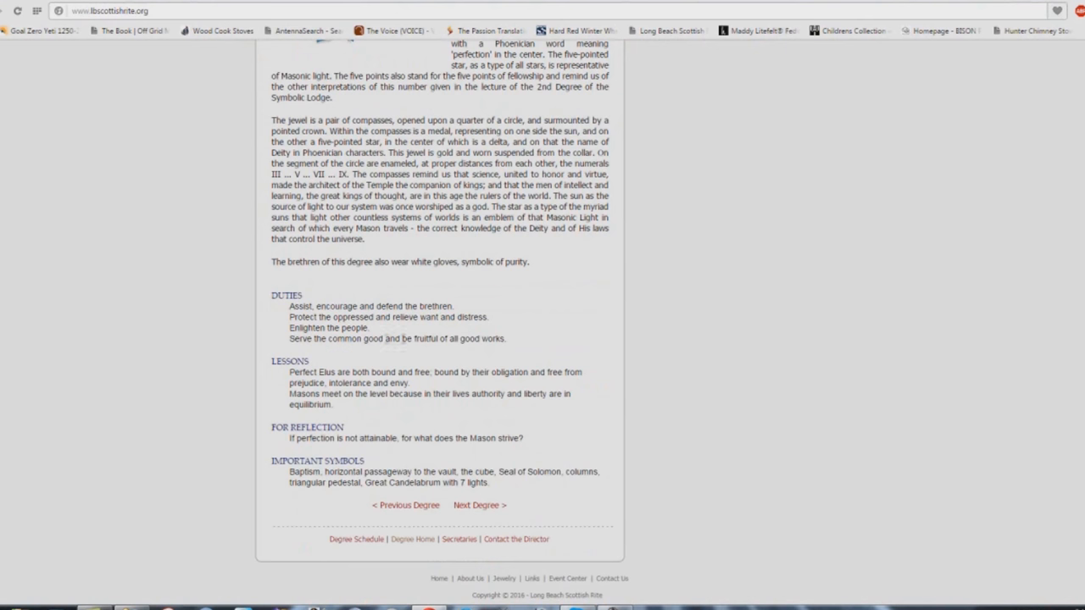
mouse_move(521, 346)
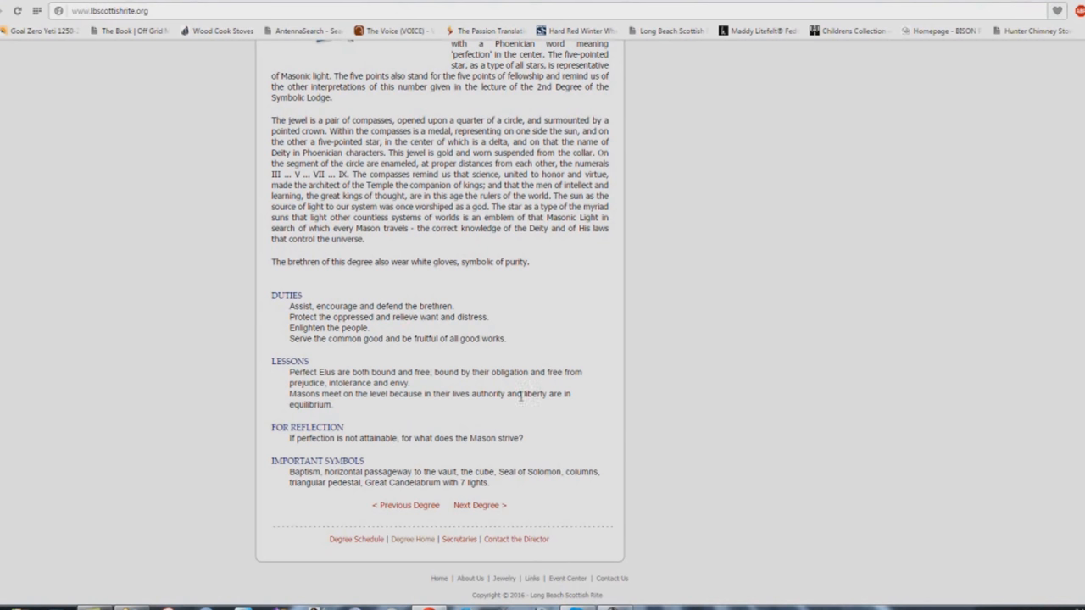
mouse_move(335, 416)
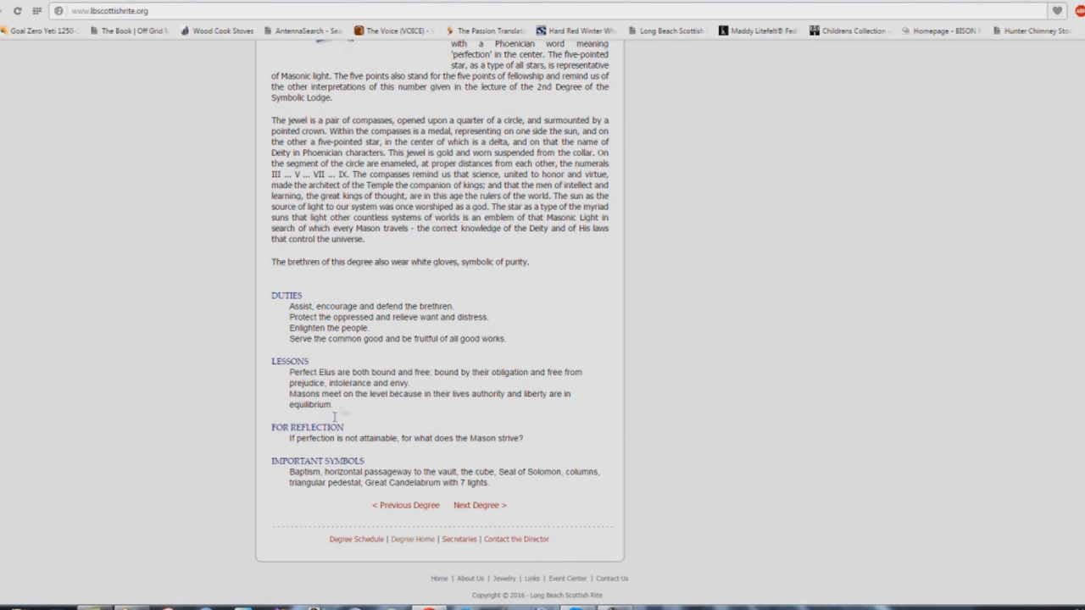
mouse_move(407, 438)
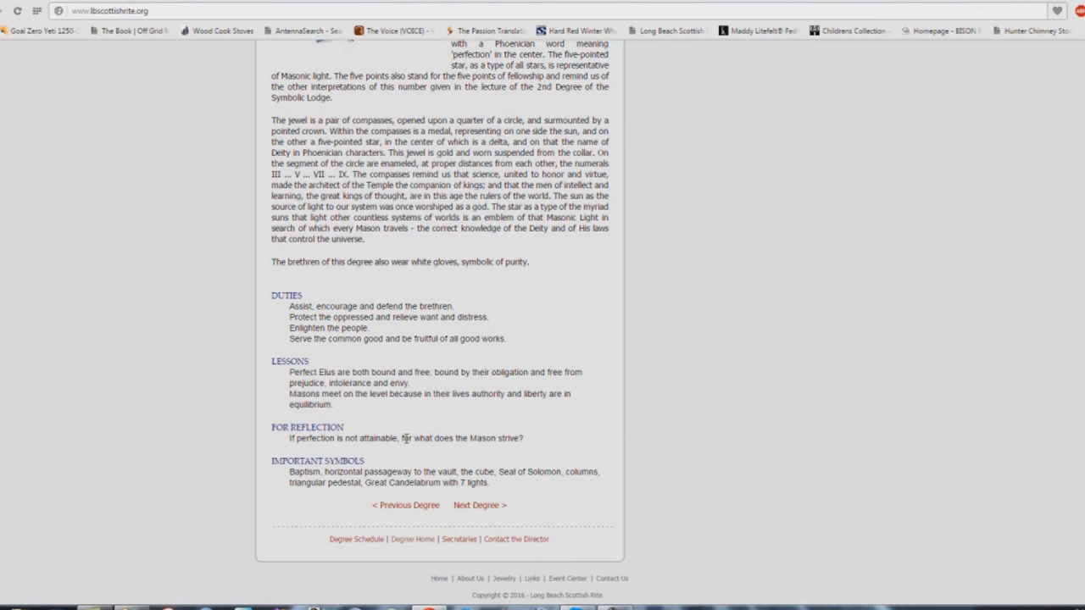
mouse_move(524, 455)
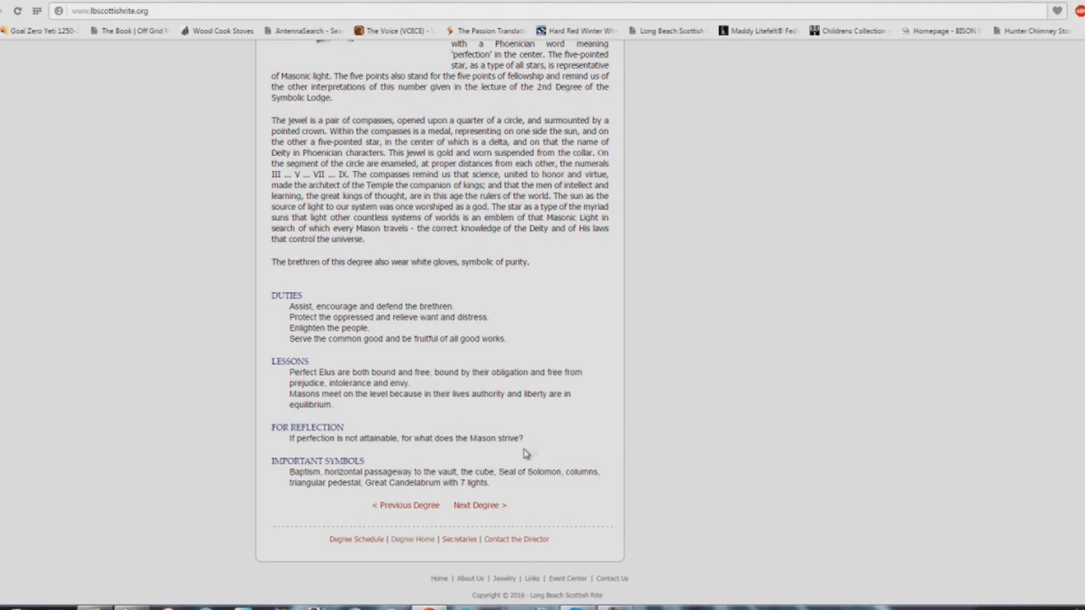
mouse_move(530, 473)
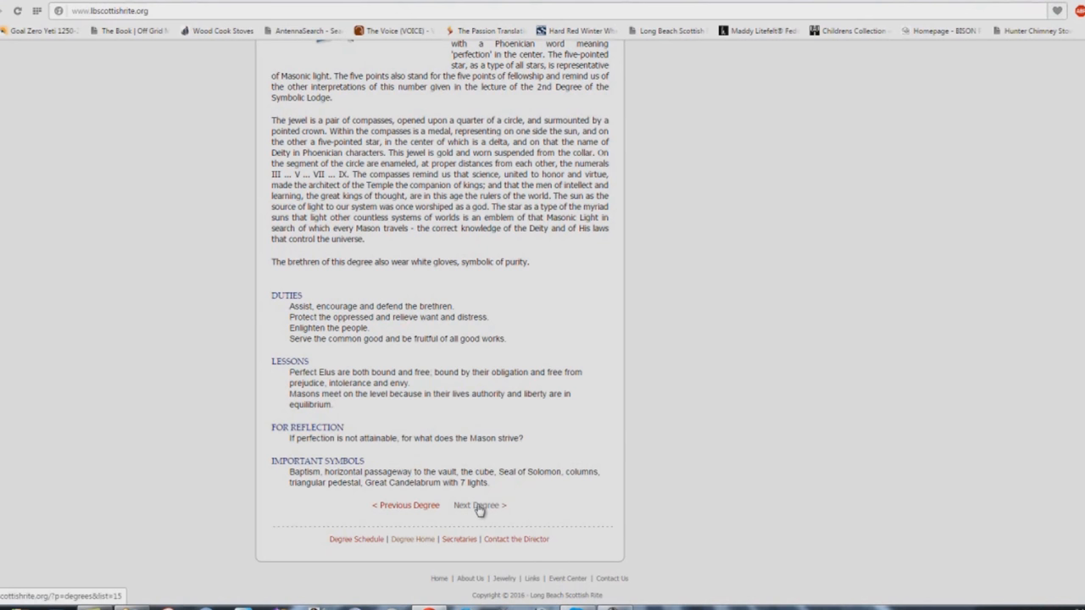
Open the 15th Degree Knight of the East page and scroll to its Important Symbols.
click(479, 505)
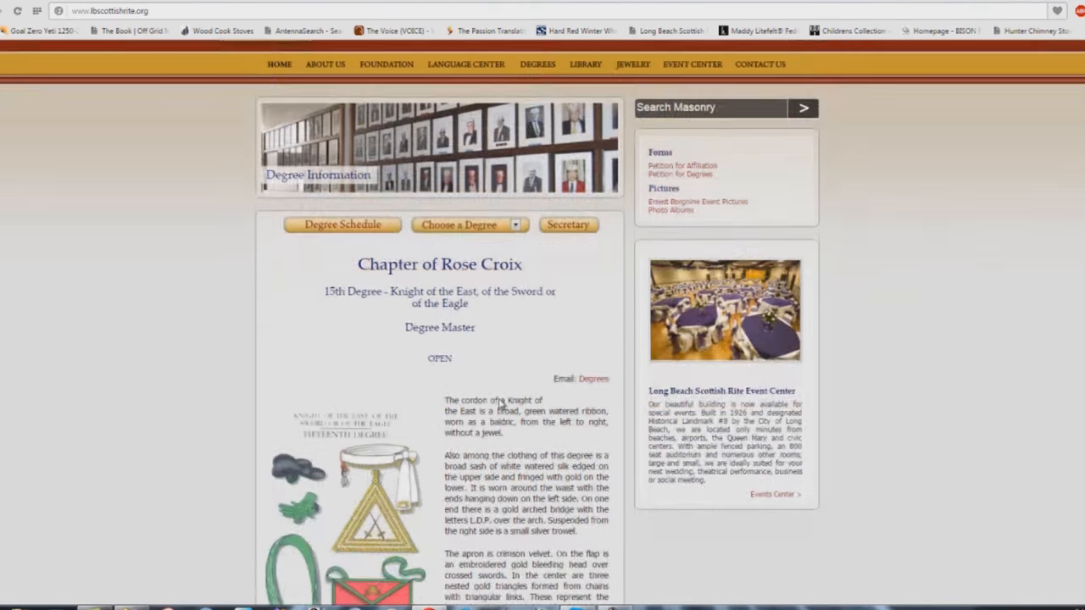
scroll(down, 3)
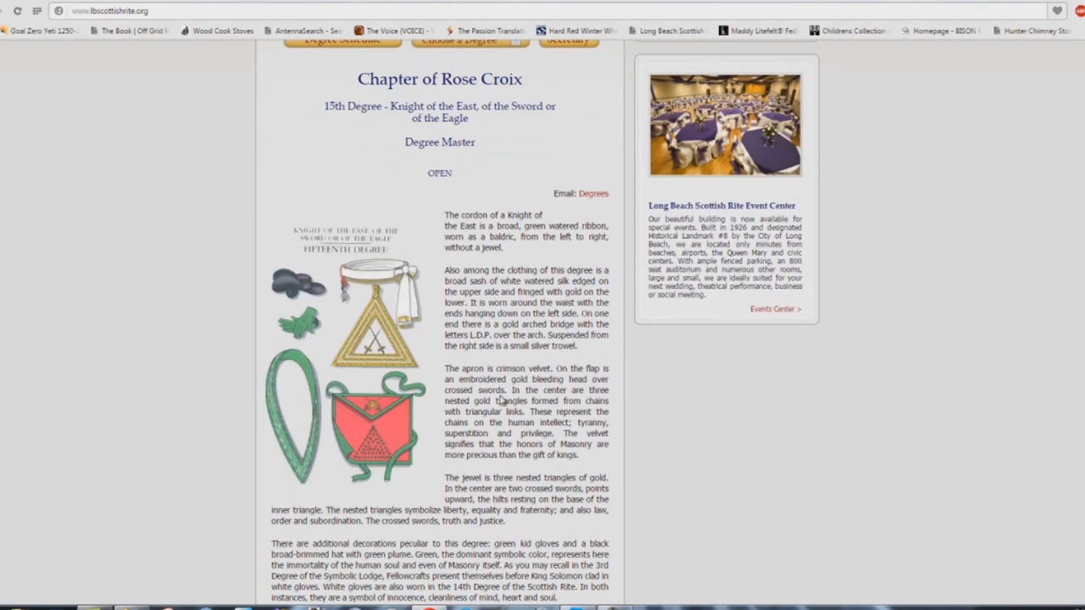
mouse_move(500, 397)
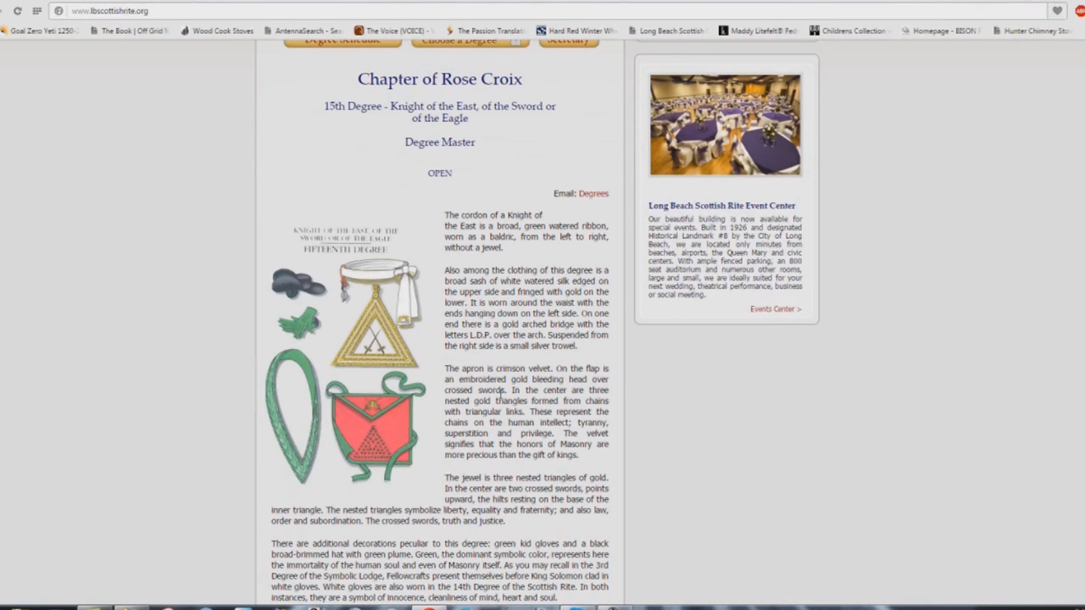
scroll(down, 3)
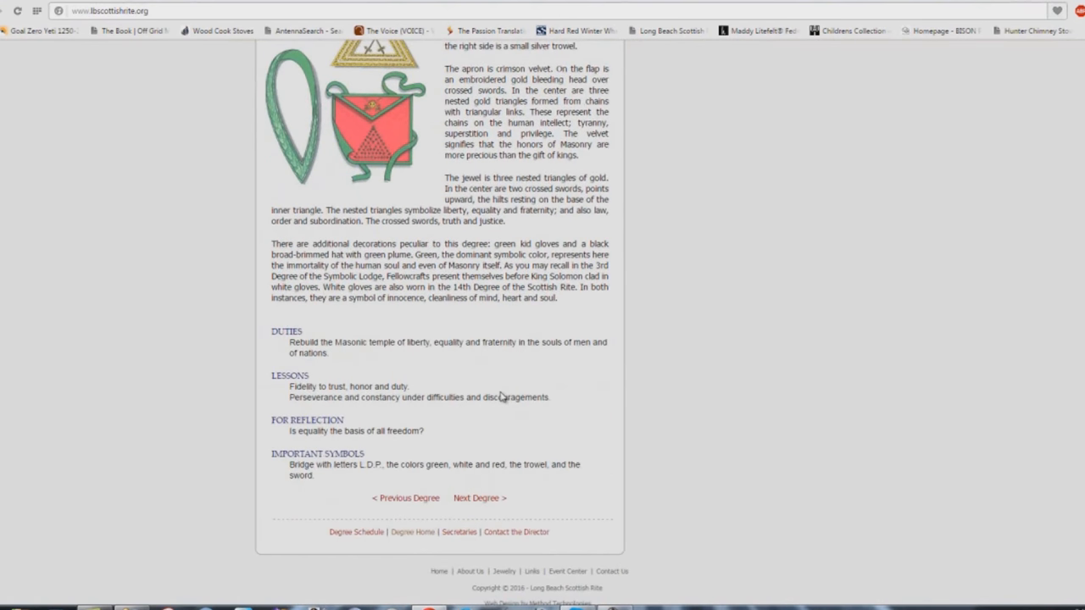
mouse_move(380, 362)
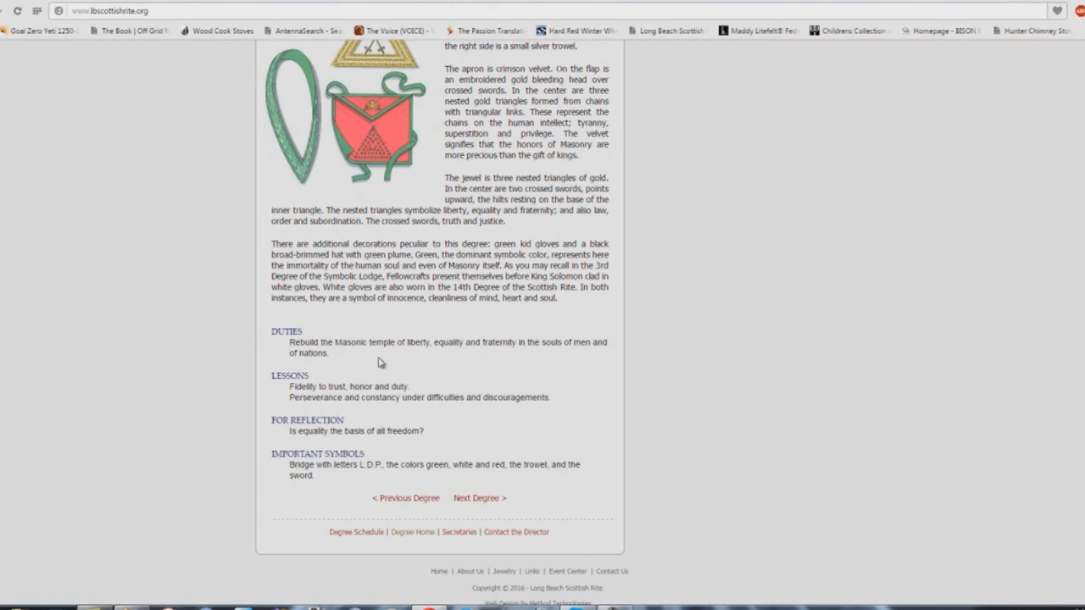
mouse_move(496, 358)
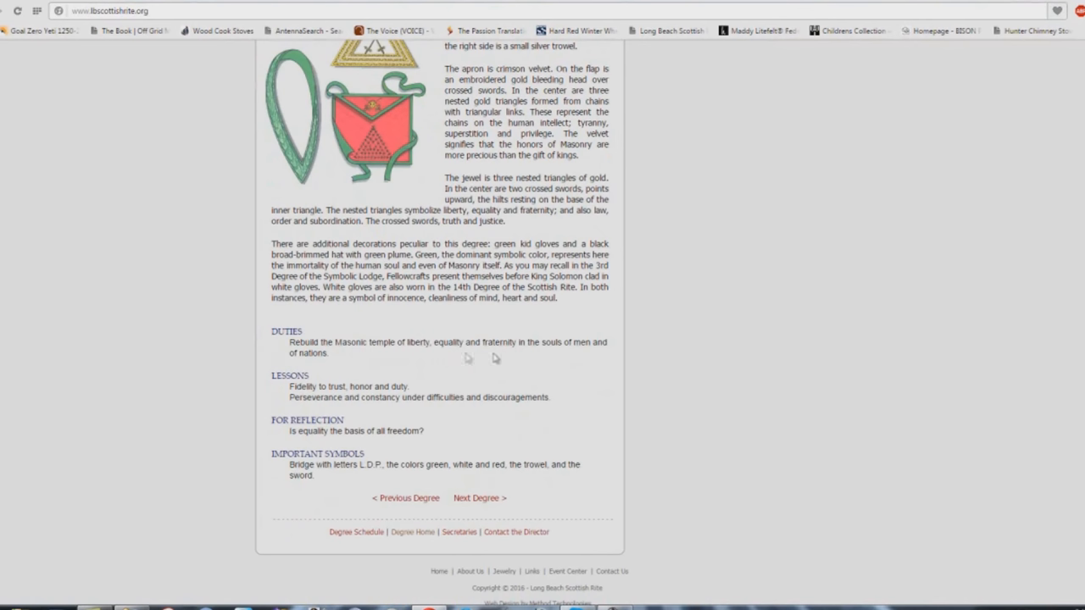
mouse_move(326, 366)
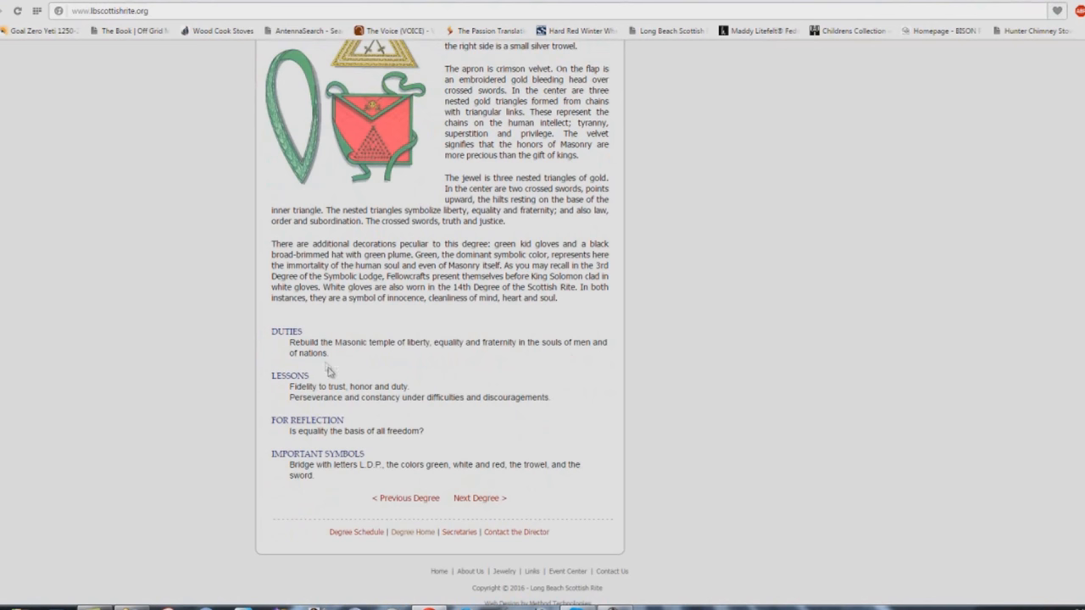
mouse_move(407, 390)
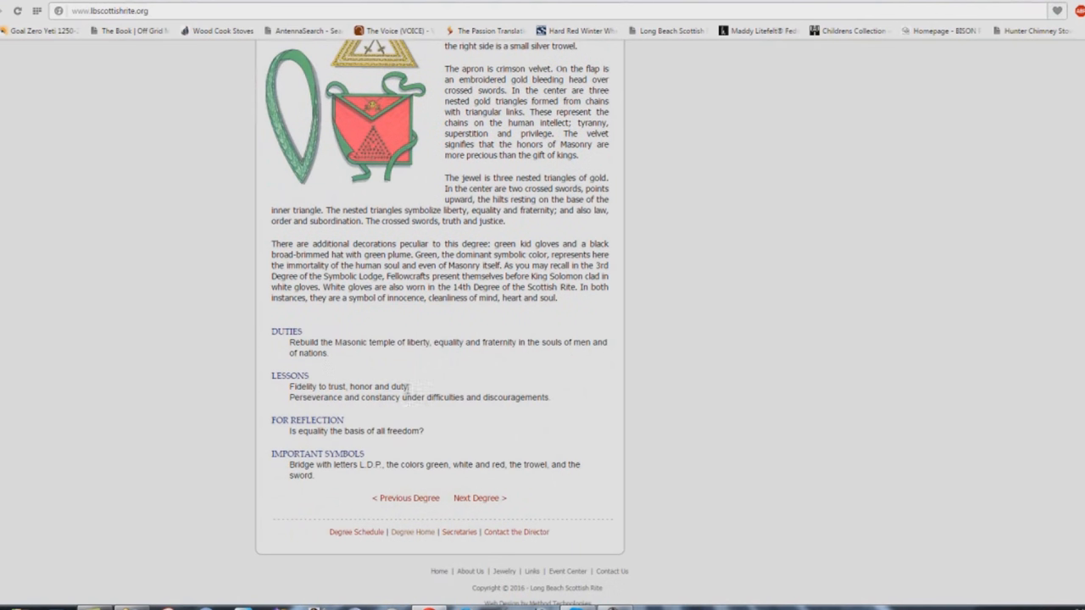
mouse_move(410, 410)
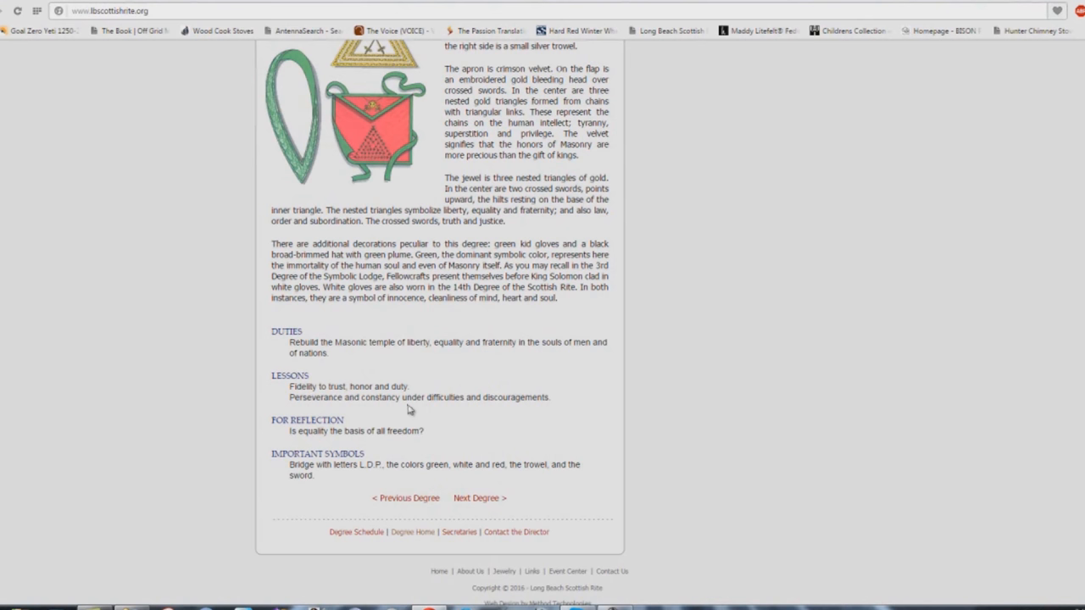
mouse_move(547, 411)
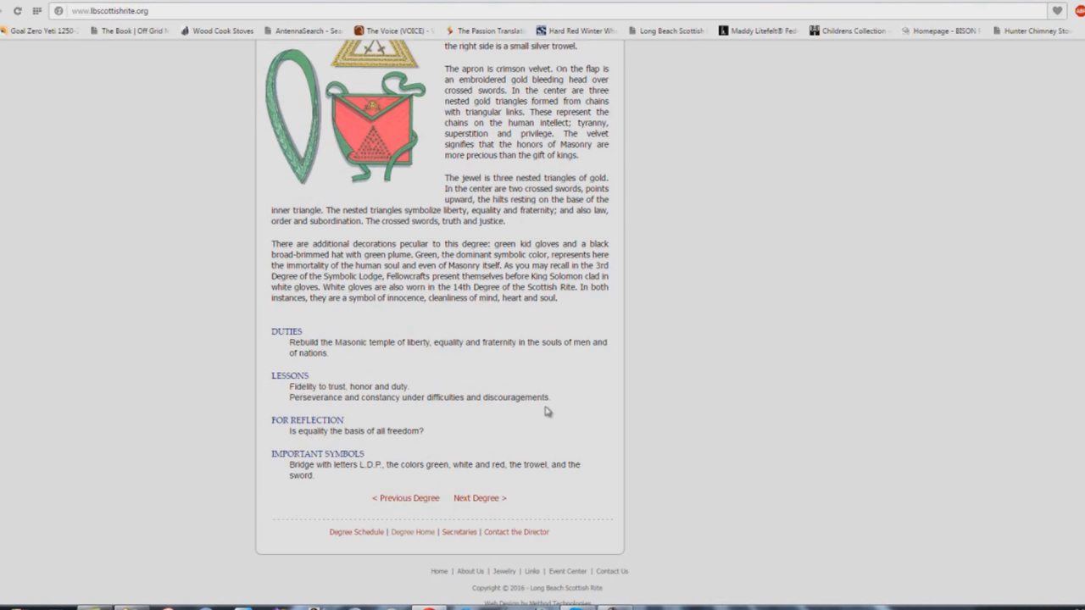
mouse_move(417, 443)
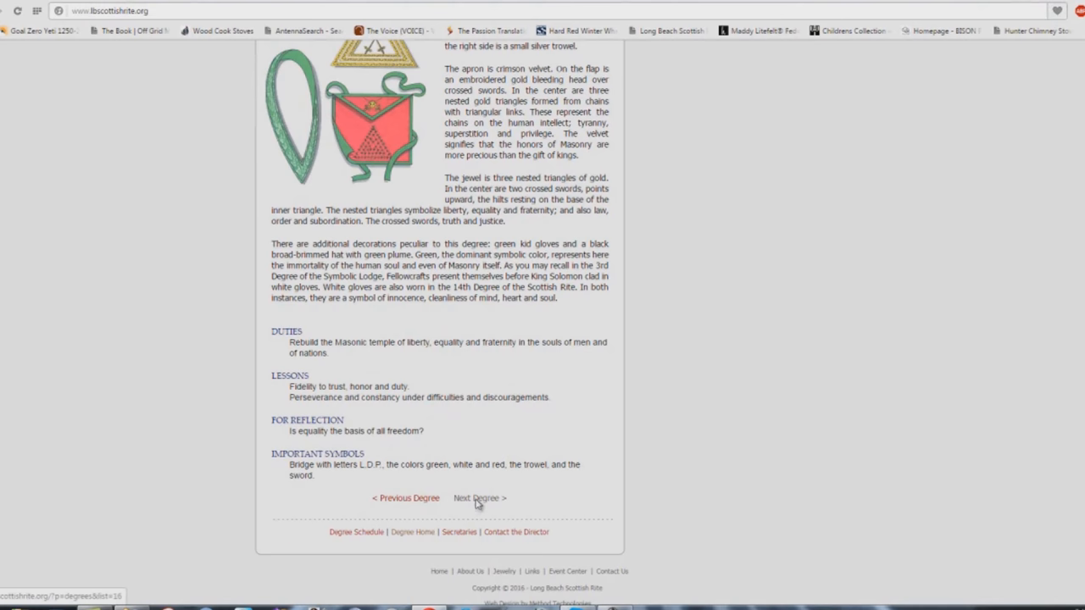
click(479, 498)
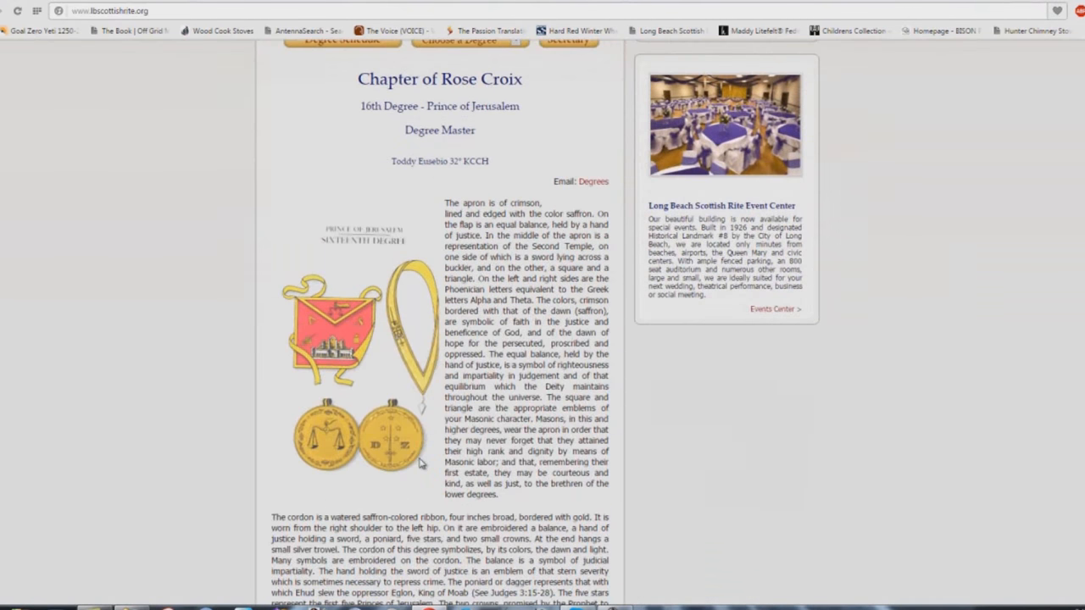
scroll(down, 3)
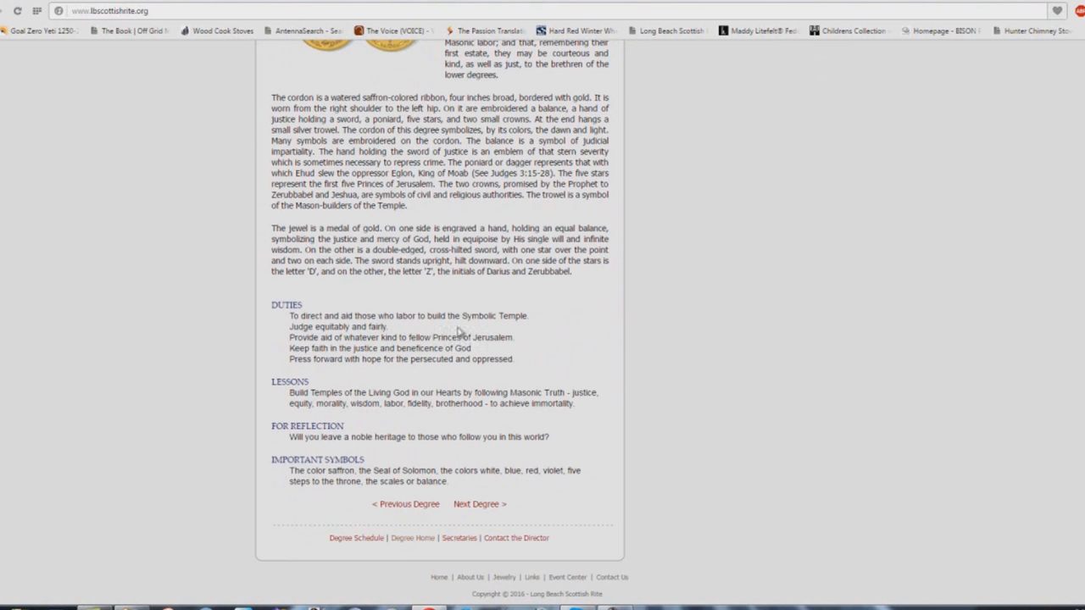
mouse_move(518, 329)
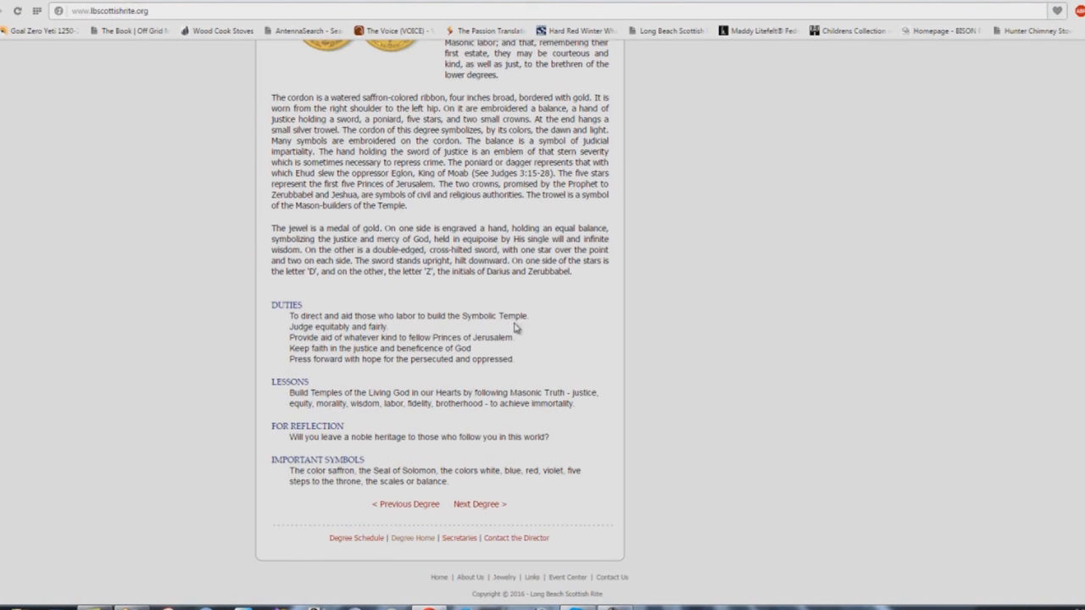
mouse_move(294, 329)
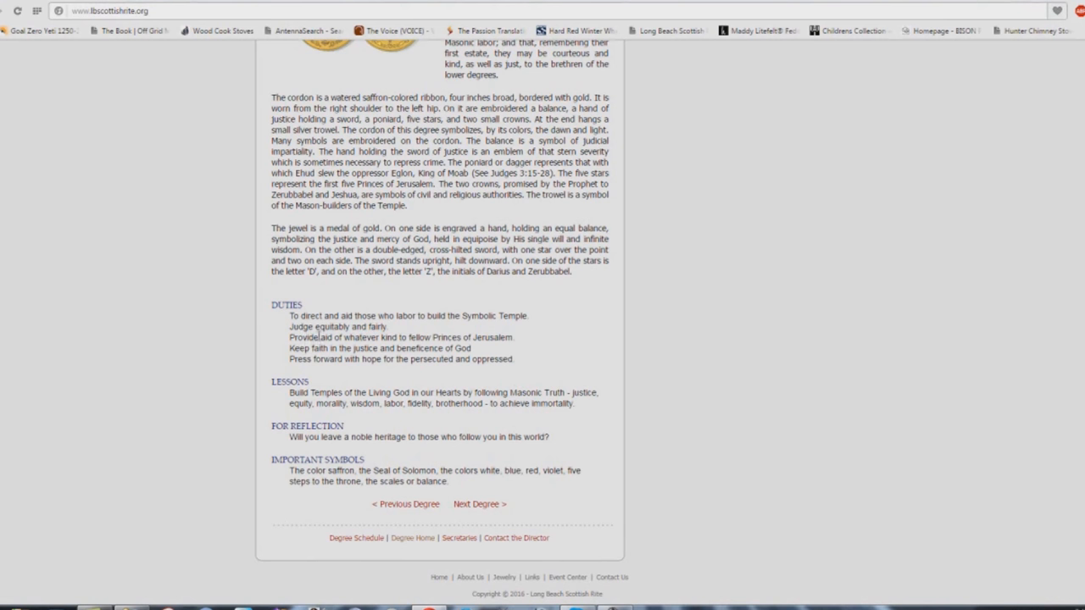
mouse_move(448, 349)
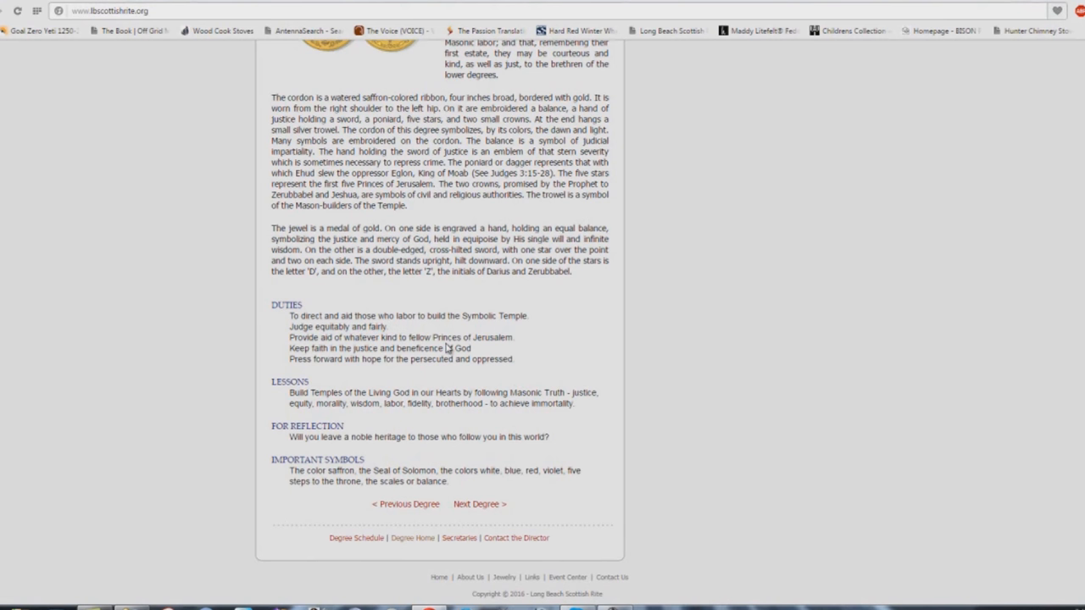
mouse_move(449, 349)
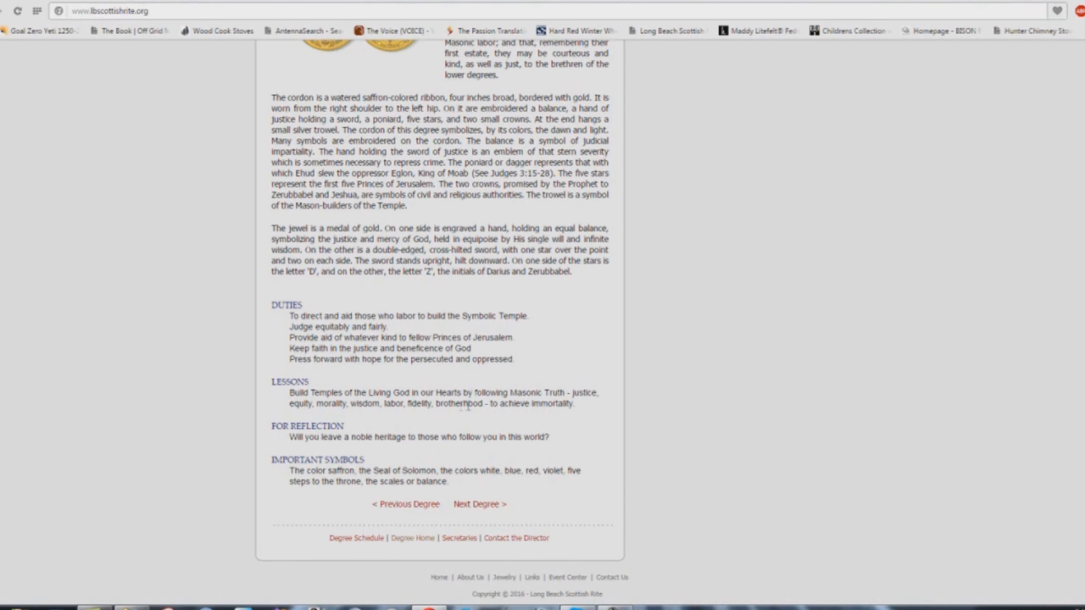
mouse_move(293, 445)
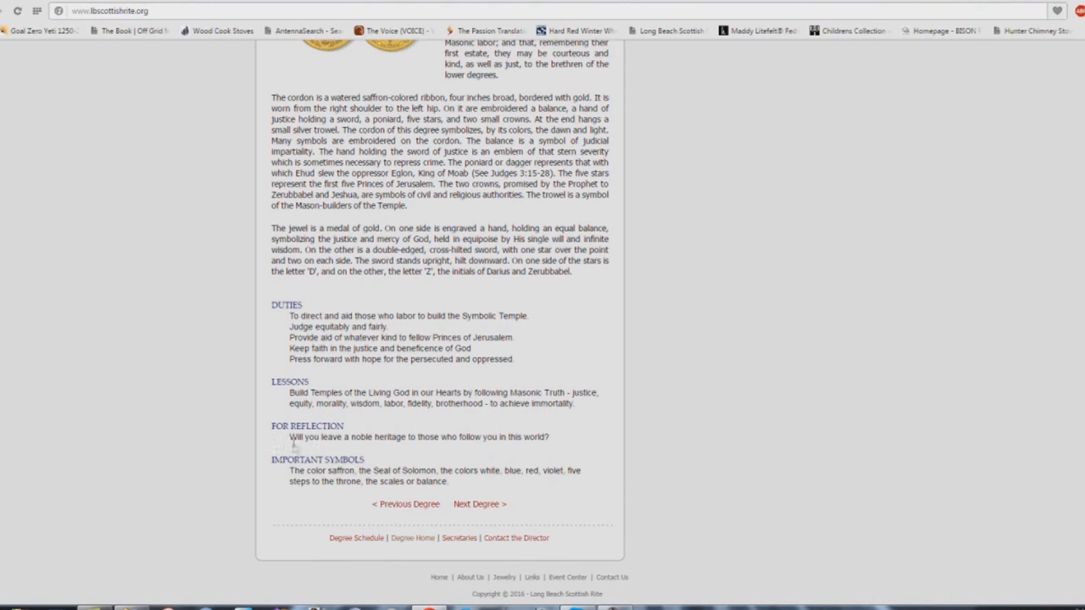
mouse_move(424, 447)
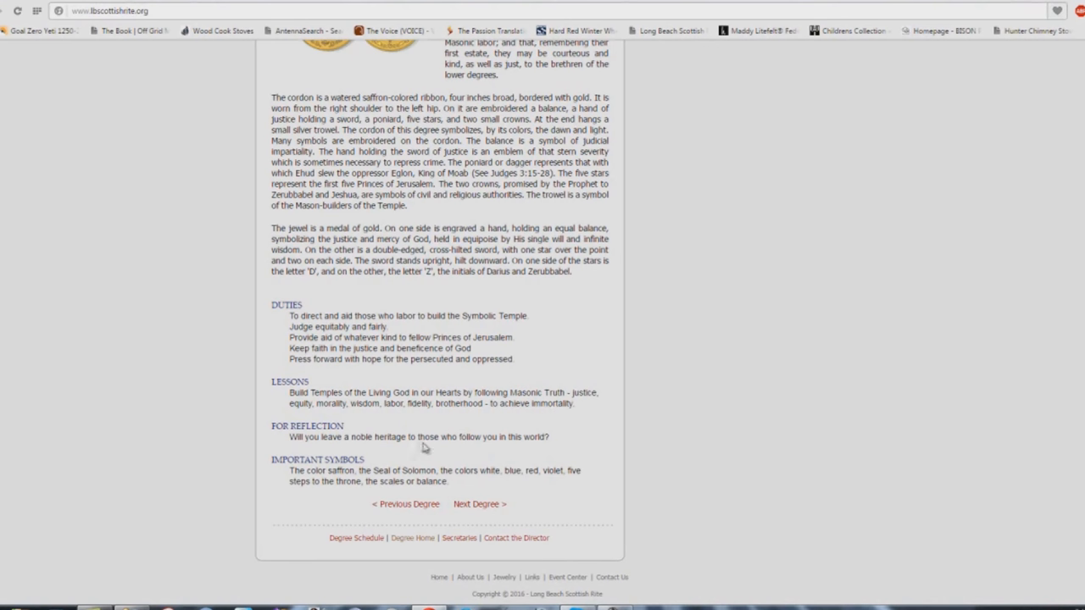
mouse_move(549, 449)
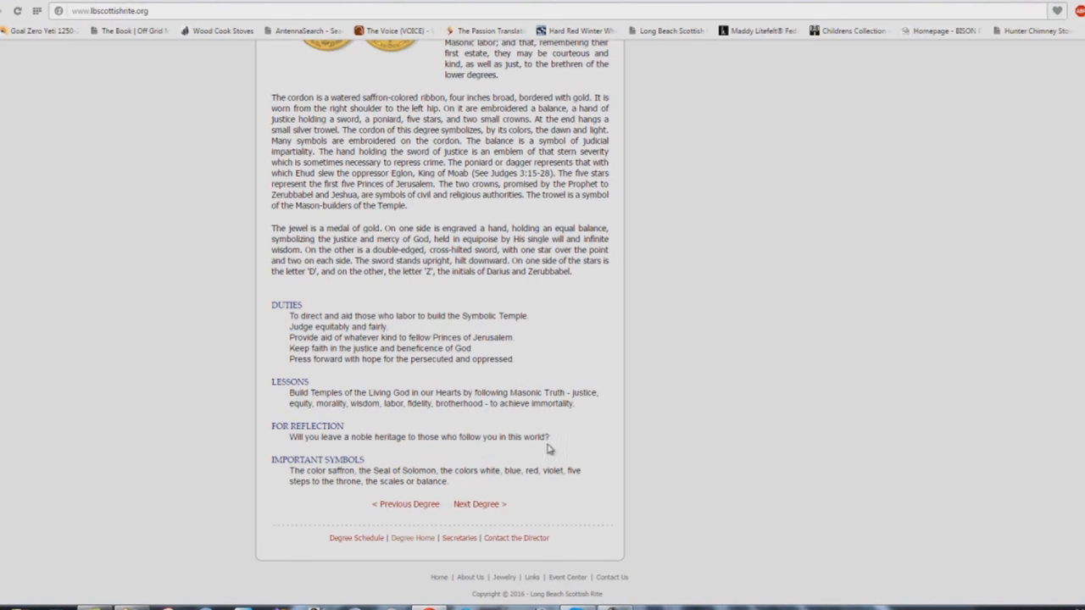
scroll(up, 3)
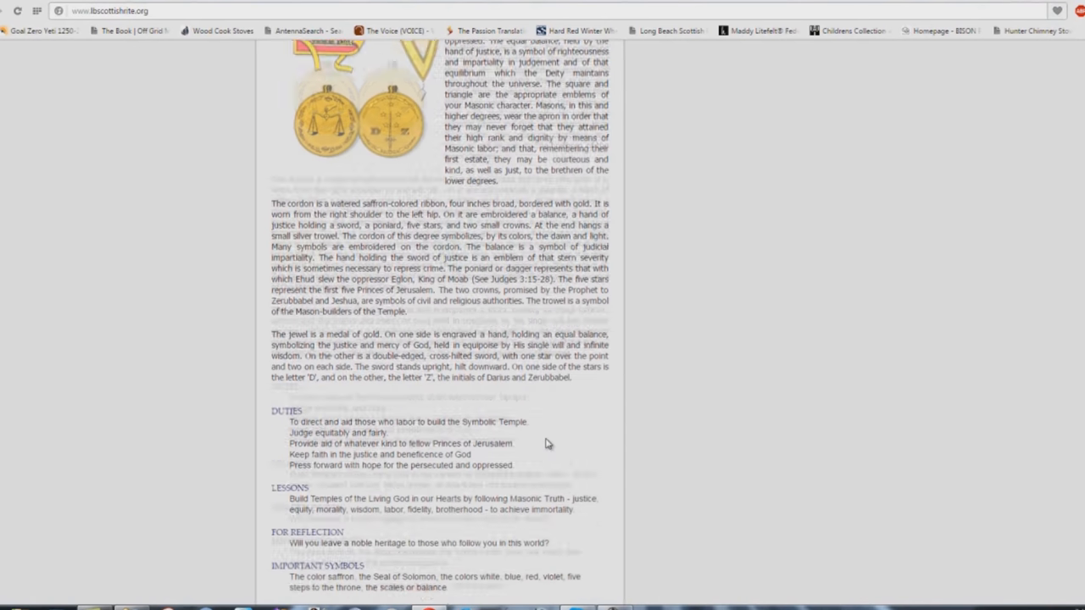
scroll(down, 3)
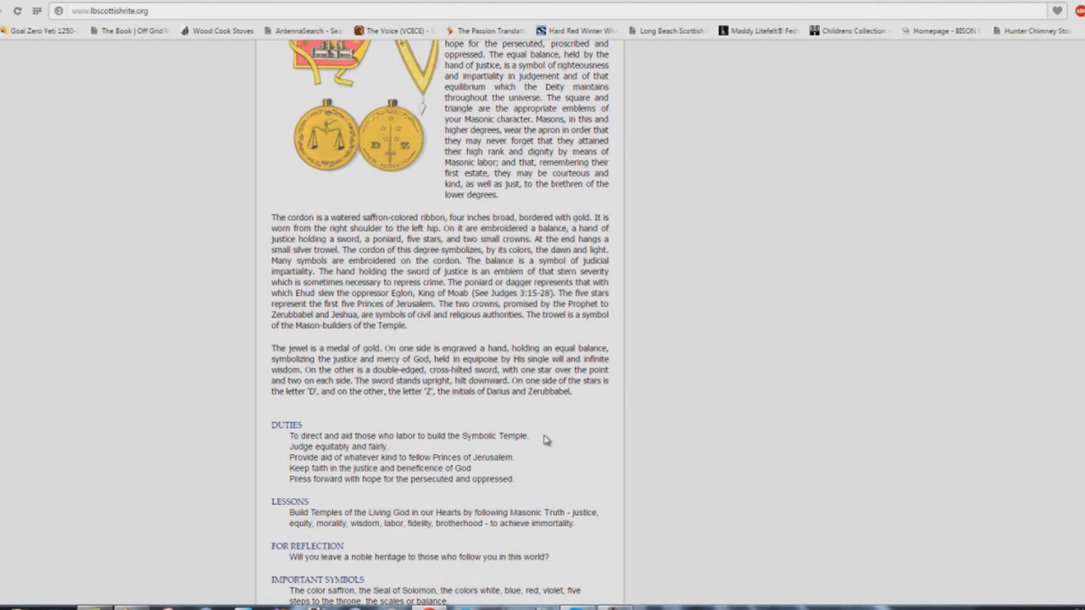
scroll(down, 3)
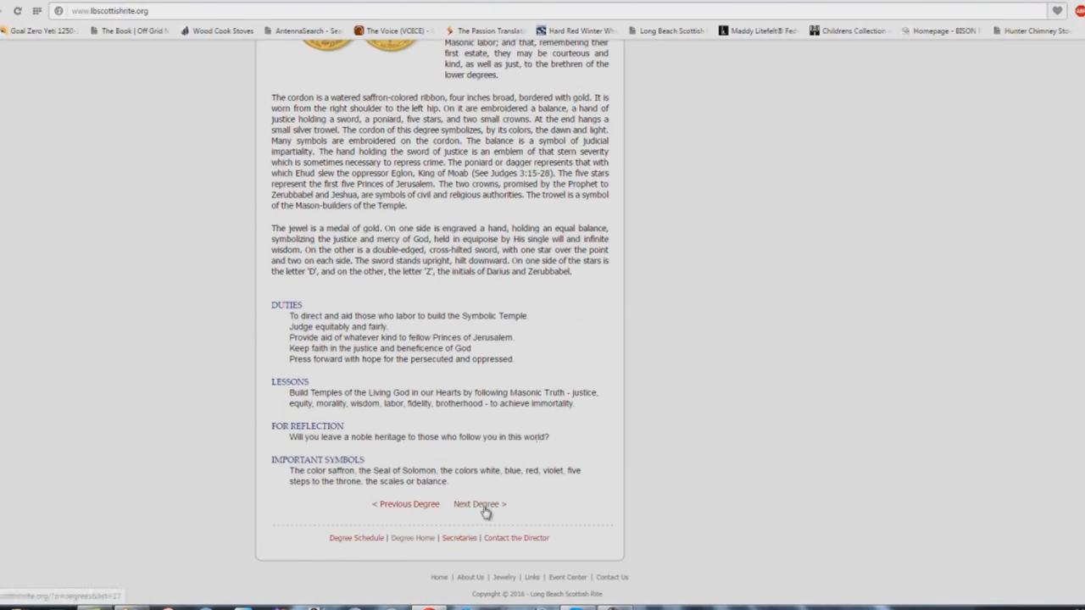
Open the 17th Degree Knight of the East and West page and scroll to its symbols.
click(479, 504)
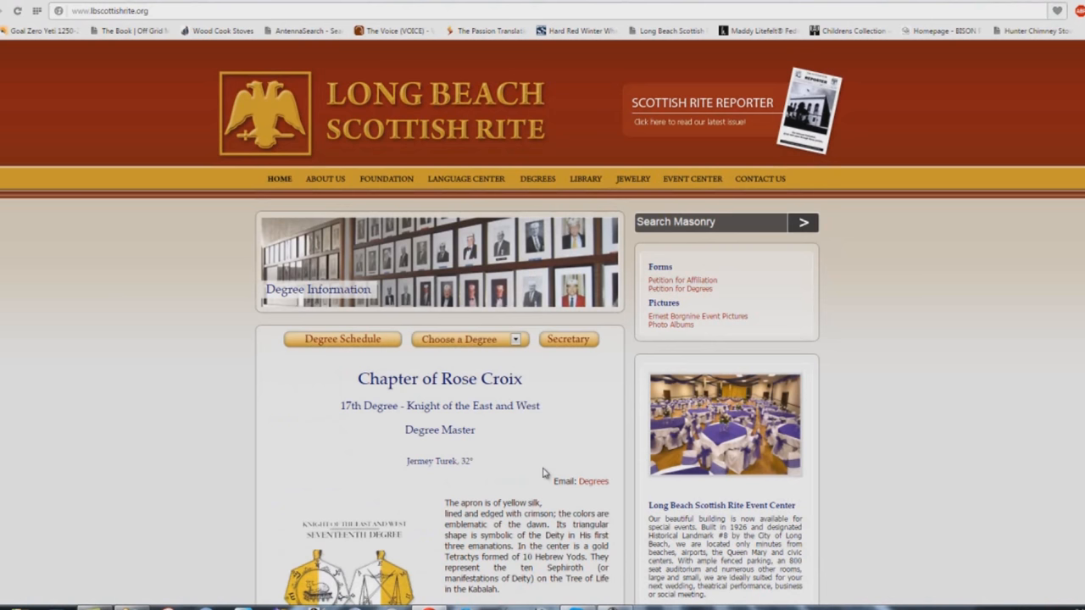
scroll(down, 3)
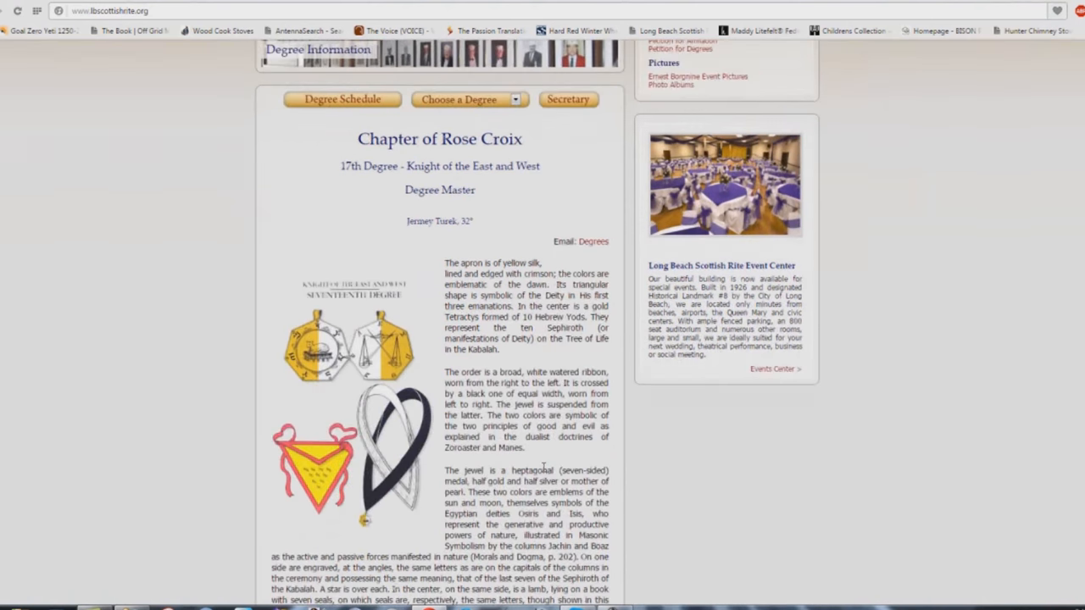
scroll(down, 3)
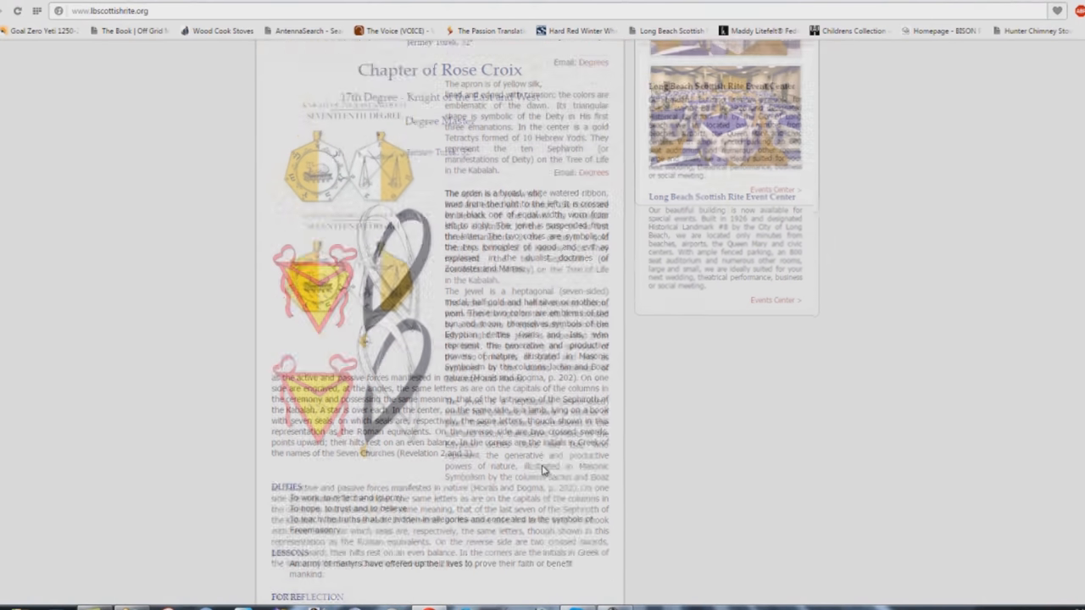
scroll(down, 3)
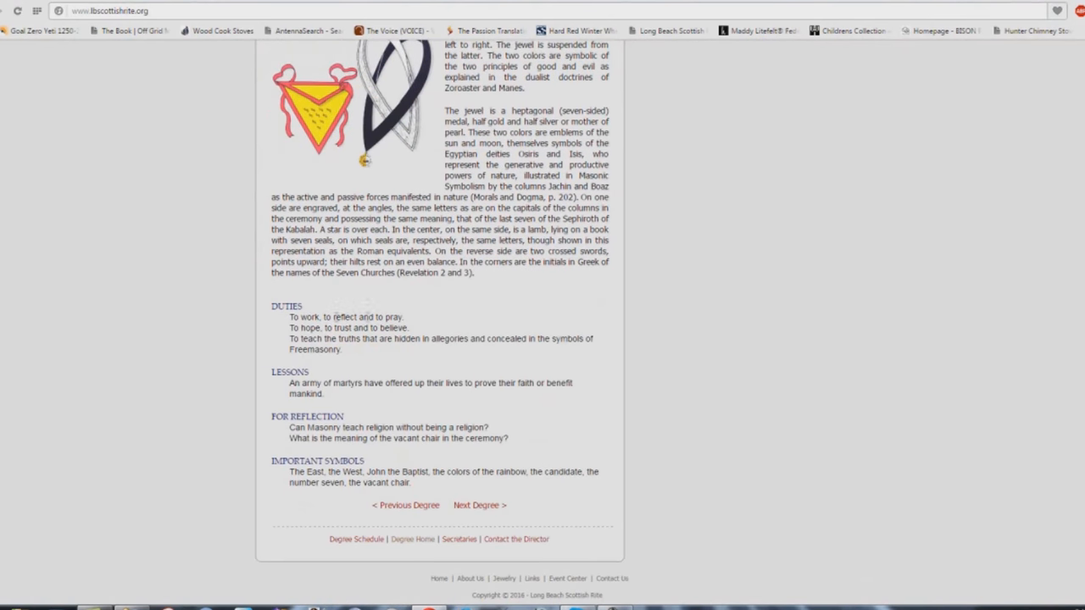
mouse_move(412, 317)
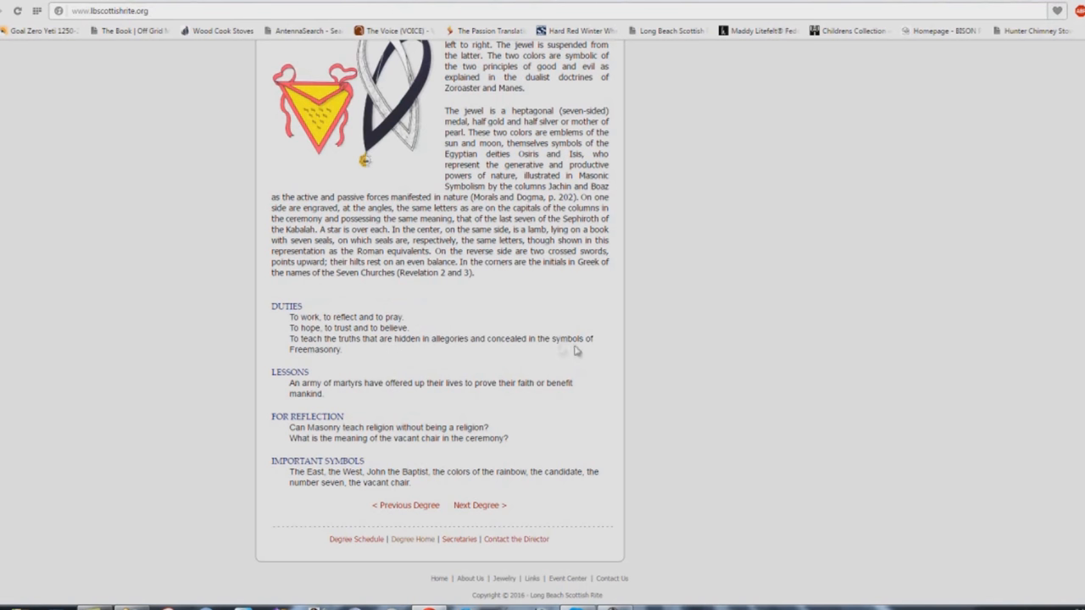
mouse_move(346, 369)
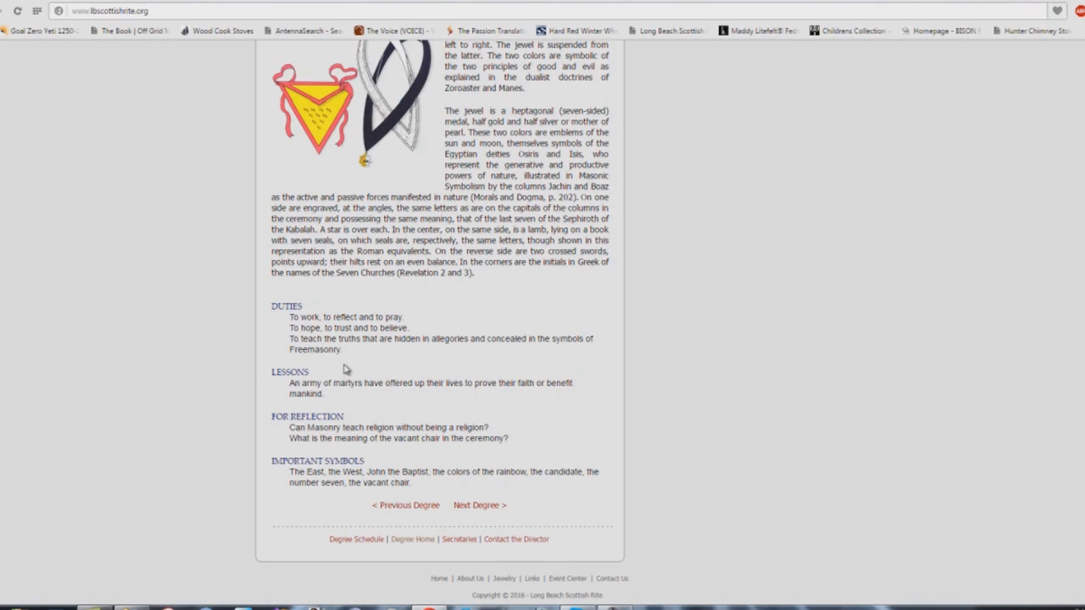
mouse_move(447, 396)
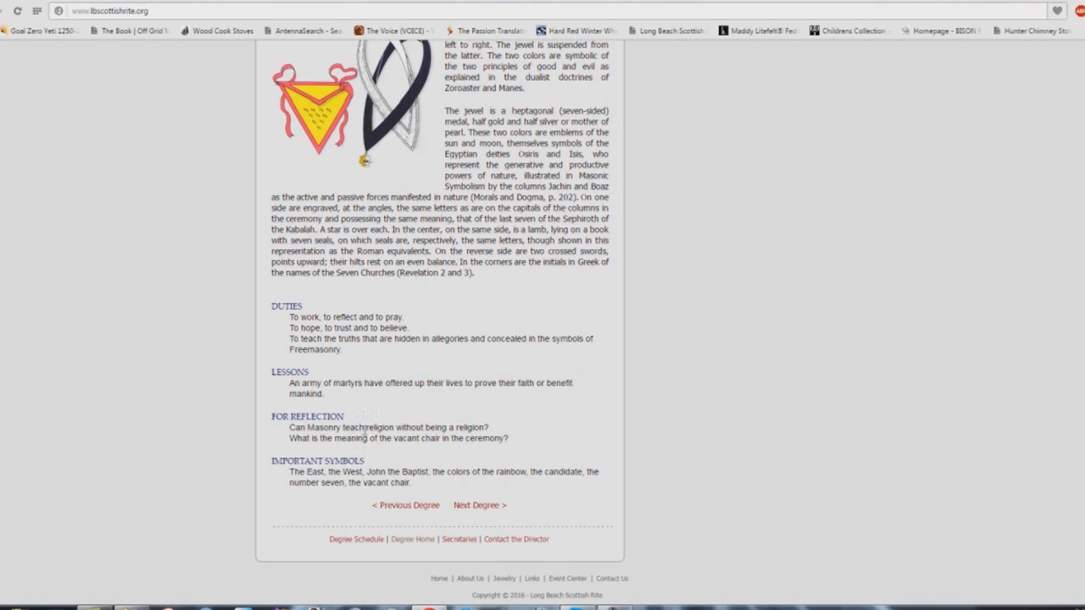
mouse_move(422, 443)
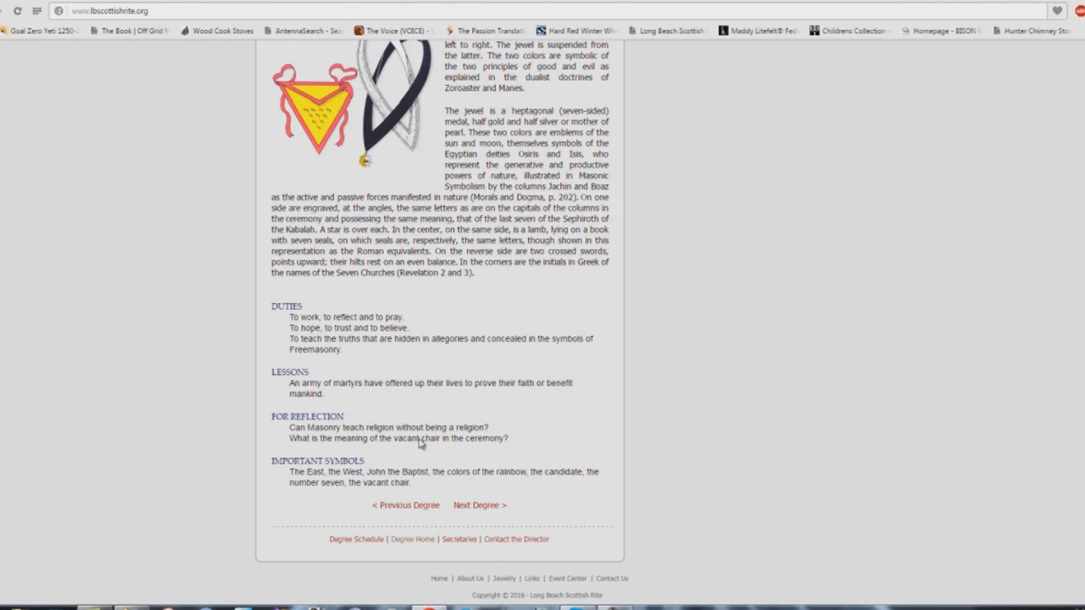
mouse_move(510, 508)
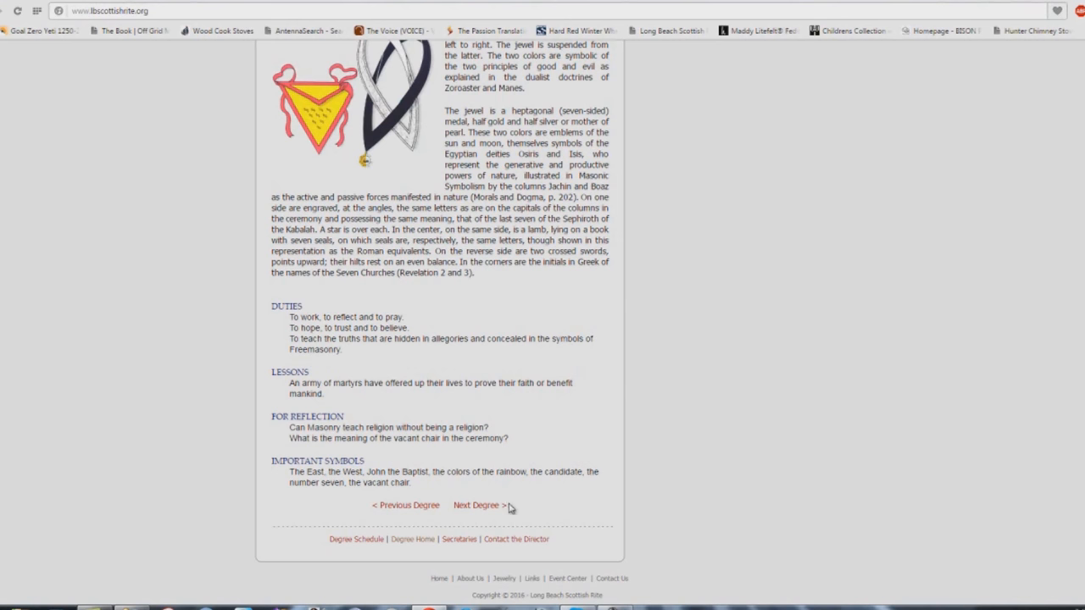
Open the 18th Degree Knight Rose Croix page and scroll through its duties, lessons and symbols.
click(477, 506)
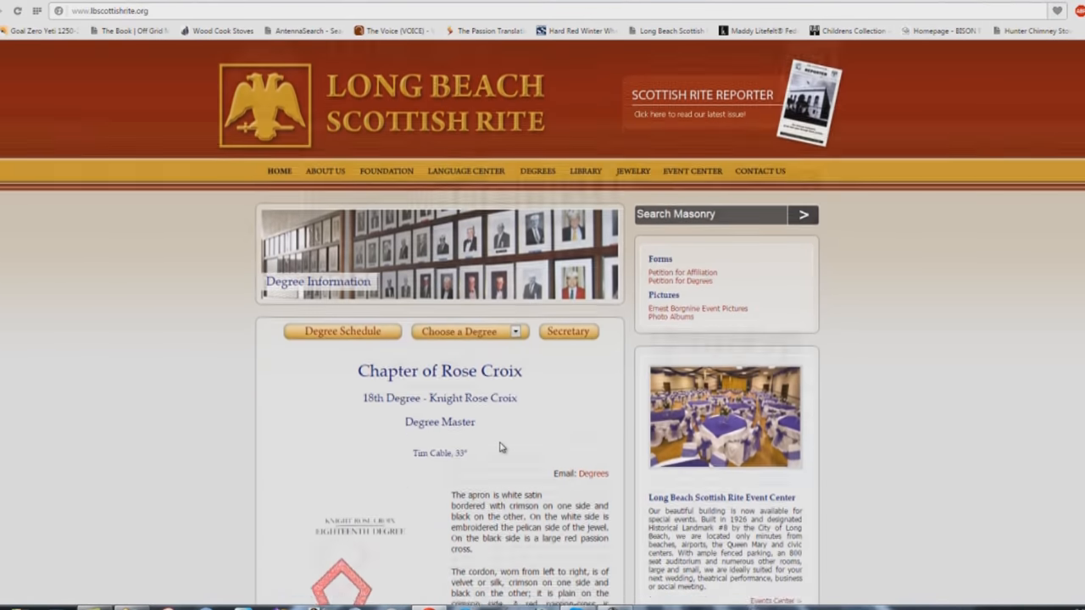
scroll(down, 3)
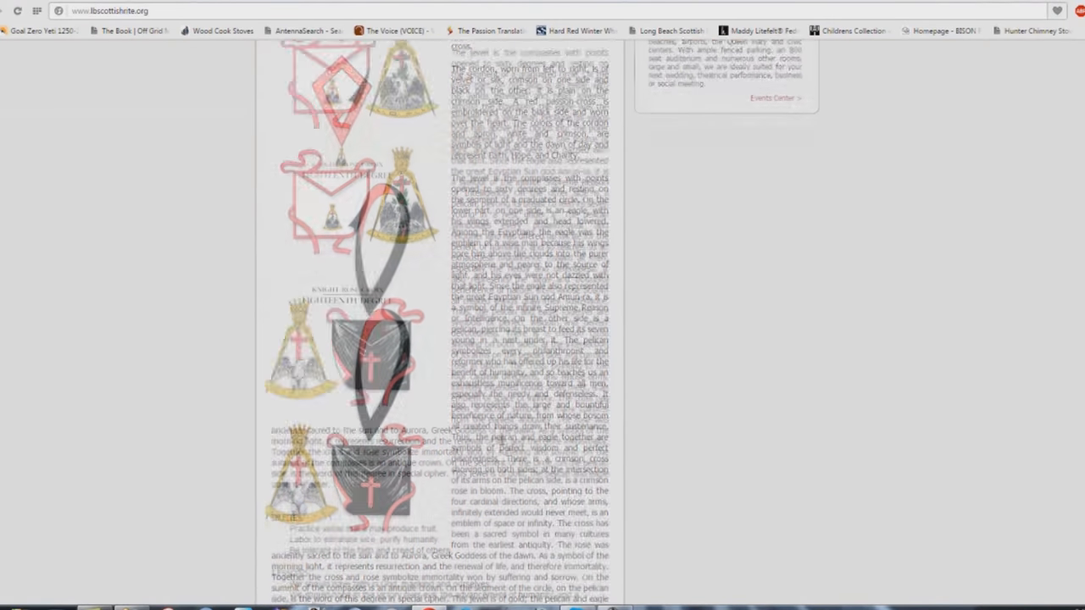
scroll(down, 3)
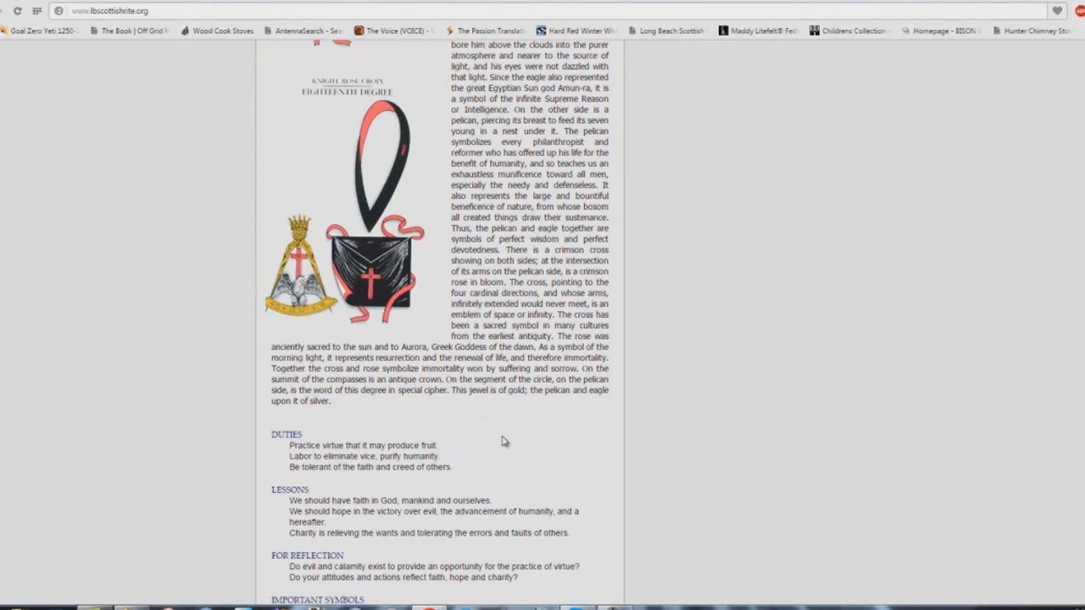
scroll(down, 3)
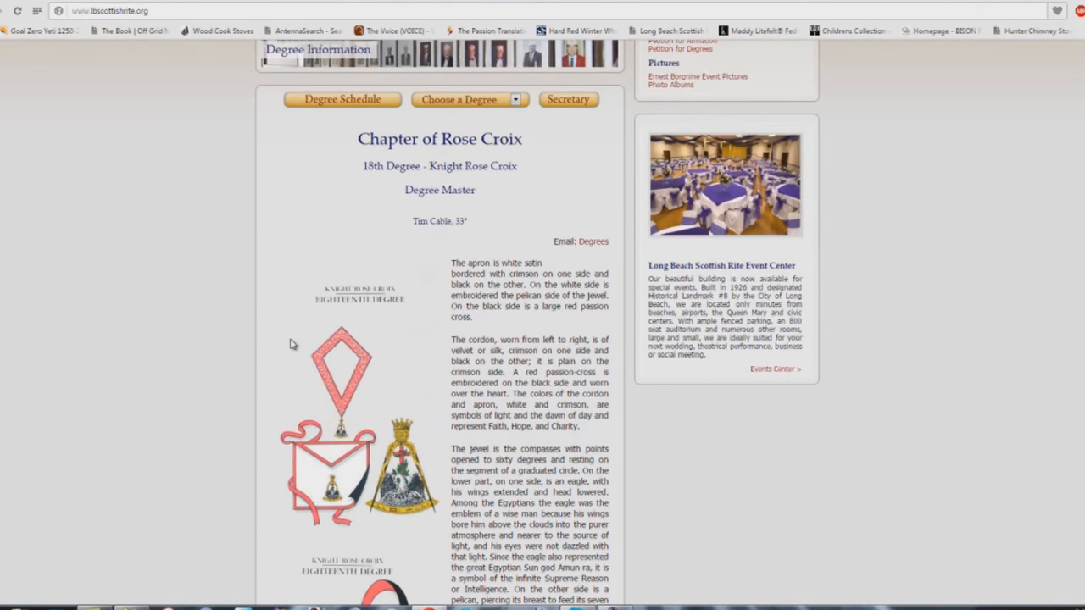
scroll(down, 3)
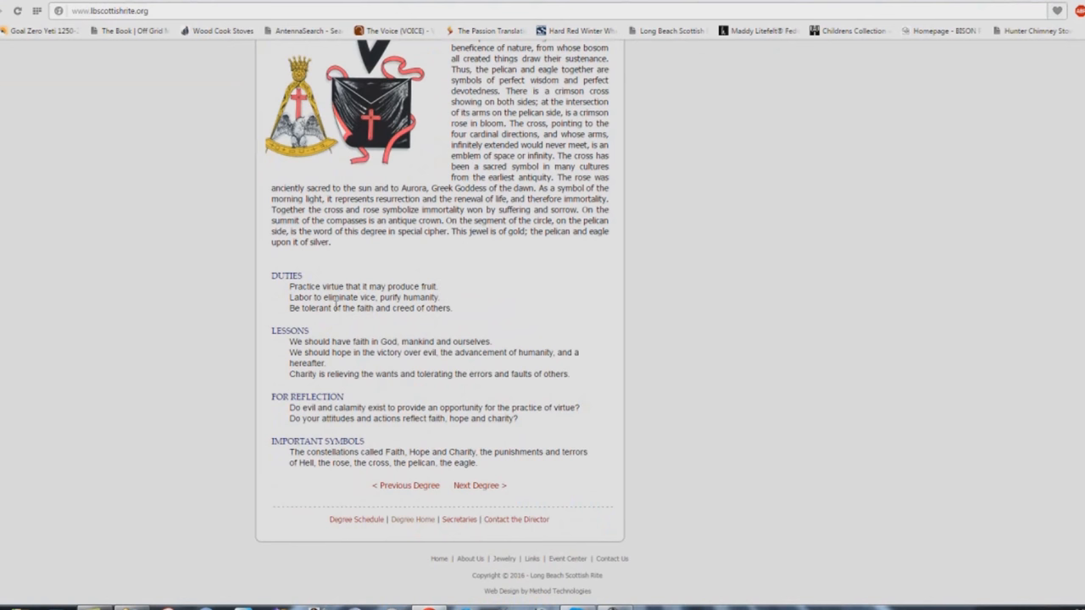
drag(290, 286, 420, 286)
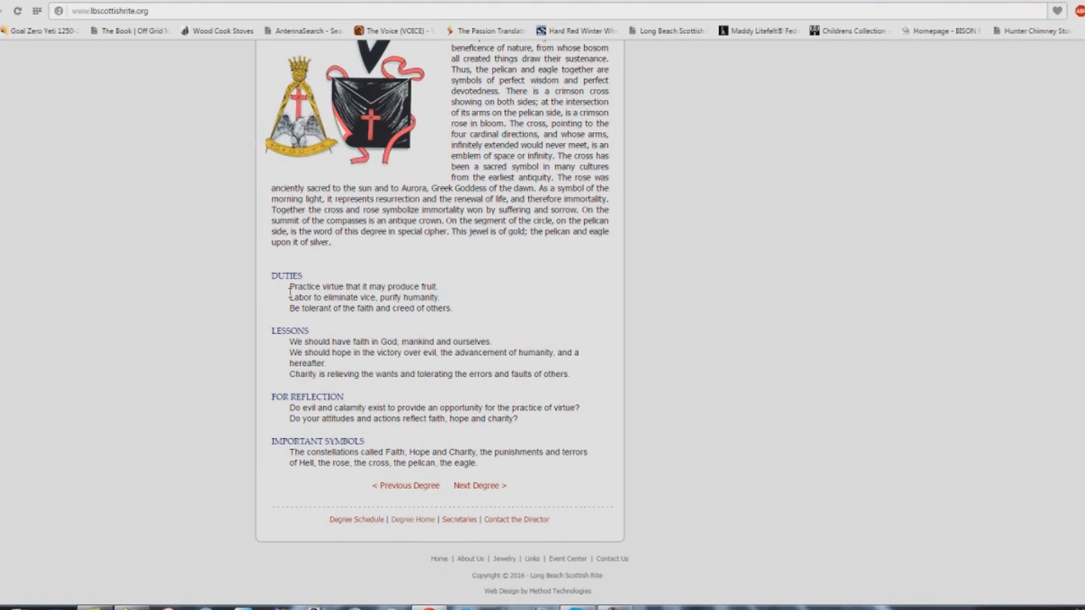
mouse_move(451, 303)
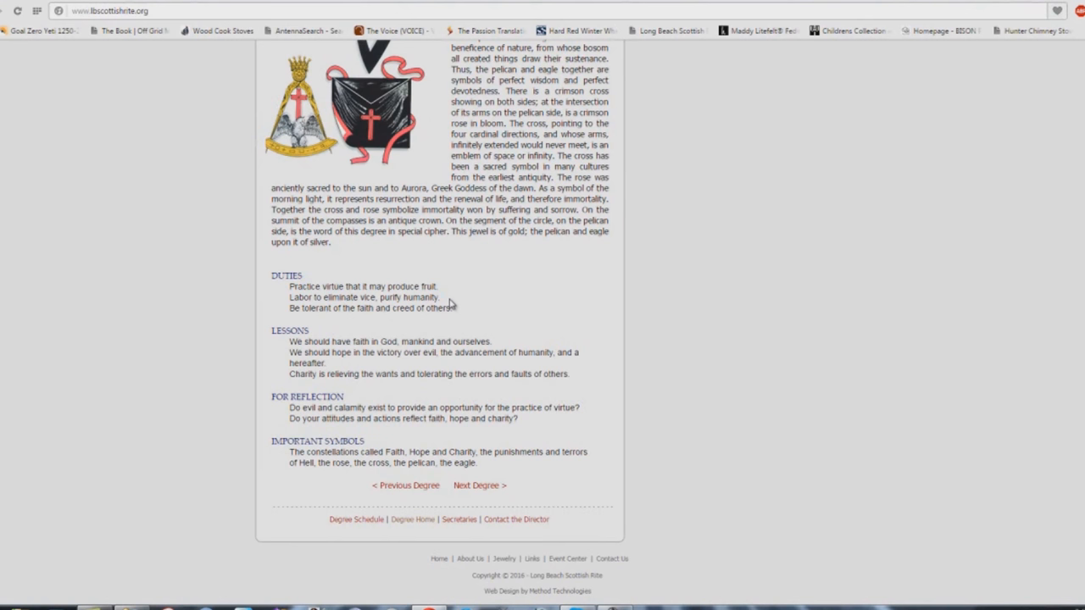
mouse_move(427, 321)
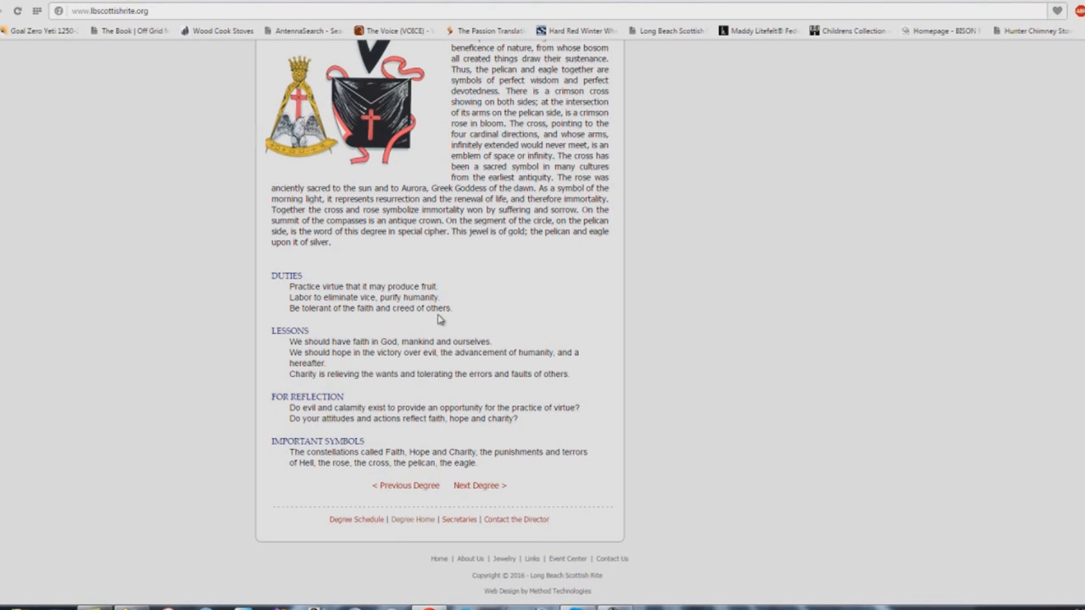
mouse_move(289, 352)
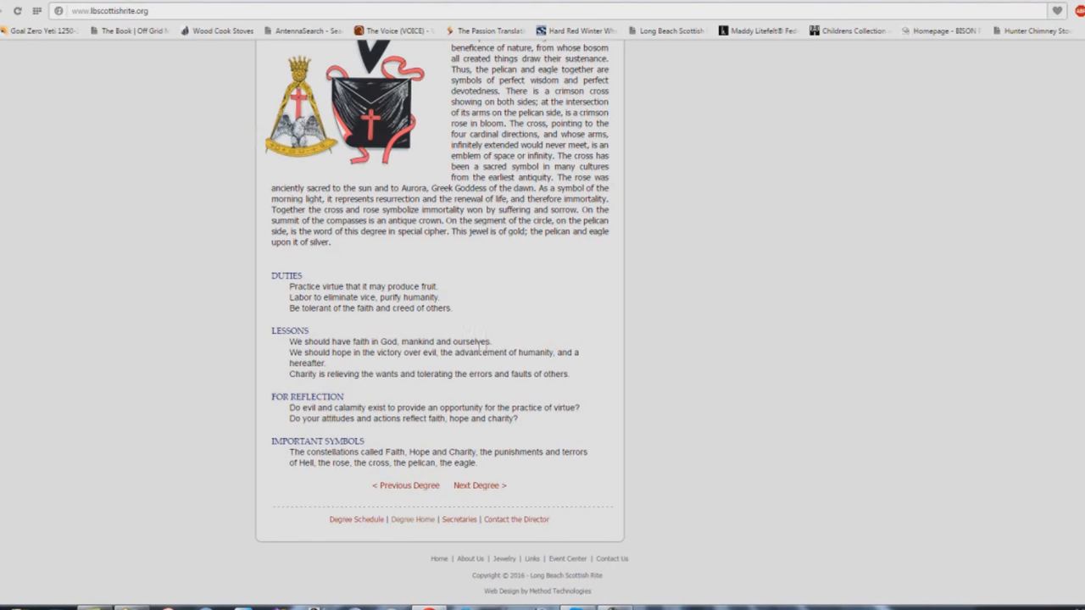
mouse_move(382, 365)
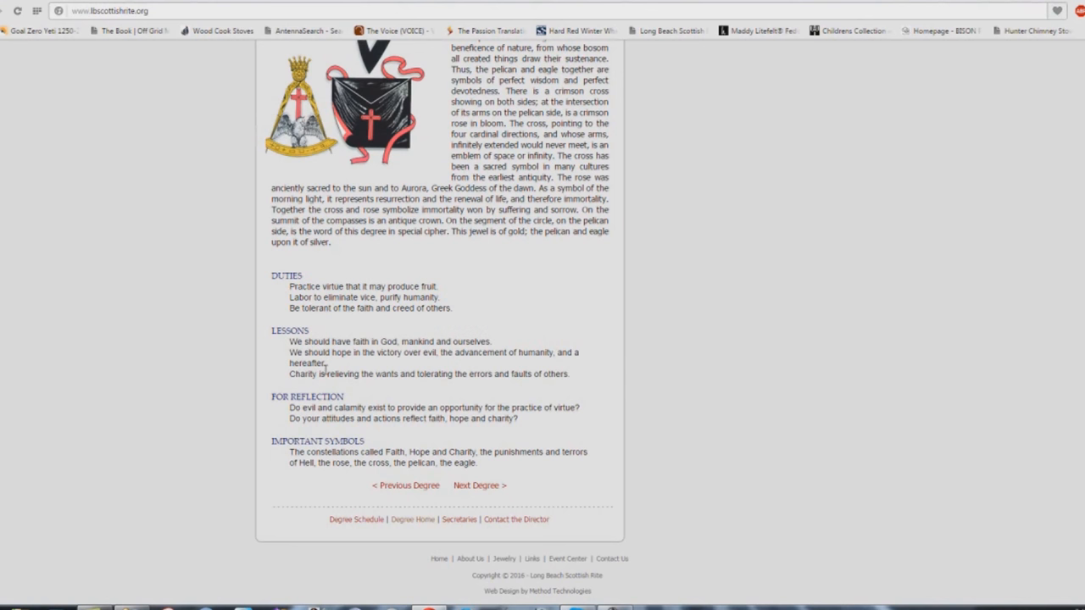
mouse_move(361, 388)
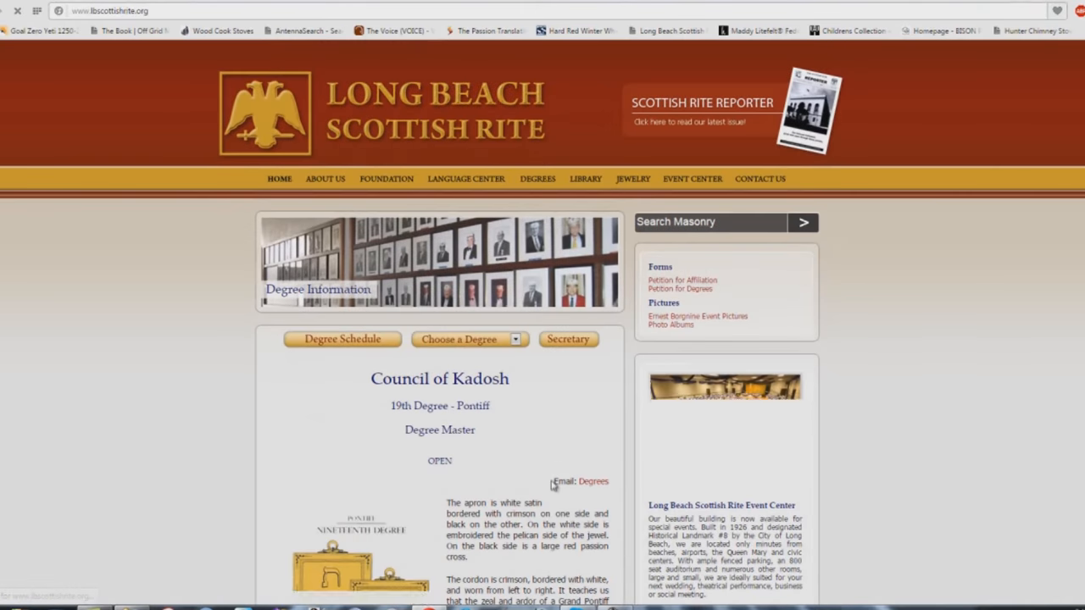
Scroll through the 19th Degree Grand Pontiff page's remaining sections, then follow Next Degree.
scroll(down, 3)
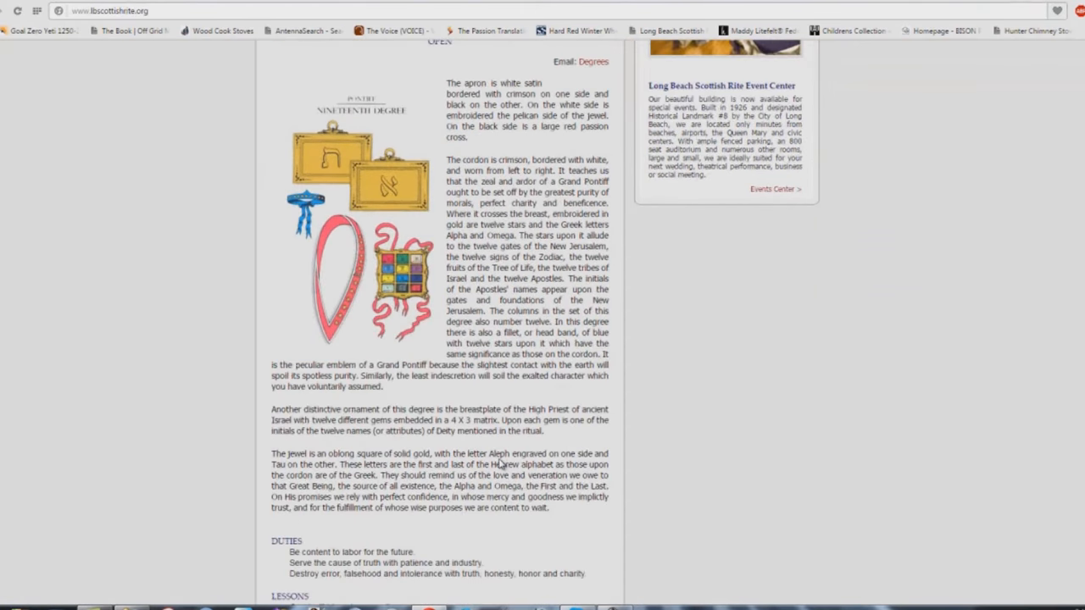
scroll(down, 3)
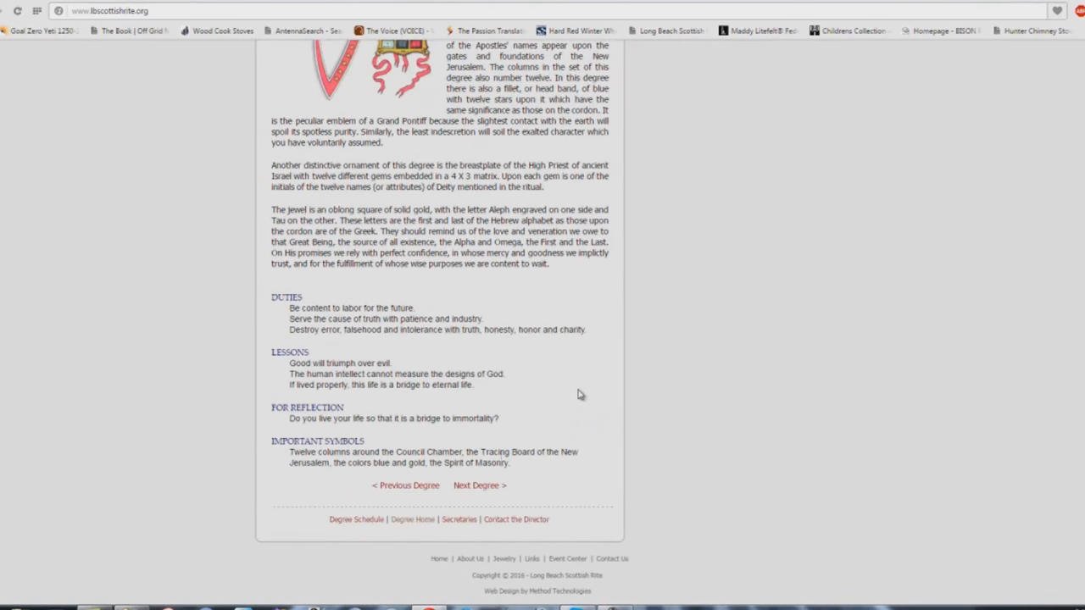
mouse_move(314, 297)
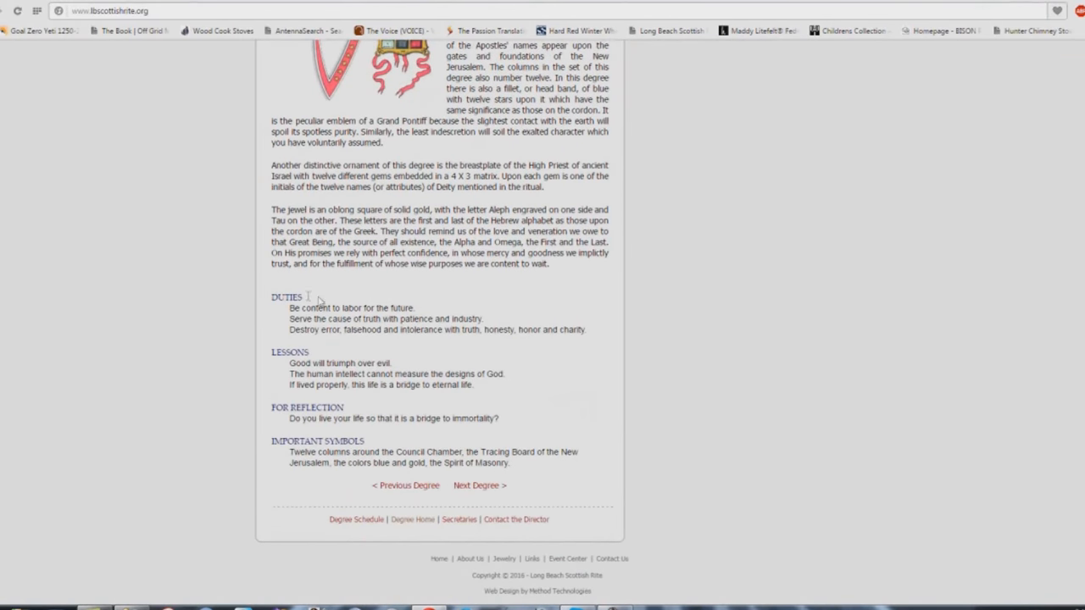
mouse_move(413, 308)
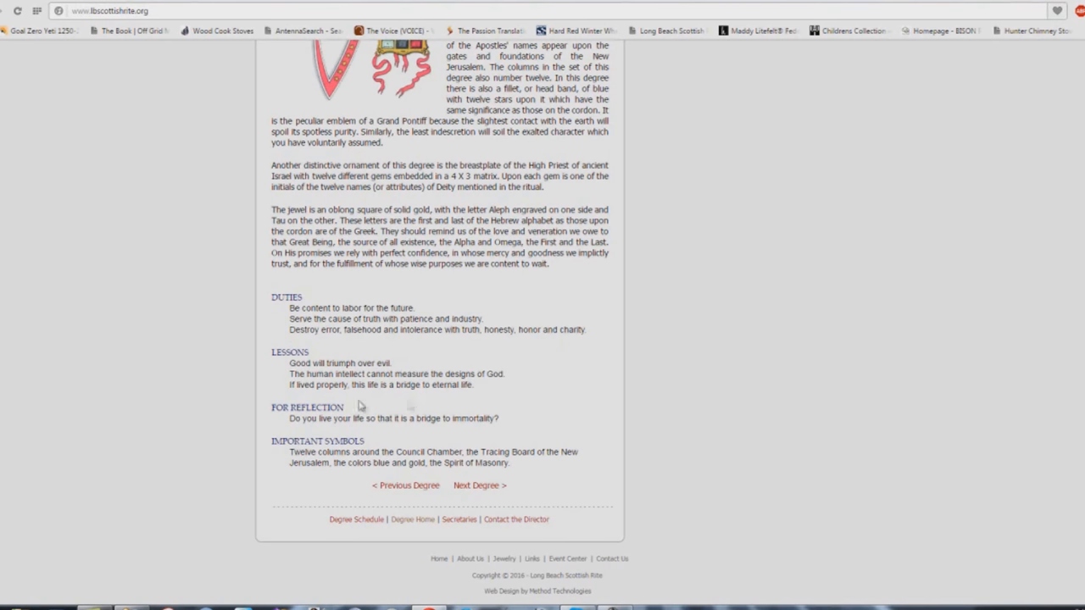
mouse_move(392, 395)
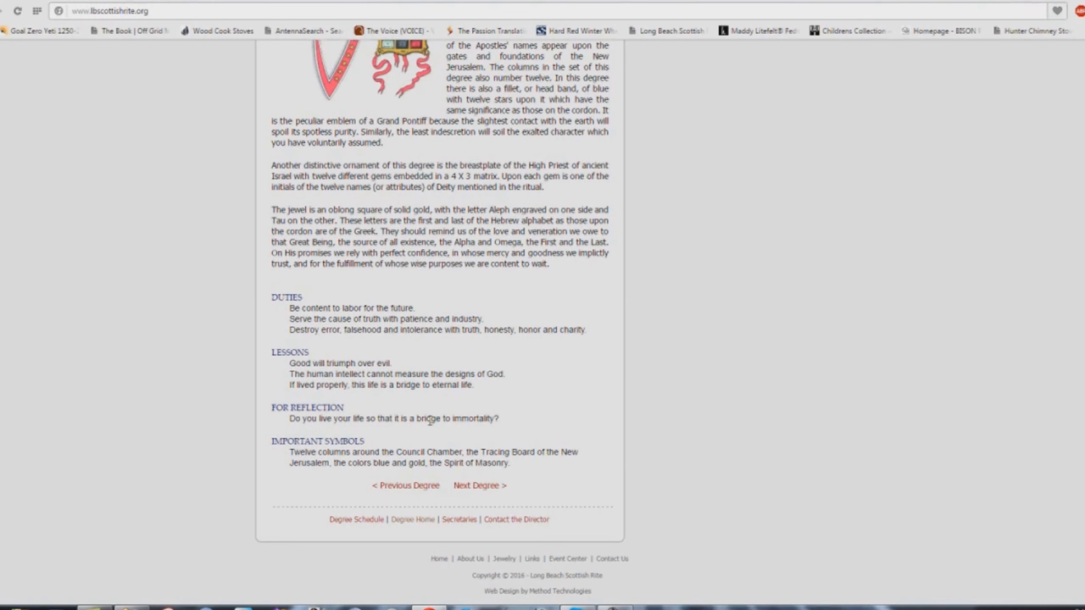
mouse_move(504, 422)
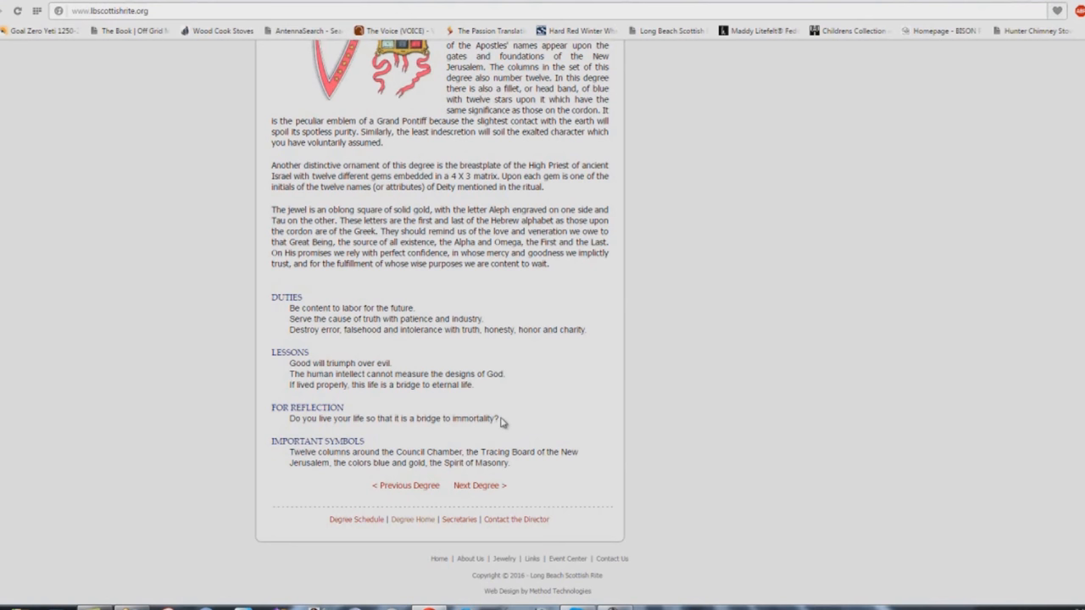
mouse_move(465, 396)
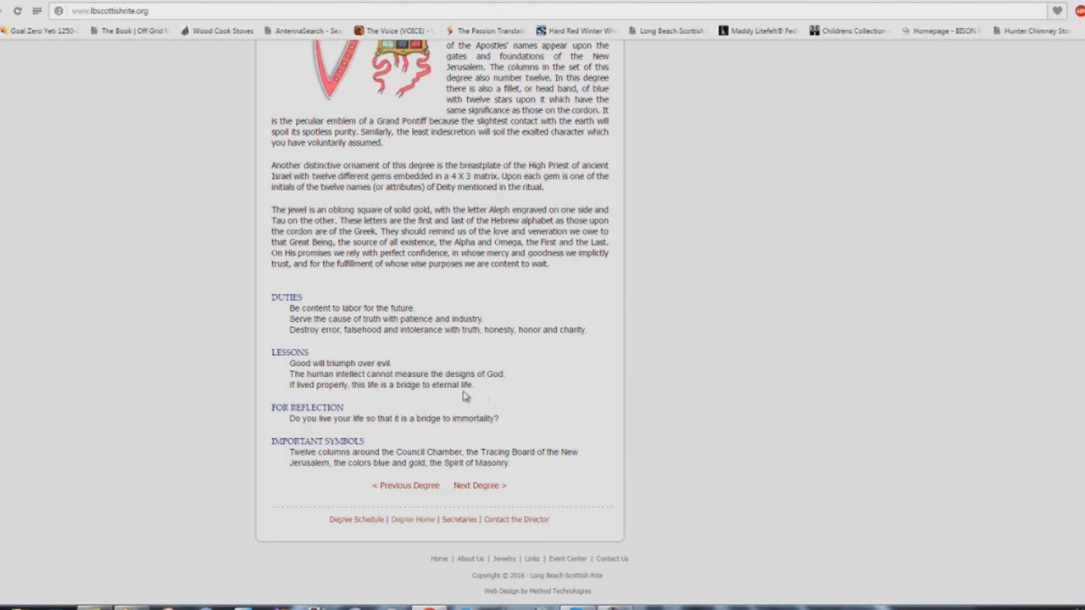
mouse_move(467, 337)
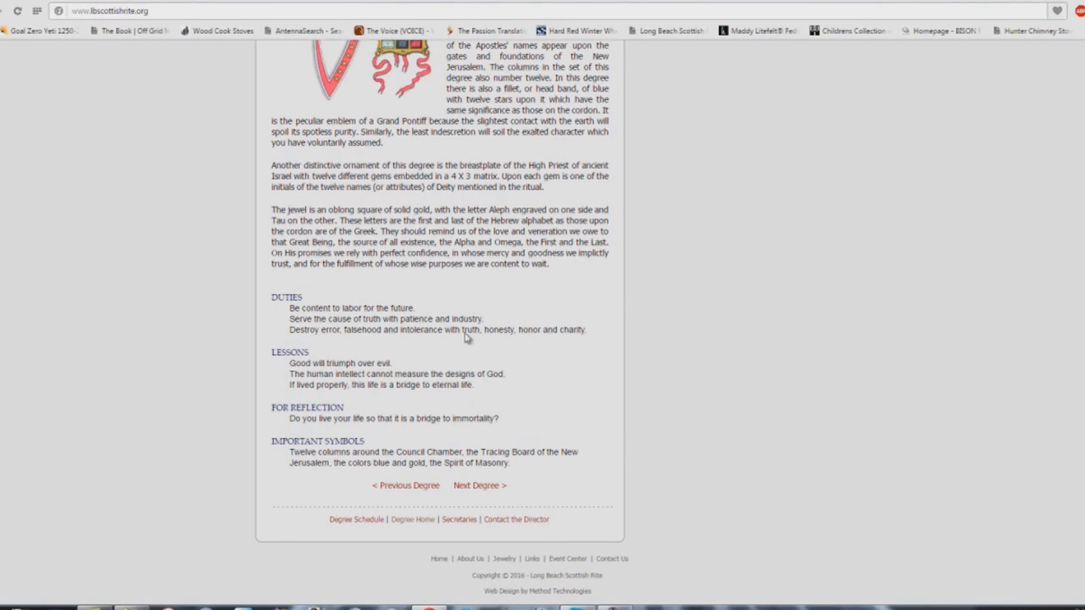
mouse_move(506, 357)
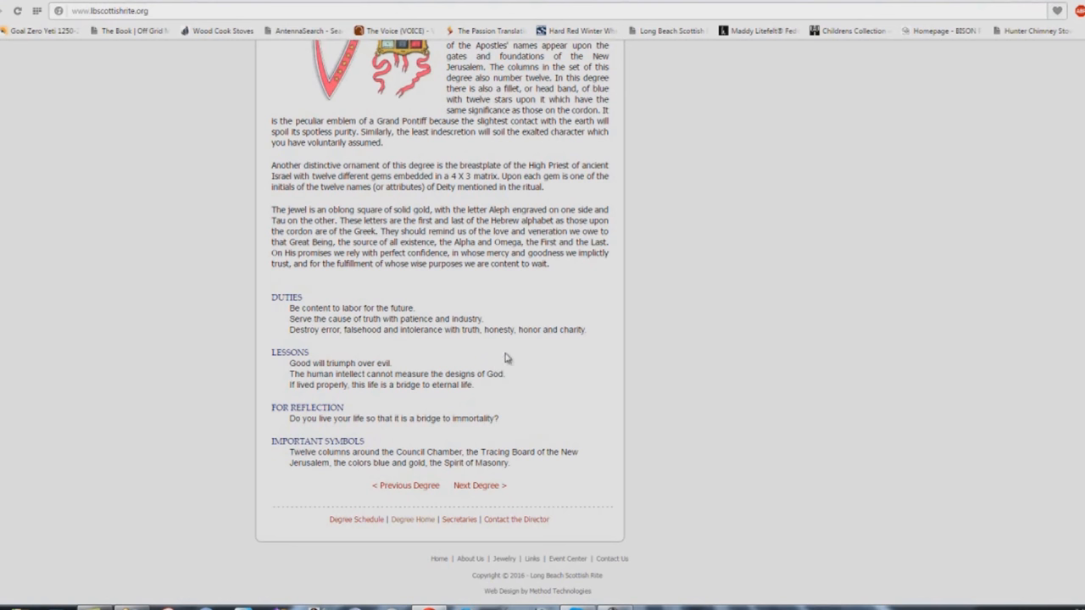
mouse_move(547, 382)
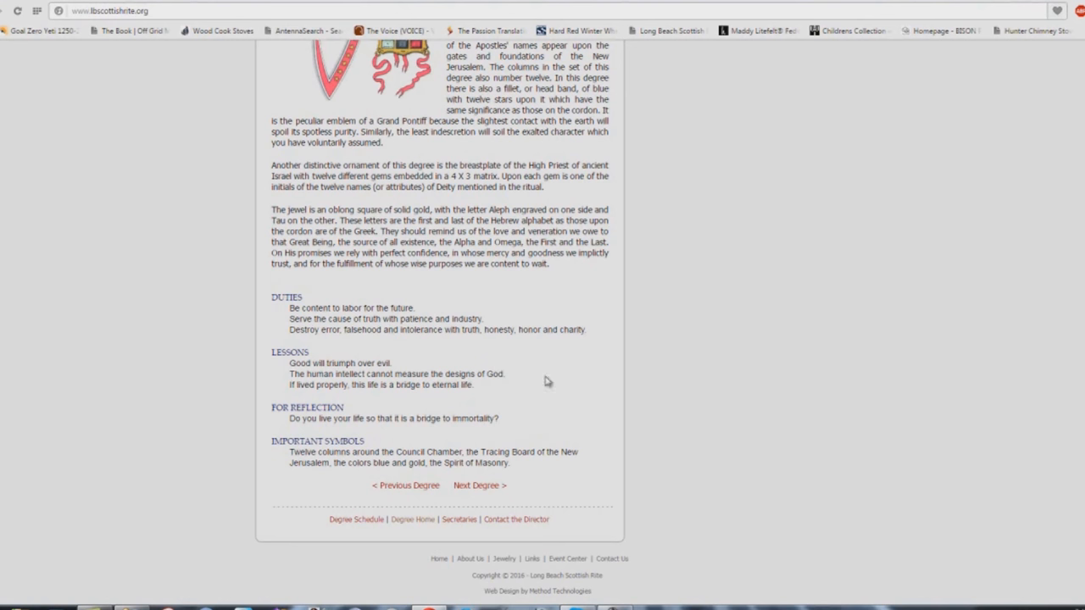
mouse_move(703, 345)
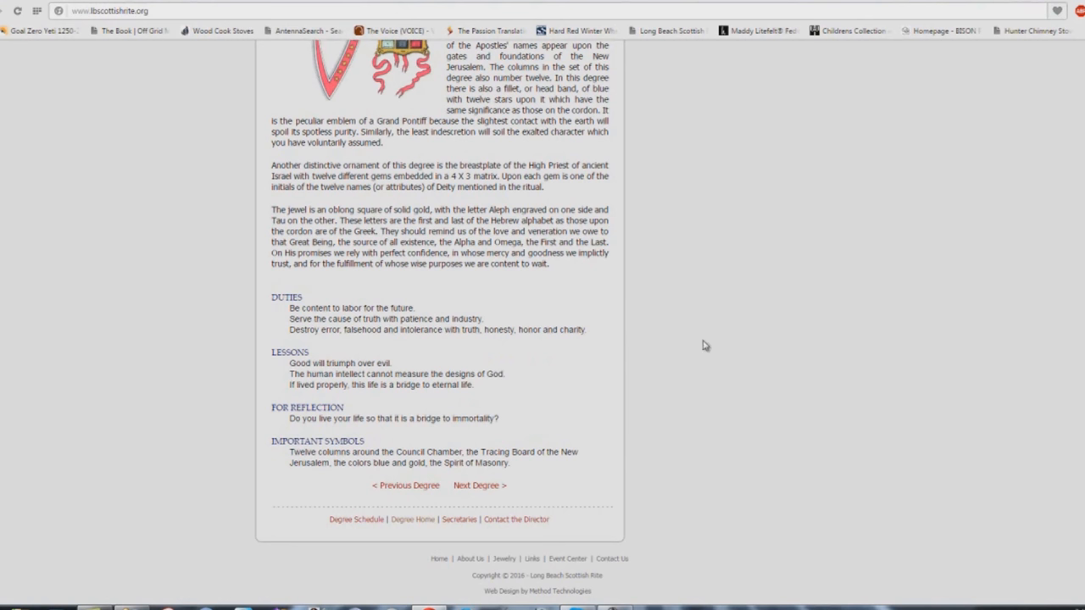
mouse_move(440, 413)
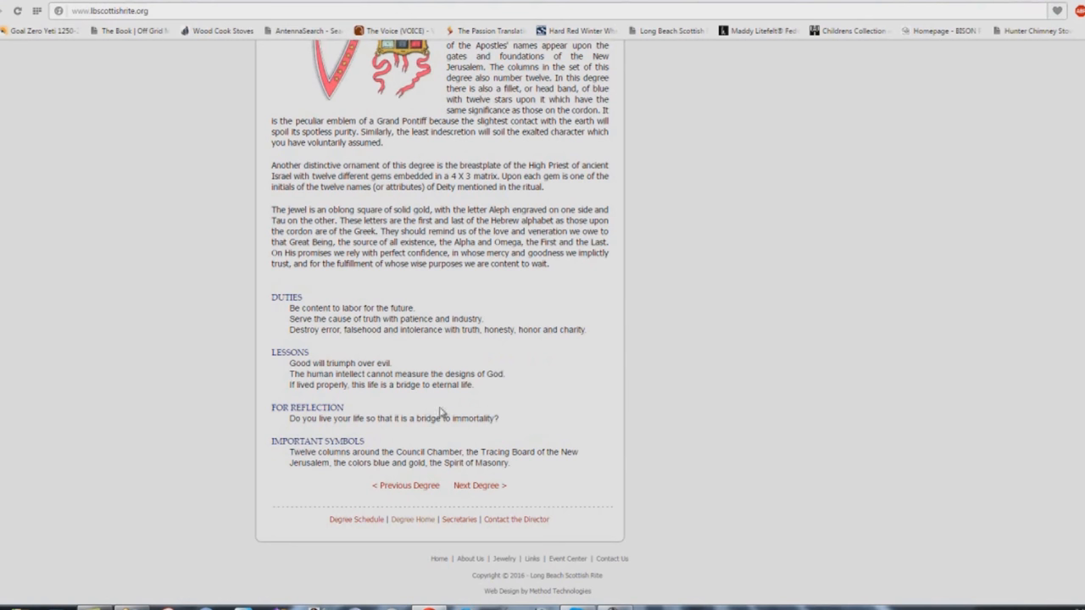
click(479, 485)
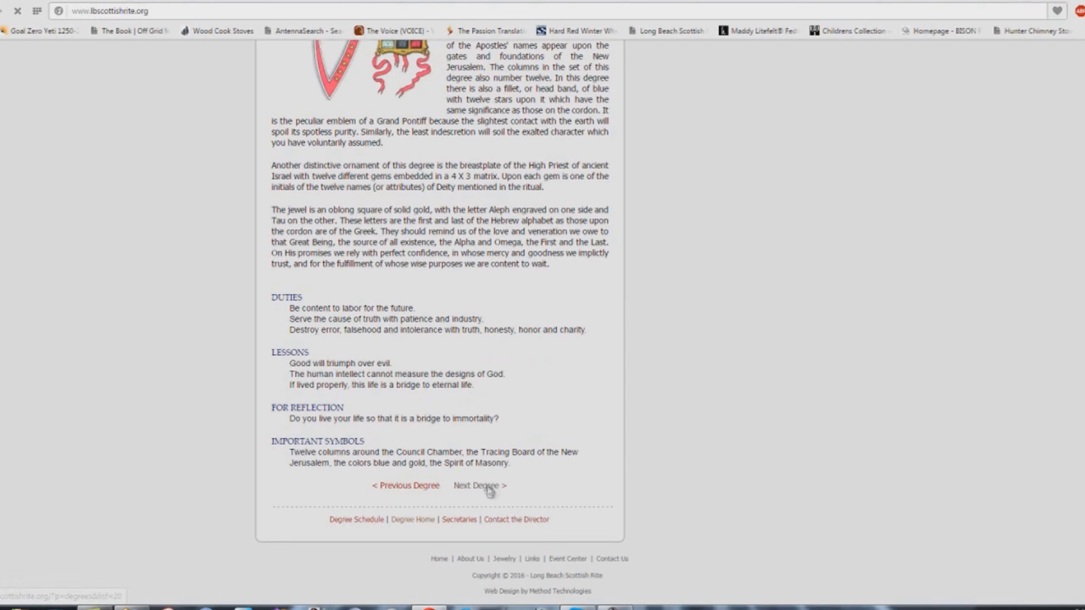
Open the 20th Degree Master of the Symbolic Lodge page and scroll to its symbols.
click(480, 485)
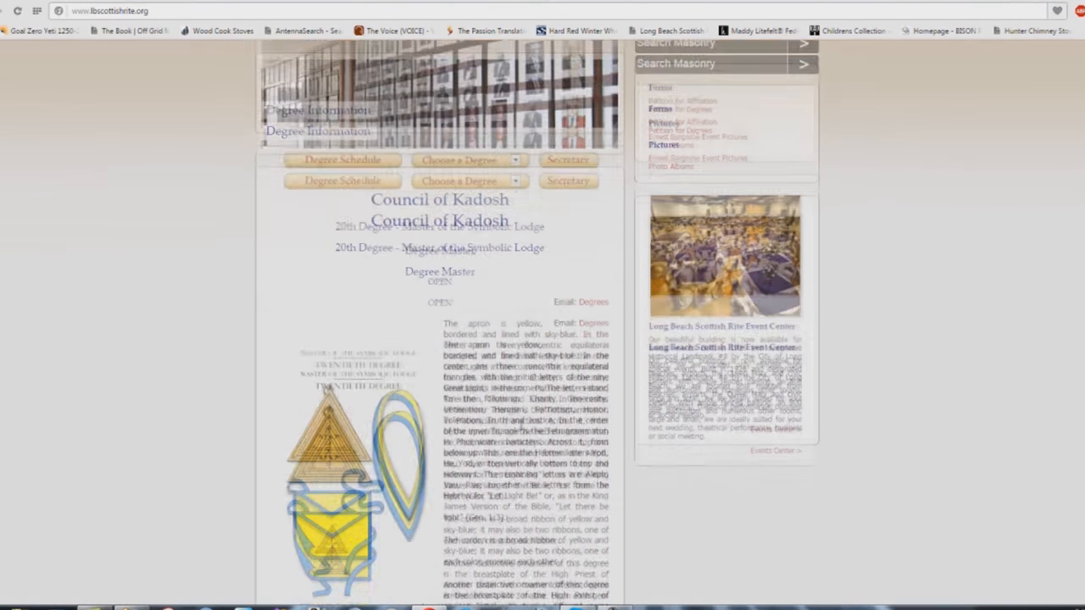
scroll(down, 3)
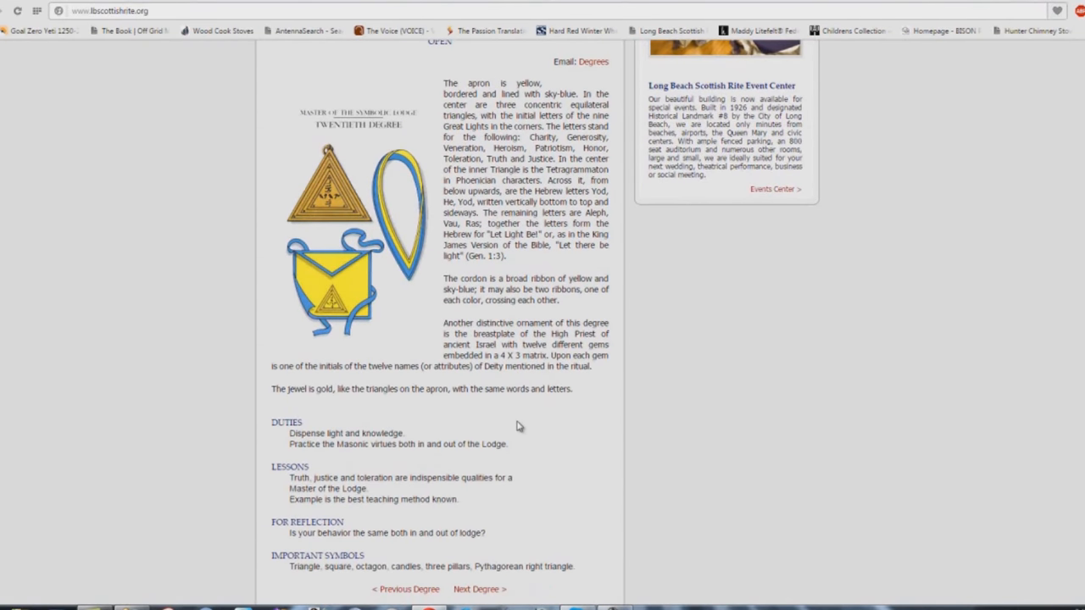
mouse_move(501, 418)
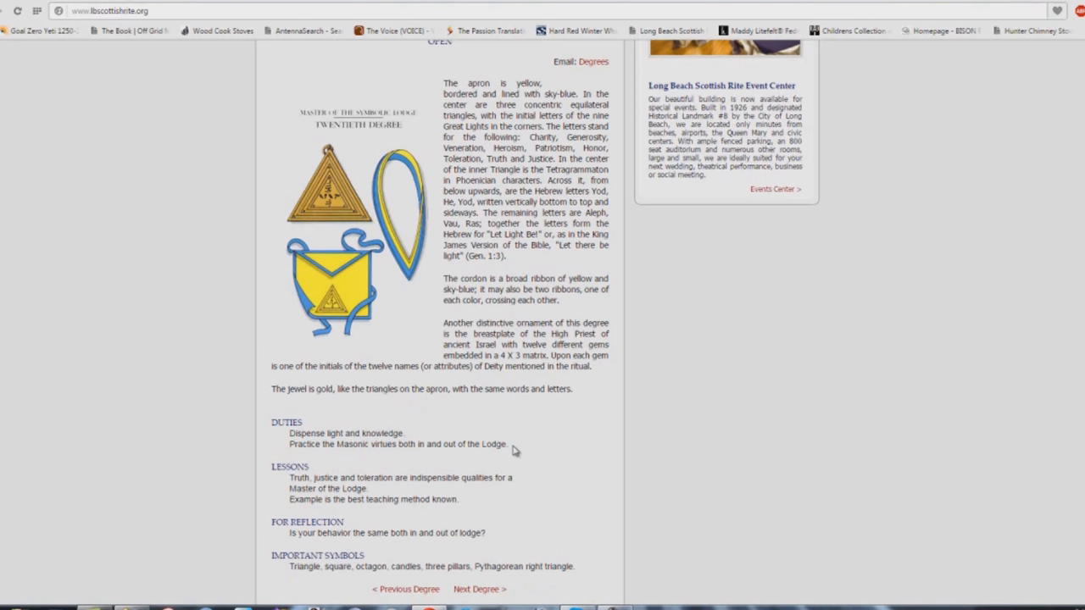
scroll(down, 3)
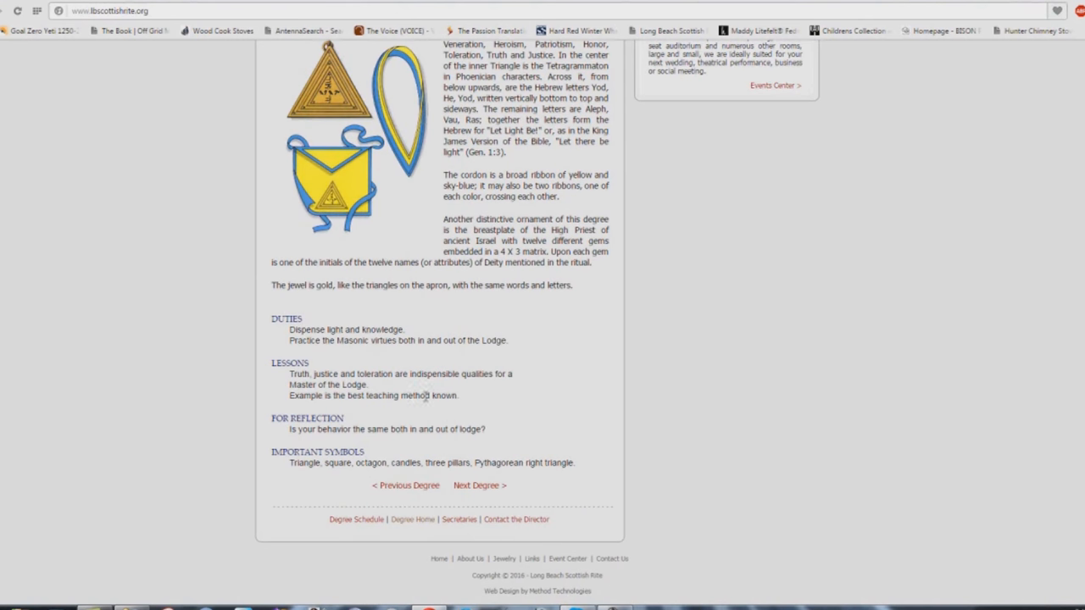
mouse_move(331, 385)
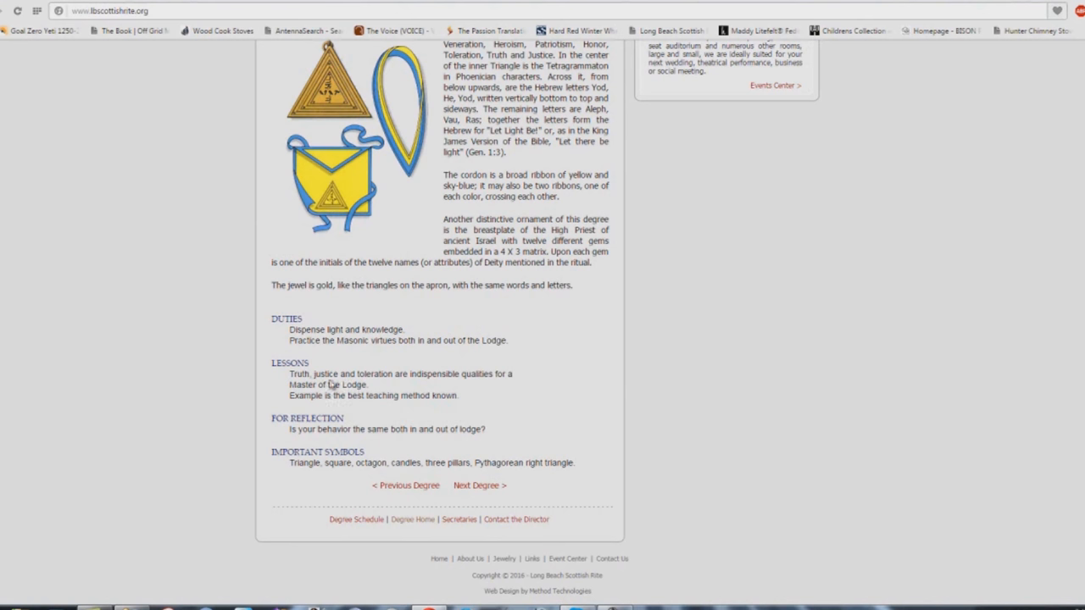
mouse_move(321, 485)
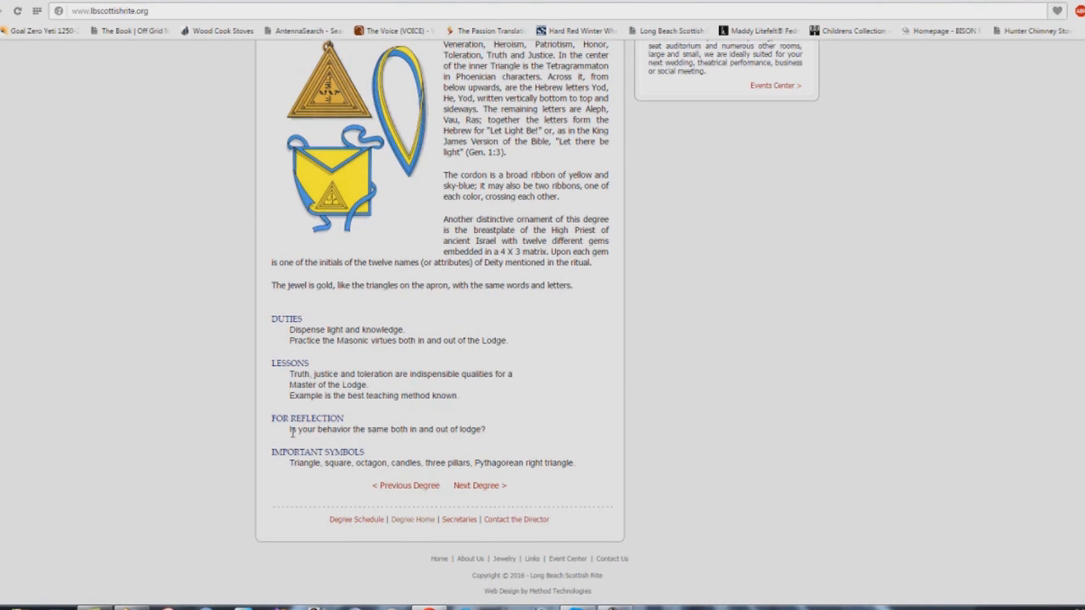
mouse_move(272, 397)
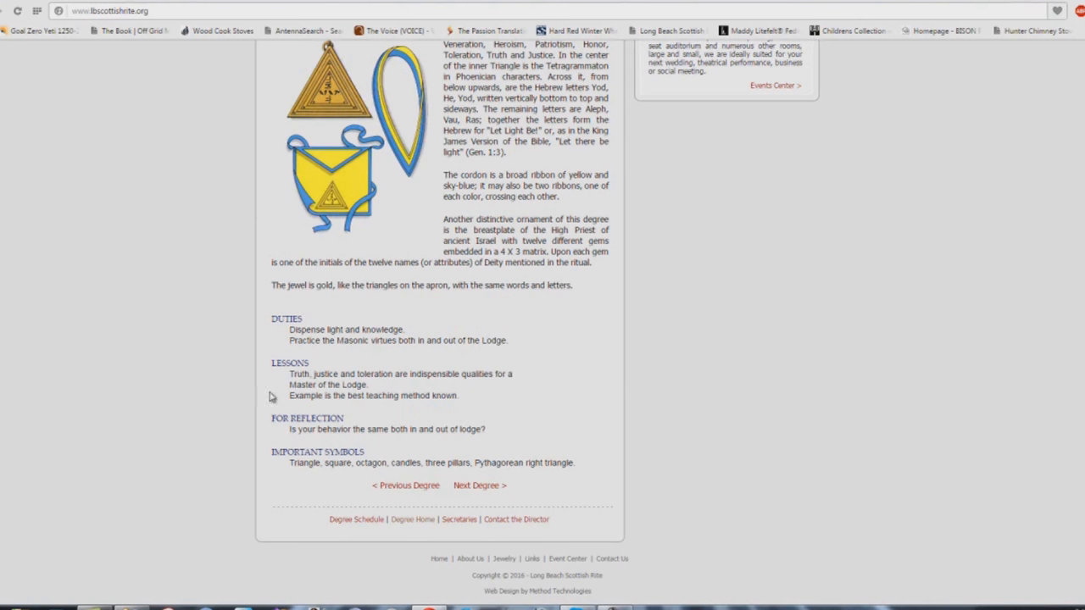
mouse_move(517, 435)
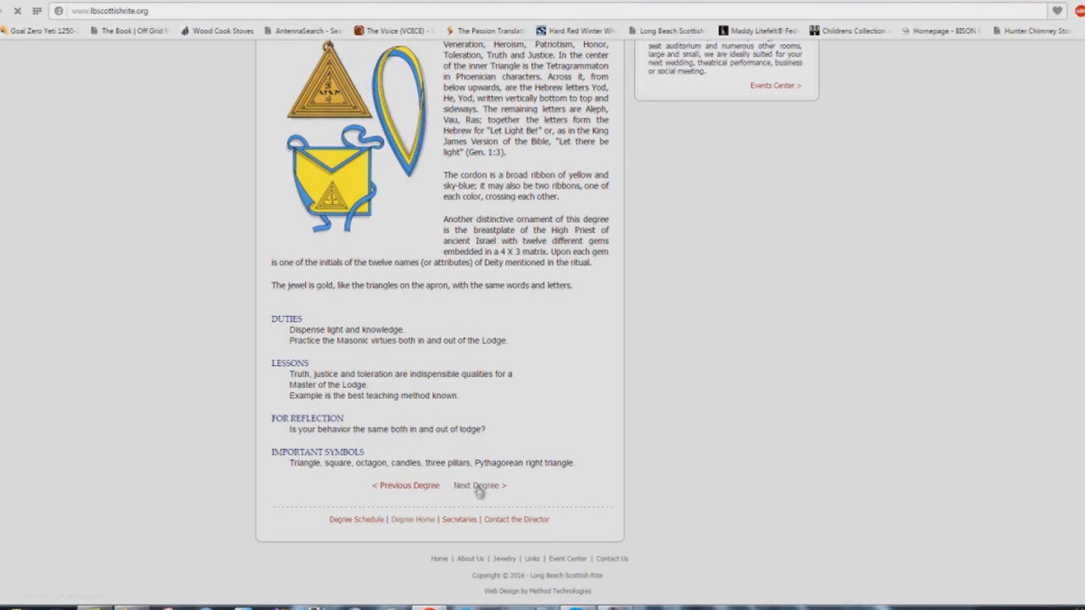
Open the 21st Degree Noachite, or Prussian Knight page and scroll to its symbols.
click(480, 486)
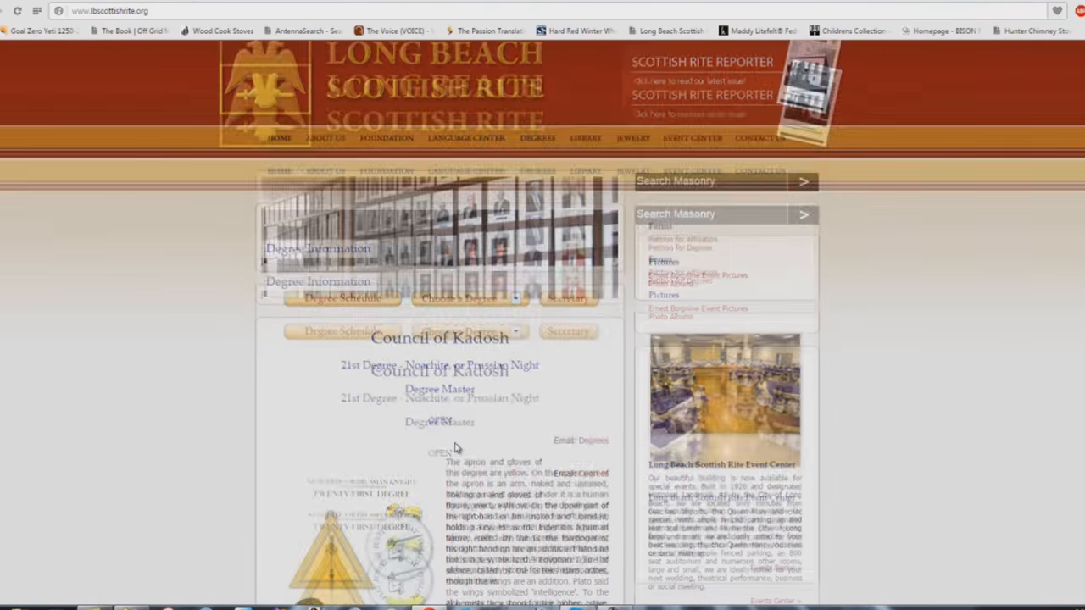
scroll(down, 3)
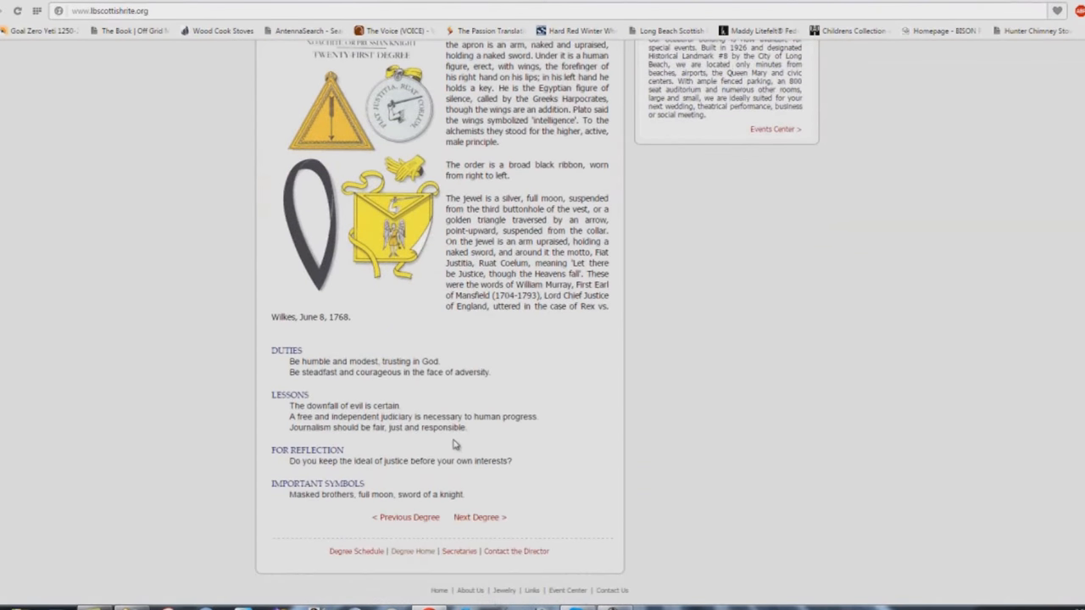
scroll(down, 3)
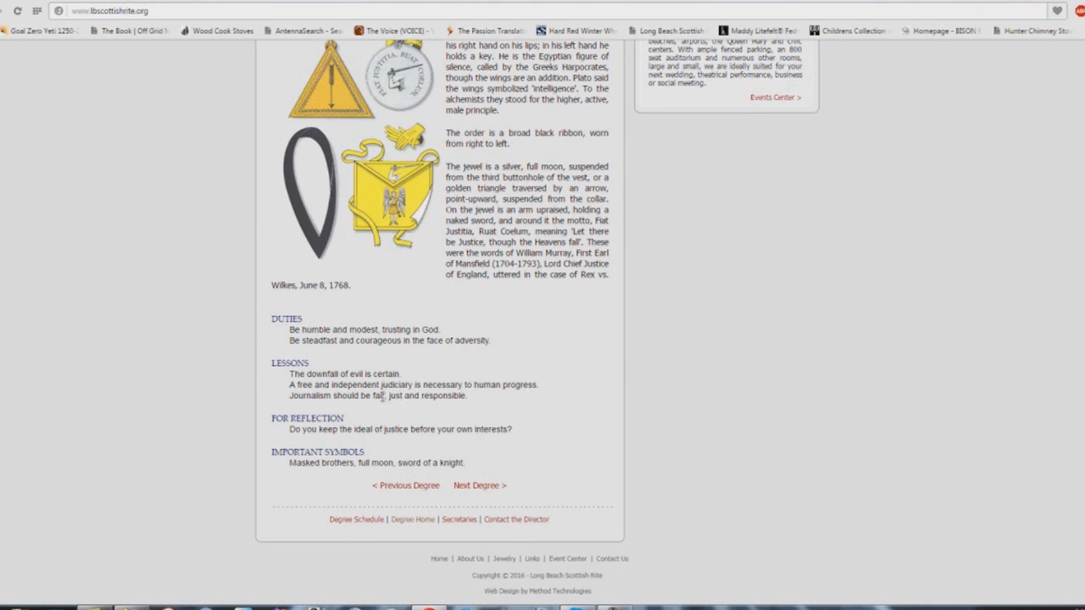
mouse_move(330, 434)
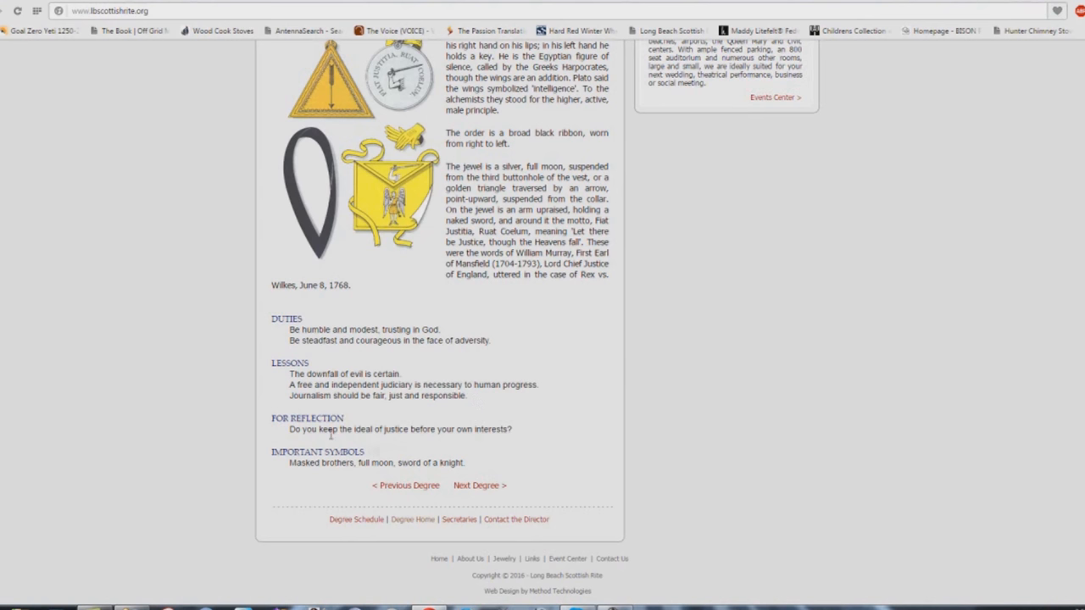
mouse_move(481, 429)
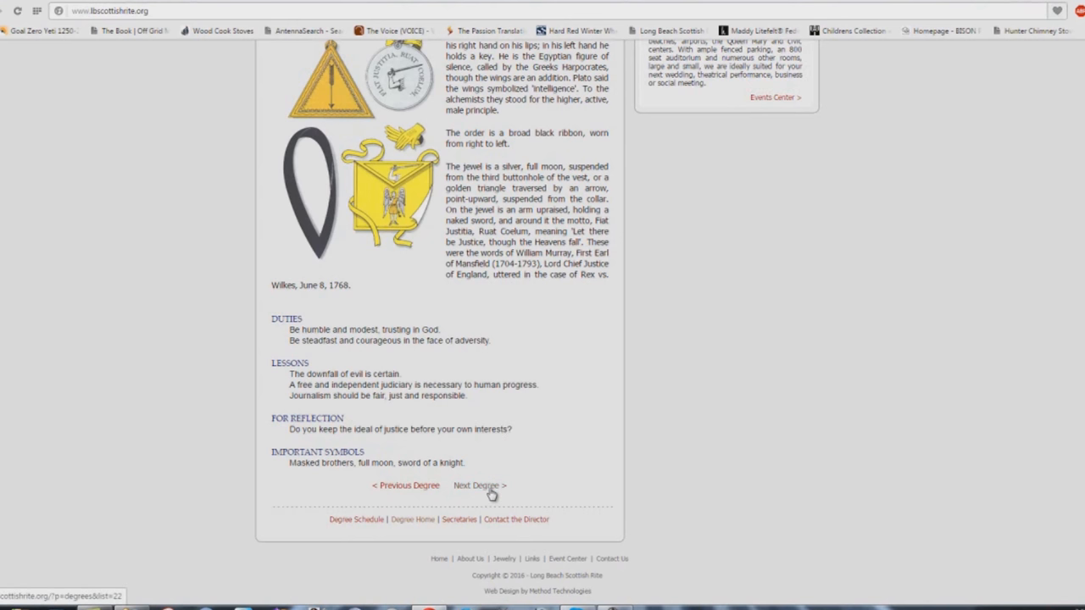
Open the 22nd Degree Knight Royal Axe, Prince of Libanus page and scroll down.
click(479, 485)
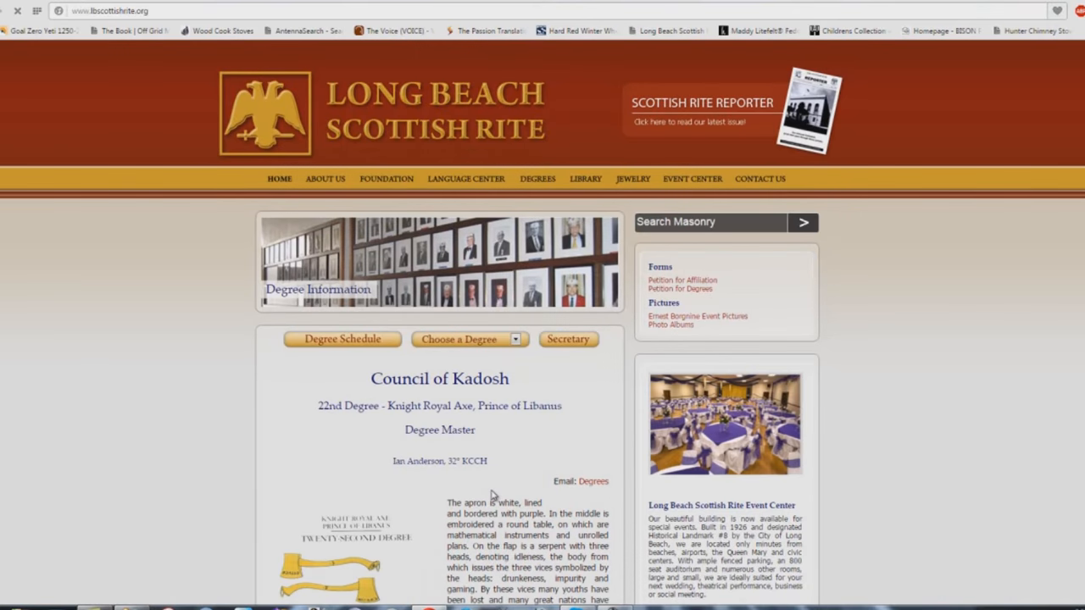
scroll(down, 3)
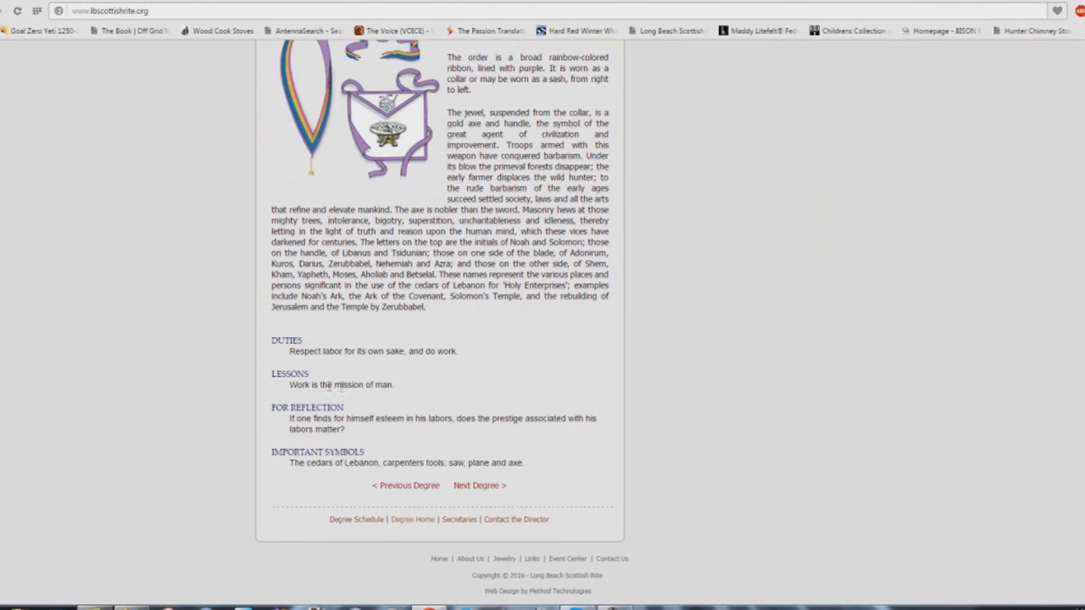
mouse_move(401, 404)
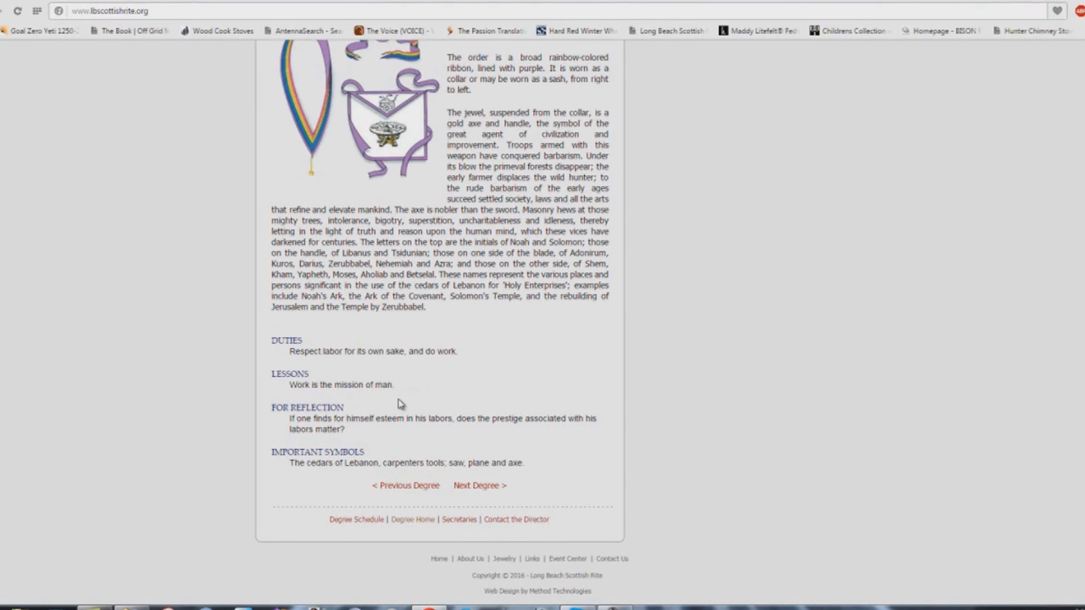
mouse_move(387, 451)
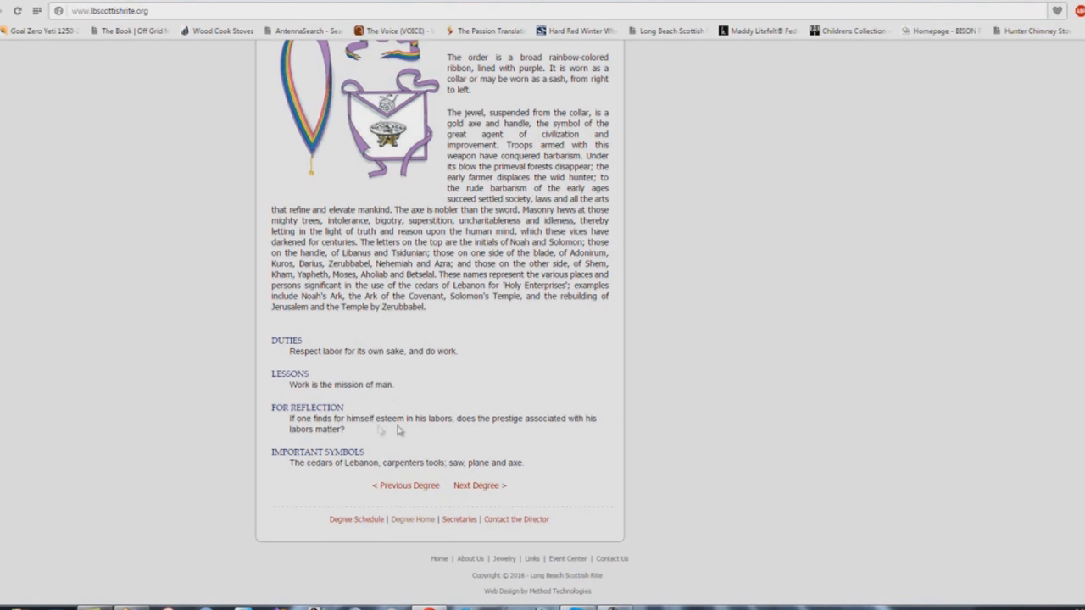
mouse_move(626, 426)
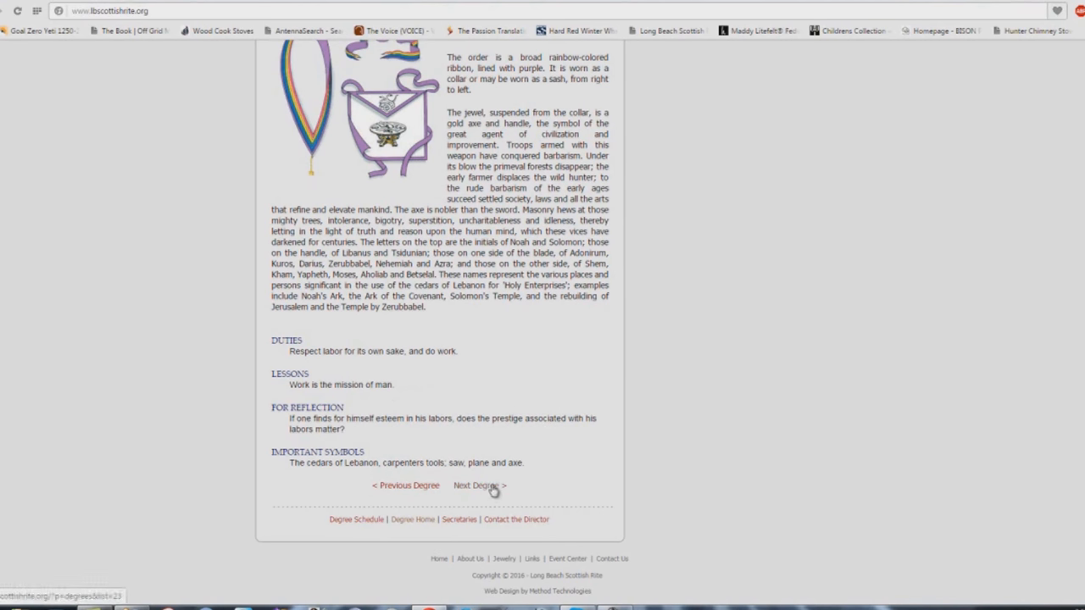
Open the 23rd Degree Chief of the Tabernacle page and scroll to its duties.
click(479, 485)
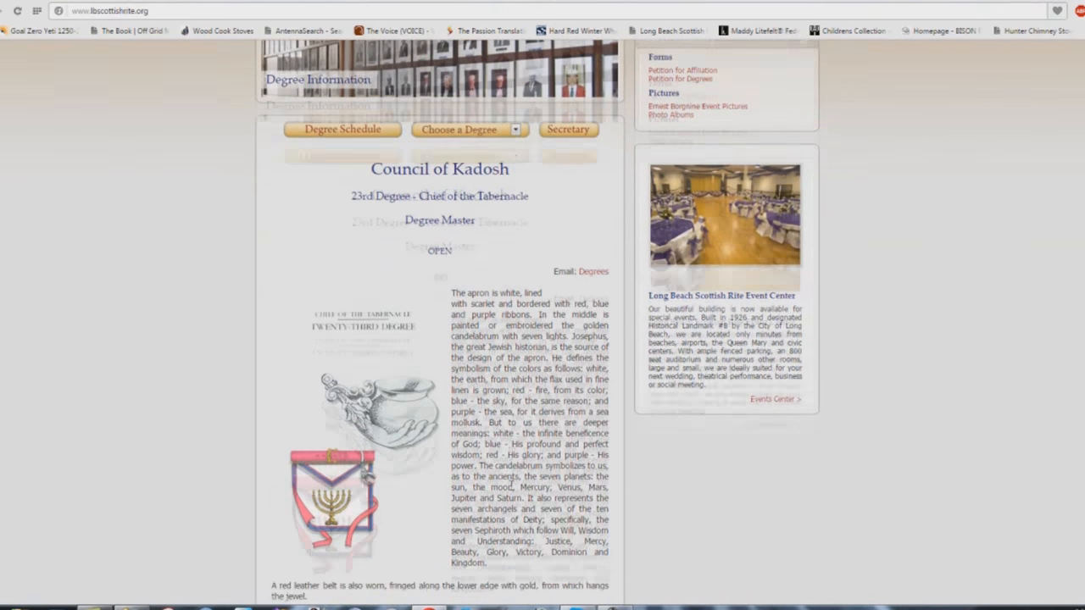
scroll(down, 3)
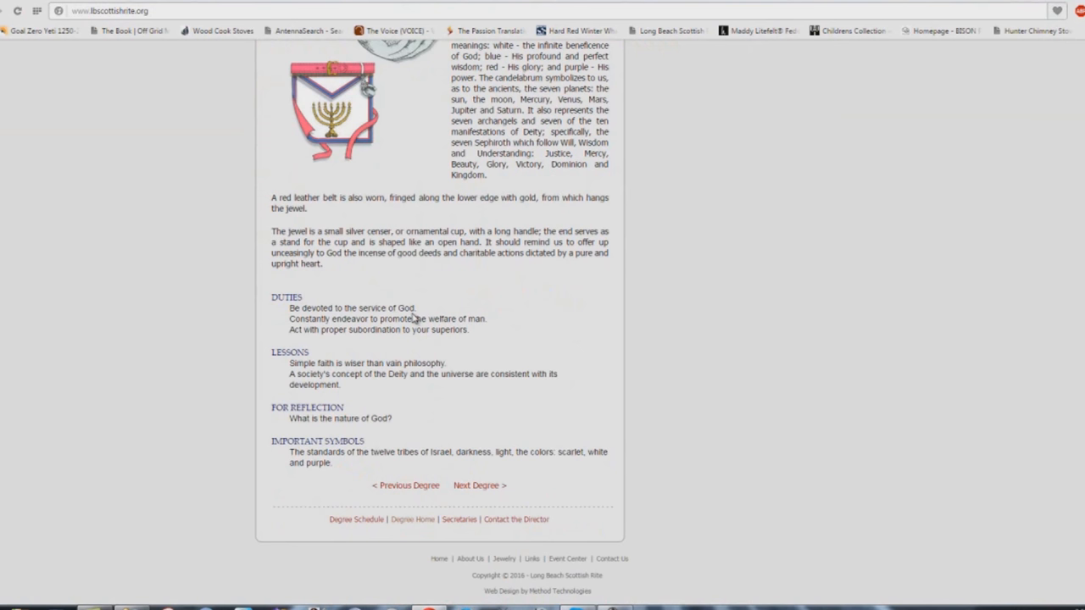
mouse_move(413, 316)
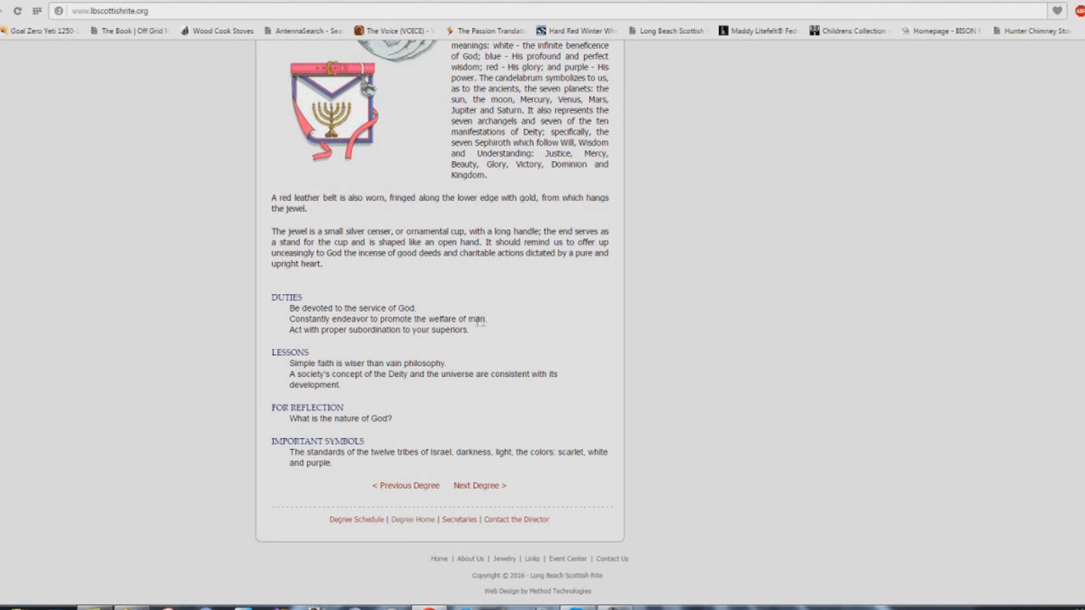
mouse_move(288, 337)
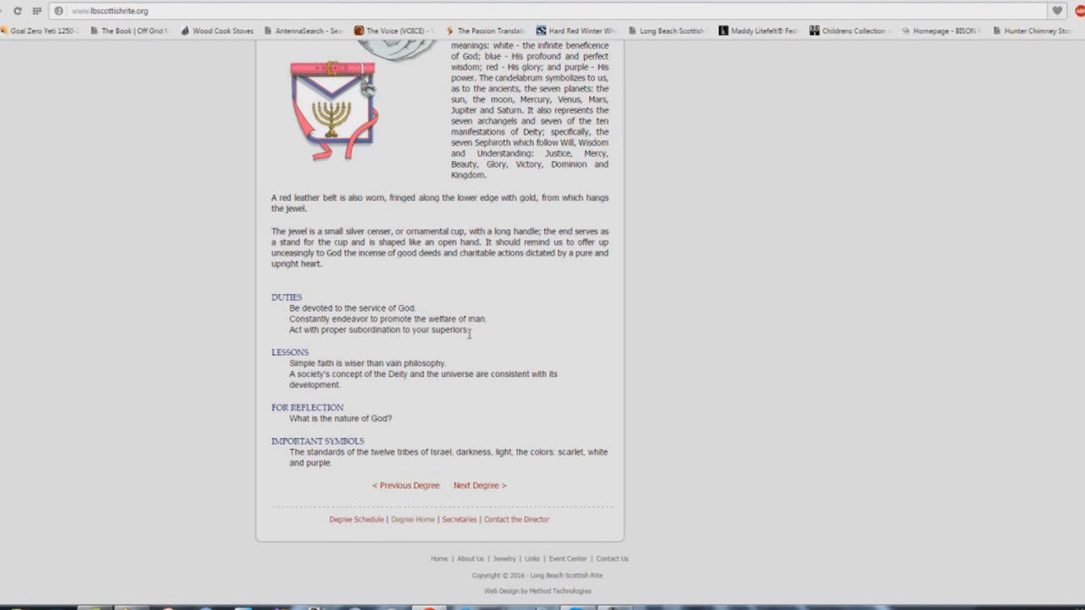
mouse_move(458, 332)
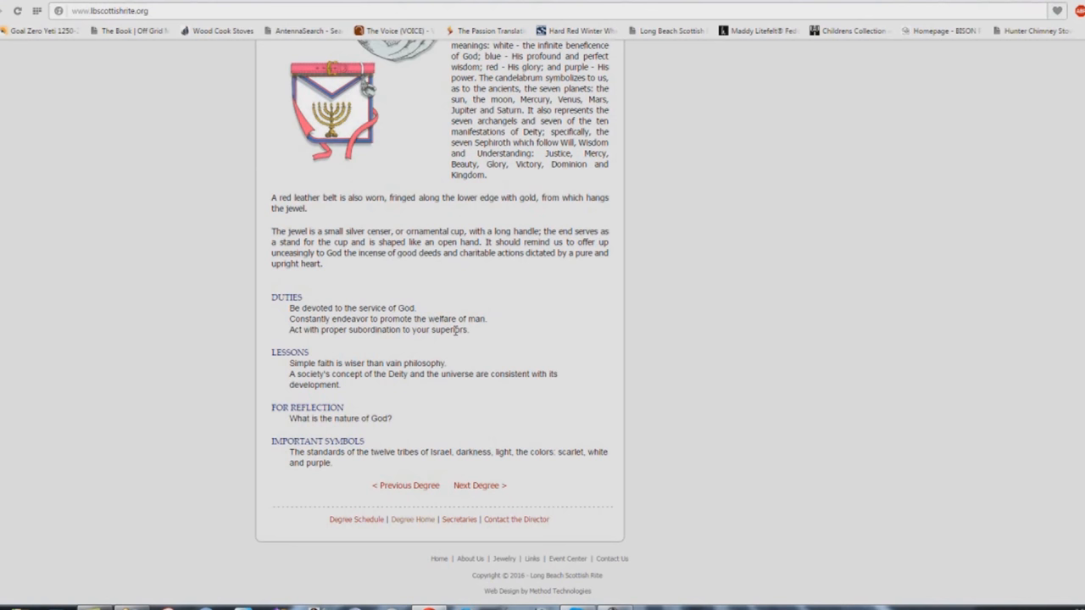
mouse_move(357, 359)
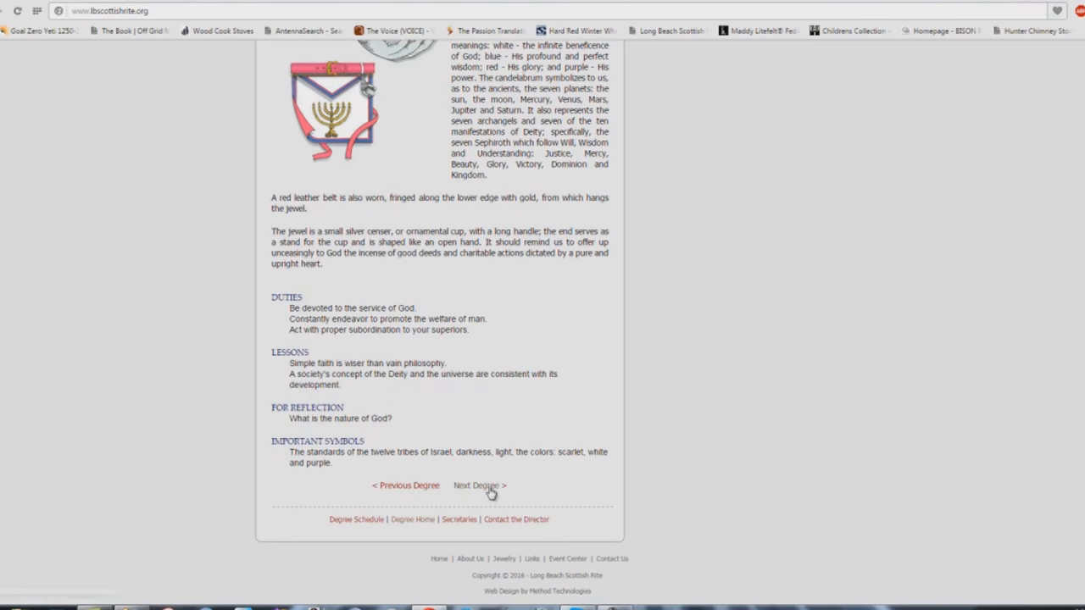
click(480, 485)
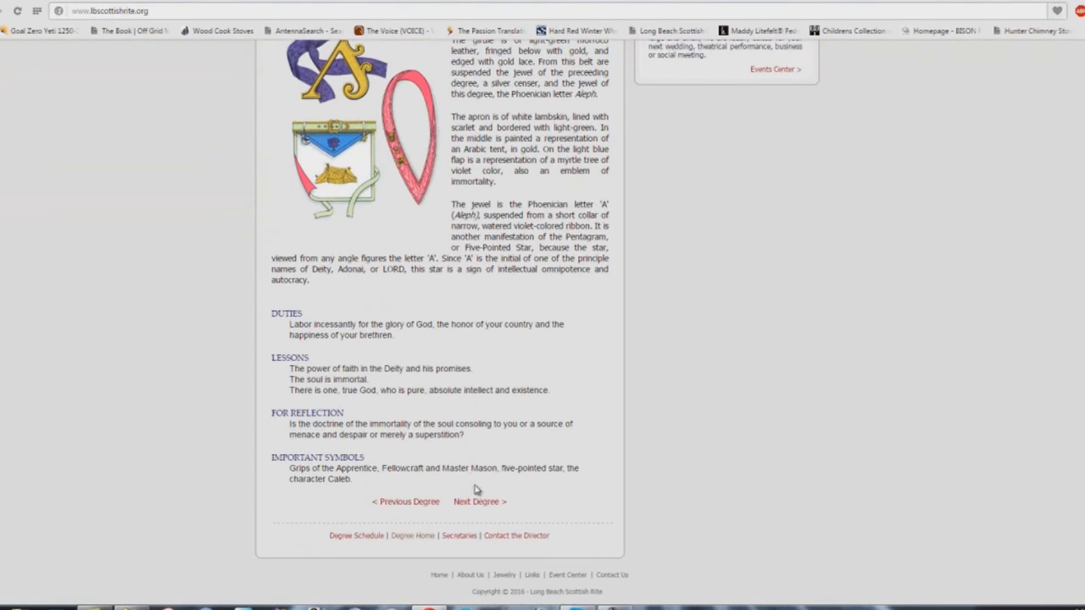
mouse_move(308, 325)
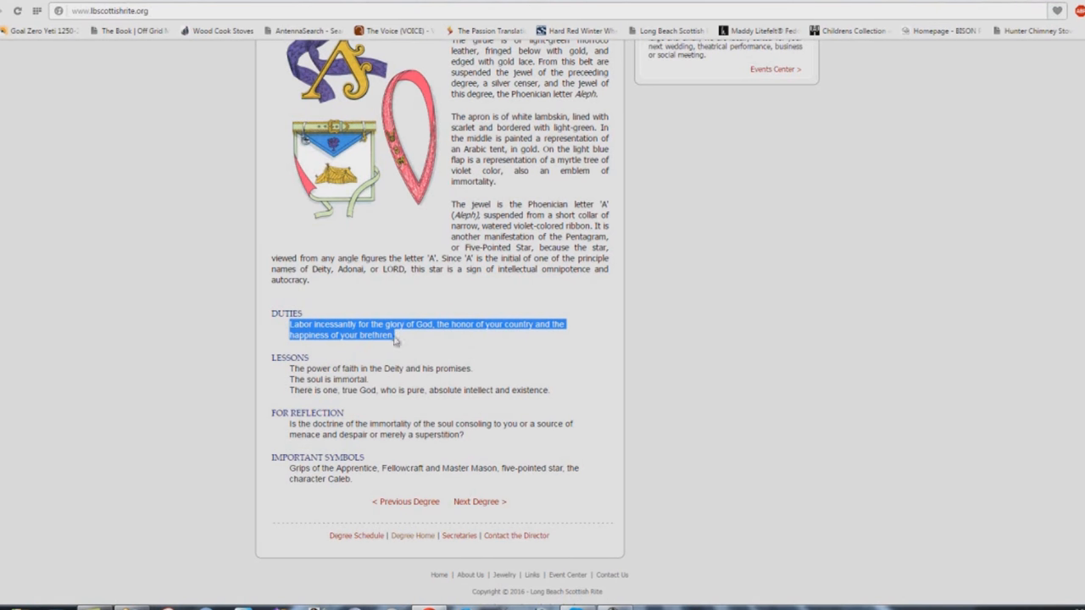
mouse_move(211, 318)
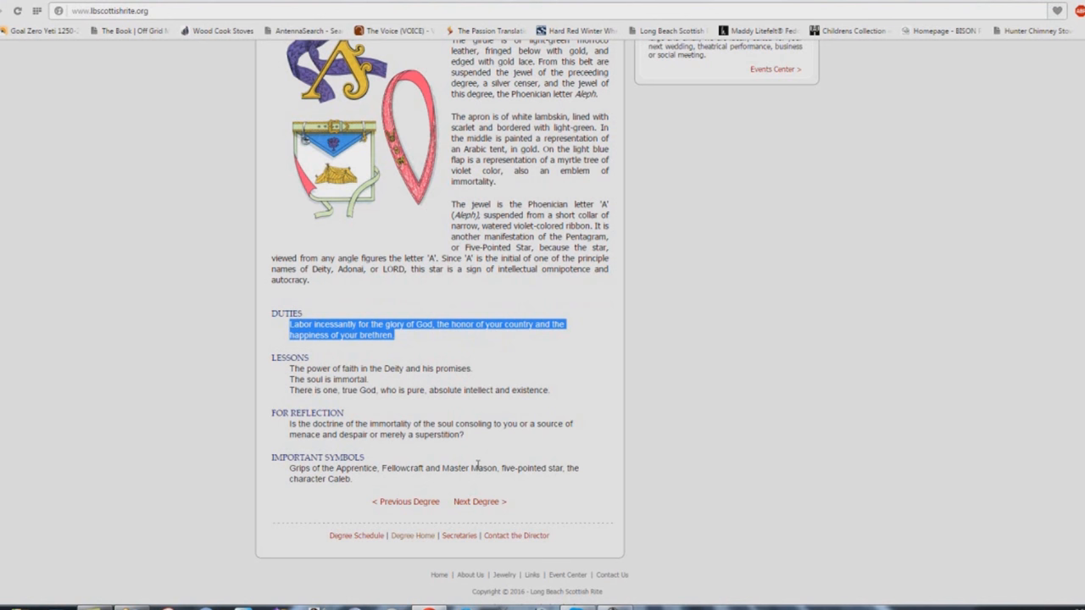
mouse_move(451, 482)
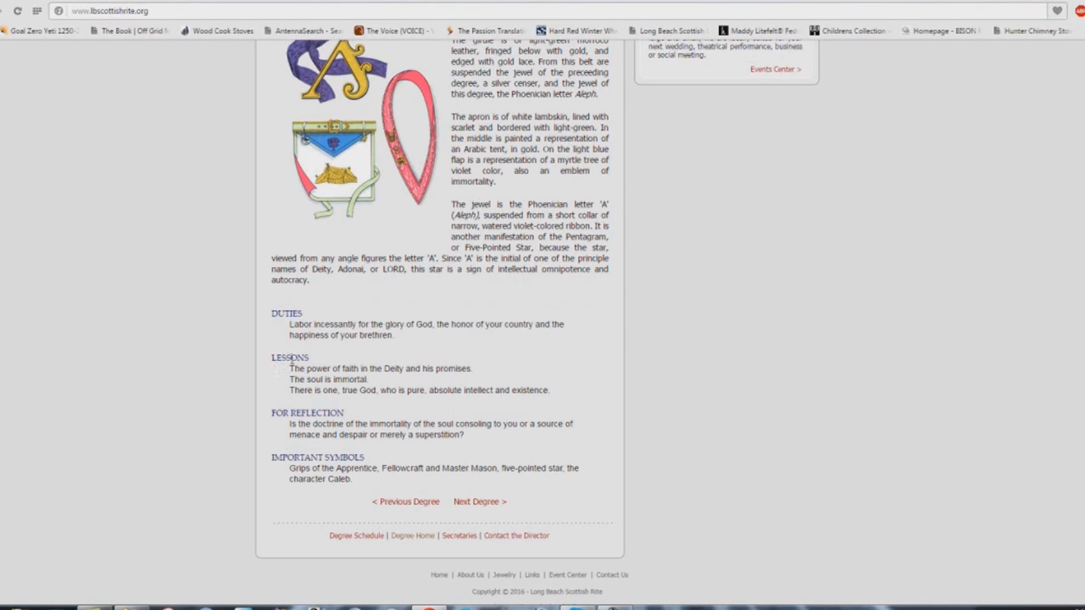
mouse_move(451, 370)
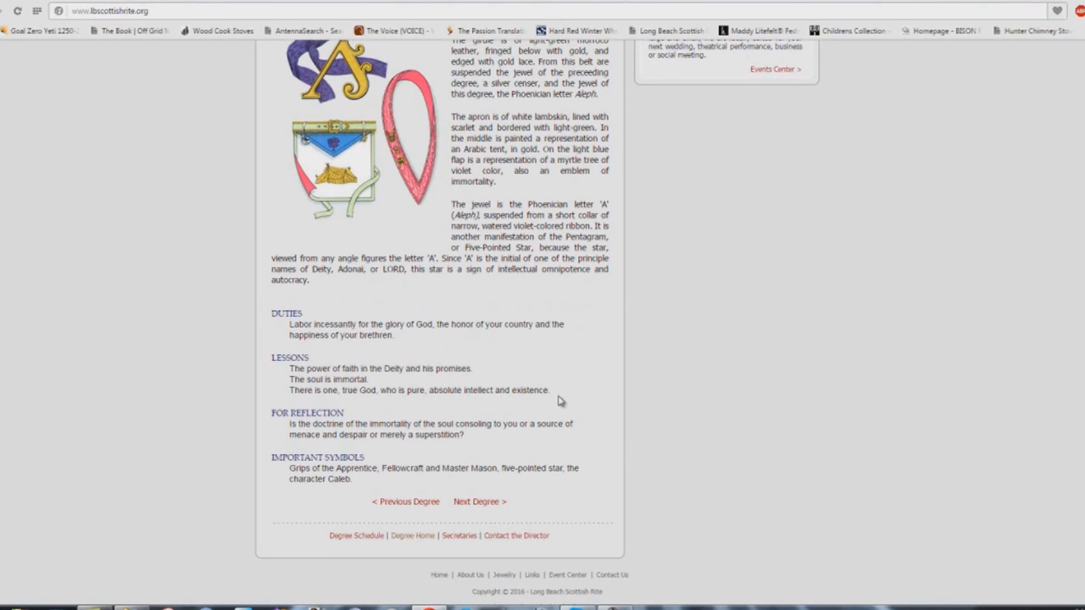
mouse_move(365, 423)
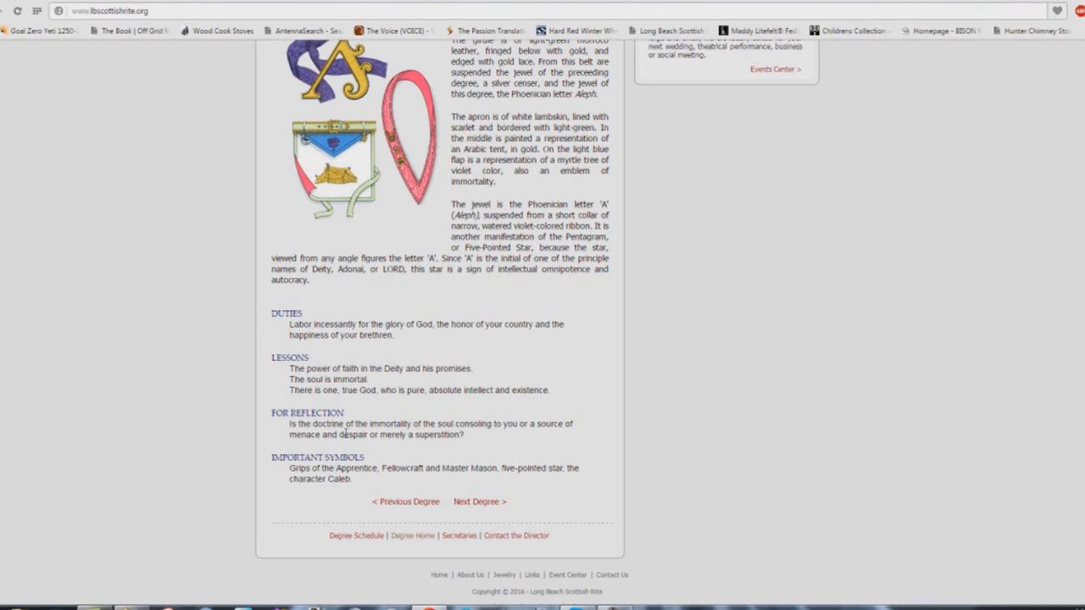
mouse_move(450, 446)
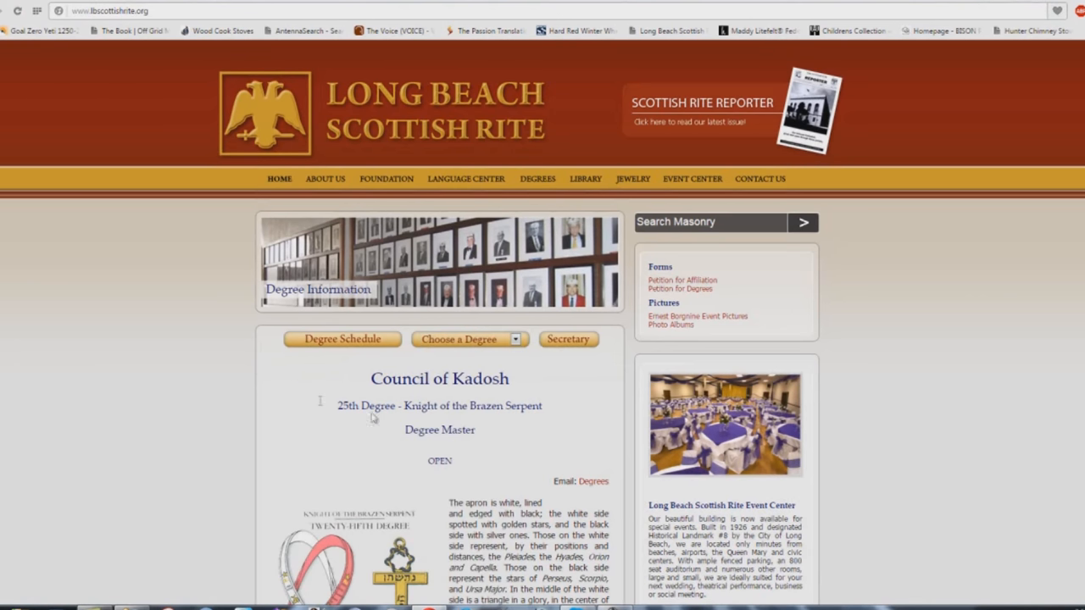
Scroll the 25th Degree Brazen Serpent page to Duties and clear the 'repentance' selection.
scroll(down, 3)
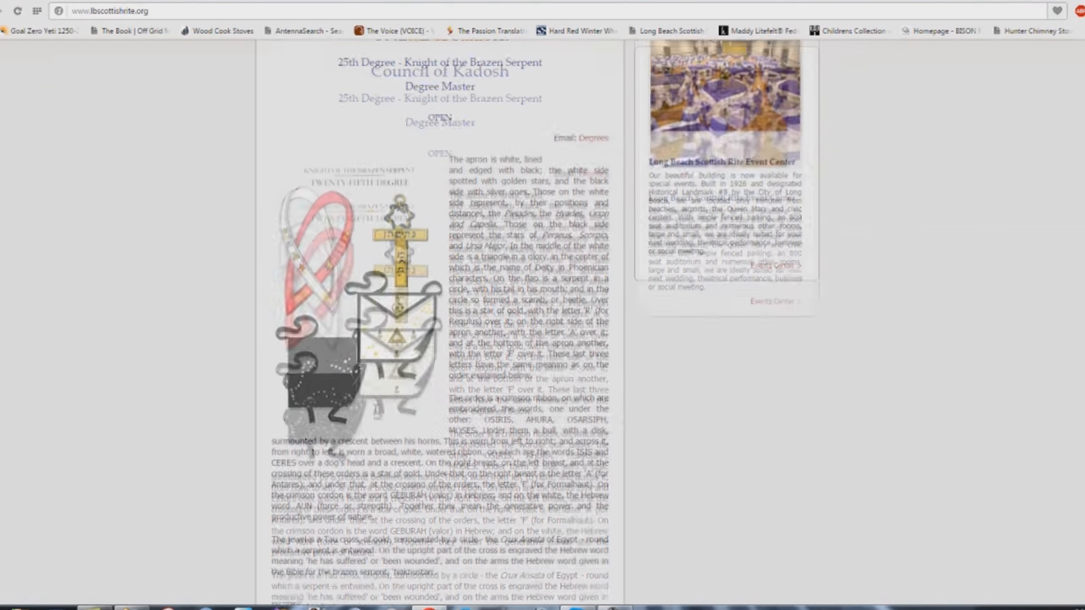
scroll(down, 3)
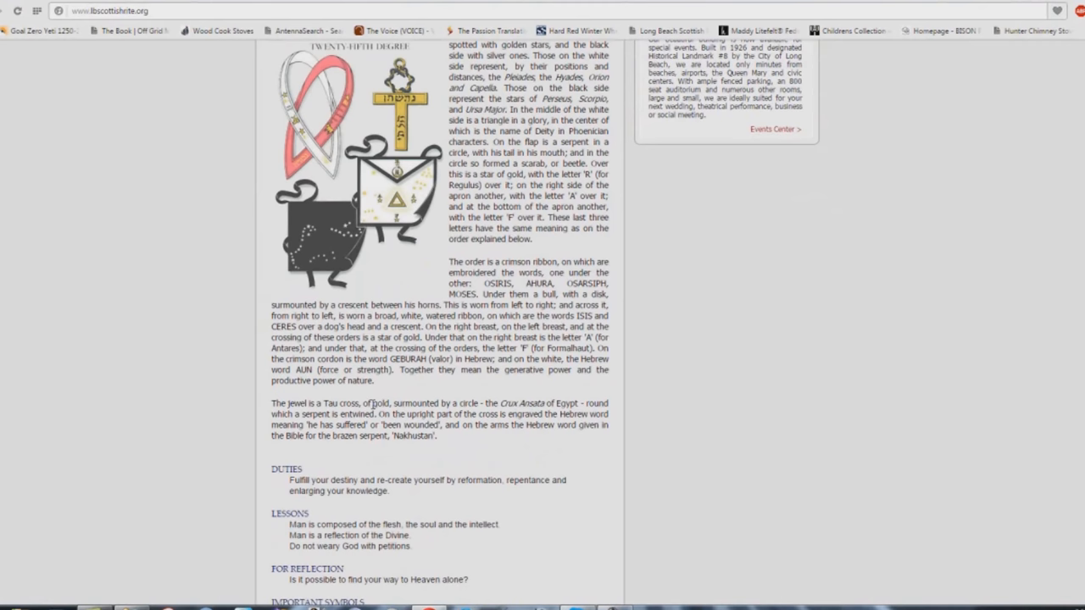
scroll(down, 3)
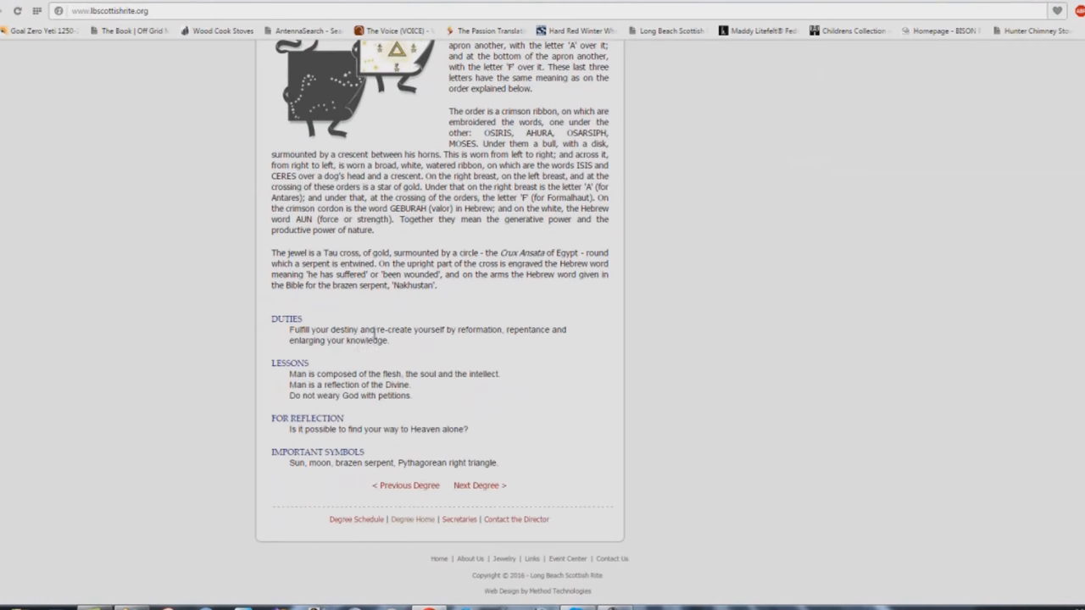
mouse_move(555, 339)
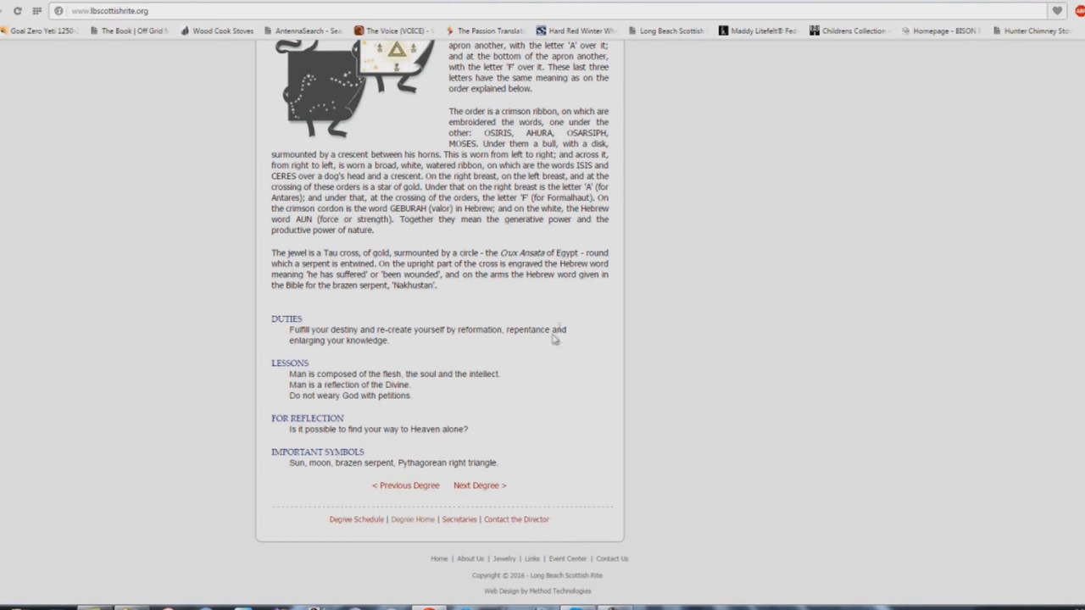
mouse_move(395, 352)
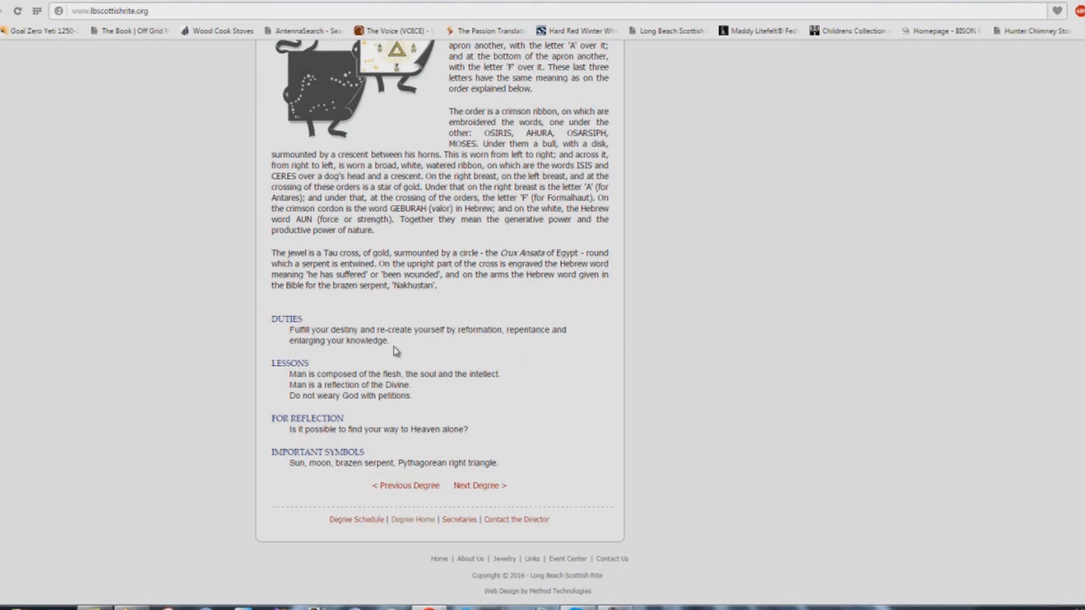
mouse_move(505, 333)
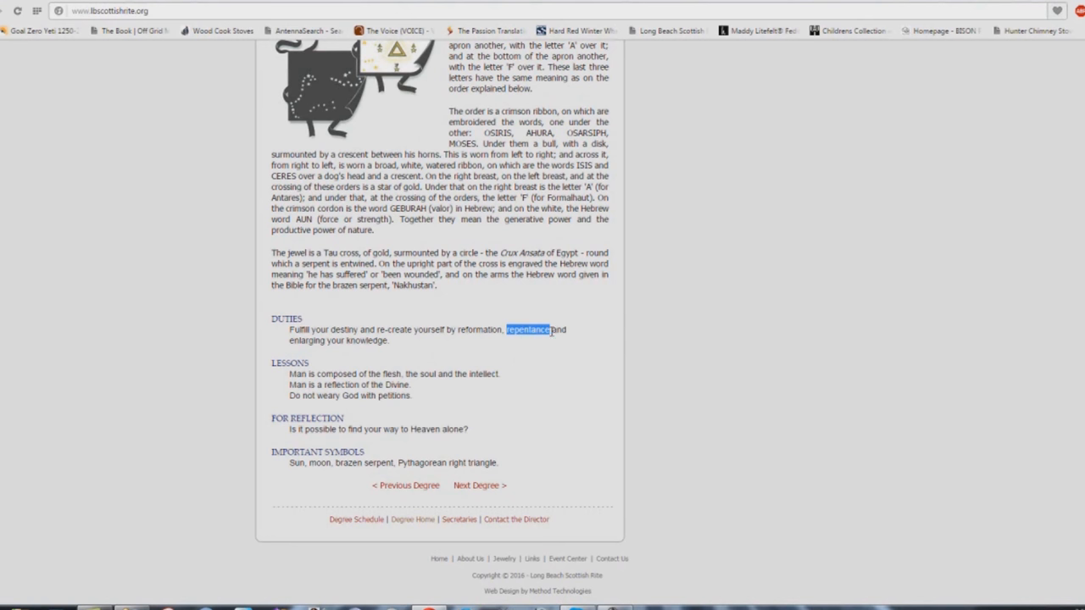
click(551, 383)
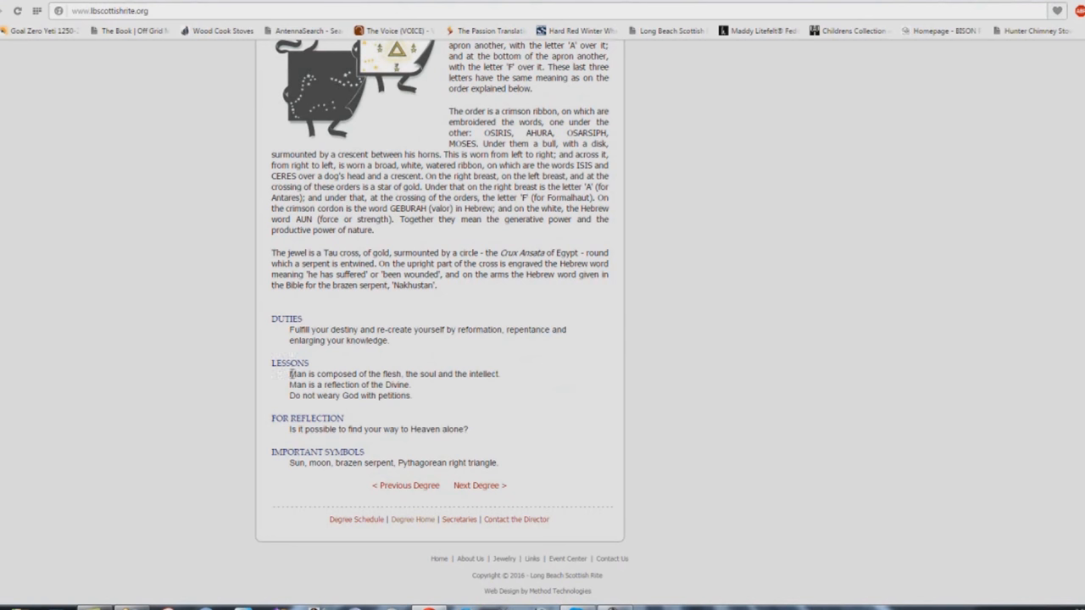
mouse_move(508, 380)
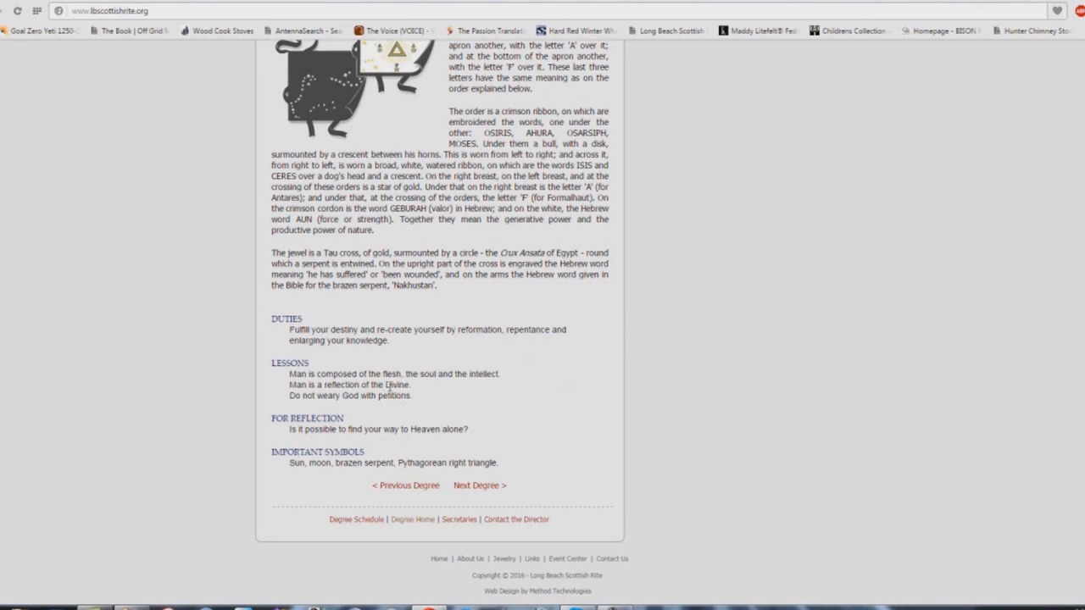
mouse_move(383, 406)
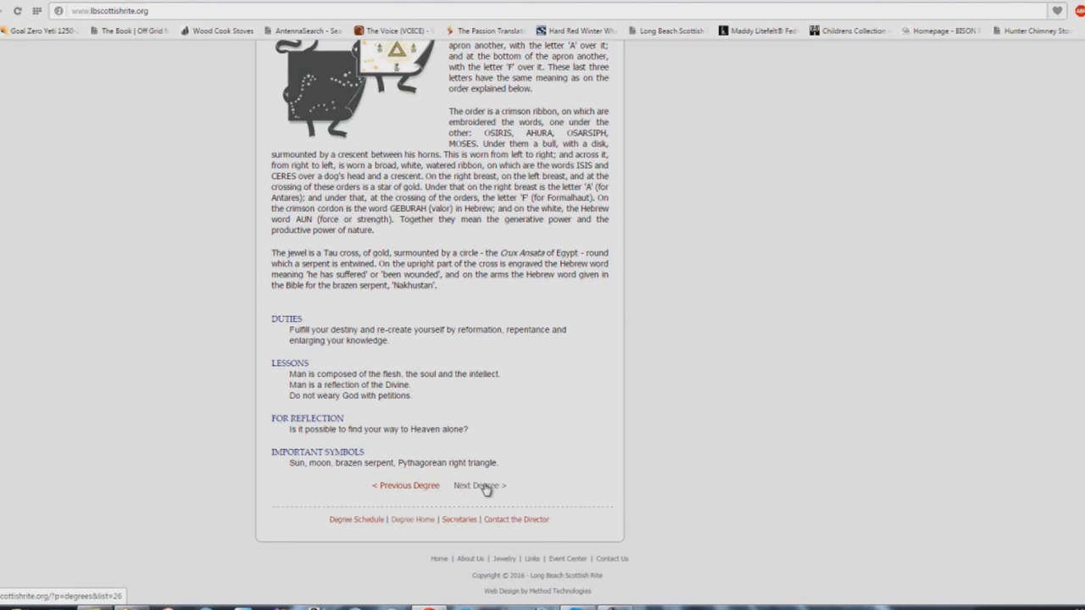
Open the 26th Degree Prince of Mercy page and scroll to its duties and lessons.
click(480, 485)
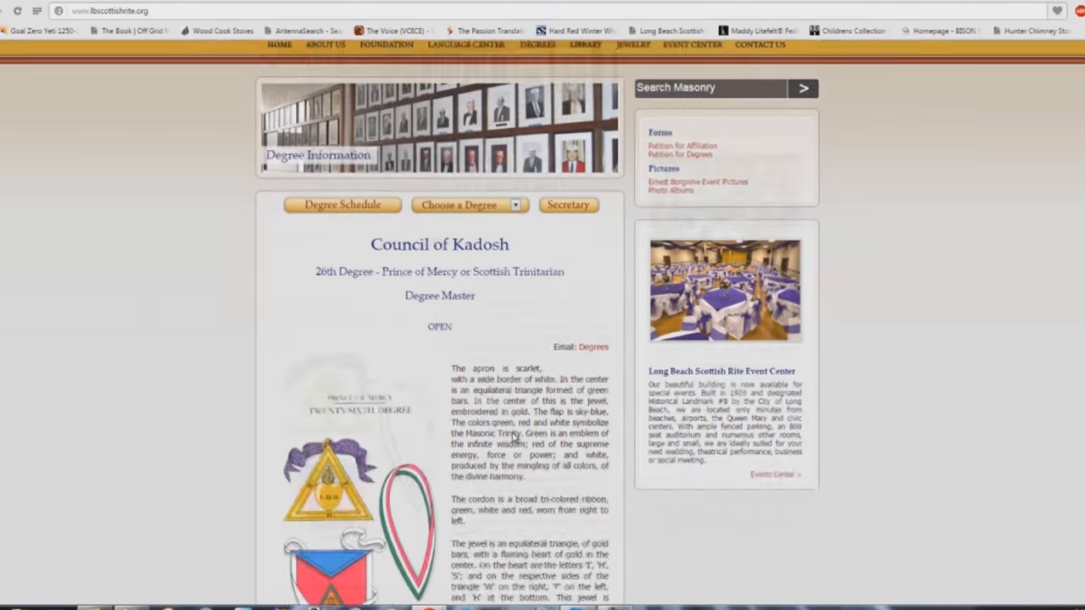
scroll(down, 3)
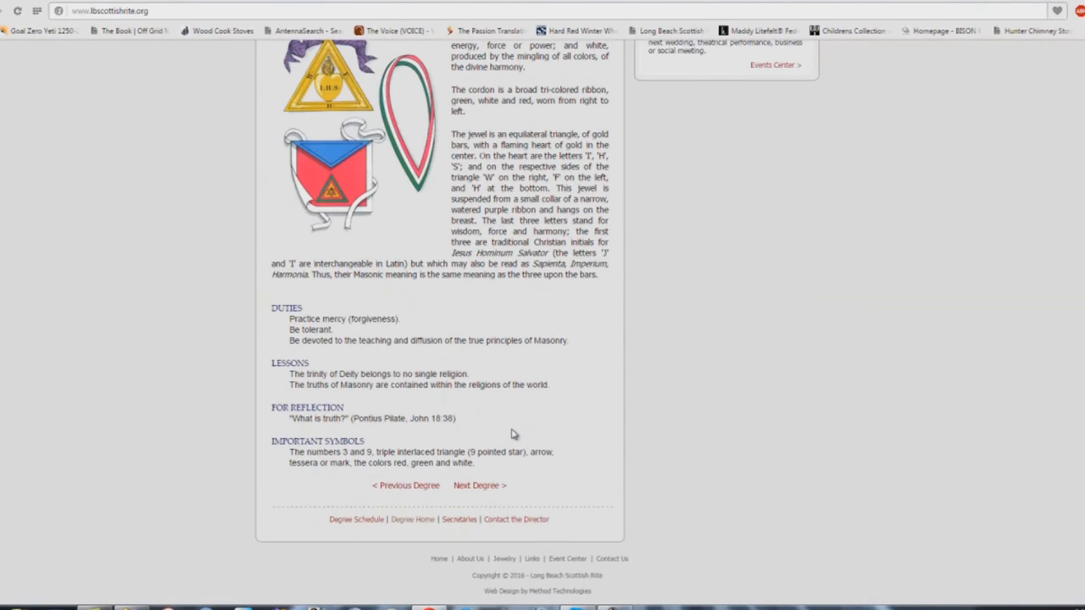
mouse_move(406, 322)
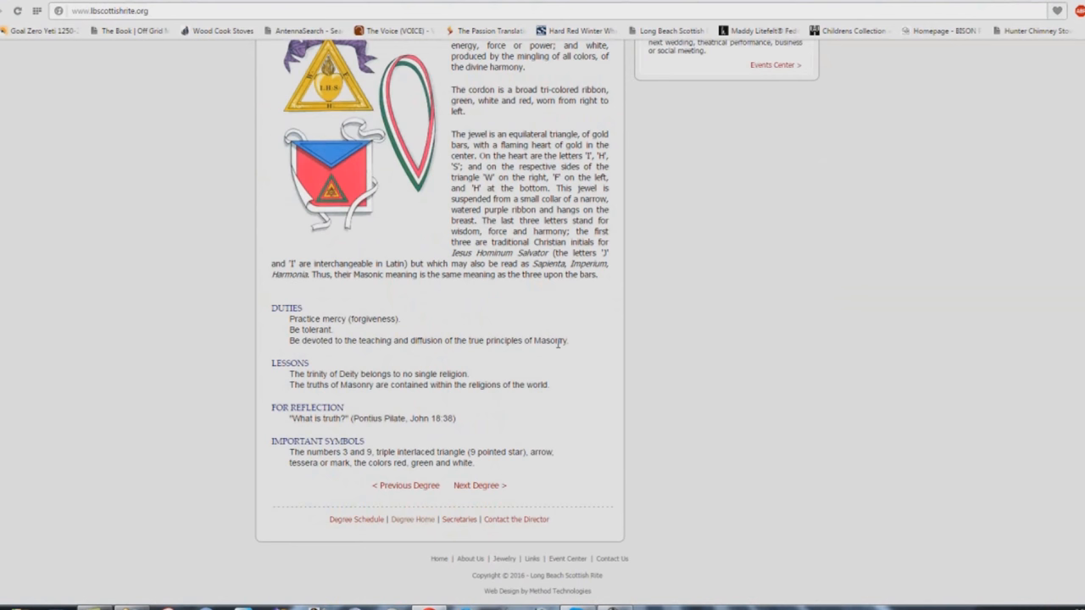
mouse_move(470, 339)
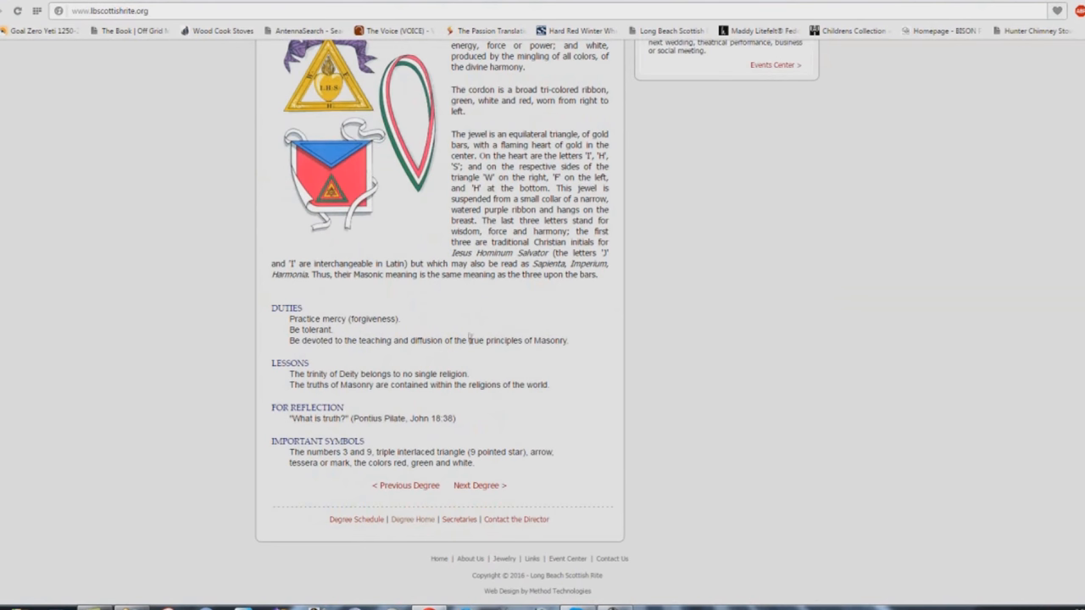
mouse_move(566, 356)
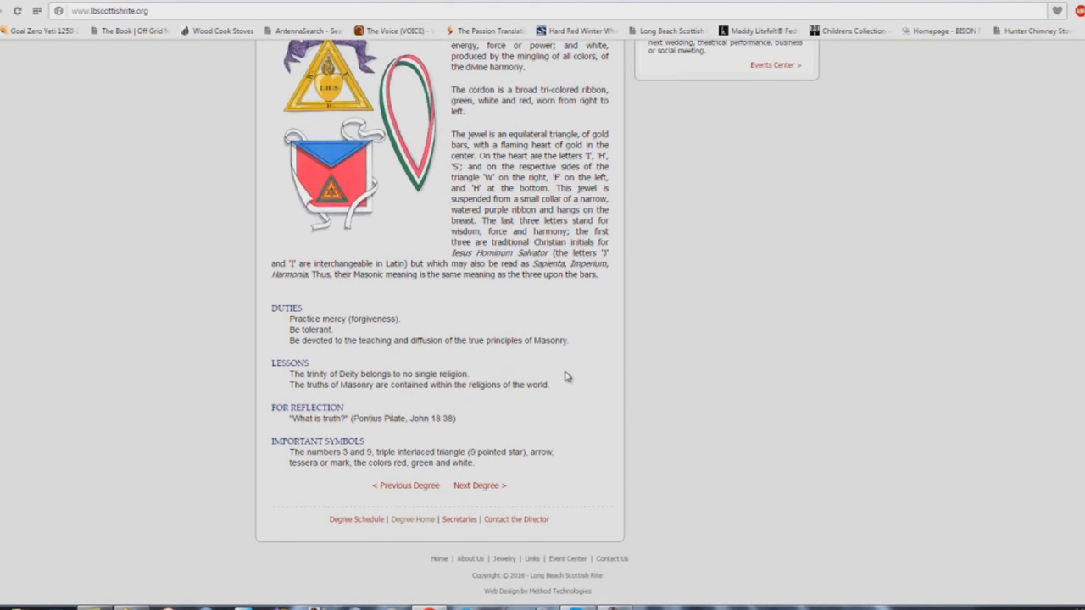
mouse_move(584, 345)
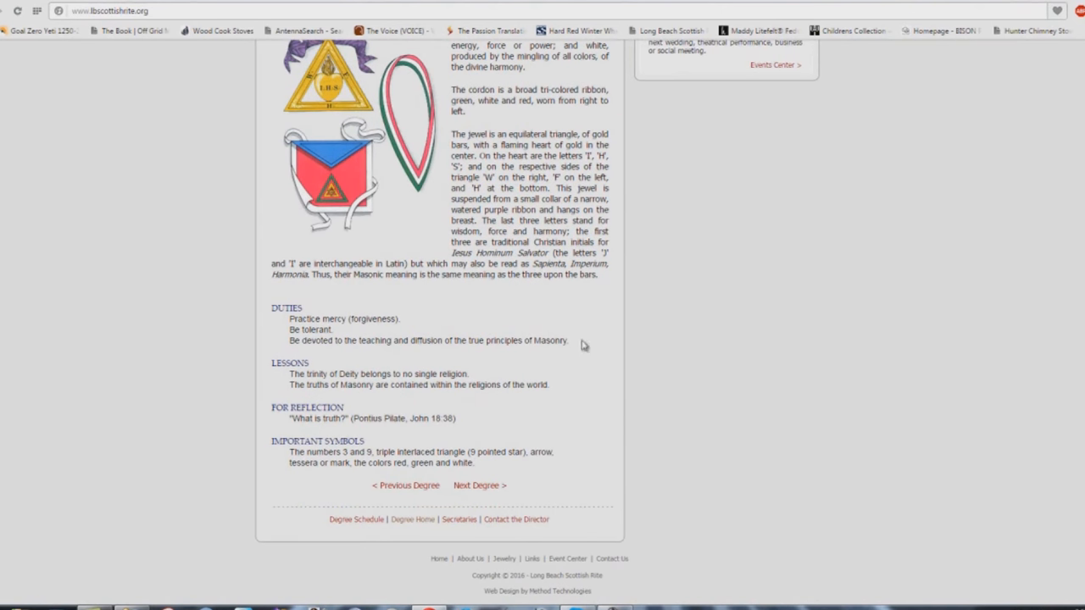
mouse_move(508, 354)
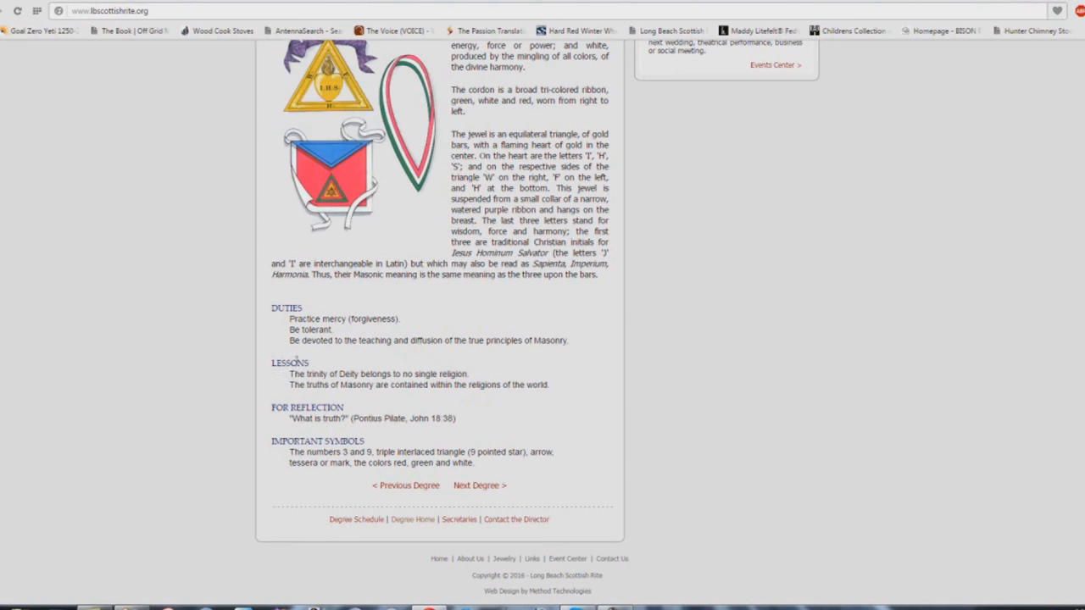
mouse_move(396, 371)
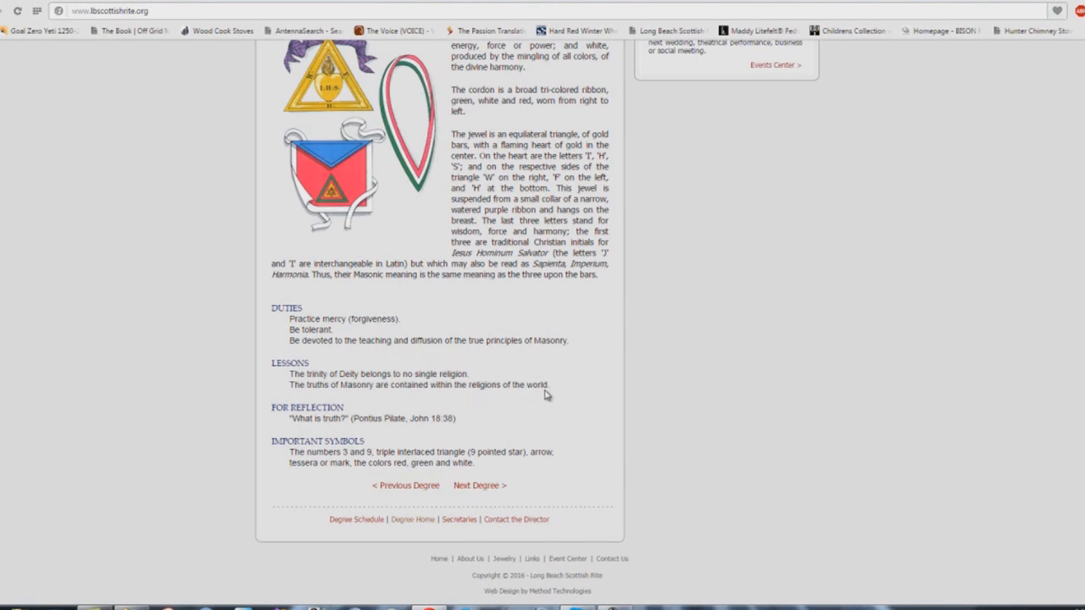
mouse_move(489, 438)
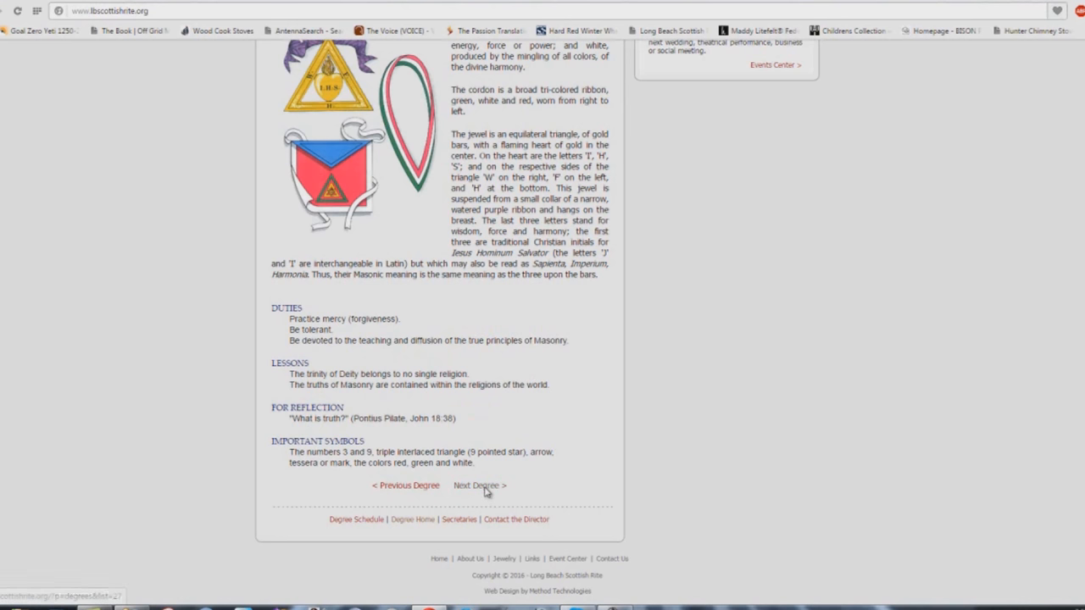
Advance to the 27th Degree Knight Commander page and scroll to its duties and symbols.
click(480, 486)
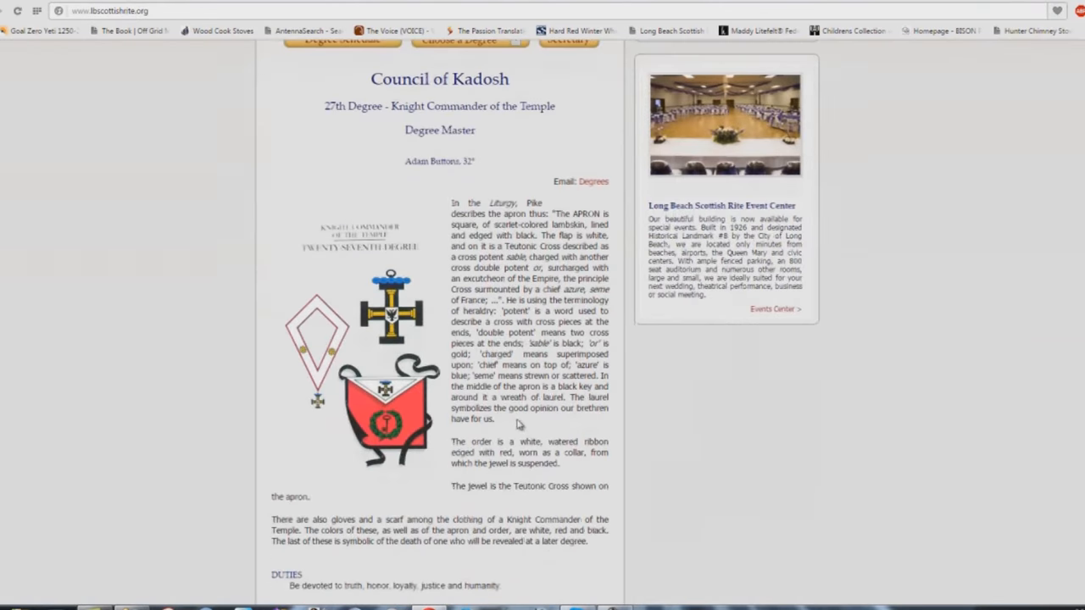
scroll(down, 3)
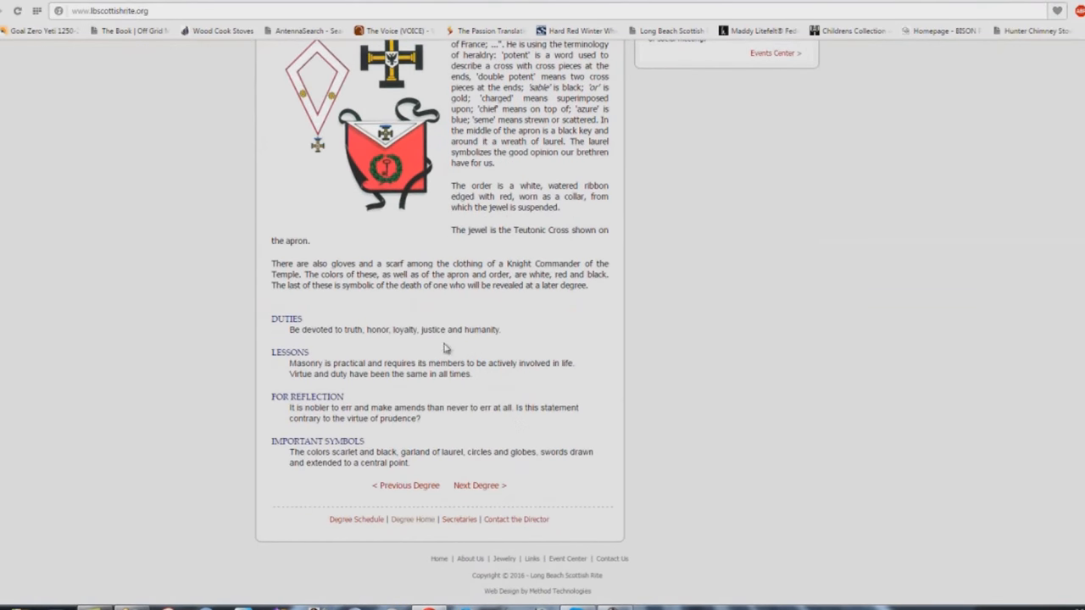
mouse_move(465, 346)
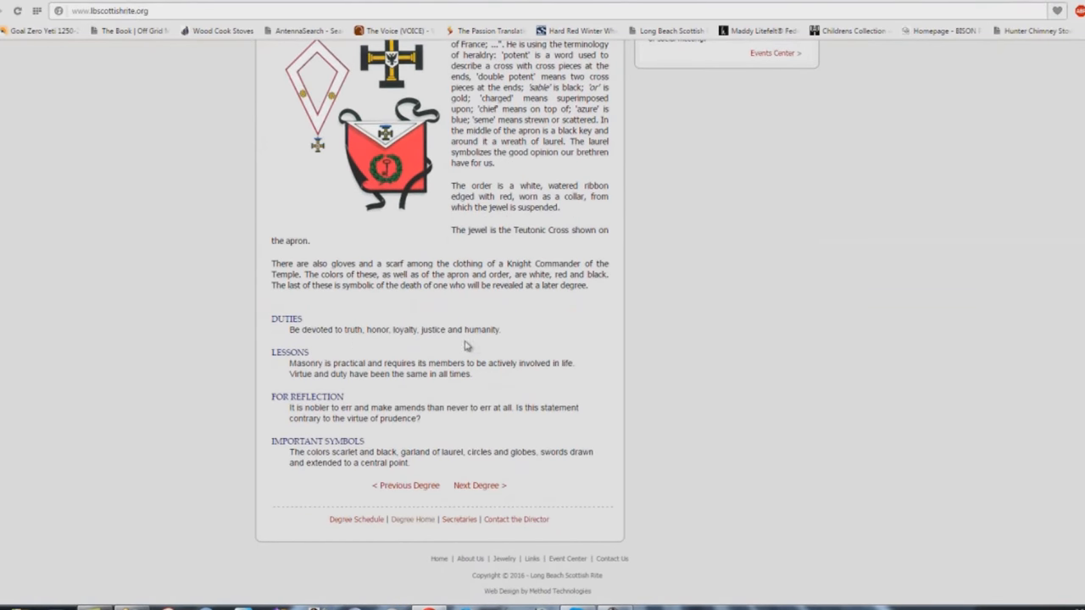
mouse_move(406, 393)
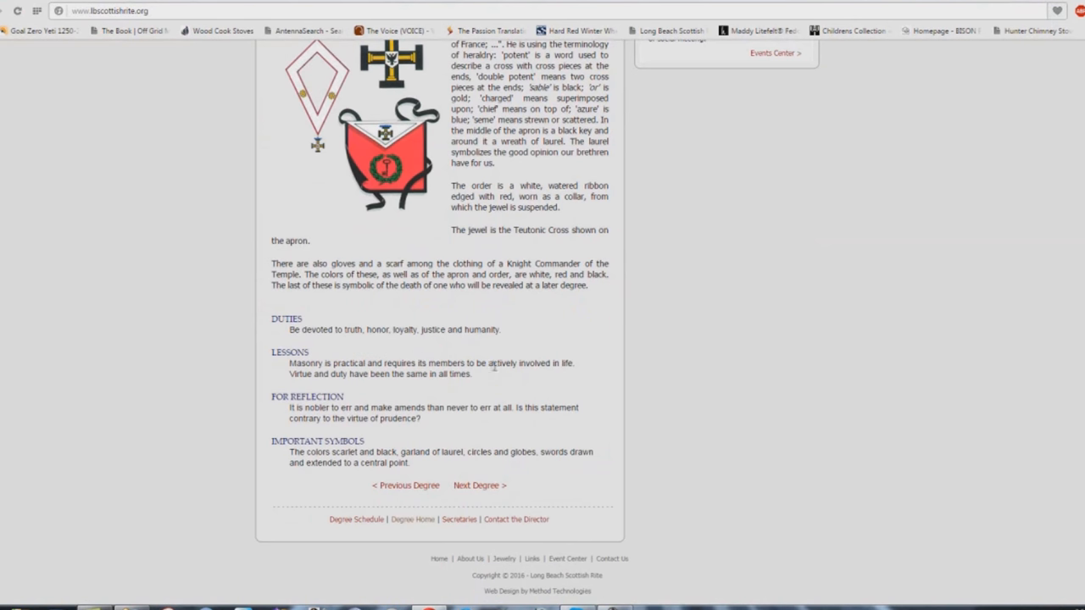
mouse_move(583, 374)
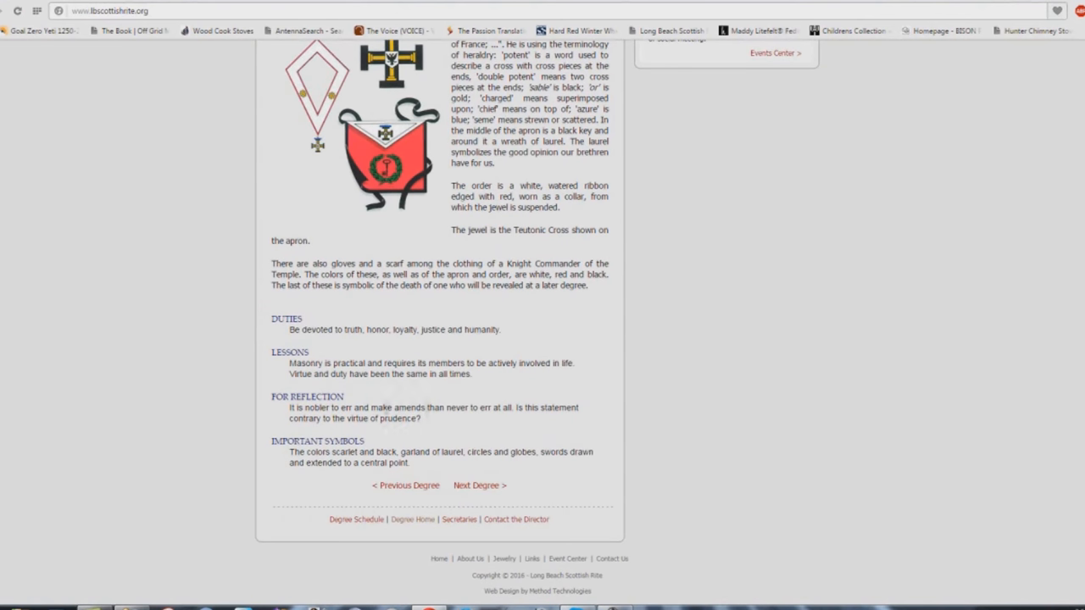
mouse_move(481, 491)
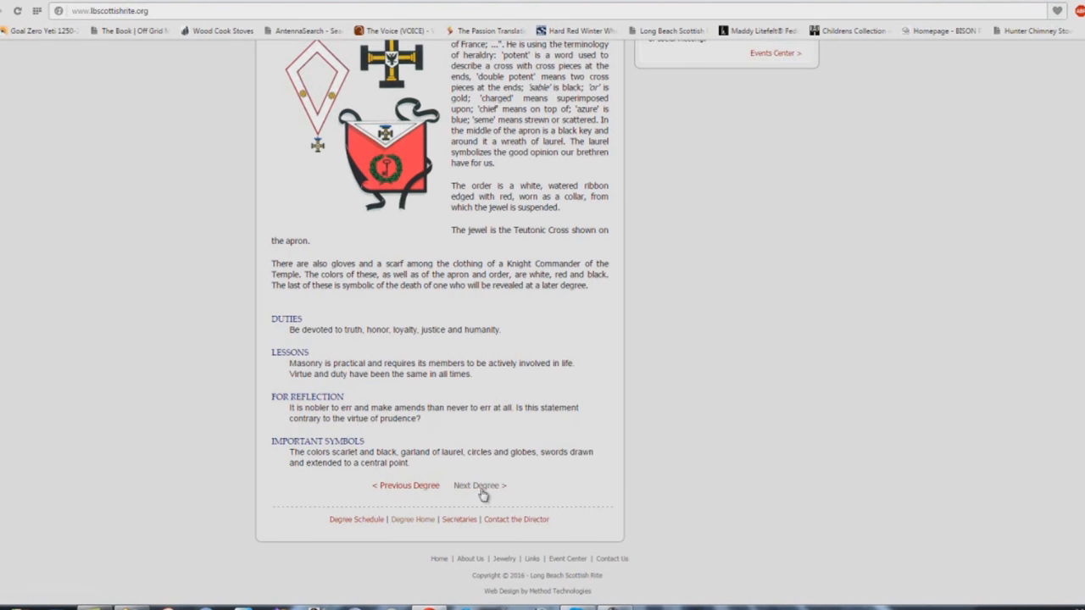
click(479, 485)
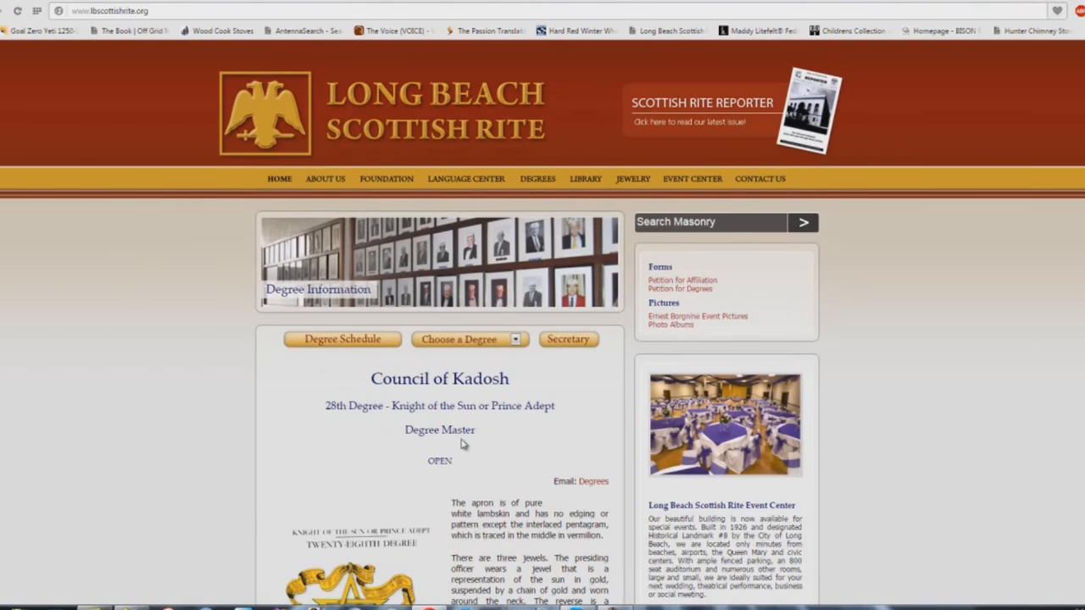
scroll(down, 3)
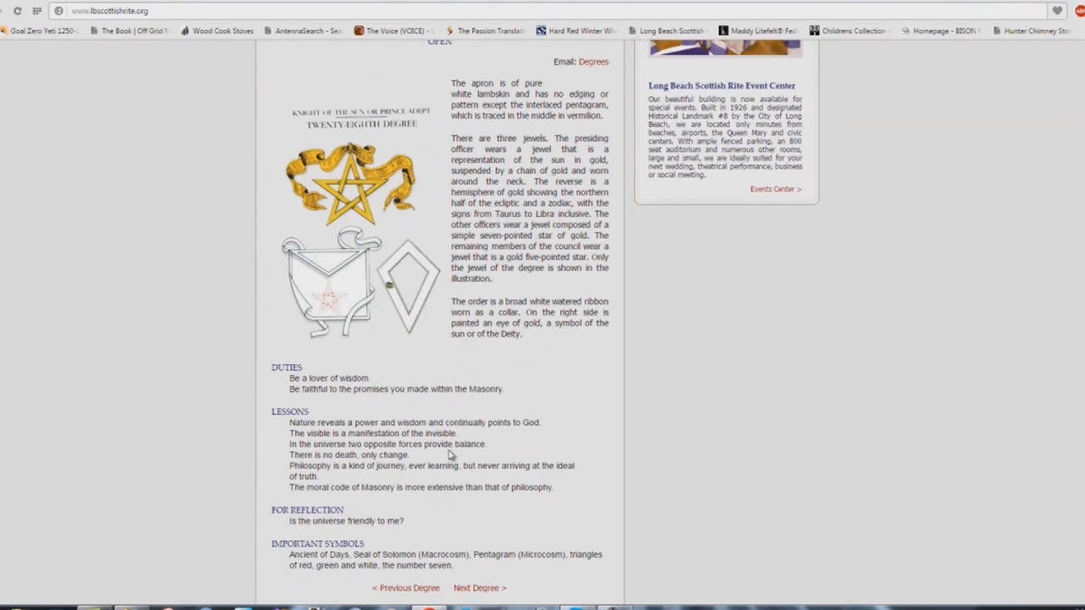
scroll(down, 3)
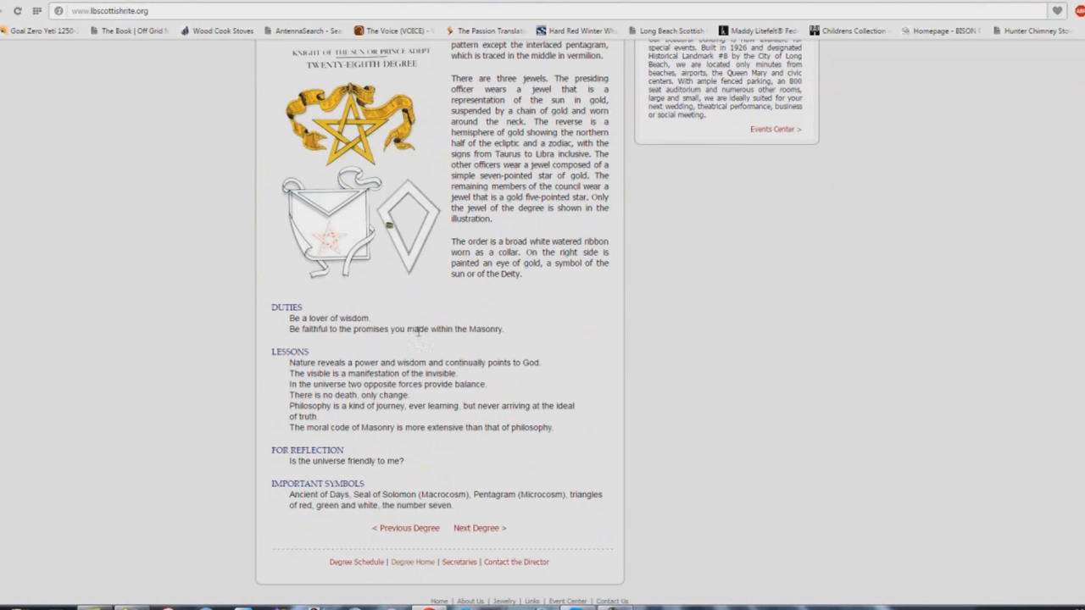
mouse_move(508, 333)
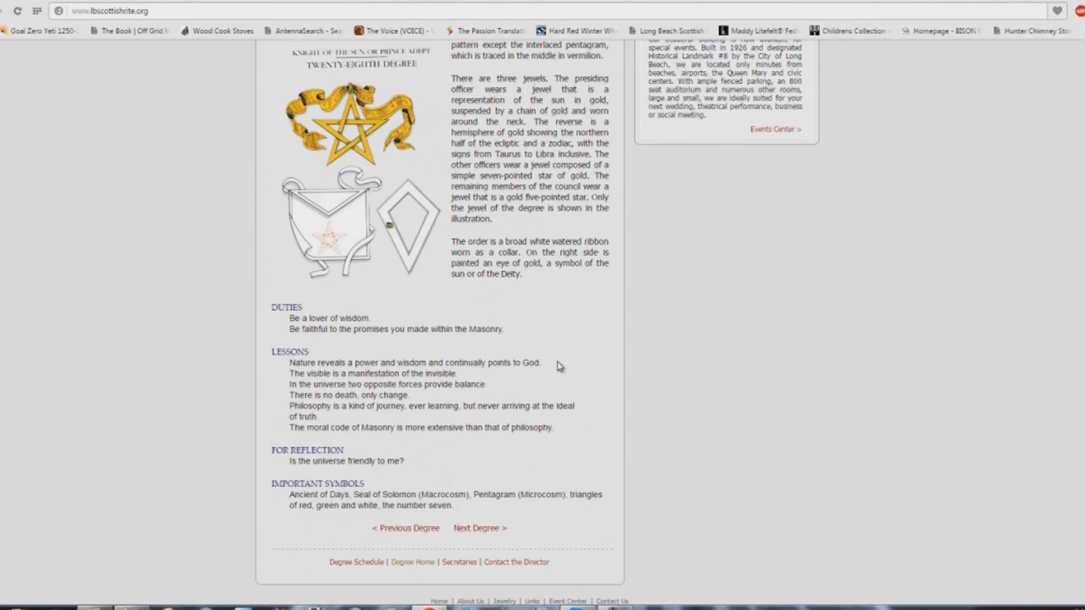
mouse_move(501, 357)
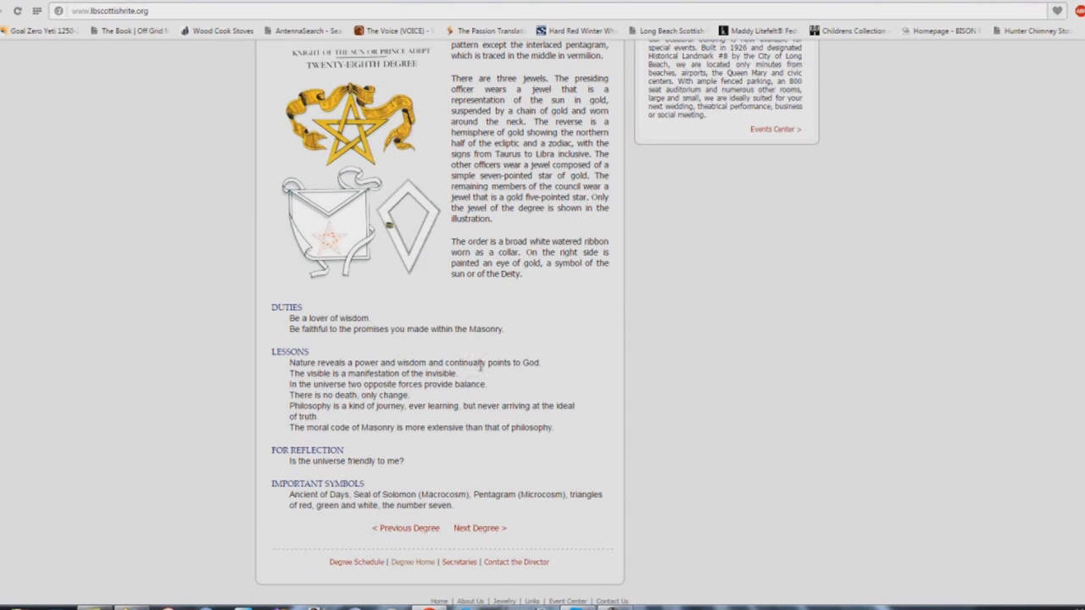
mouse_move(420, 362)
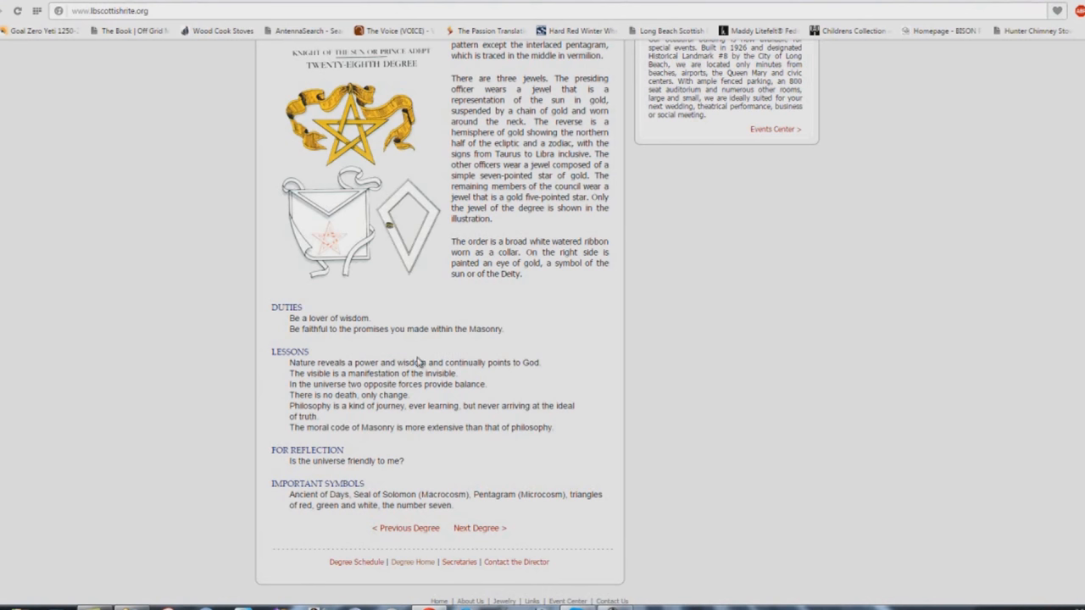
mouse_move(551, 362)
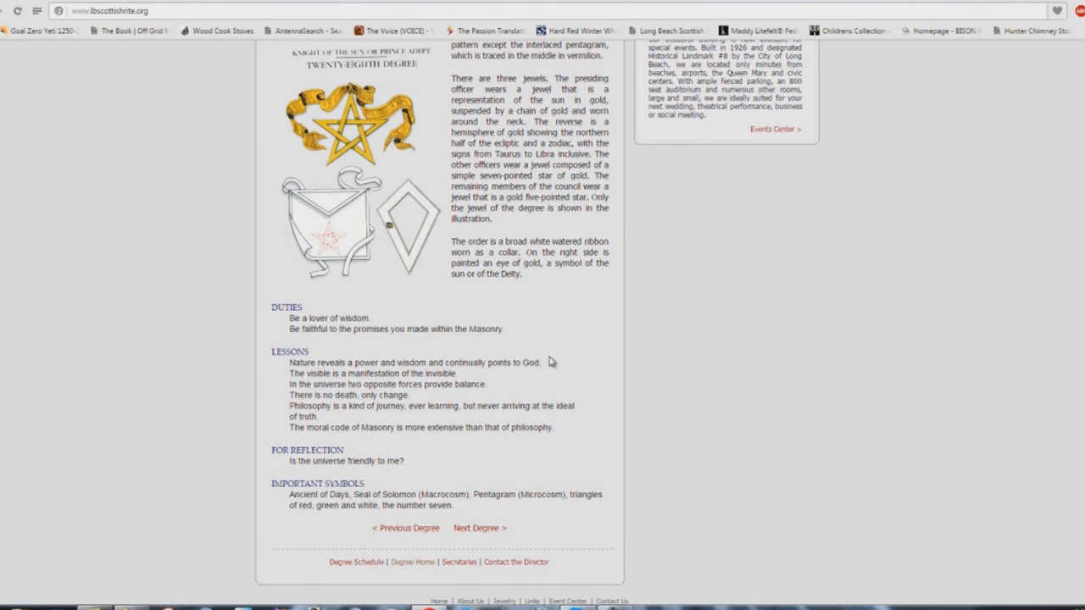
mouse_move(275, 380)
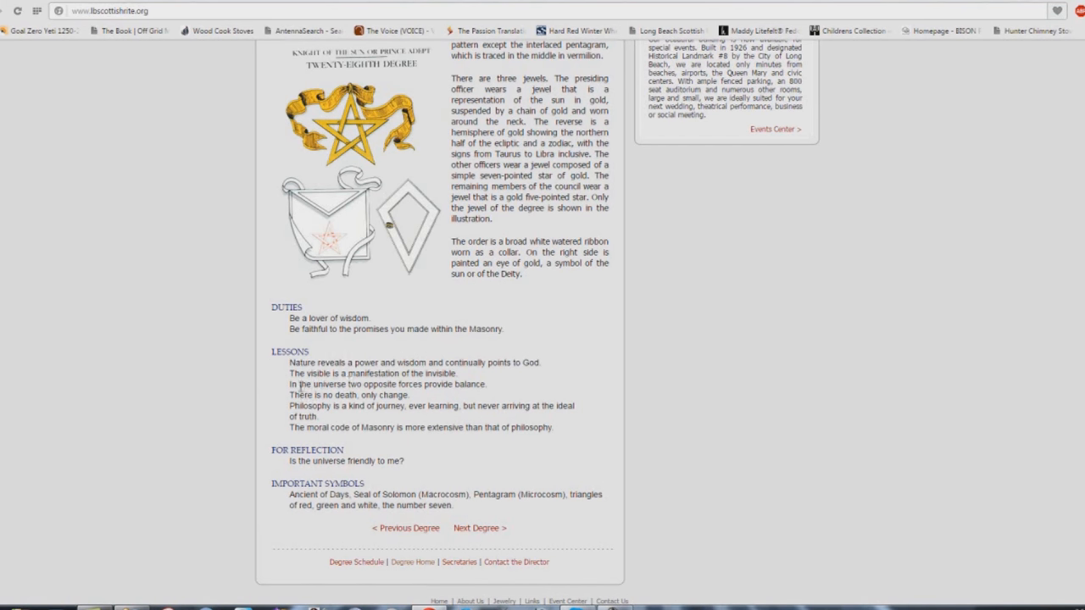
mouse_move(487, 390)
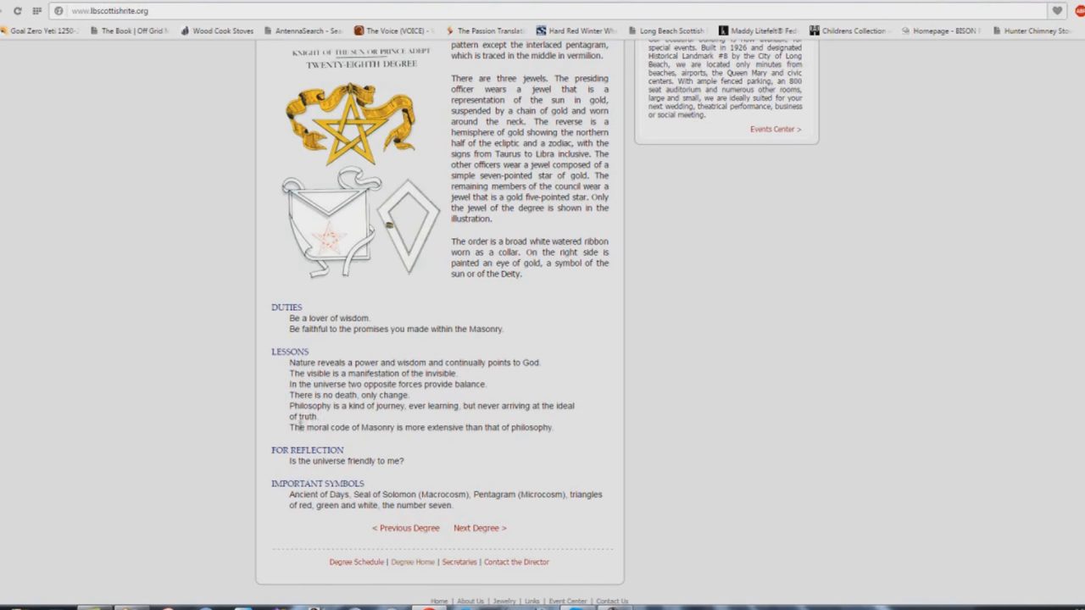
mouse_move(364, 417)
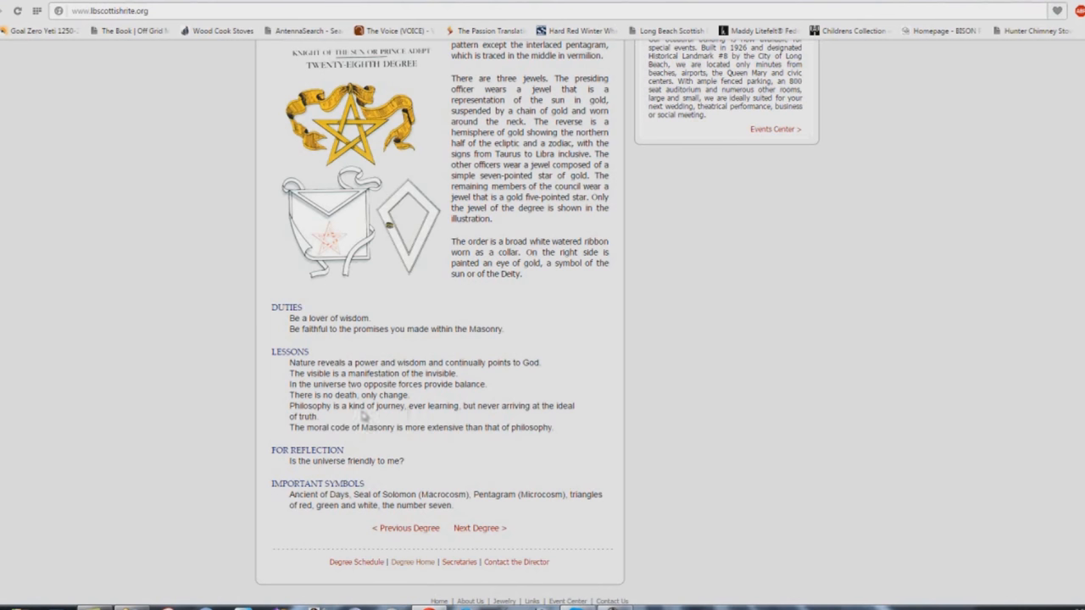
mouse_move(426, 427)
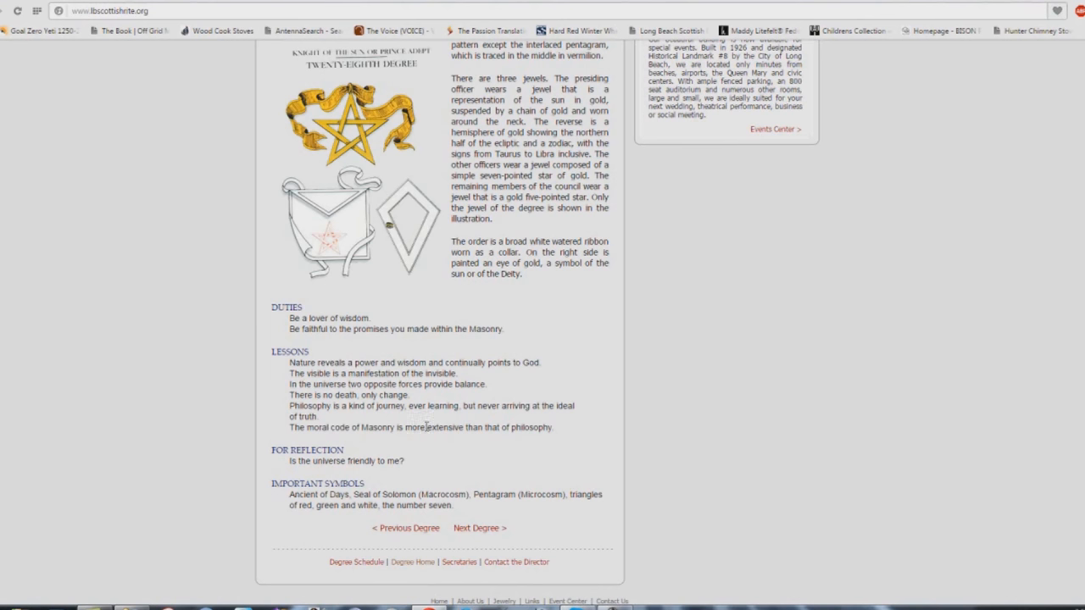
mouse_move(411, 410)
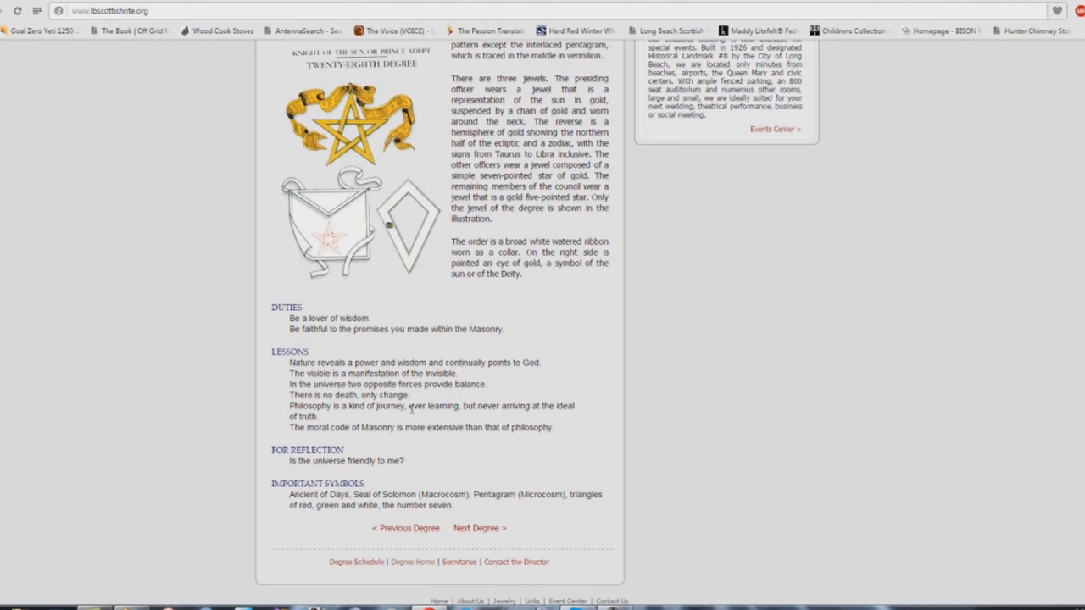
mouse_move(290, 433)
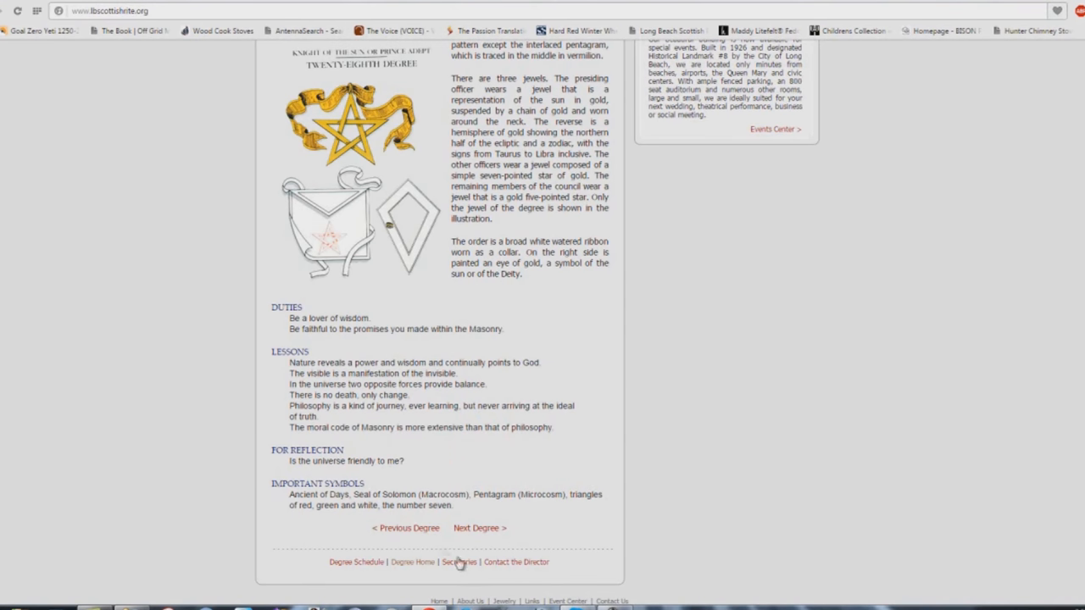
Advance to the 29th Degree Scottish Knight of Saint Andrew page and scroll to its duties and symbols.
click(480, 529)
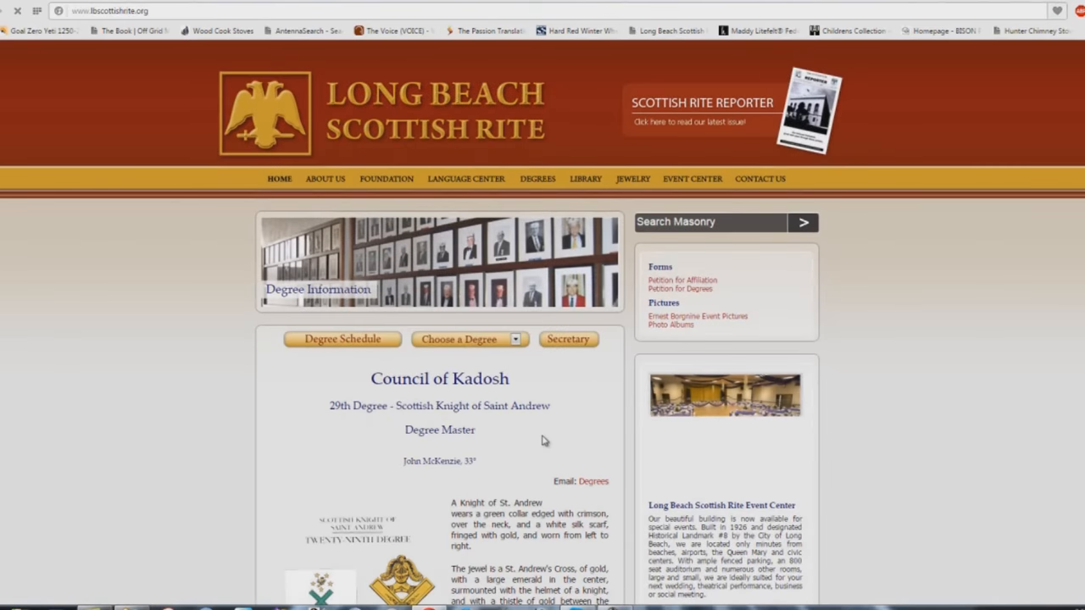
scroll(down, 3)
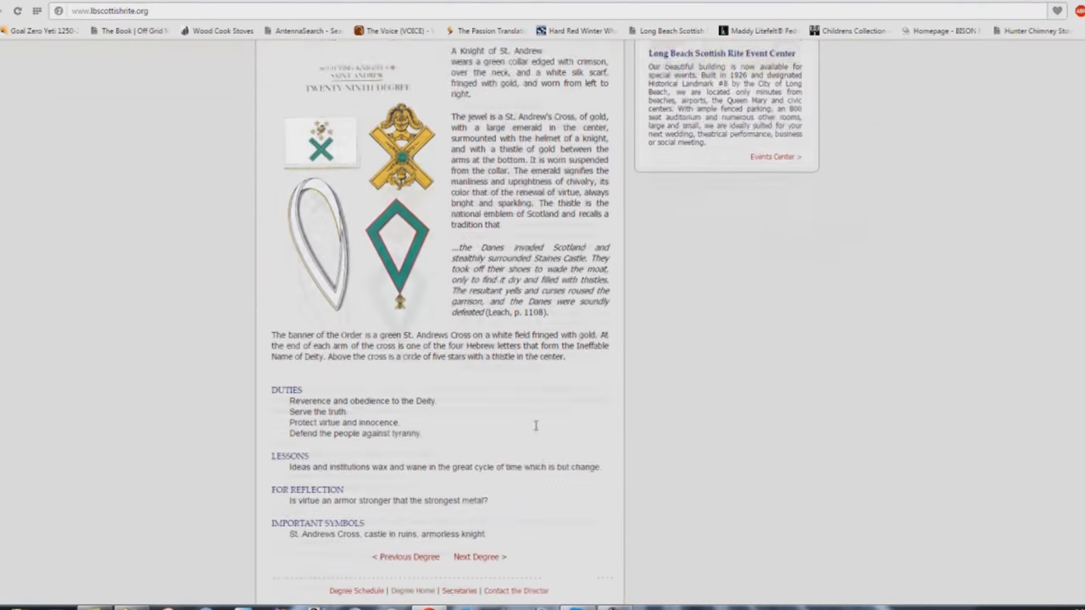
scroll(down, 3)
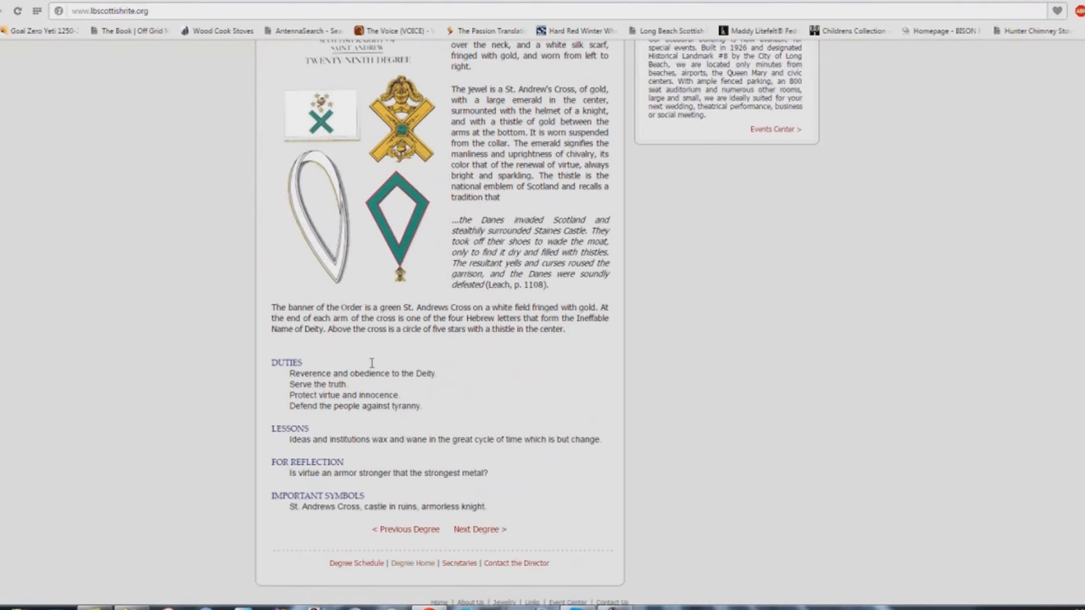
mouse_move(280, 387)
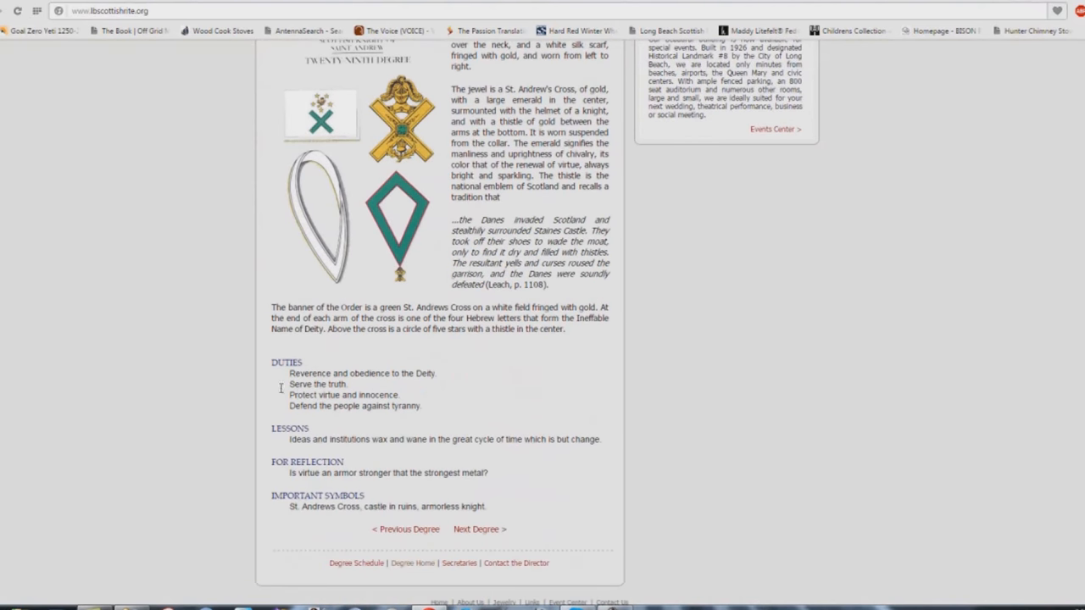
mouse_move(390, 399)
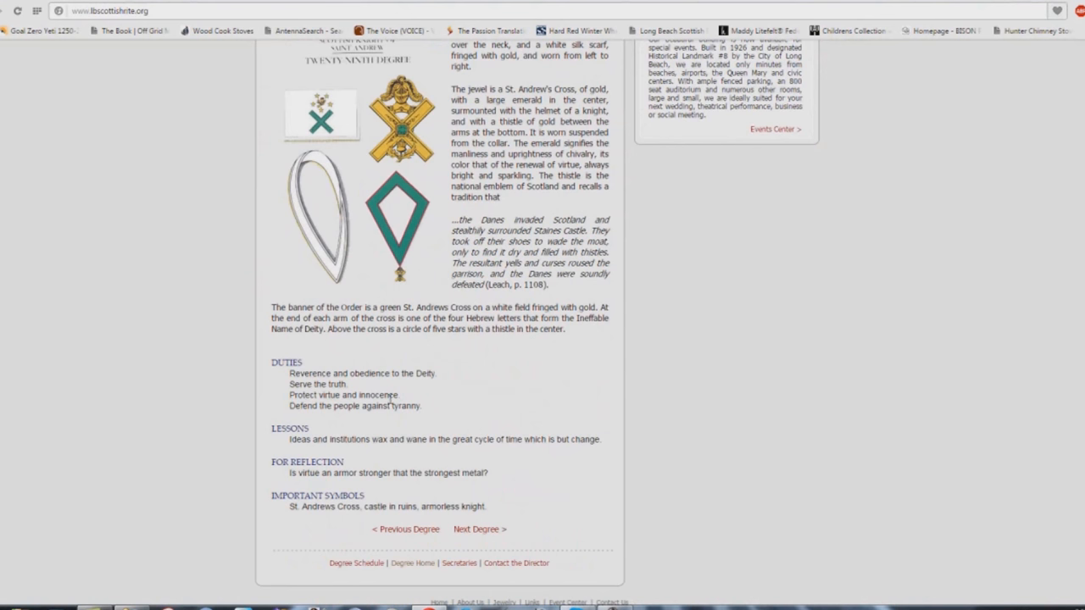
mouse_move(442, 415)
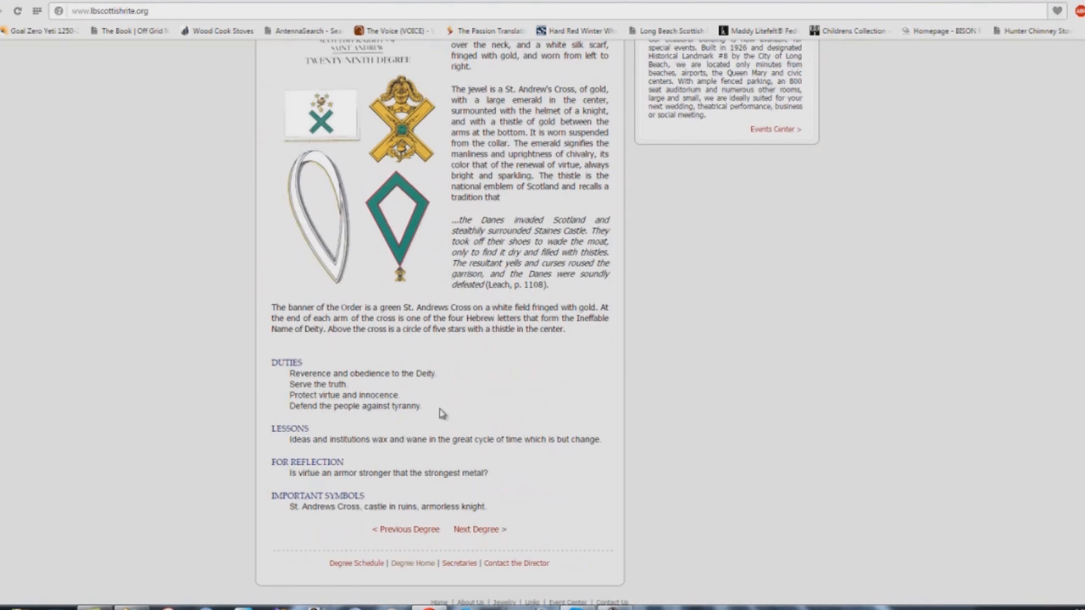
mouse_move(288, 405)
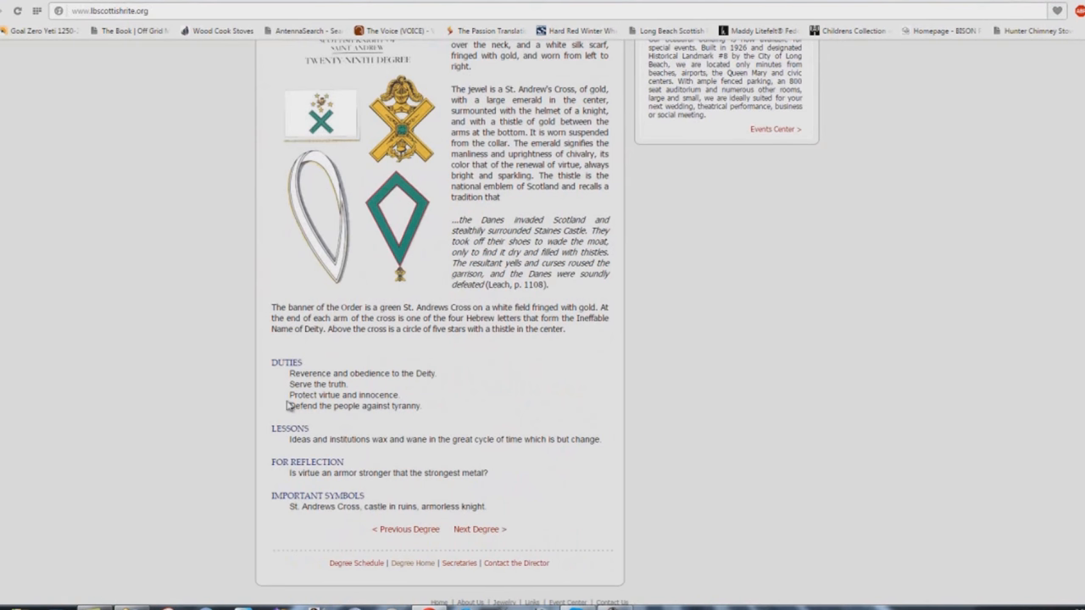
mouse_move(294, 424)
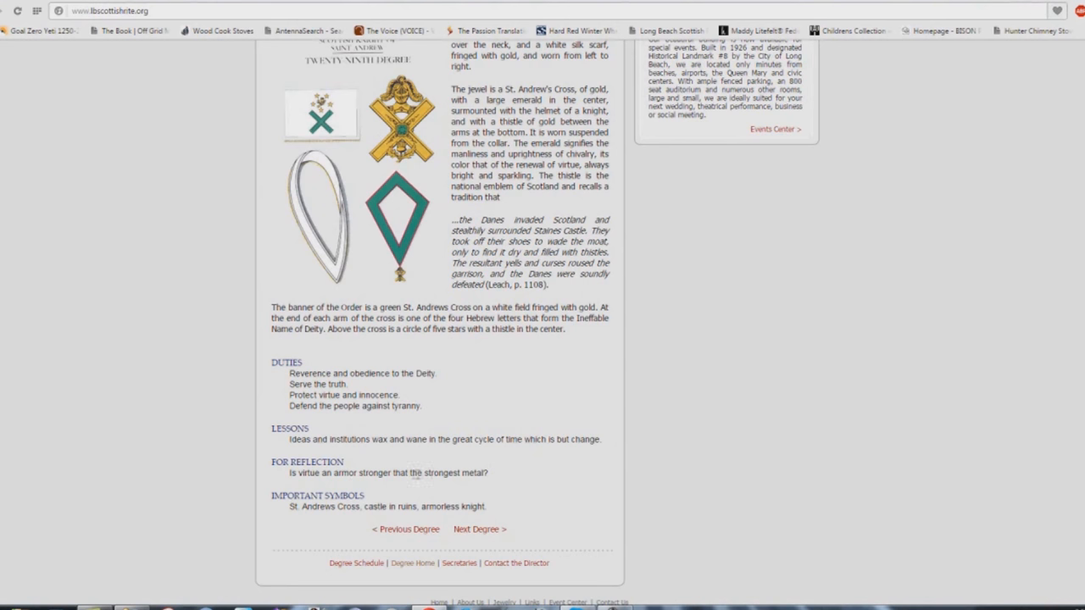
mouse_move(546, 552)
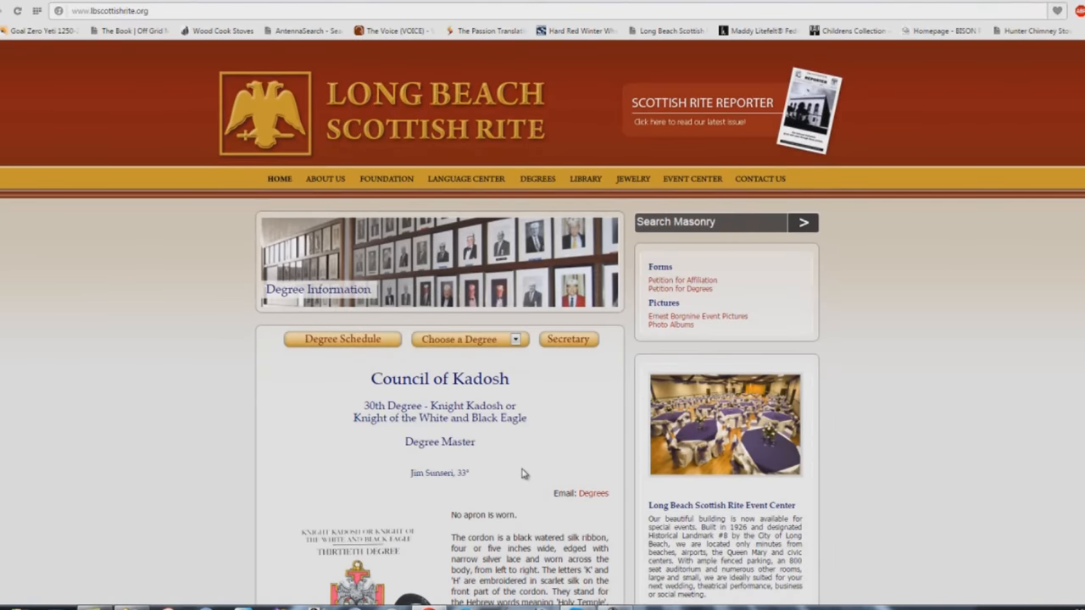
Scroll the 30th Degree Knight Kadosh page down to its duties, lessons and important symbols.
scroll(down, 3)
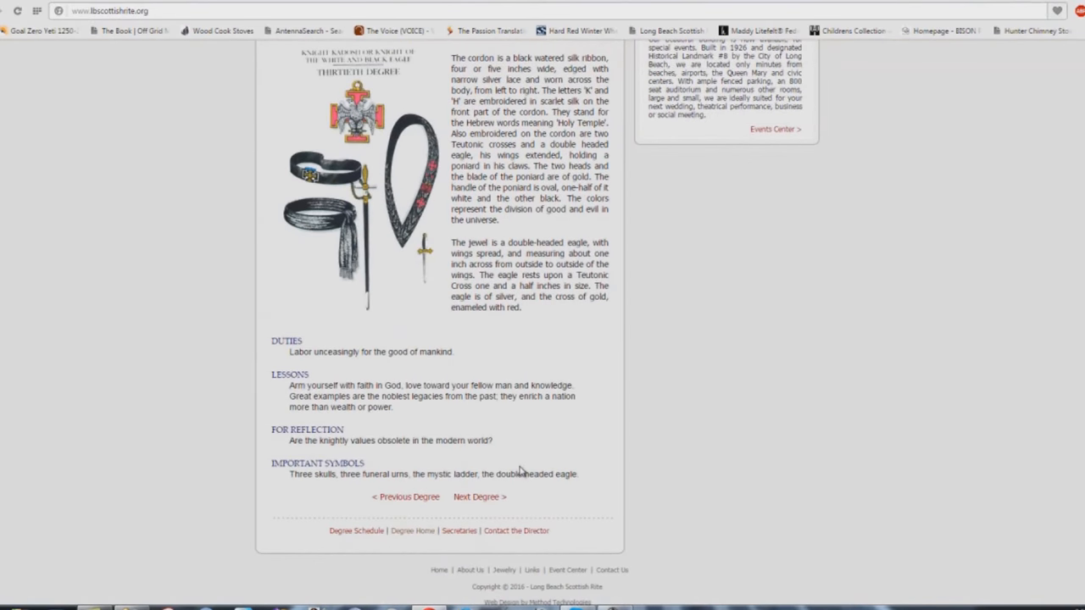
mouse_move(409, 365)
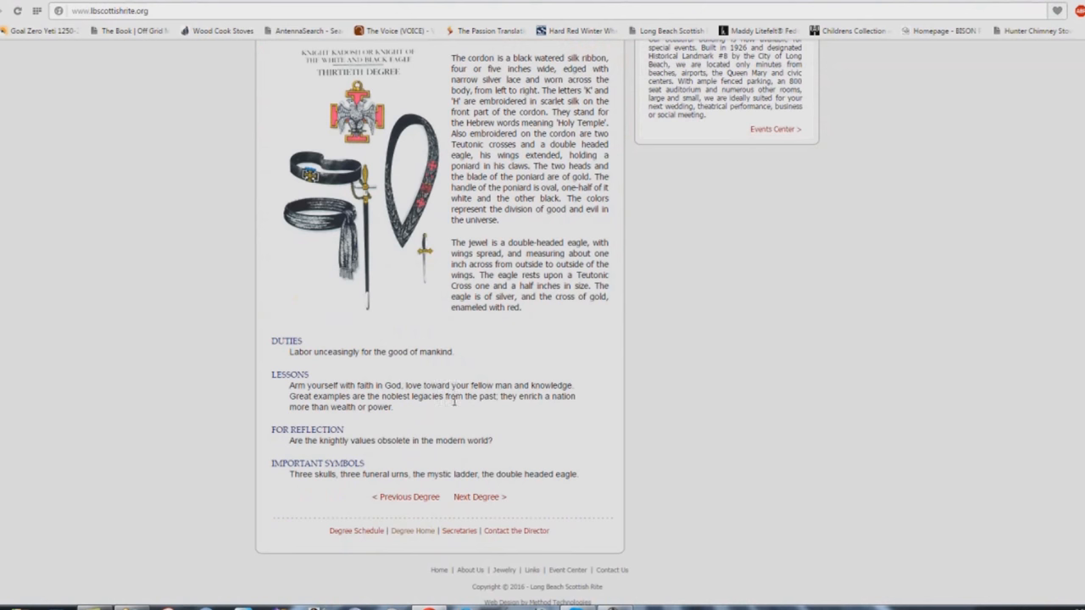
mouse_move(295, 418)
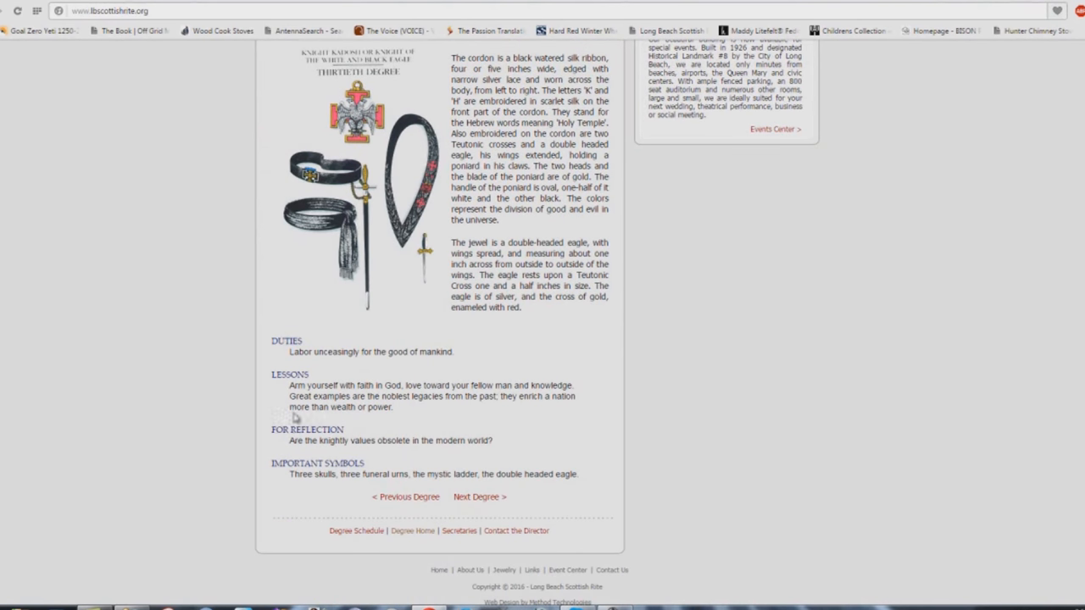
mouse_move(373, 424)
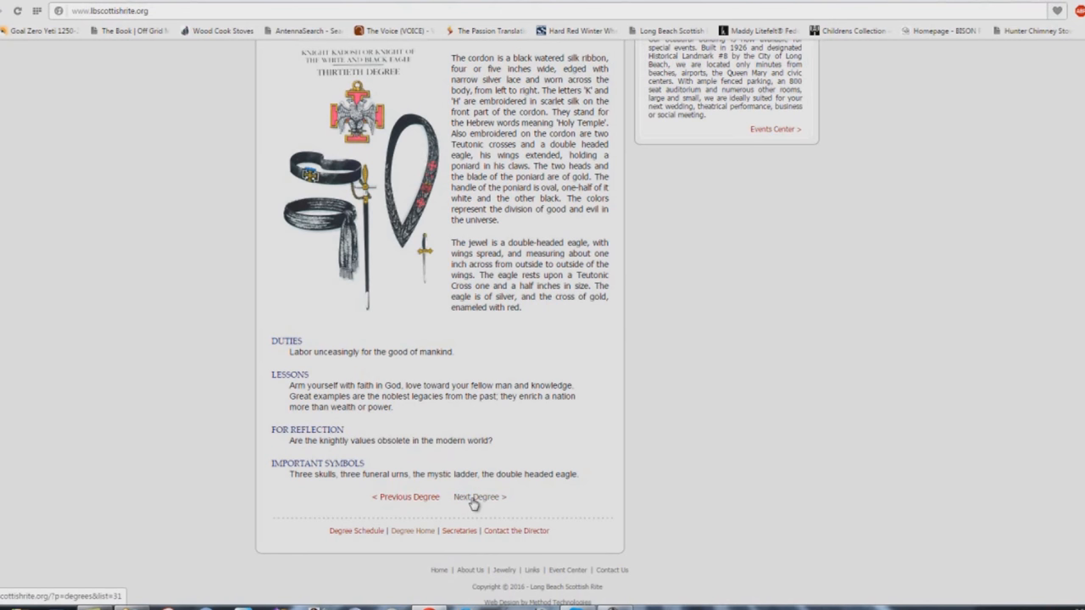
Advance to the 31st Degree Inspector Inquisitor page and scroll to its duties and symbols.
click(479, 497)
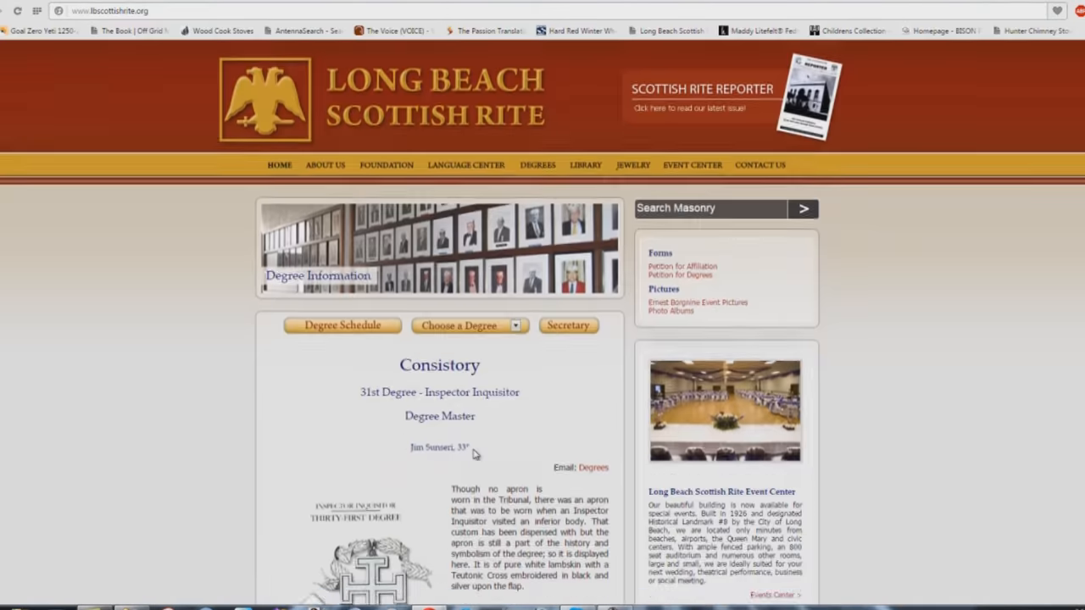
scroll(down, 3)
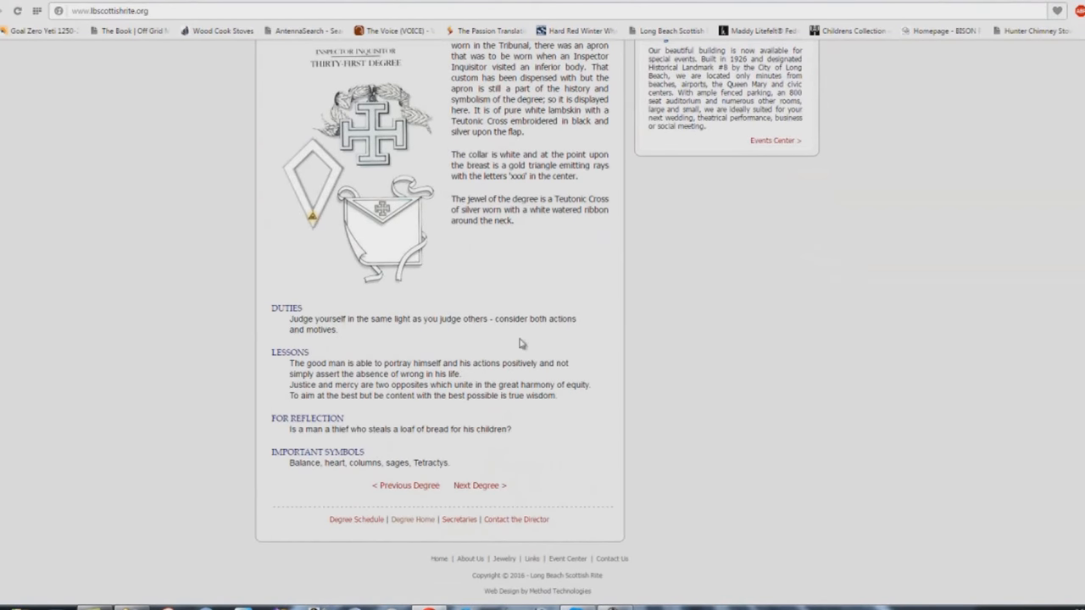
mouse_move(360, 359)
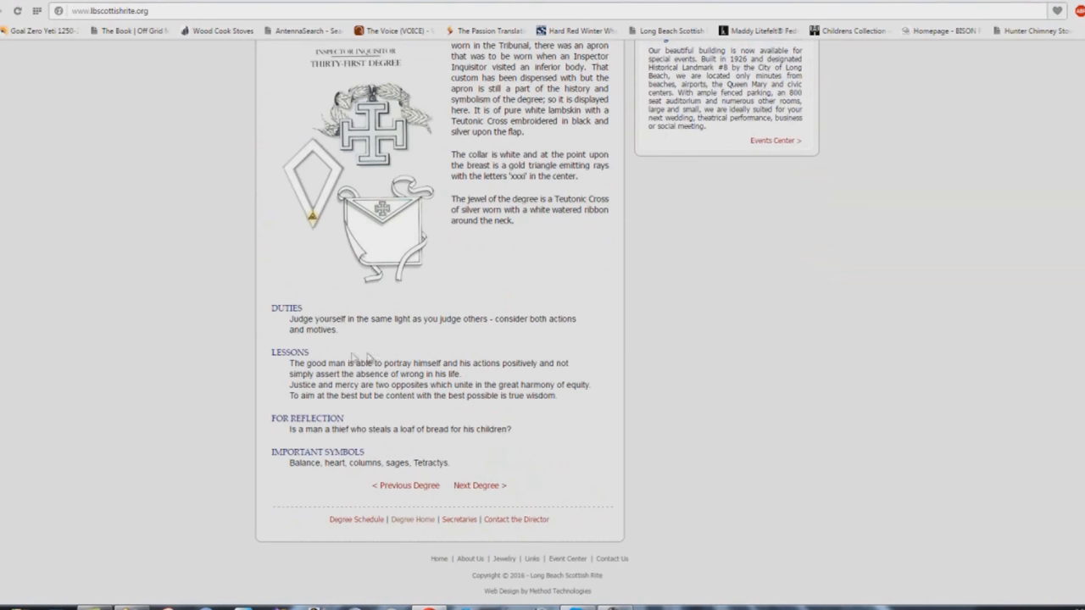
mouse_move(369, 358)
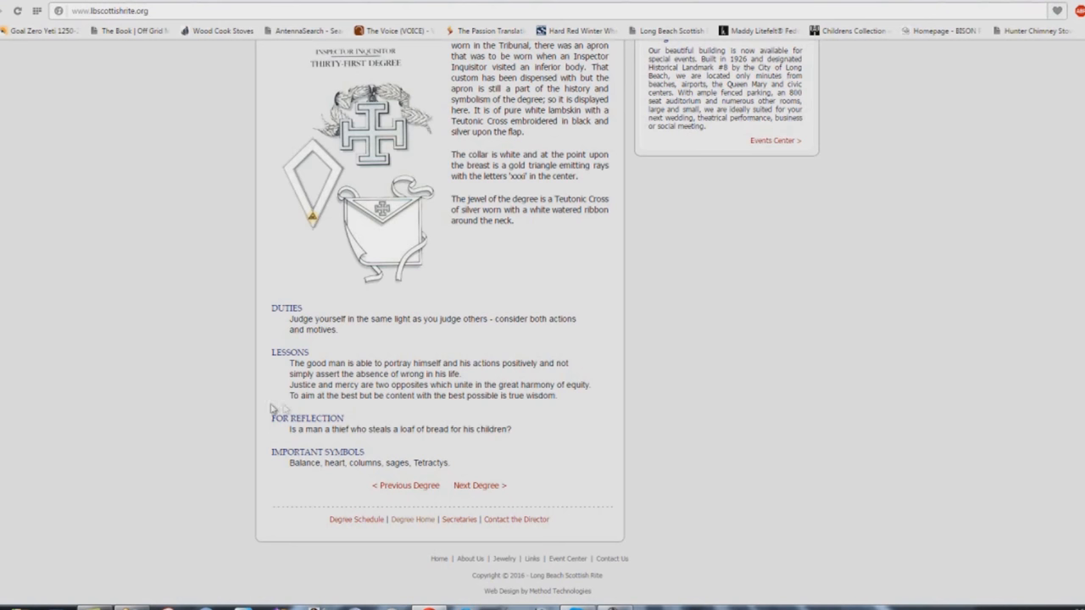
mouse_move(505, 407)
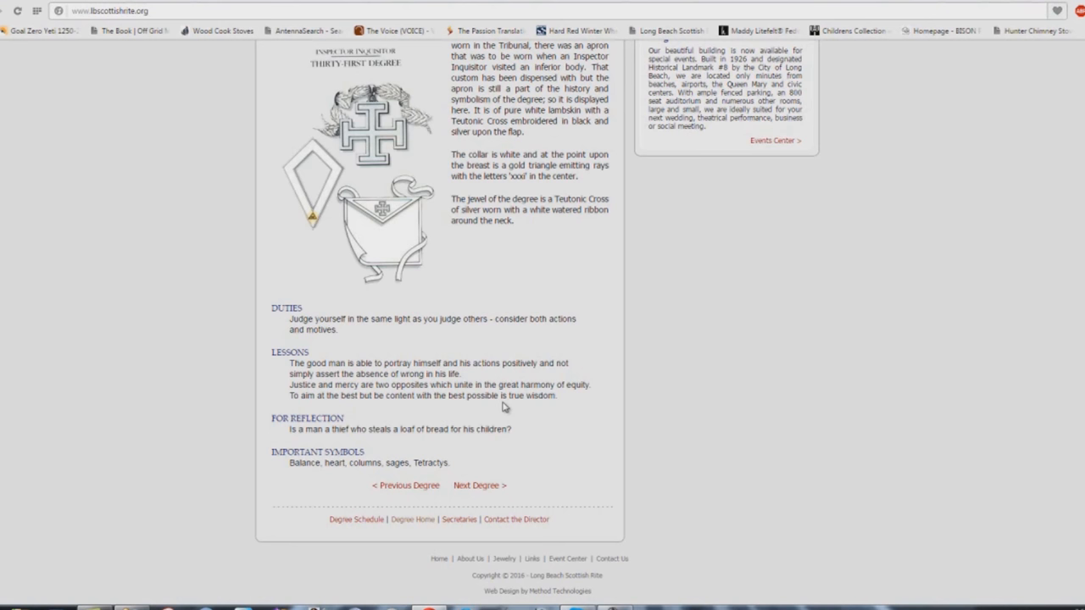
mouse_move(521, 408)
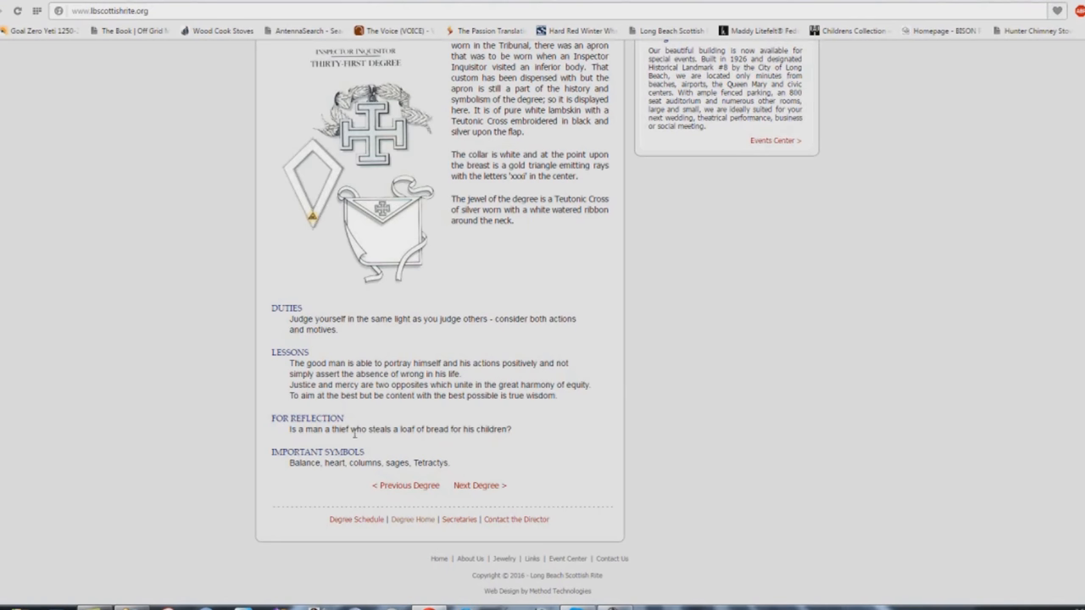
mouse_move(471, 433)
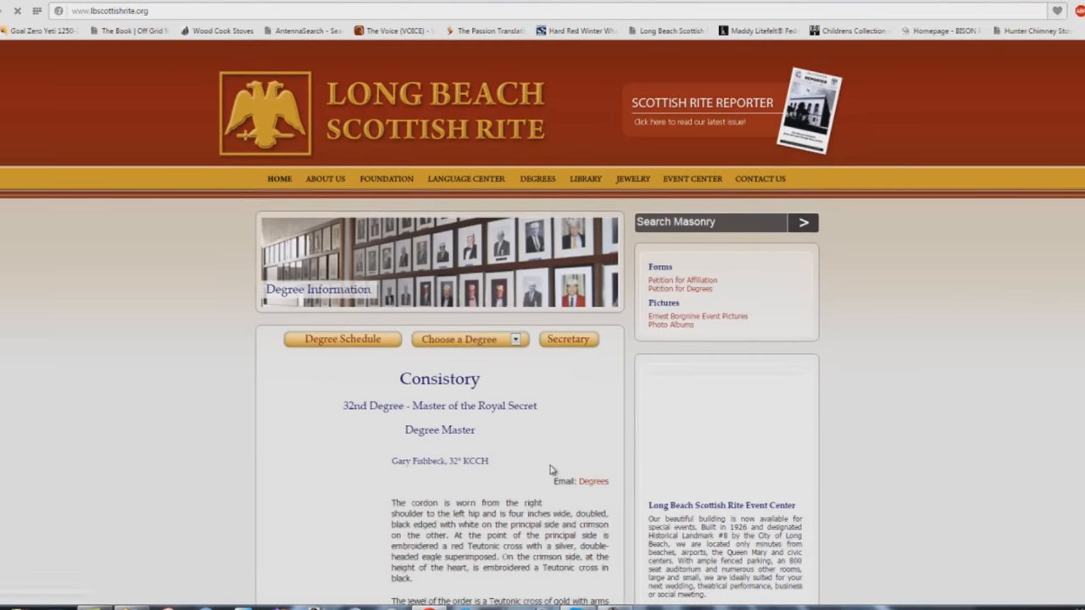
Scroll through the degree's duties, lessons and symbols sections, then back up.
scroll(down, 3)
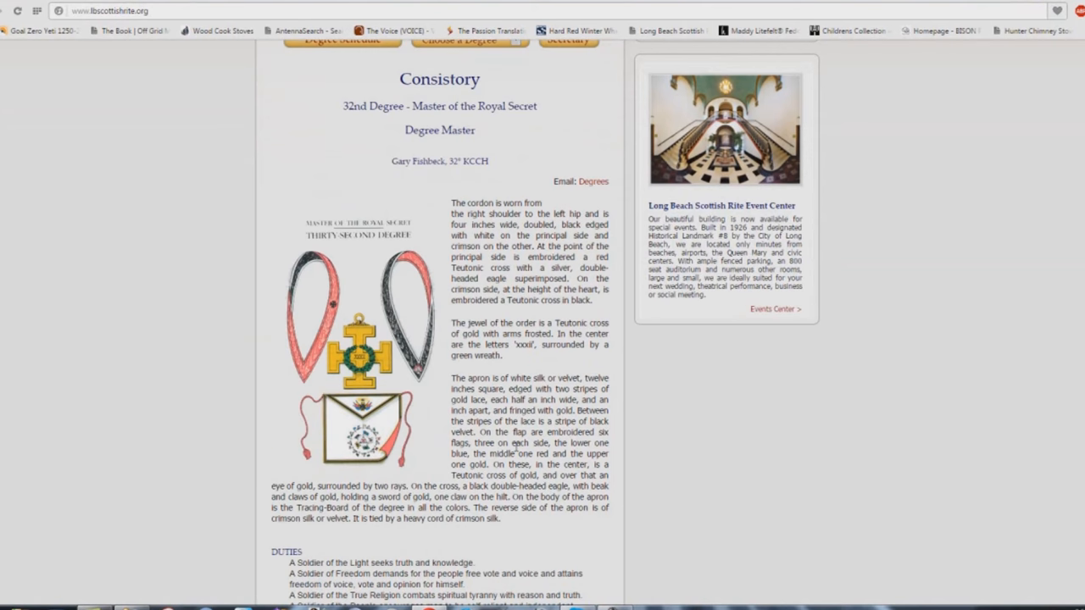
scroll(down, 3)
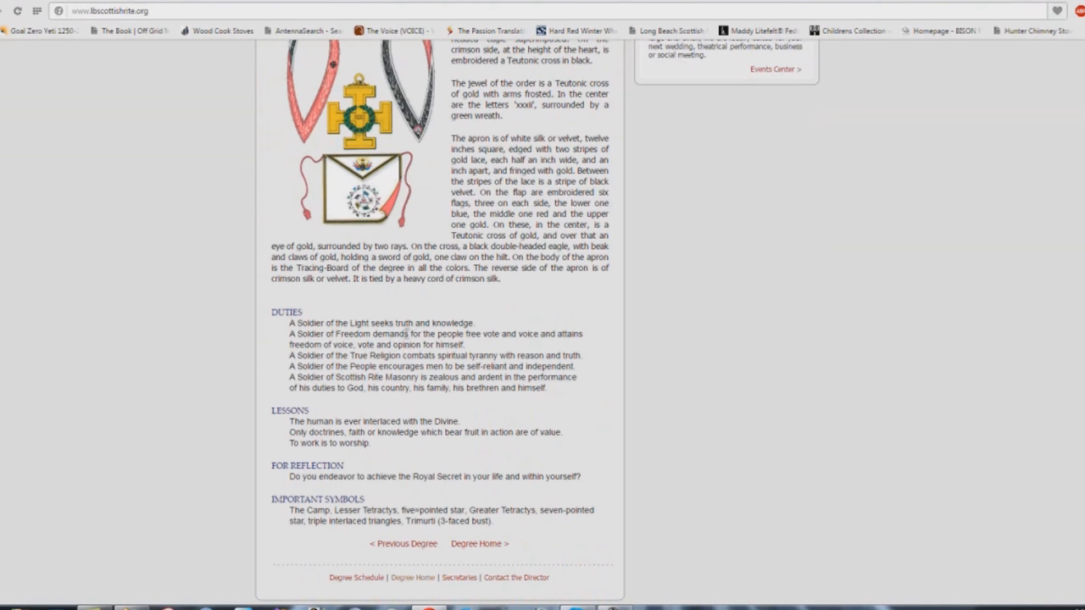
mouse_move(568, 345)
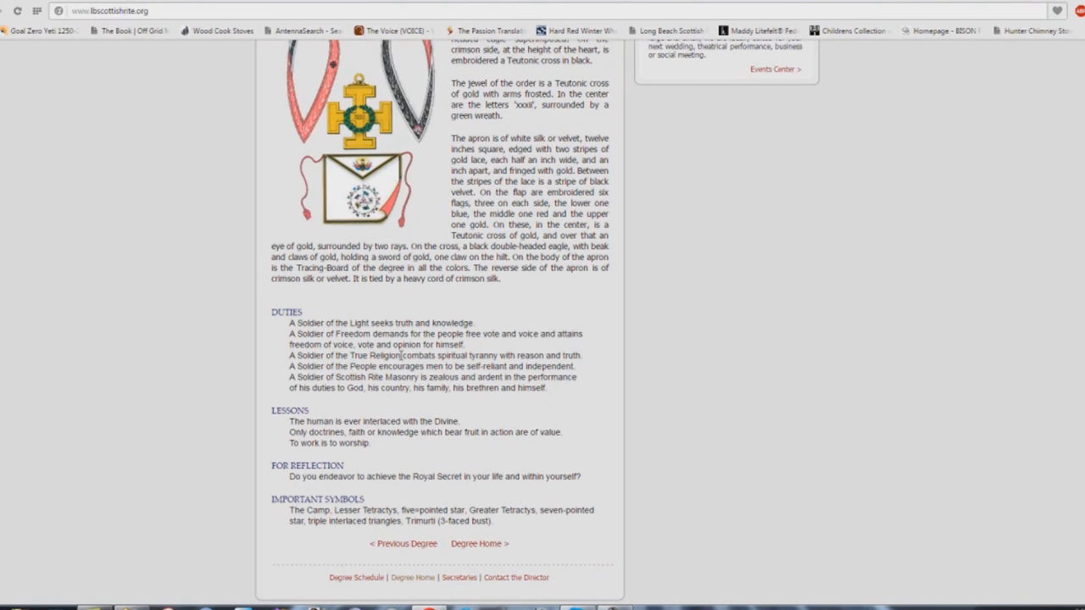
mouse_move(588, 362)
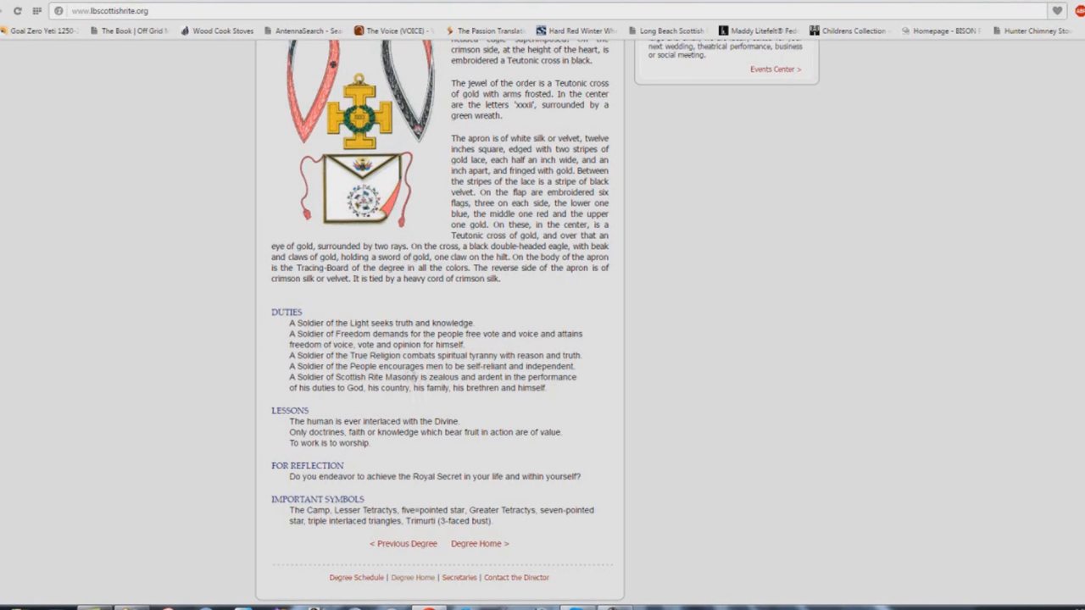
mouse_move(436, 397)
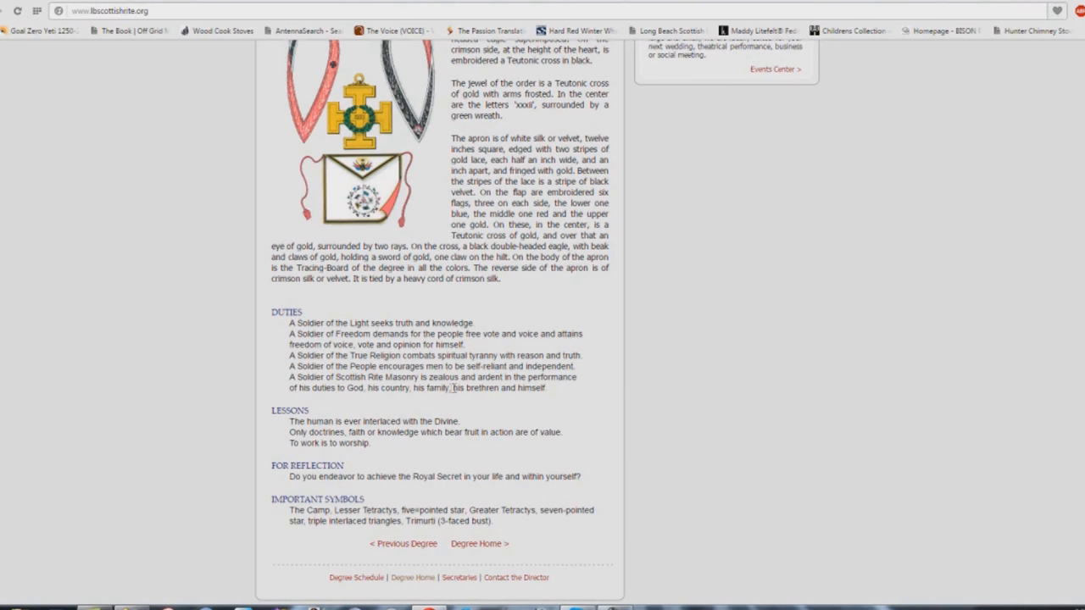
mouse_move(558, 397)
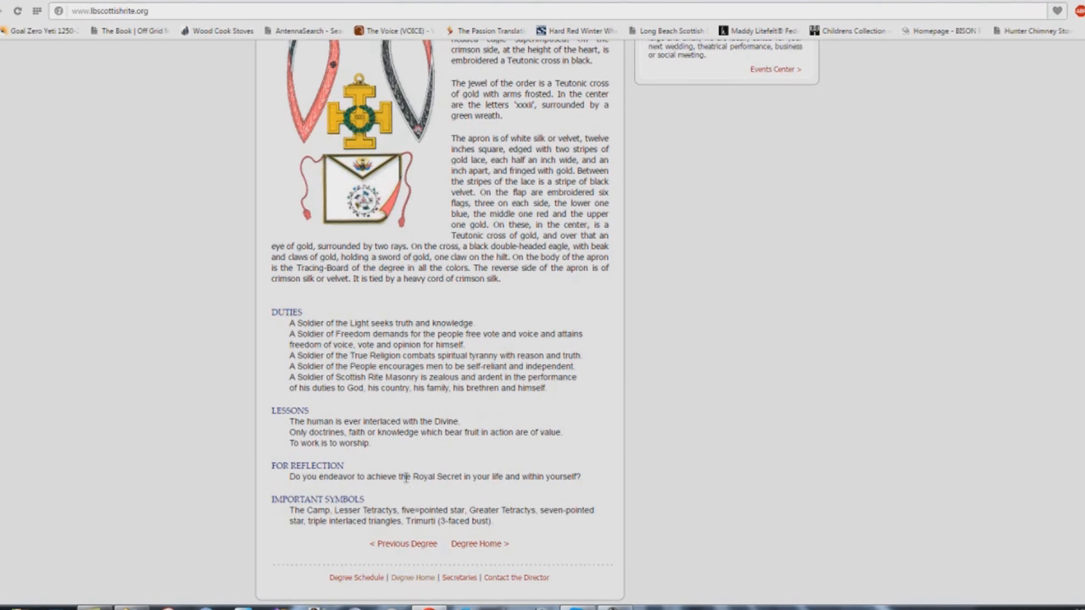
mouse_move(587, 481)
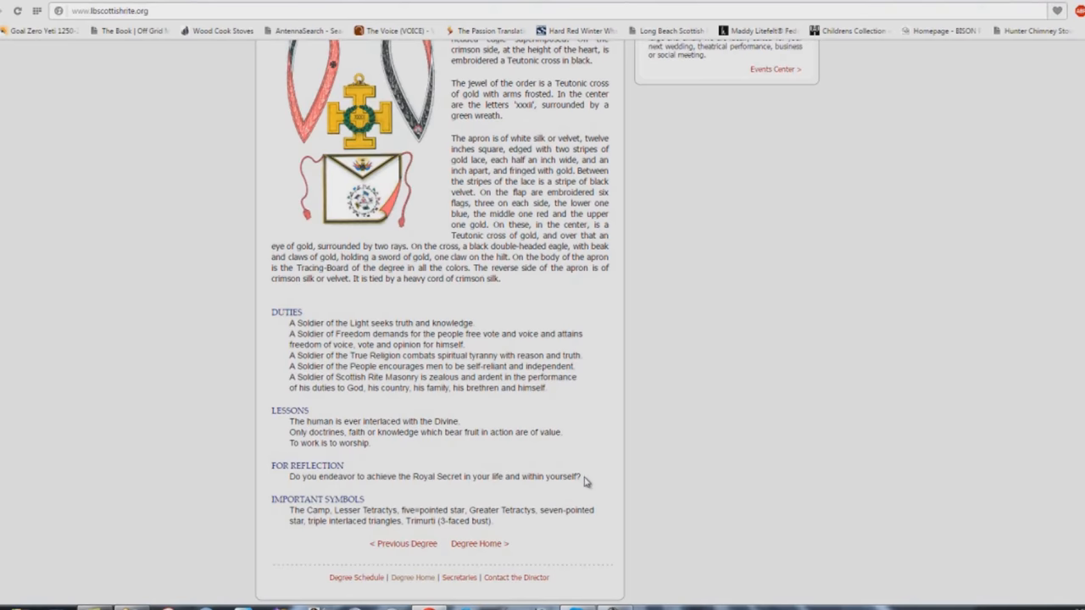
scroll(up, 3)
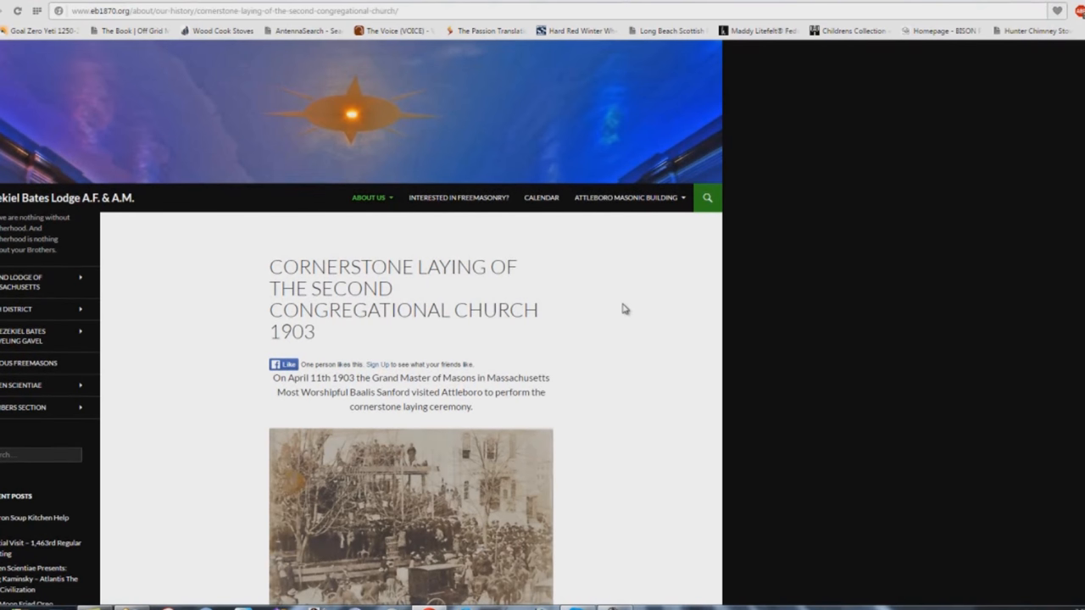
Enlarge and close the 1903 ceremony photo, then scroll down to the church today picture.
scroll(down, 3)
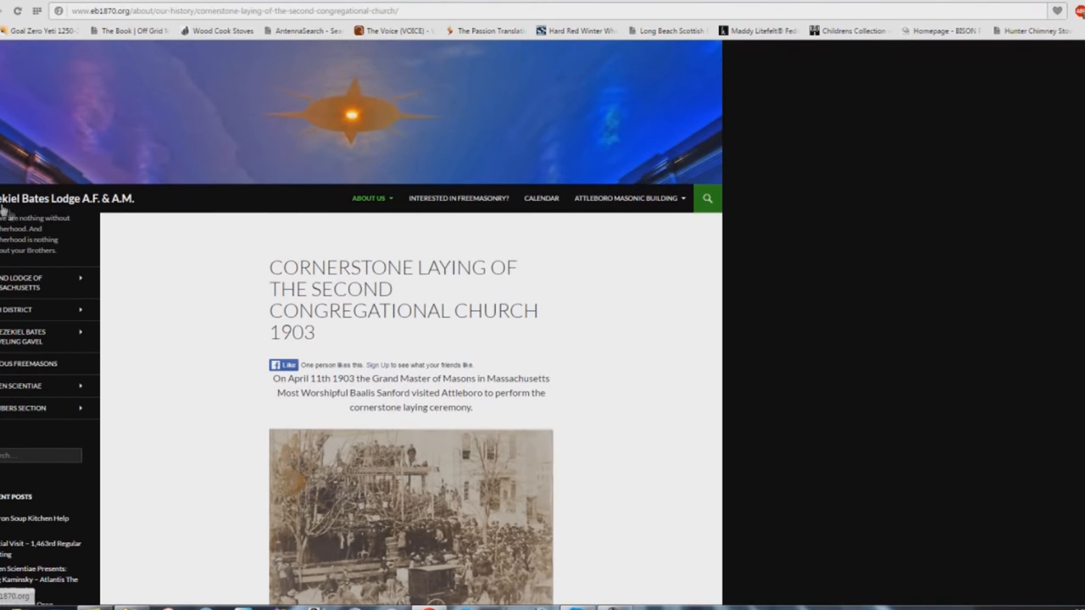
mouse_move(89, 210)
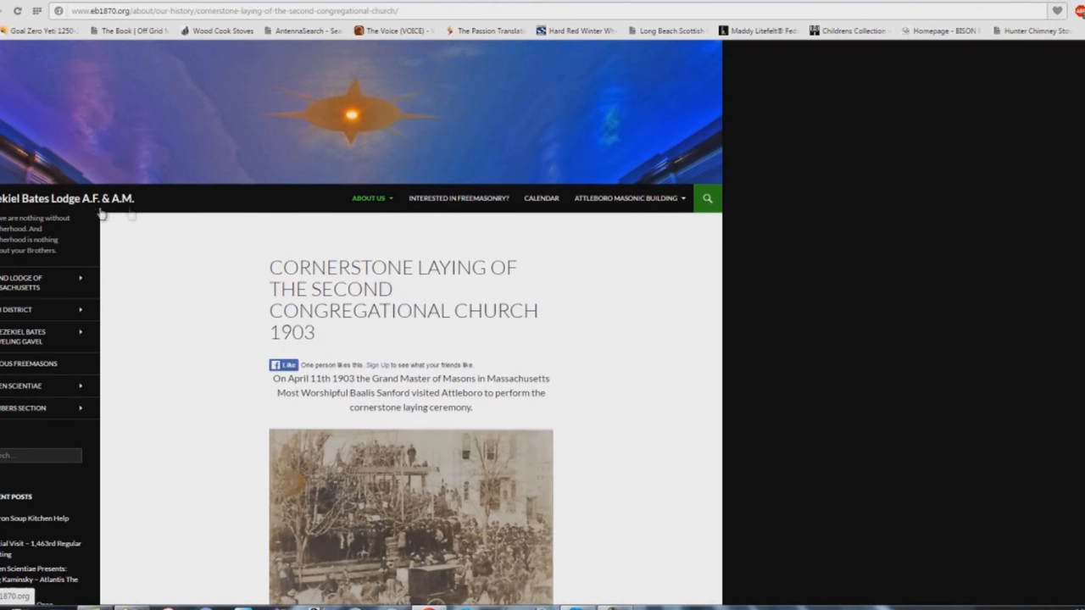
mouse_move(476, 339)
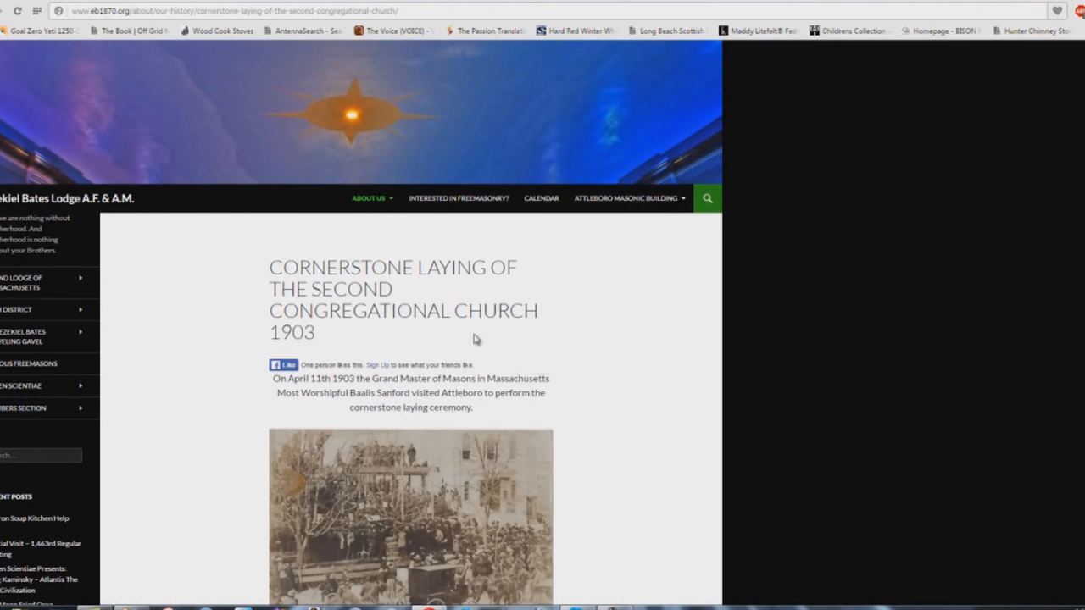
mouse_move(253, 281)
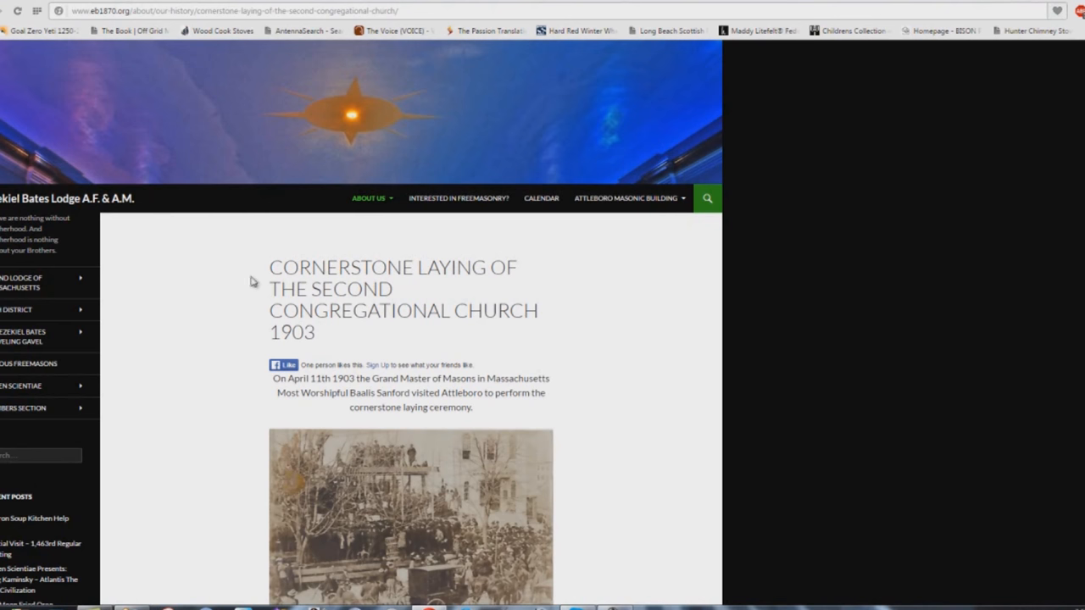
mouse_move(389, 355)
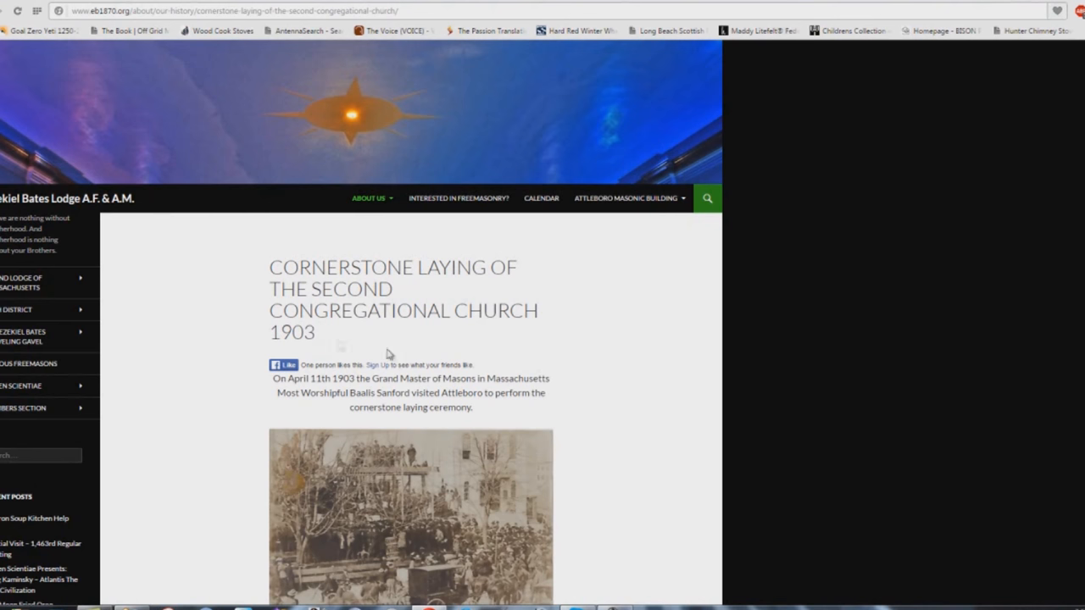
scroll(down, 3)
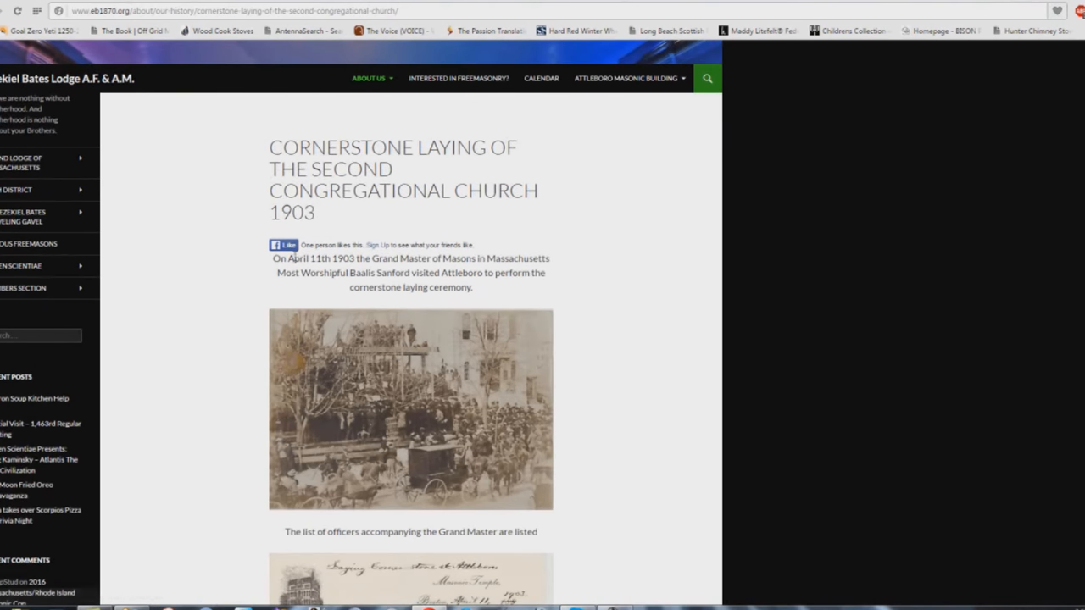
mouse_move(464, 264)
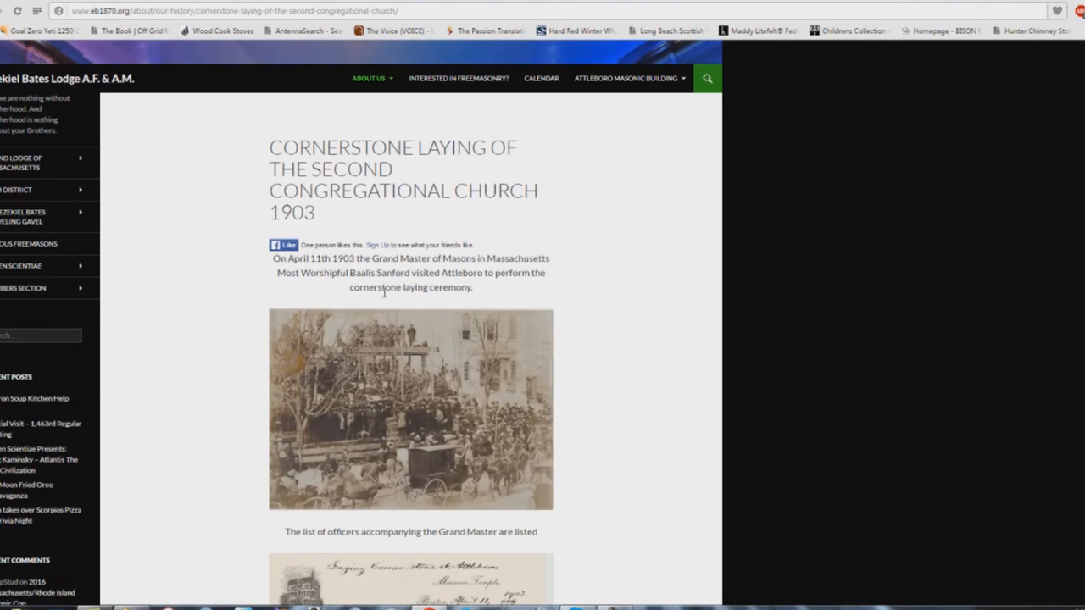
click(410, 409)
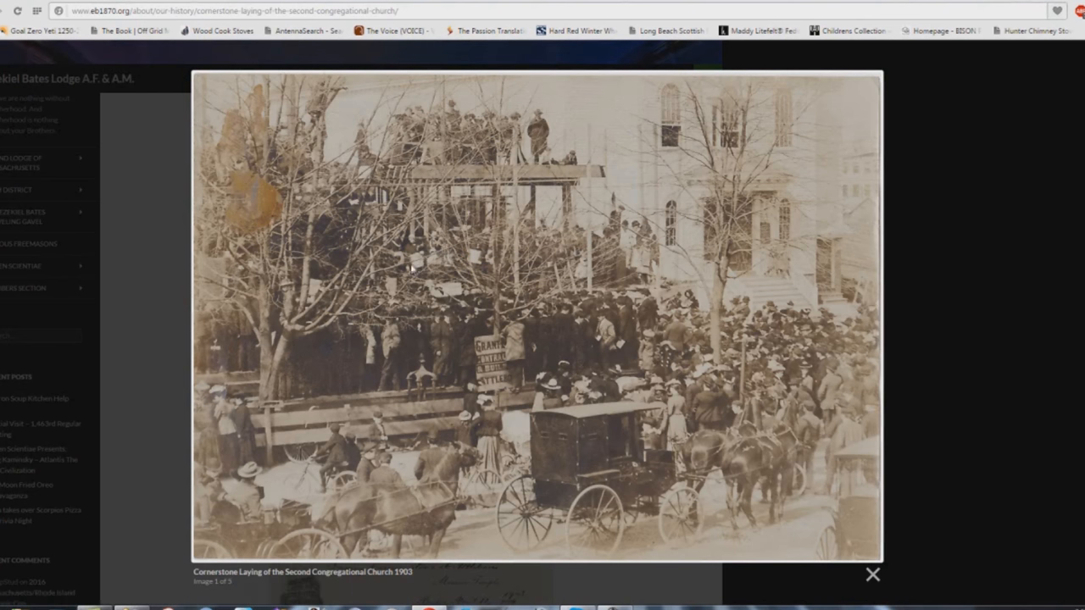
mouse_move(582, 267)
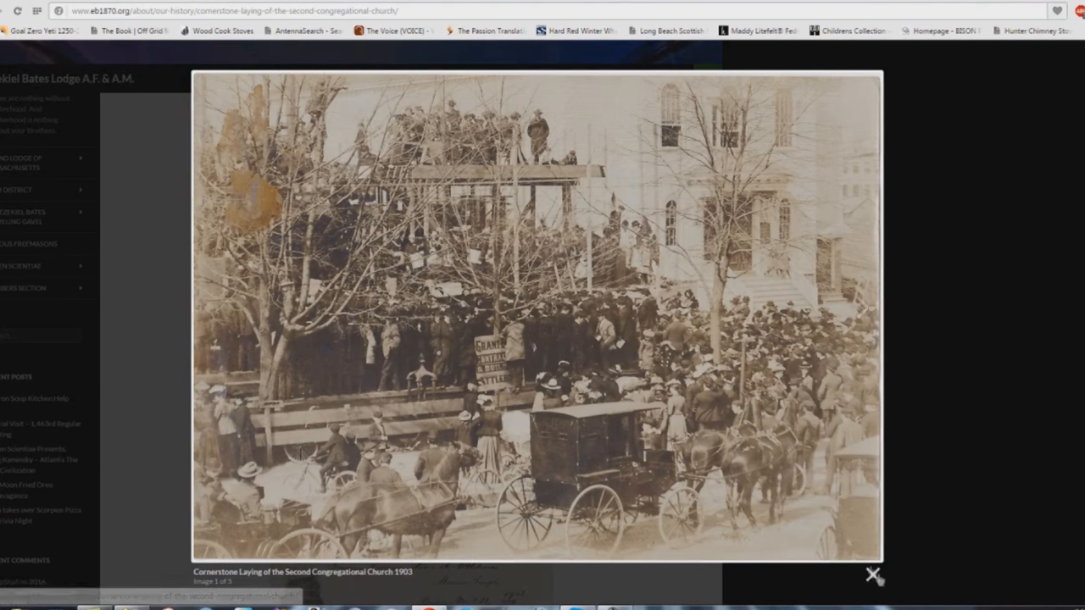
click(873, 575)
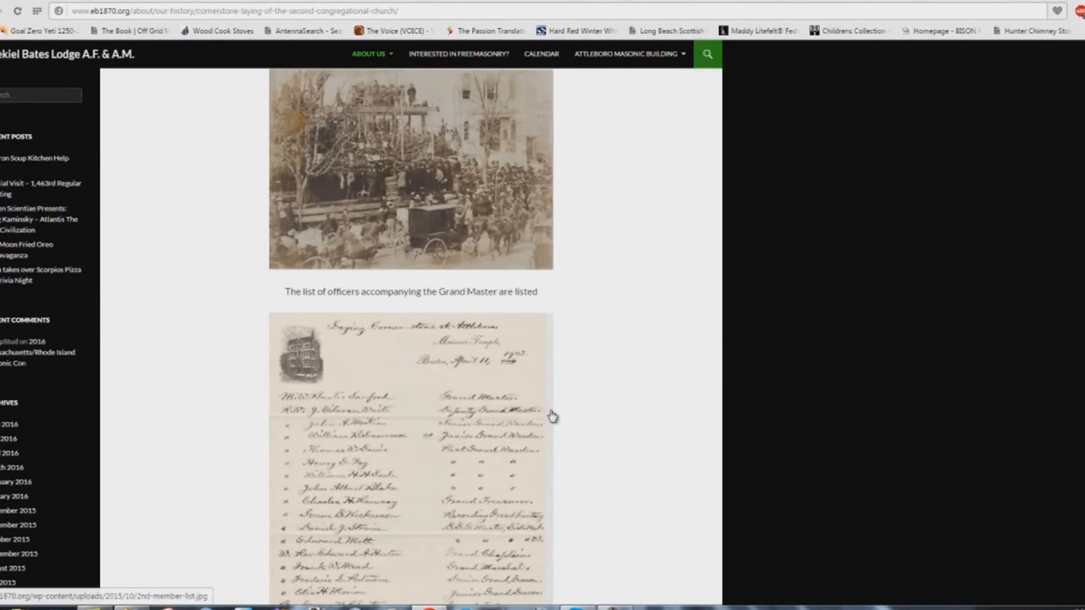
scroll(down, 3)
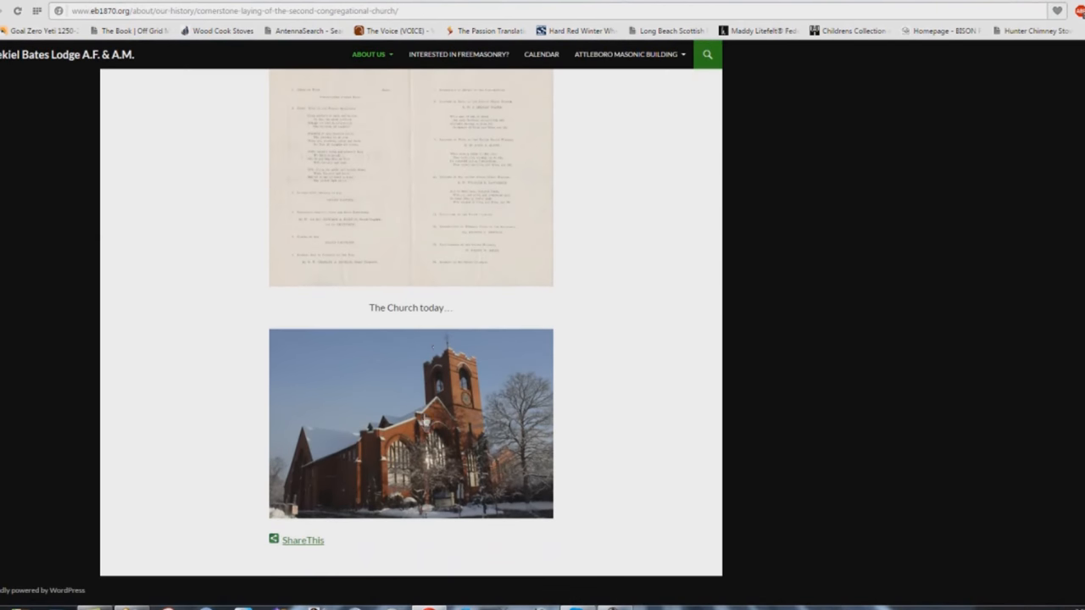
mouse_move(390, 473)
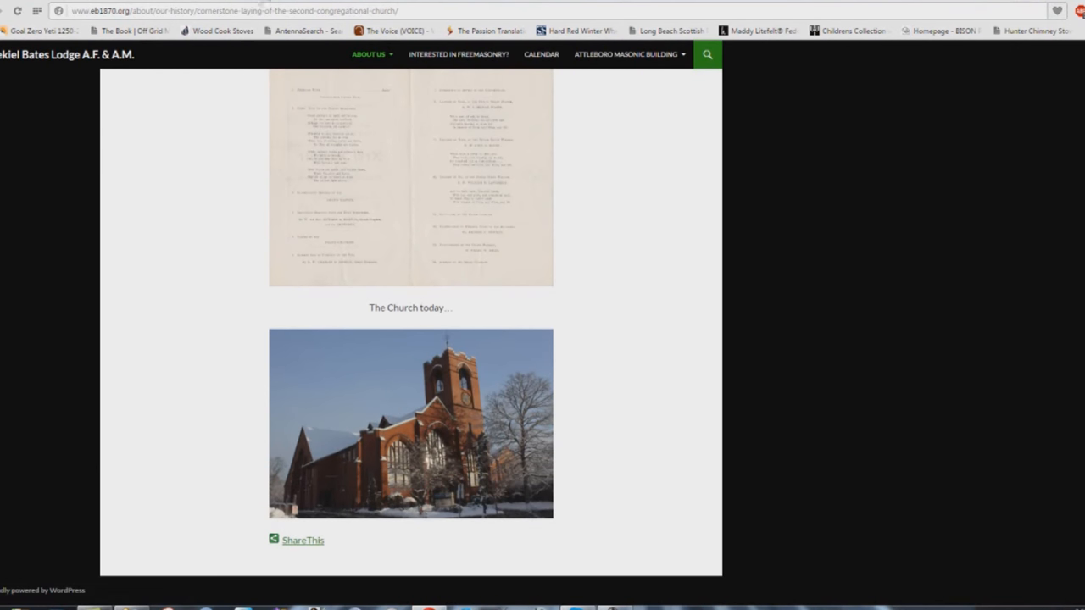
mouse_move(463, 468)
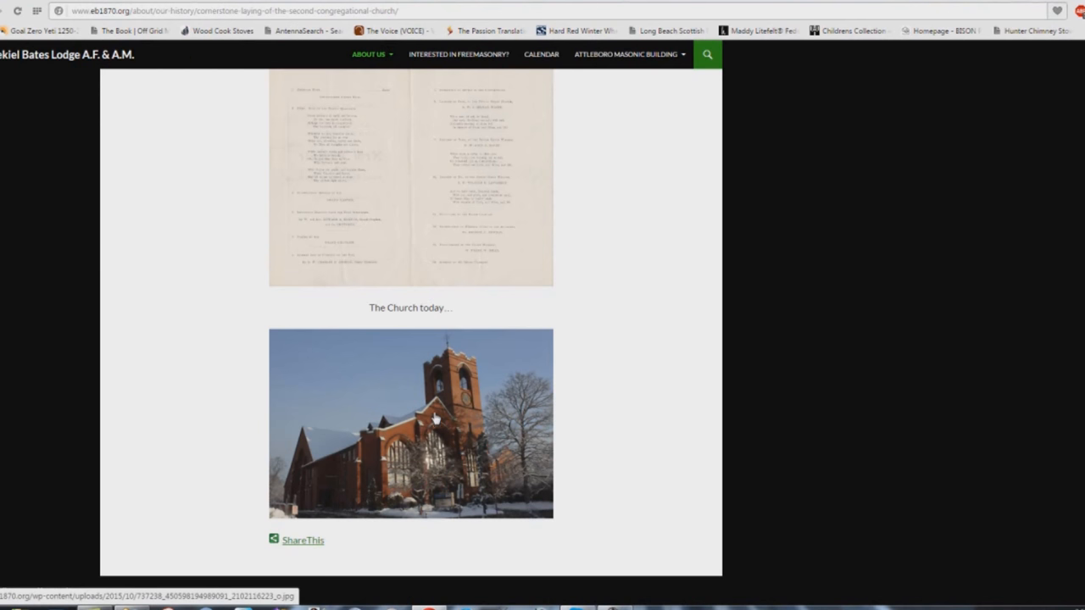
mouse_move(434, 418)
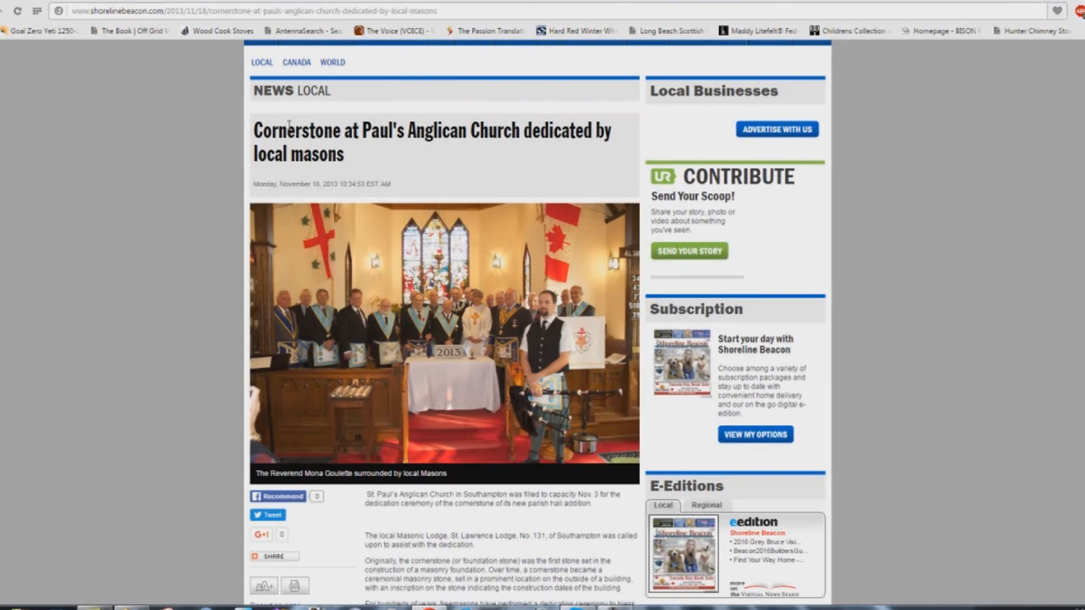
mouse_move(366, 172)
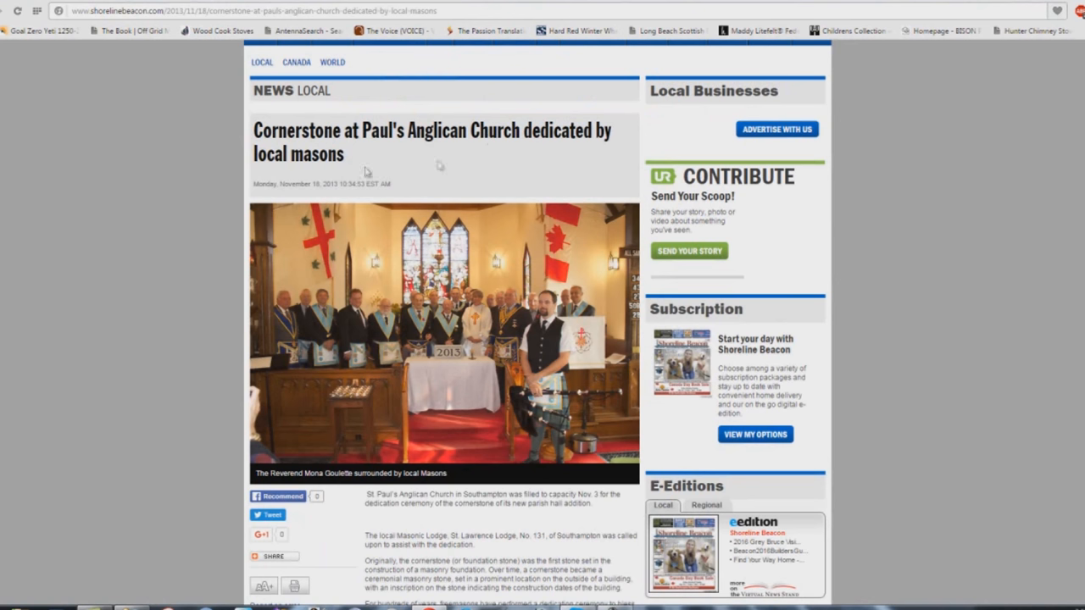
mouse_move(310, 161)
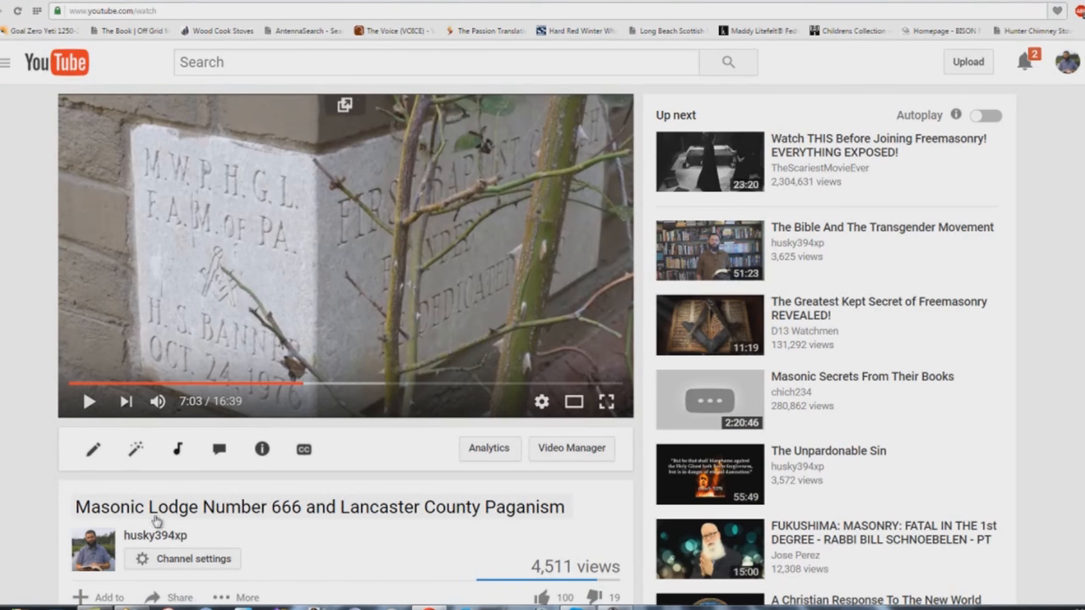
mouse_move(291, 520)
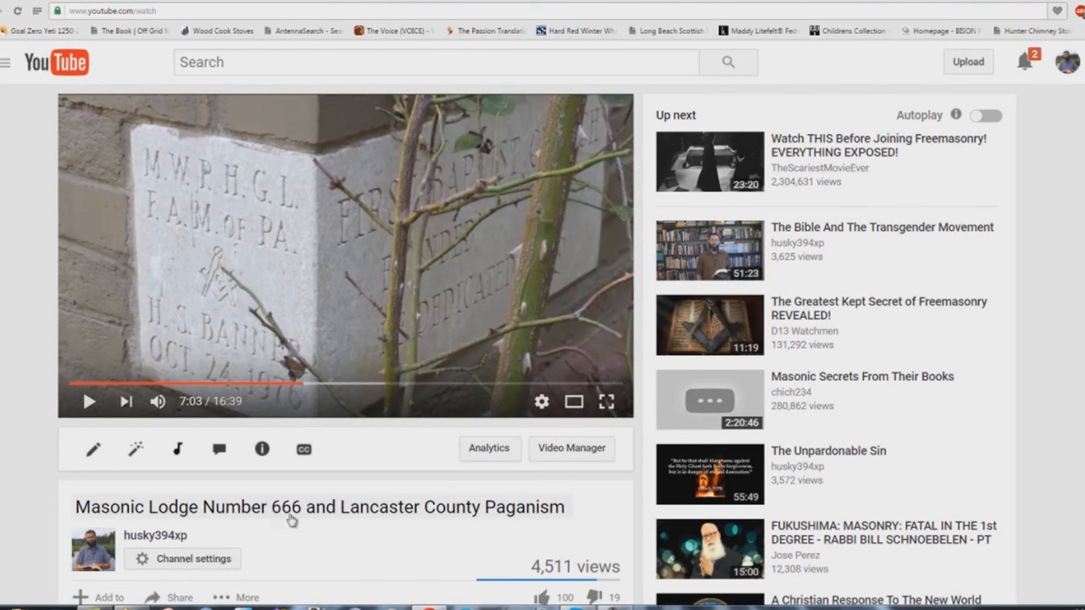
mouse_move(511, 517)
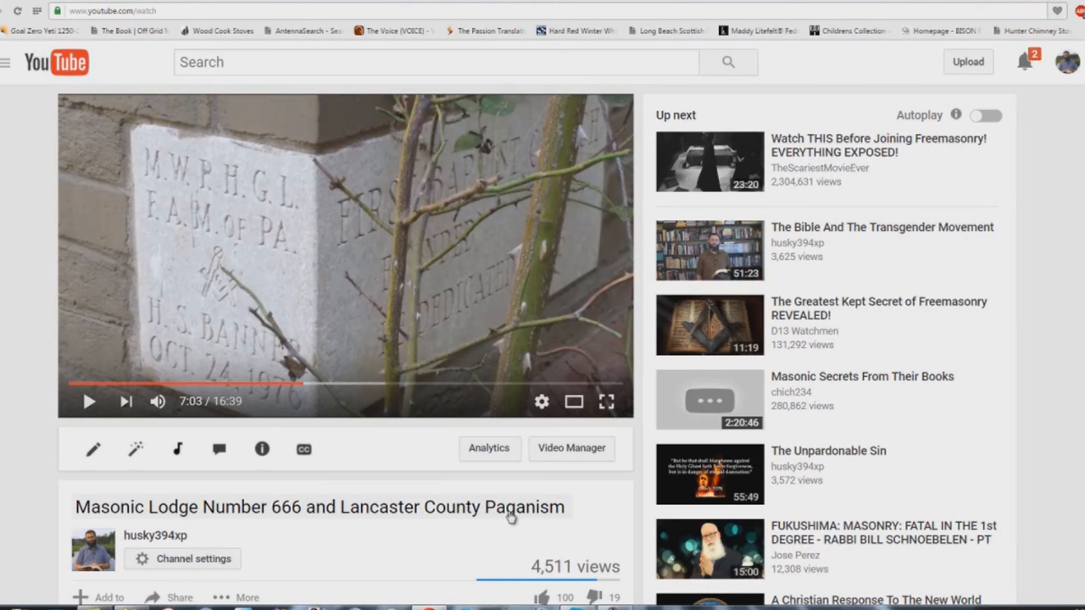
mouse_move(391, 213)
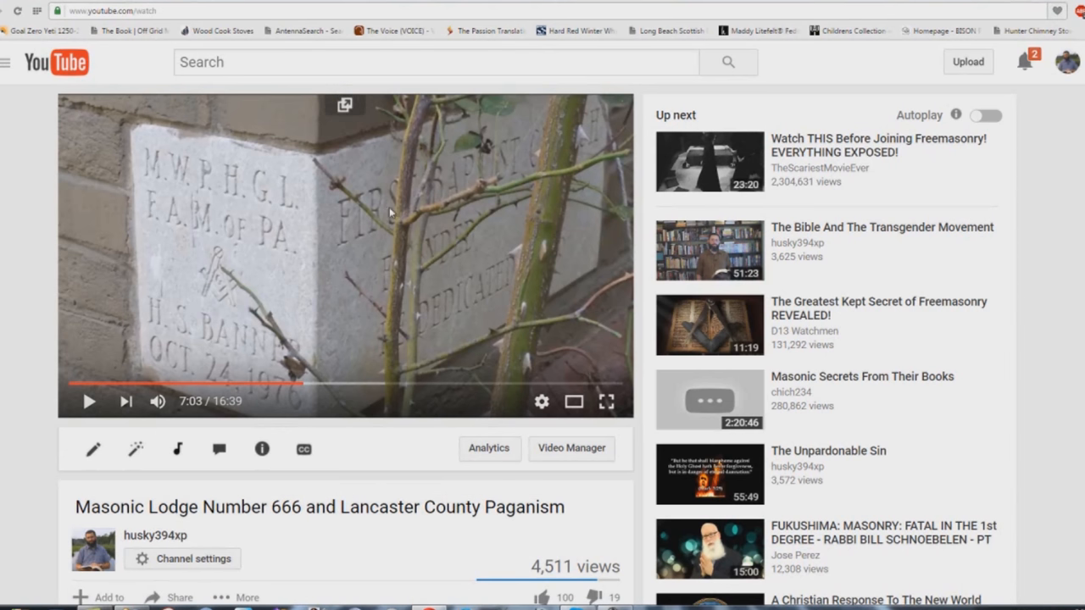
mouse_move(128, 235)
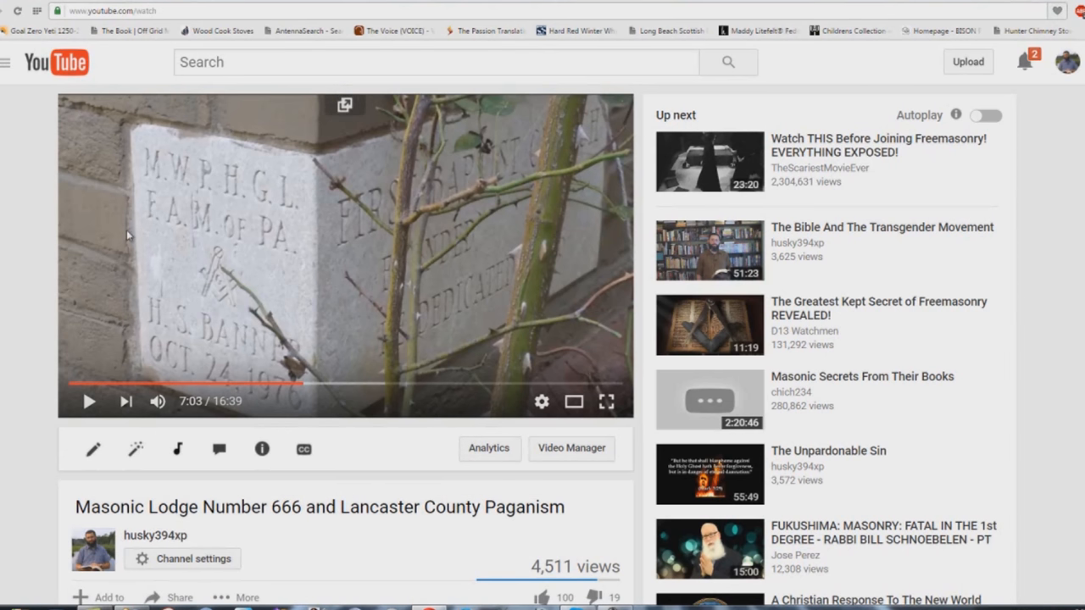
mouse_move(257, 365)
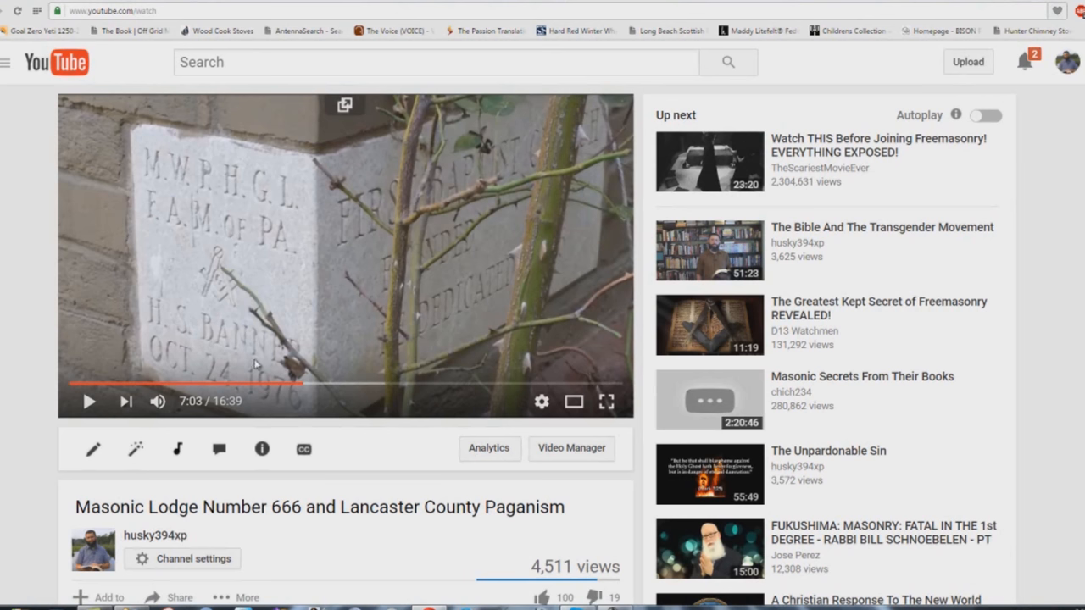
mouse_move(263, 310)
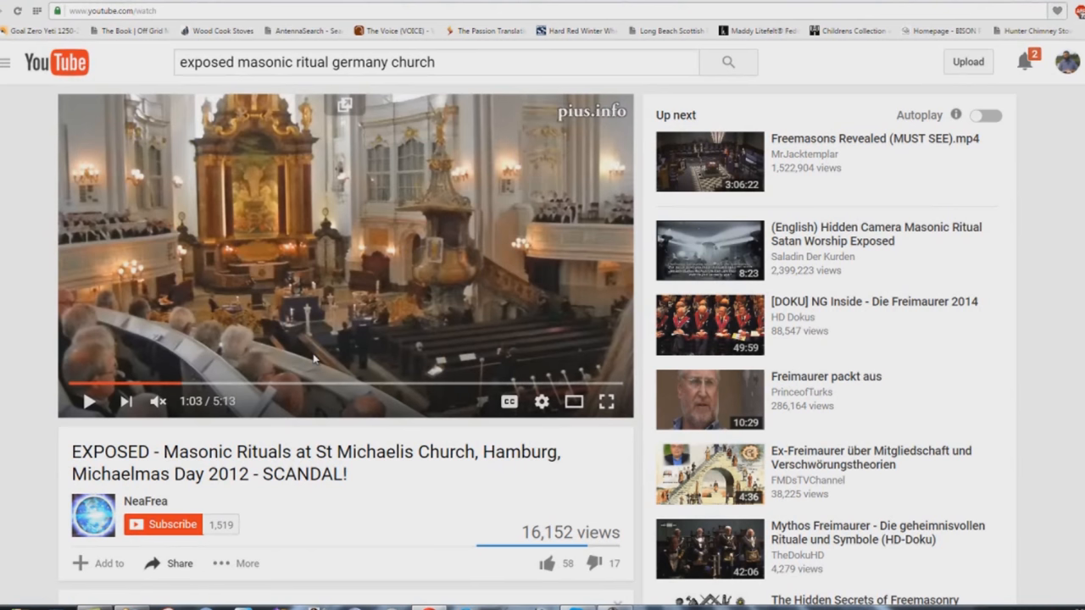
mouse_move(301, 360)
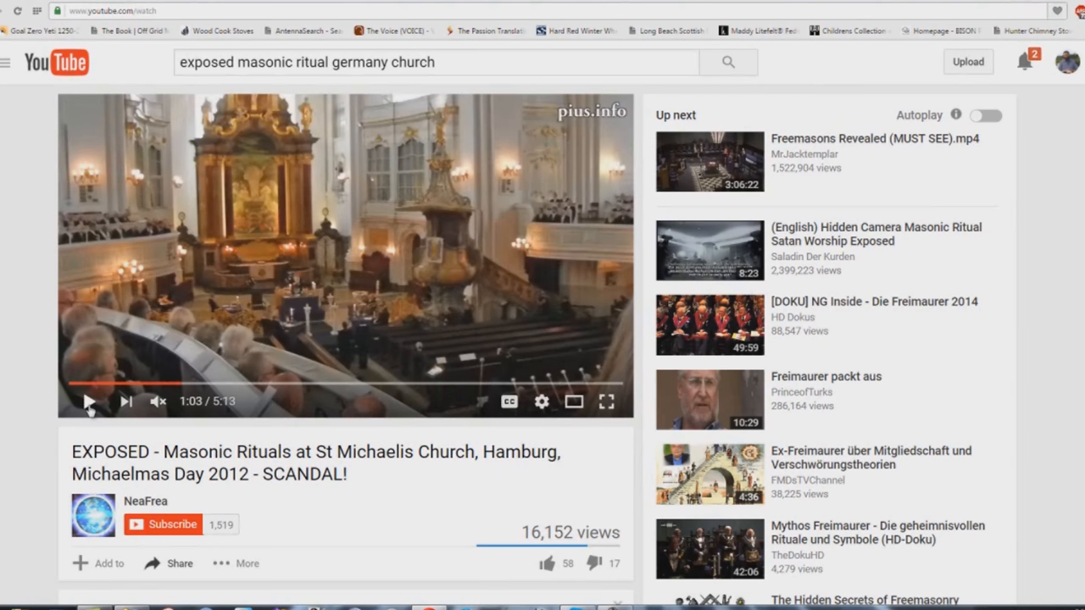
Resume the St Michaelis Church Hamburg ritual video, then pause it ten seconds later.
click(90, 401)
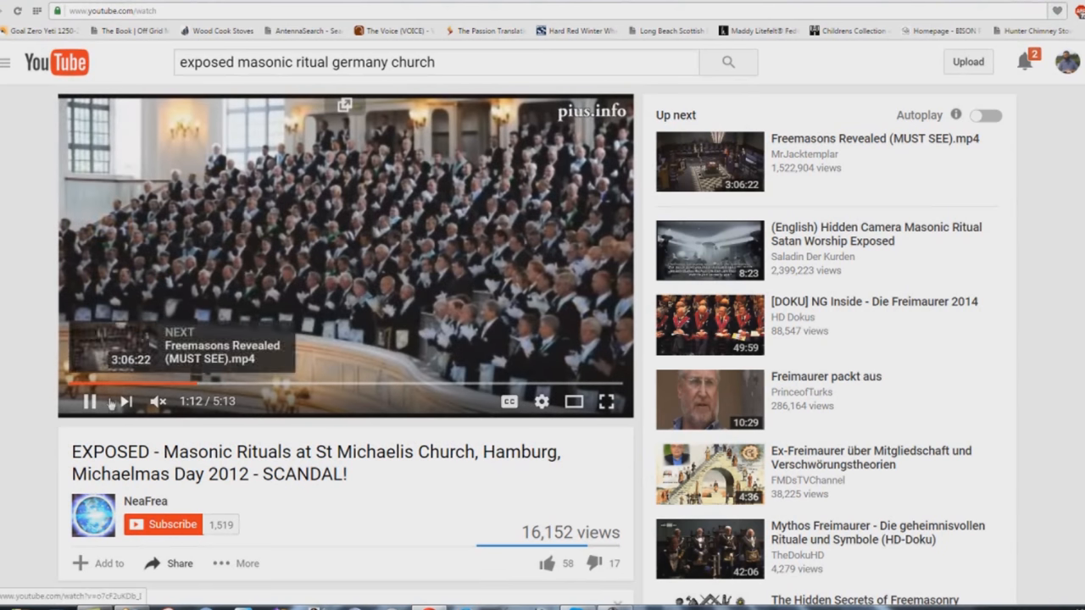
click(89, 401)
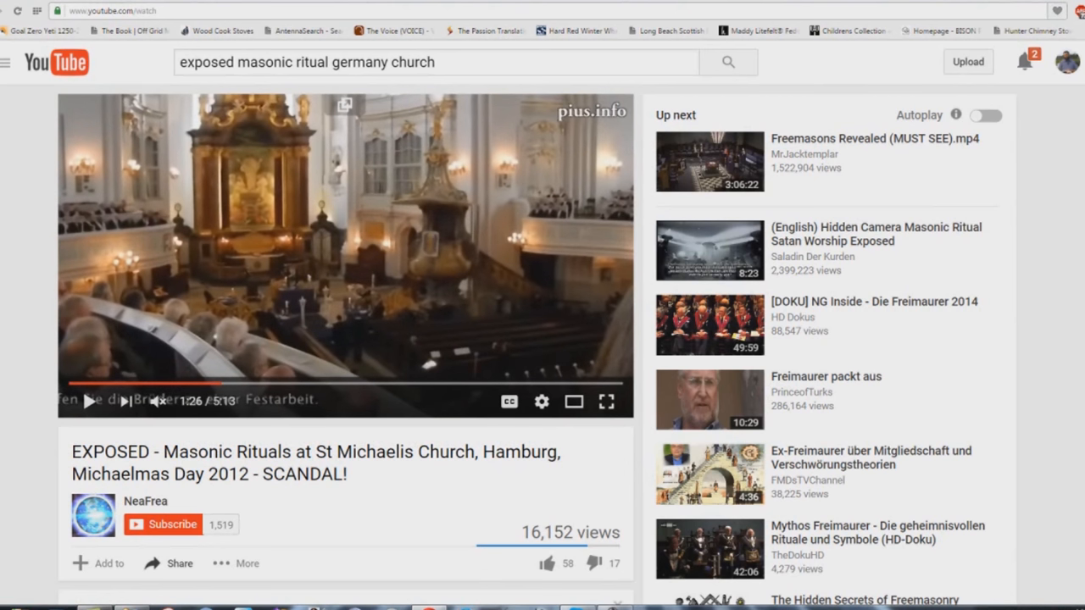
mouse_move(401, 351)
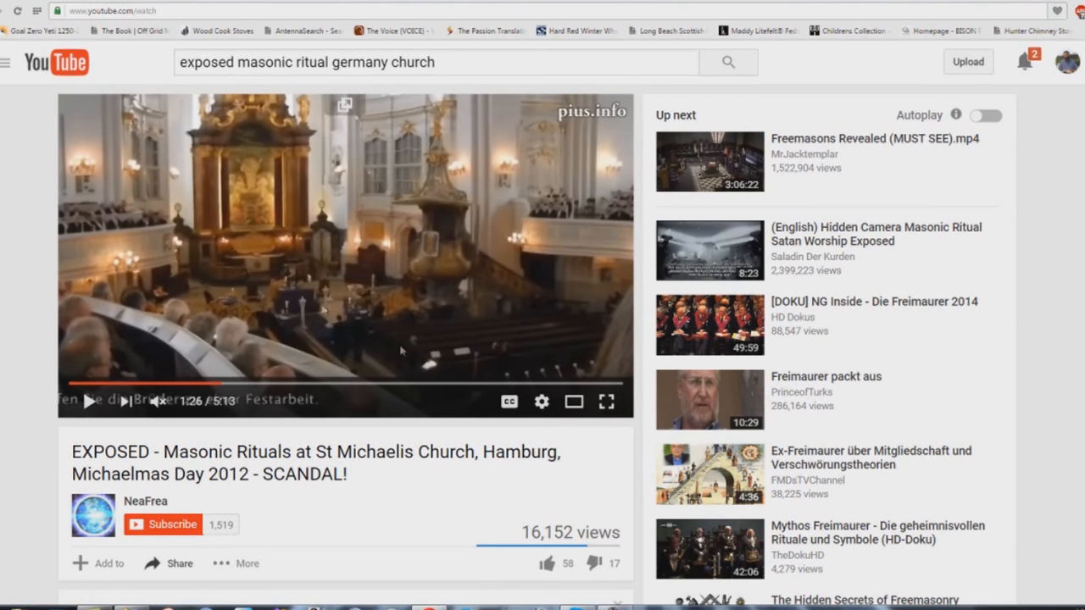
mouse_move(407, 352)
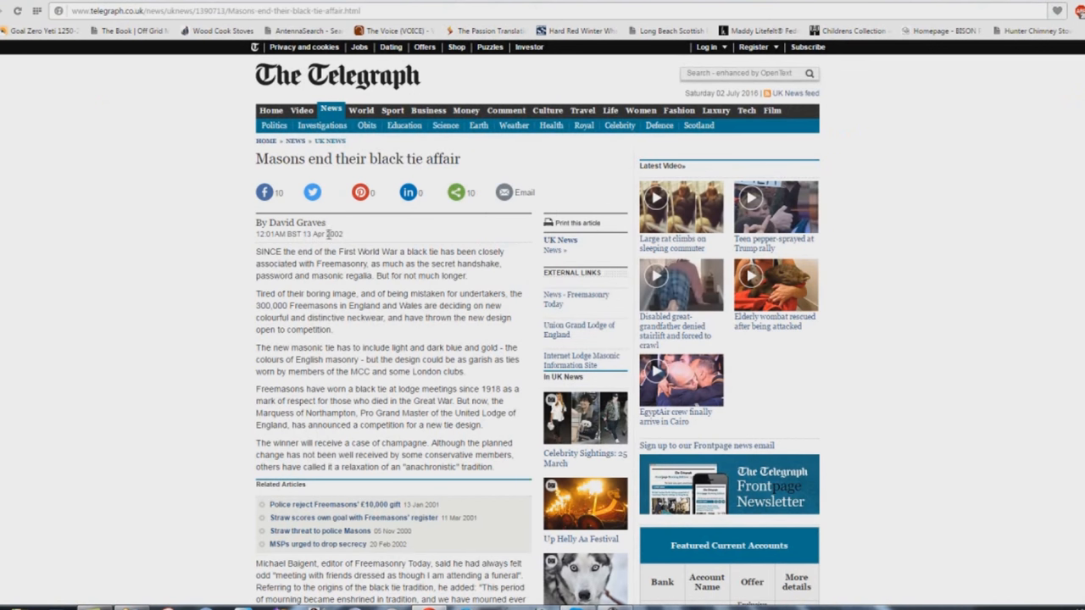
mouse_move(350, 240)
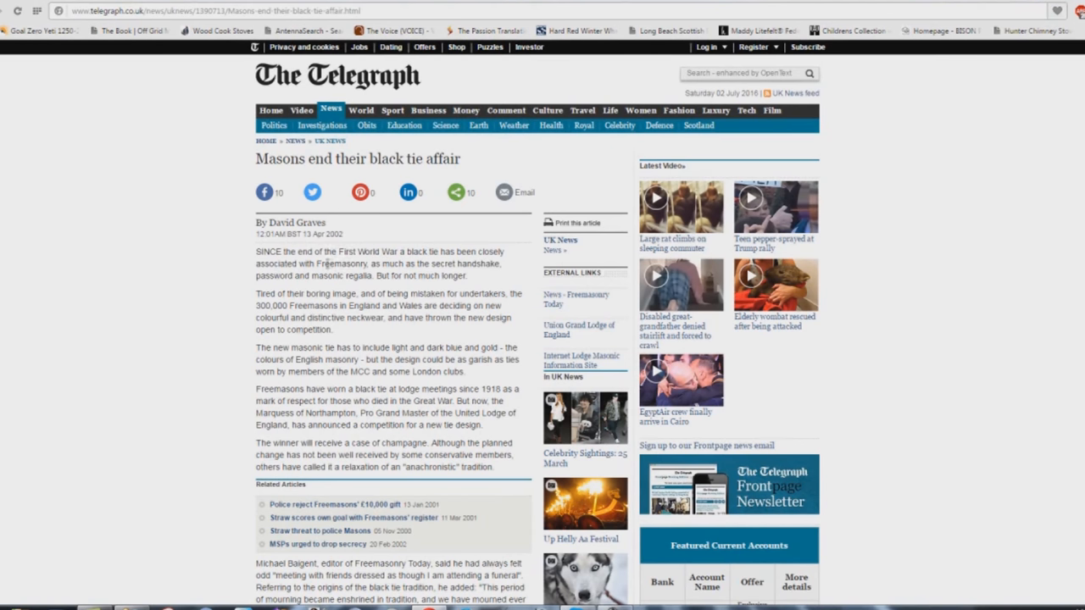
mouse_move(495, 276)
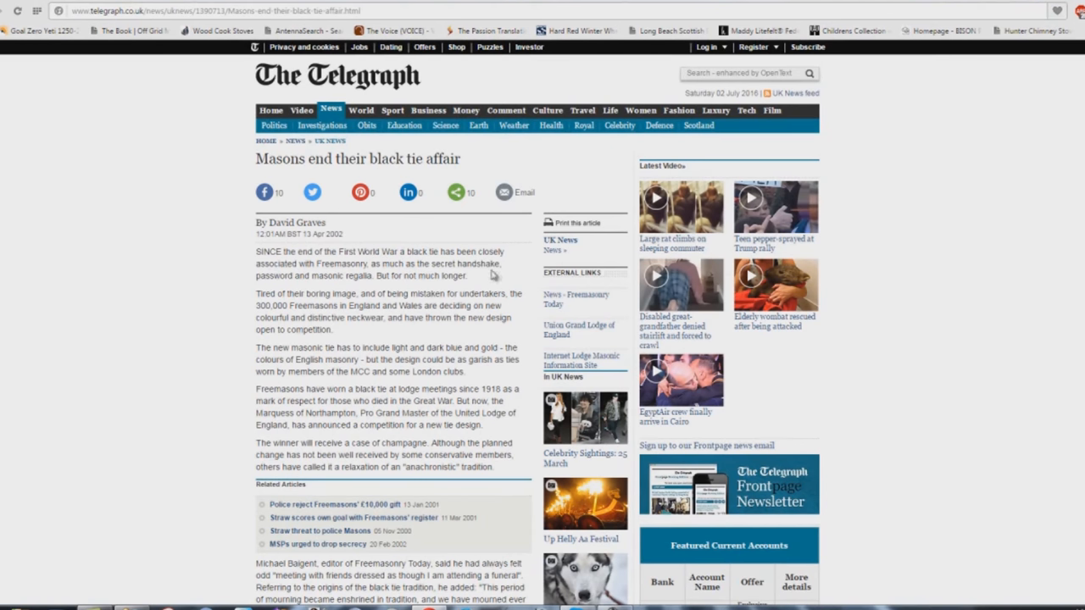
mouse_move(398, 286)
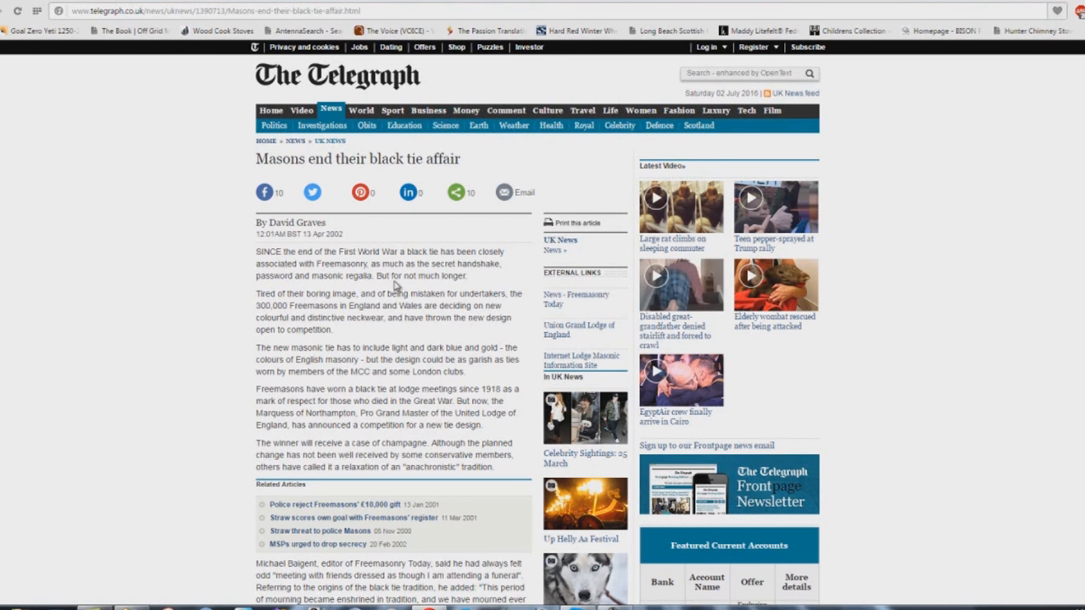
mouse_move(389, 285)
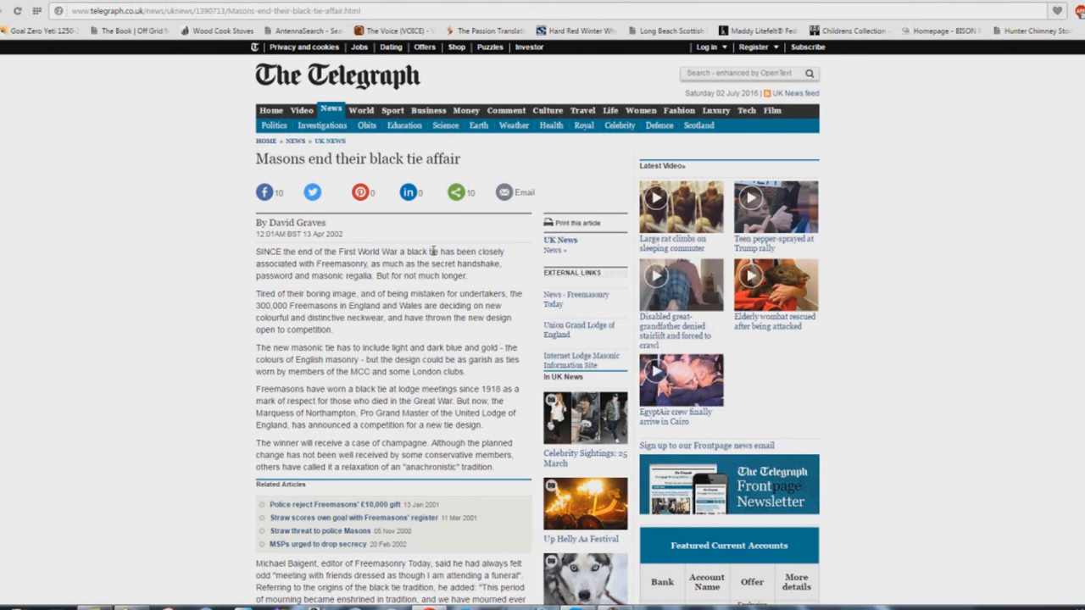
mouse_move(476, 286)
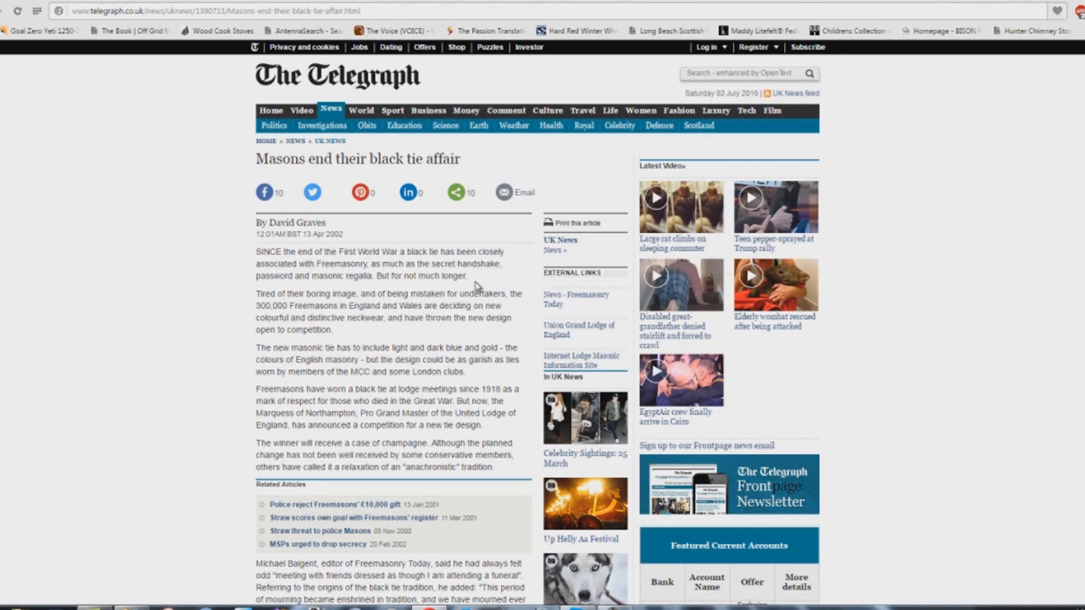
mouse_move(477, 283)
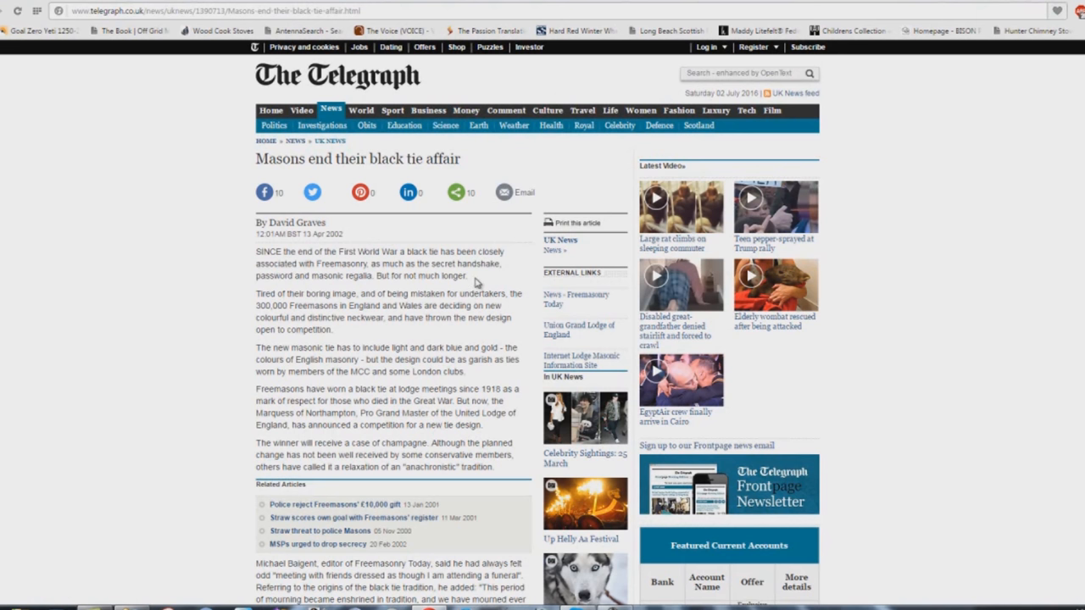
mouse_move(939, 8)
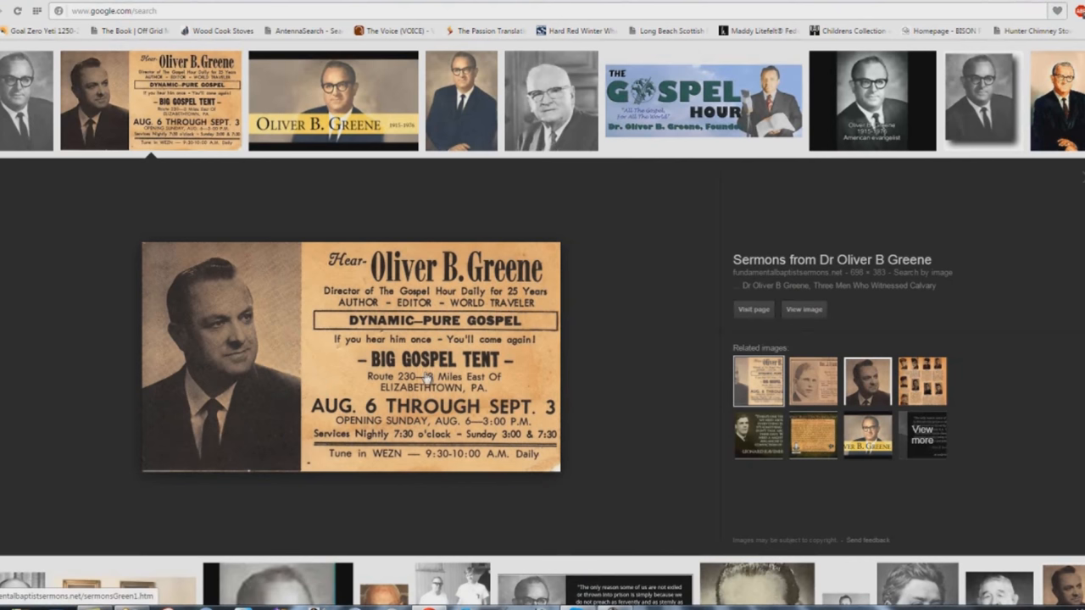
mouse_move(667, 370)
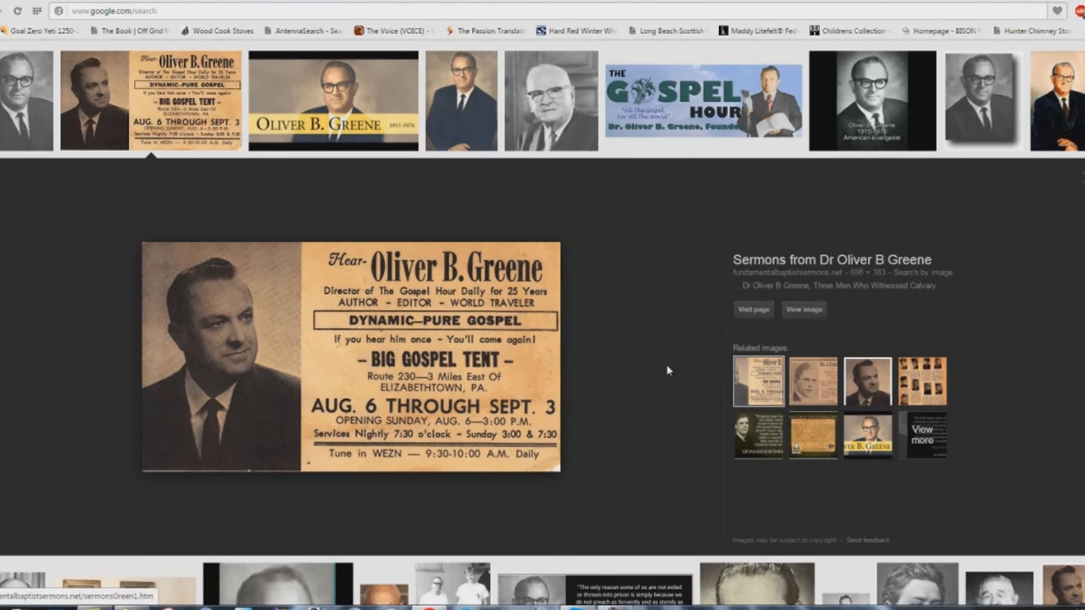
mouse_move(669, 353)
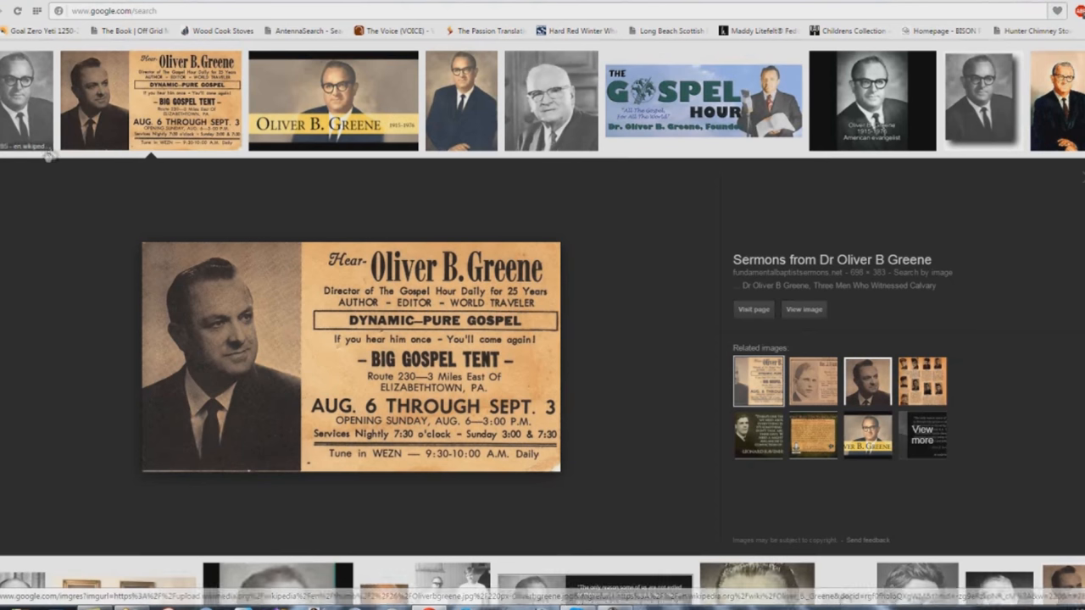
mouse_move(647, 174)
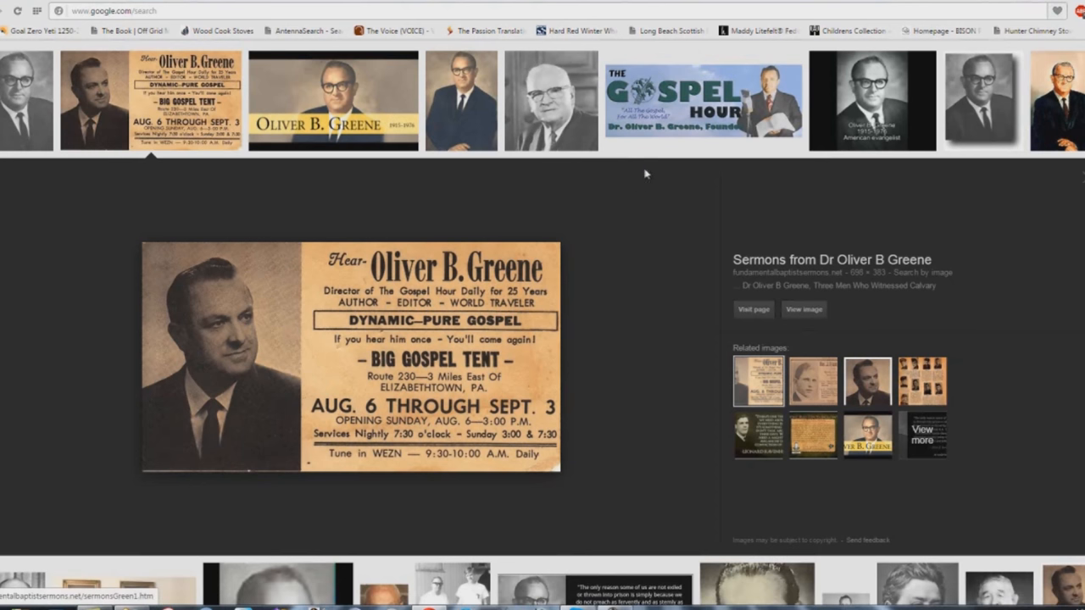
mouse_move(638, 168)
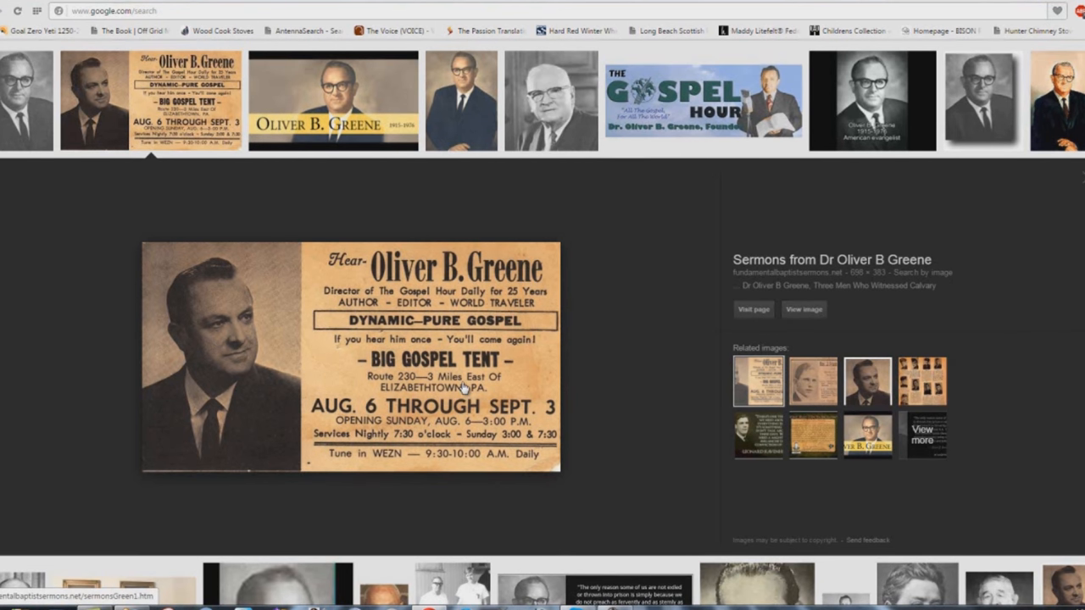
mouse_move(223, 377)
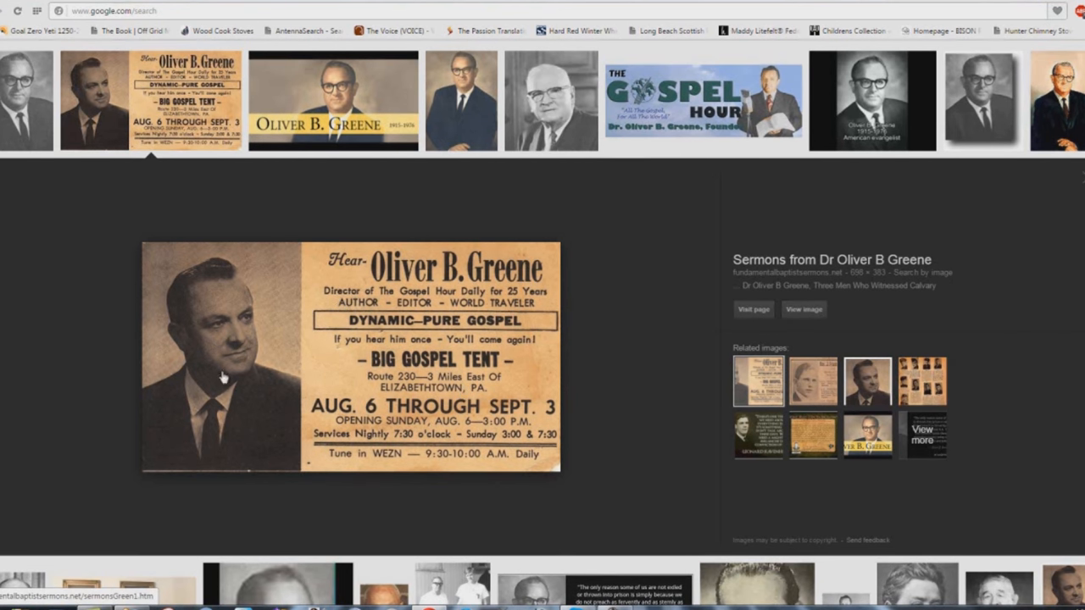
mouse_move(224, 432)
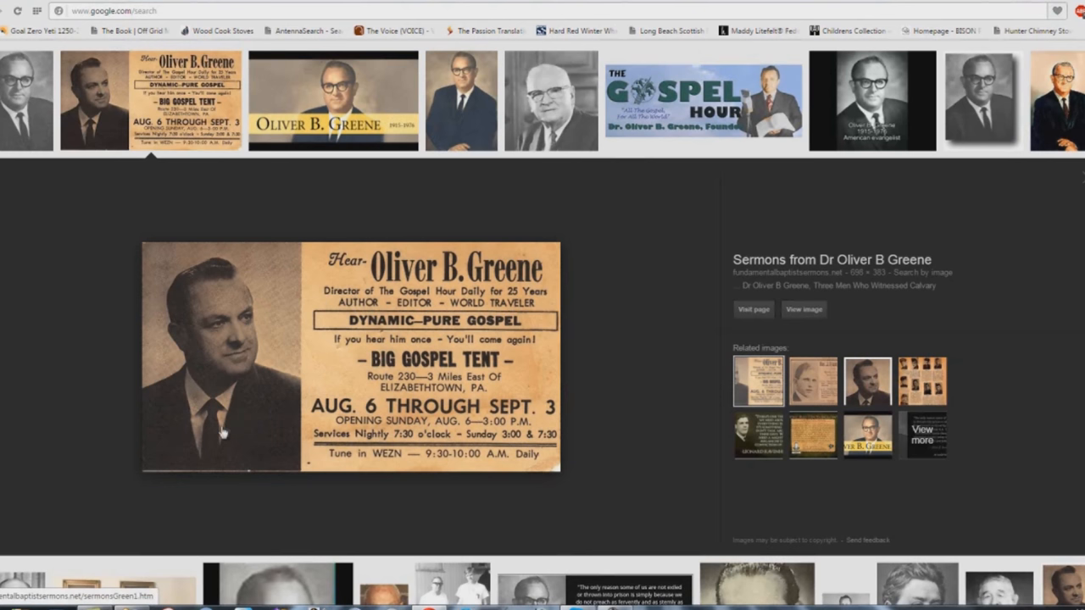
mouse_move(178, 447)
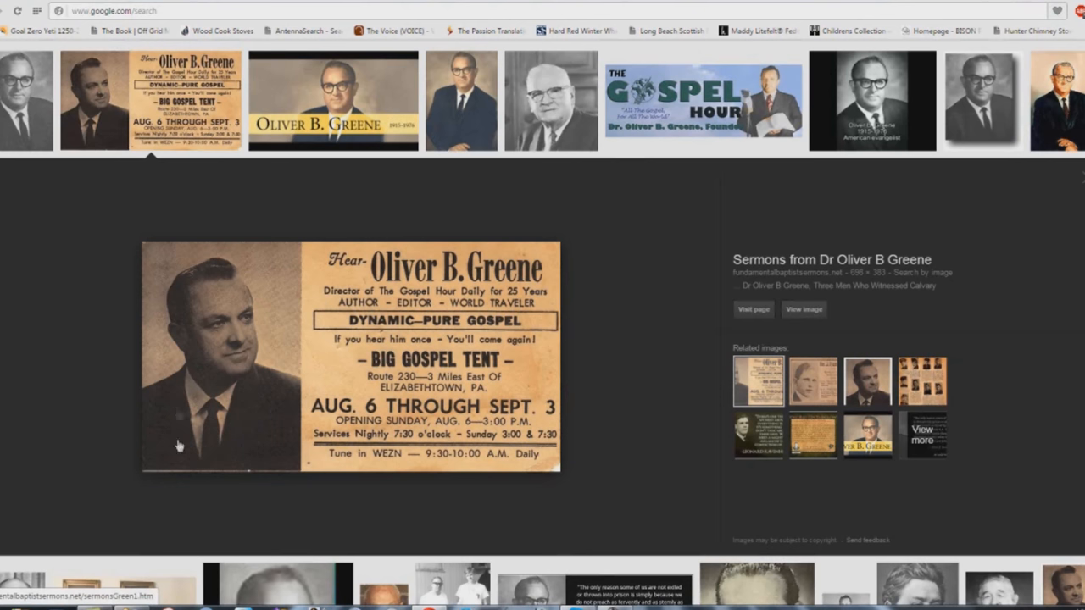
mouse_move(223, 401)
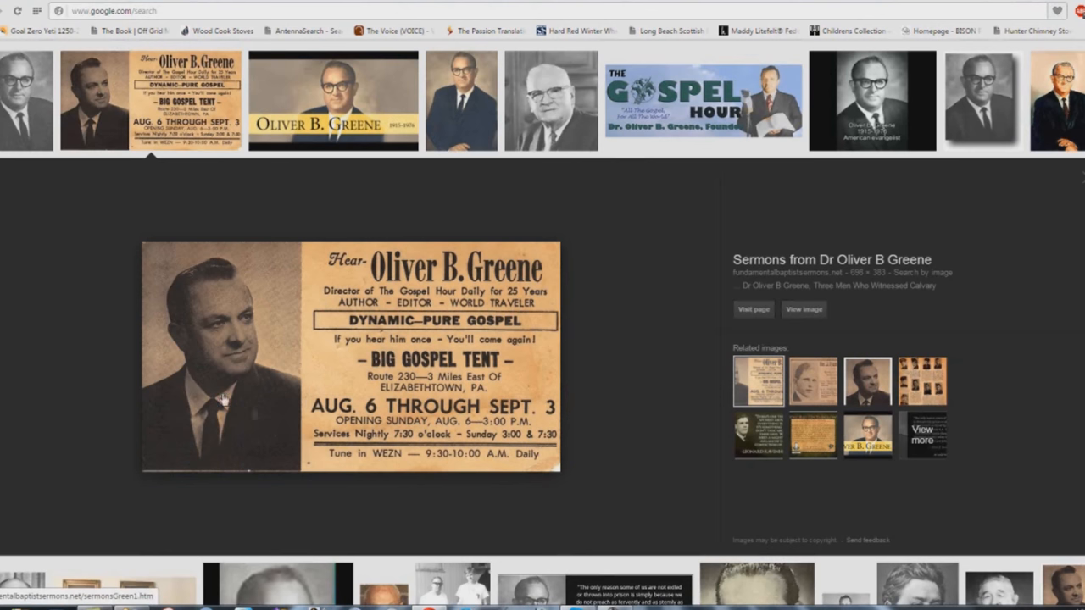
mouse_move(281, 428)
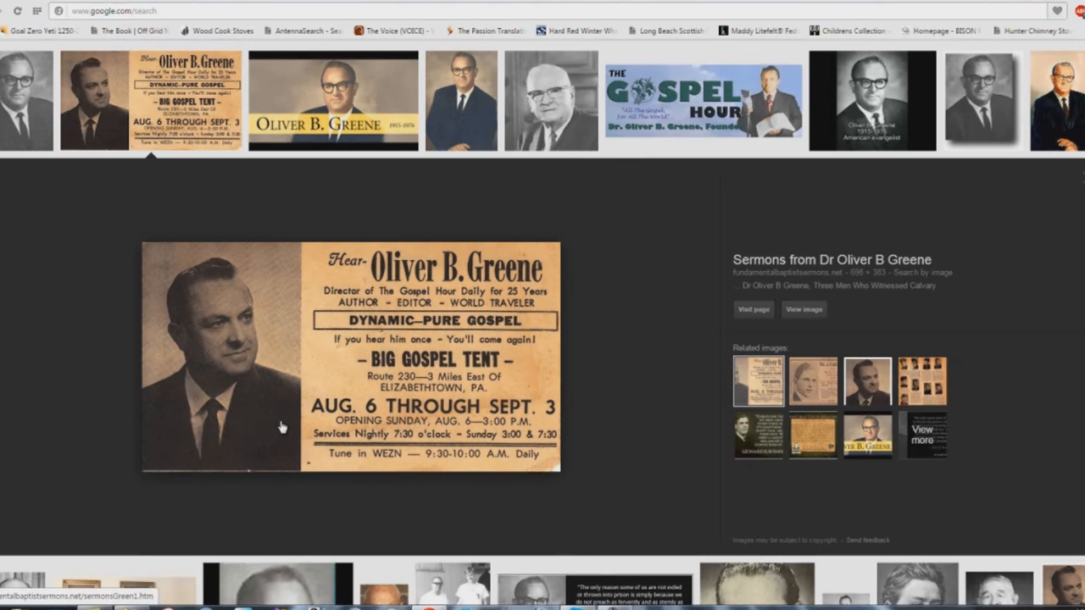
mouse_move(619, 326)
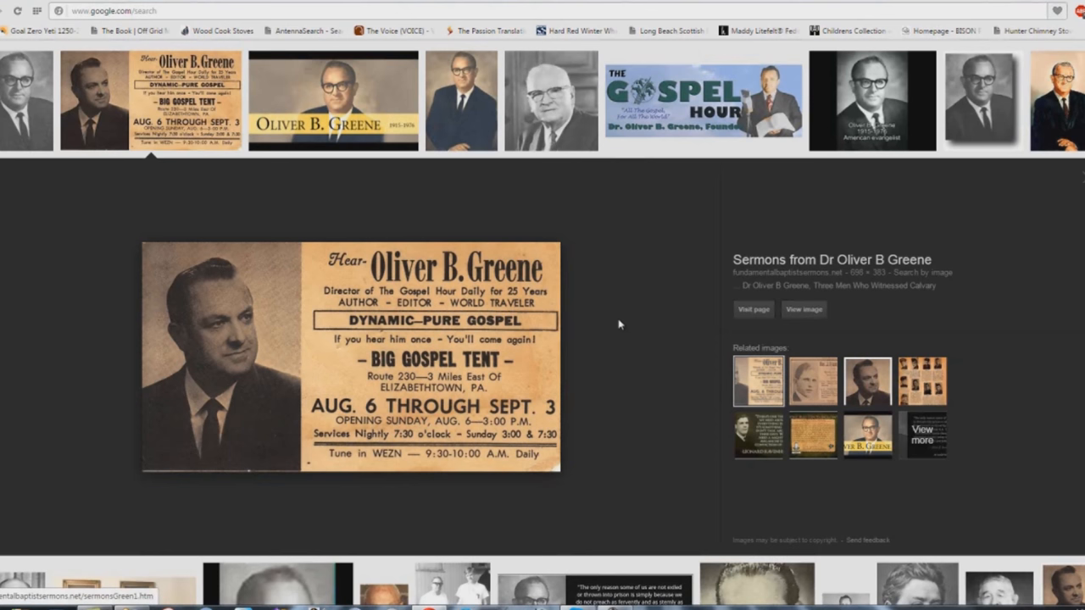
mouse_move(528, 189)
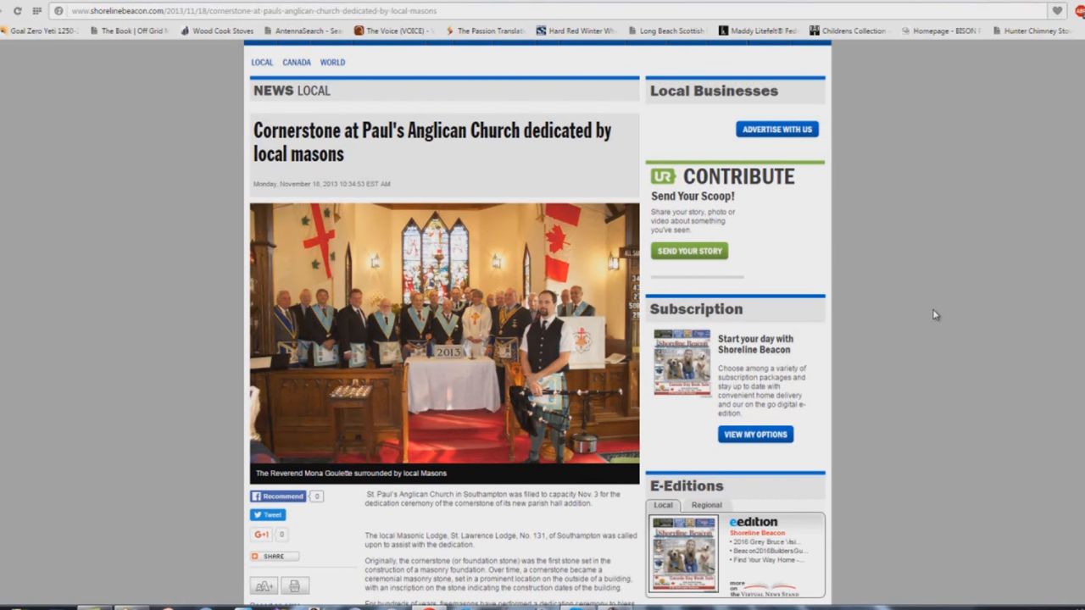
mouse_move(133, 122)
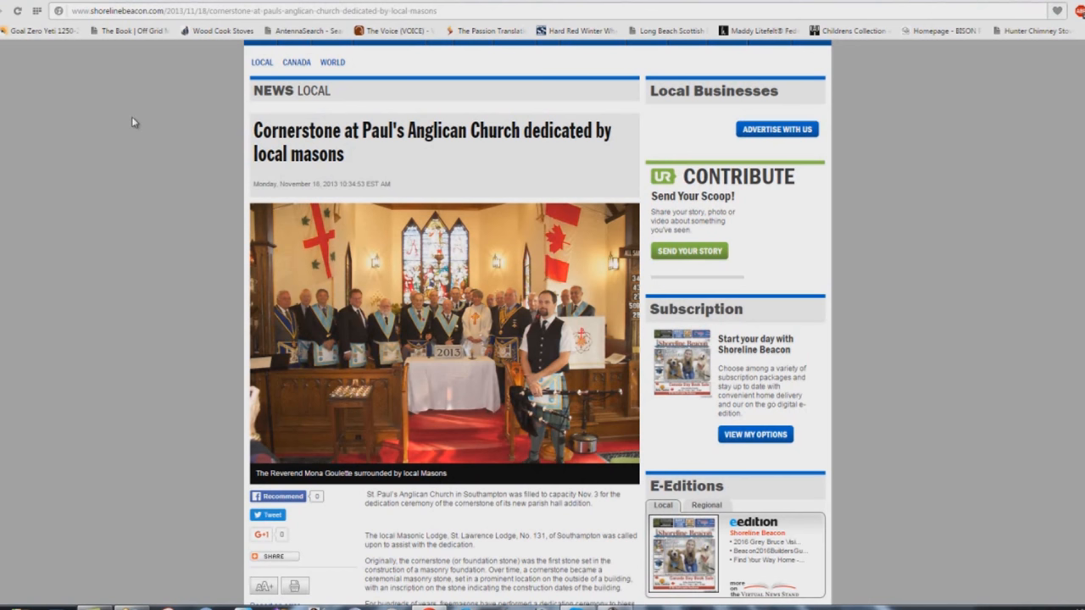
mouse_move(167, 79)
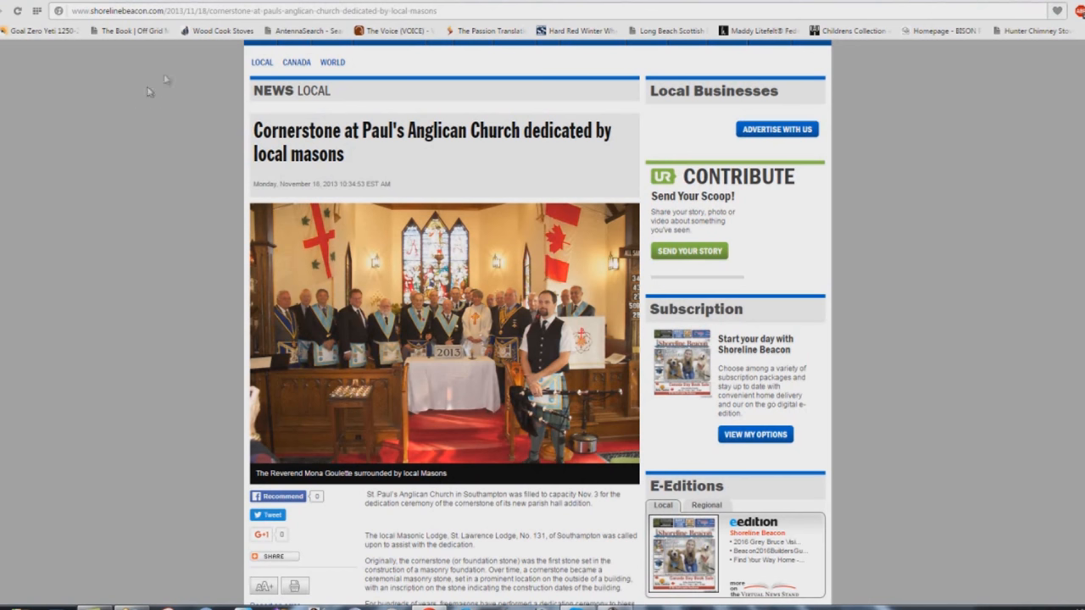
mouse_move(764, 3)
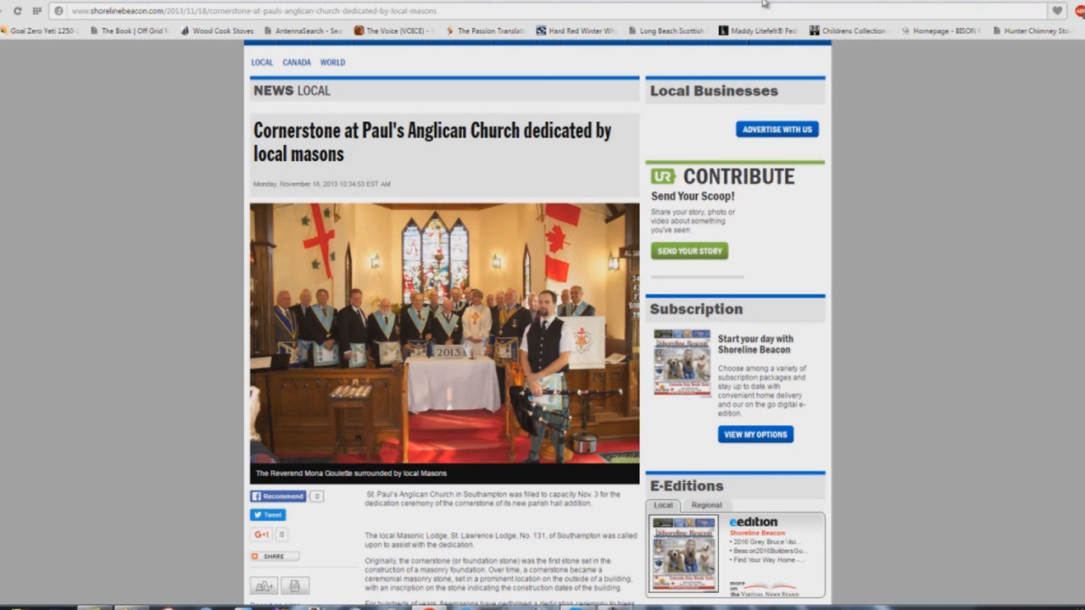